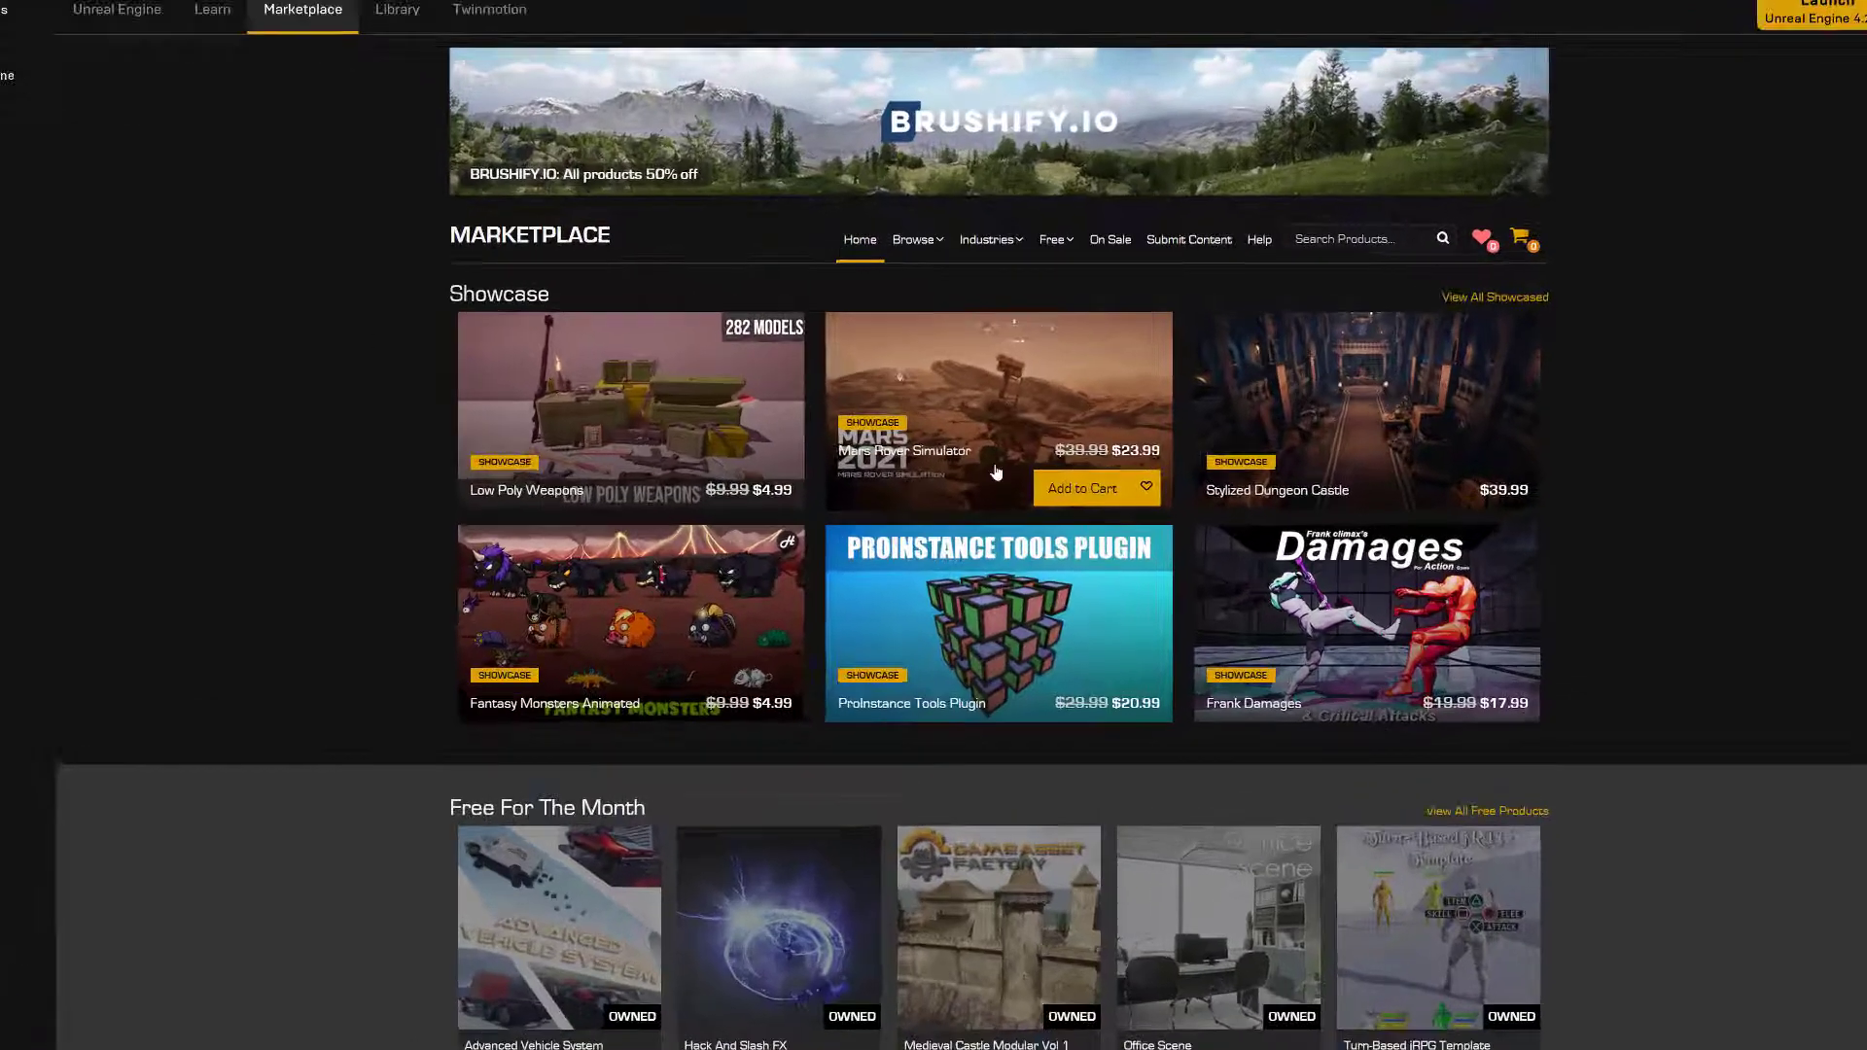
# Search the Marketplace for 'glass' and filter the results to free products
pyautogui.scroll(-3)
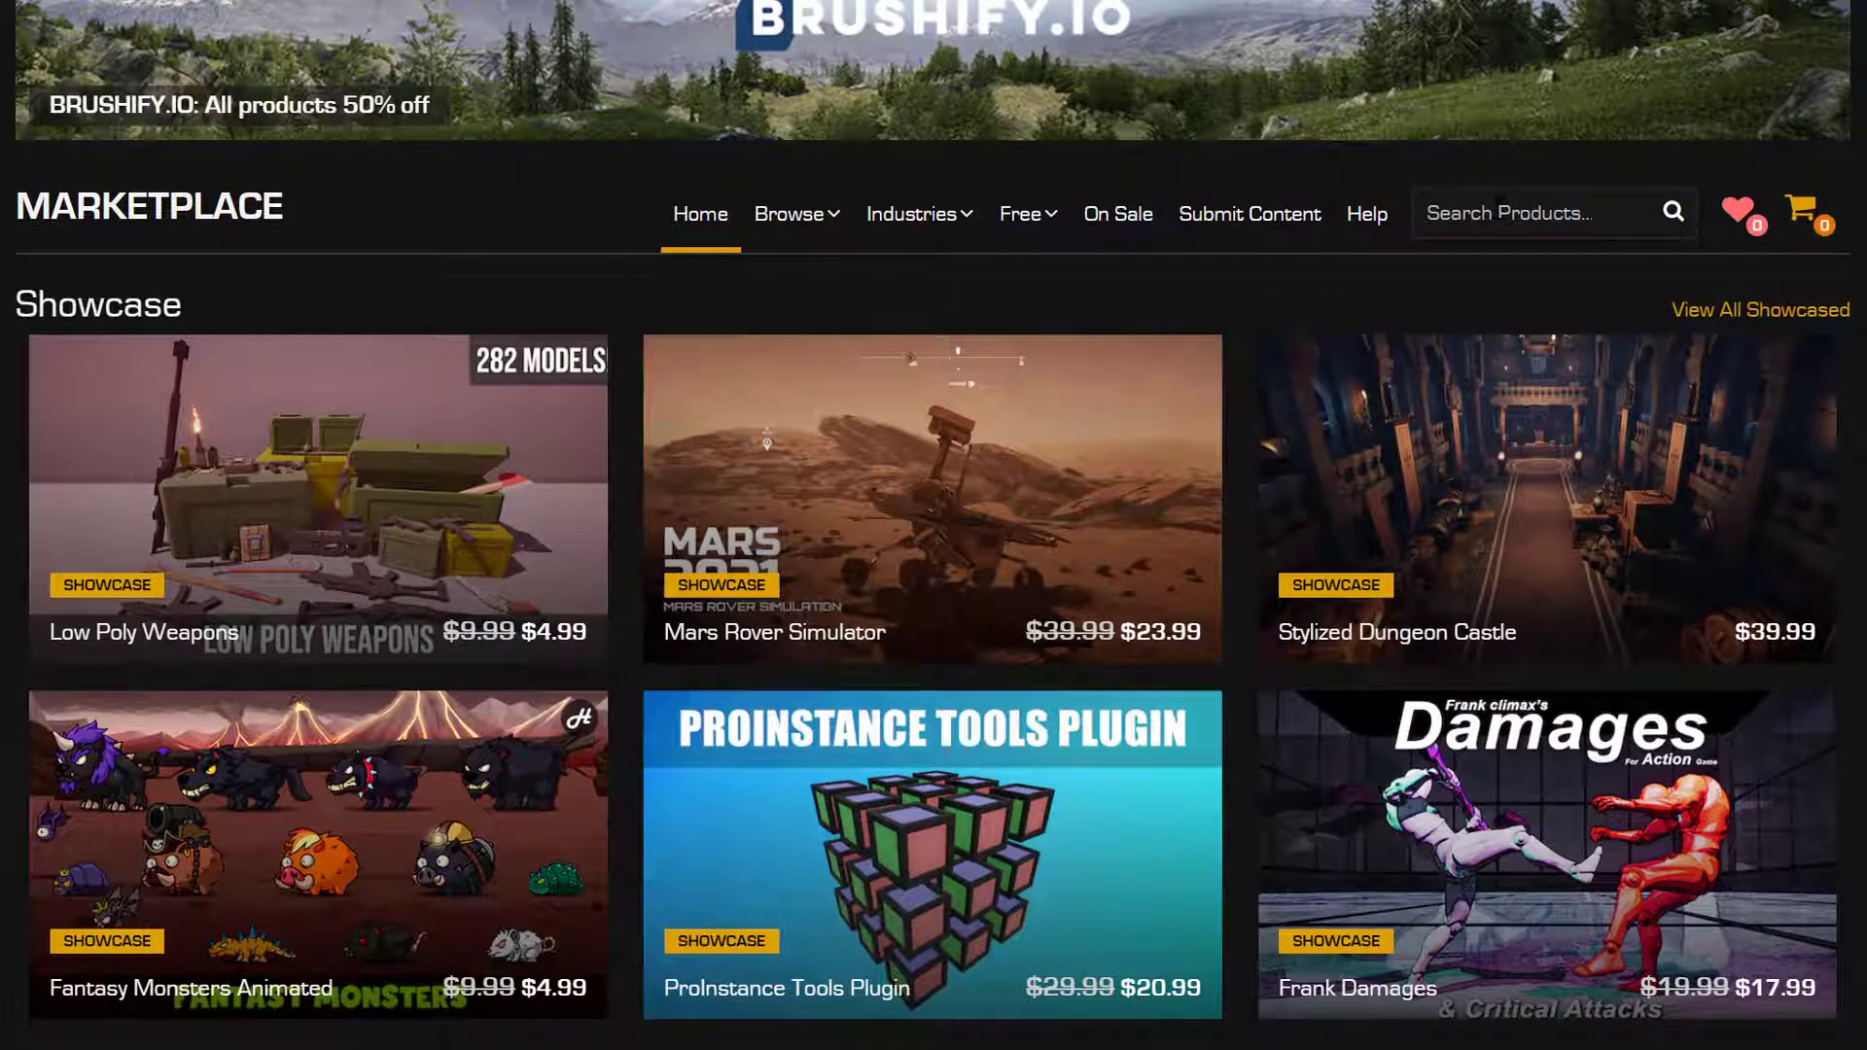
pyautogui.write('glass')
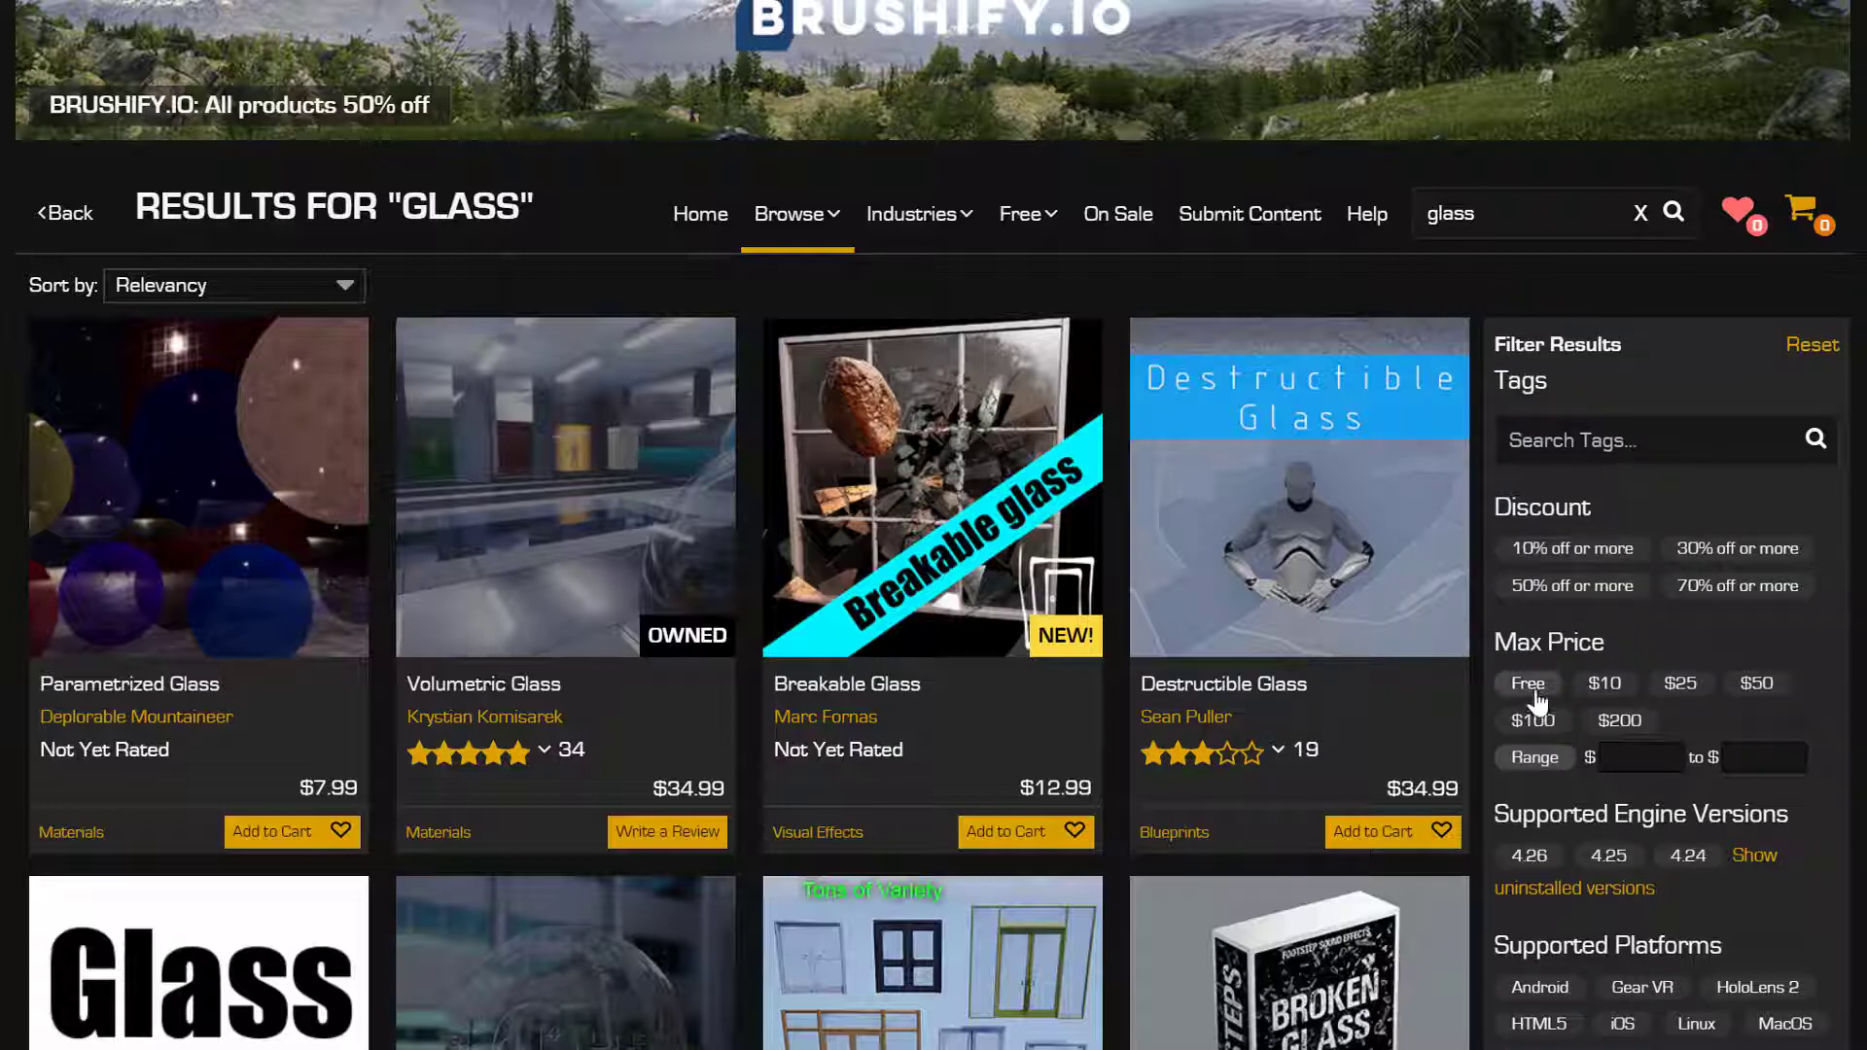
pyautogui.click(1532, 683)
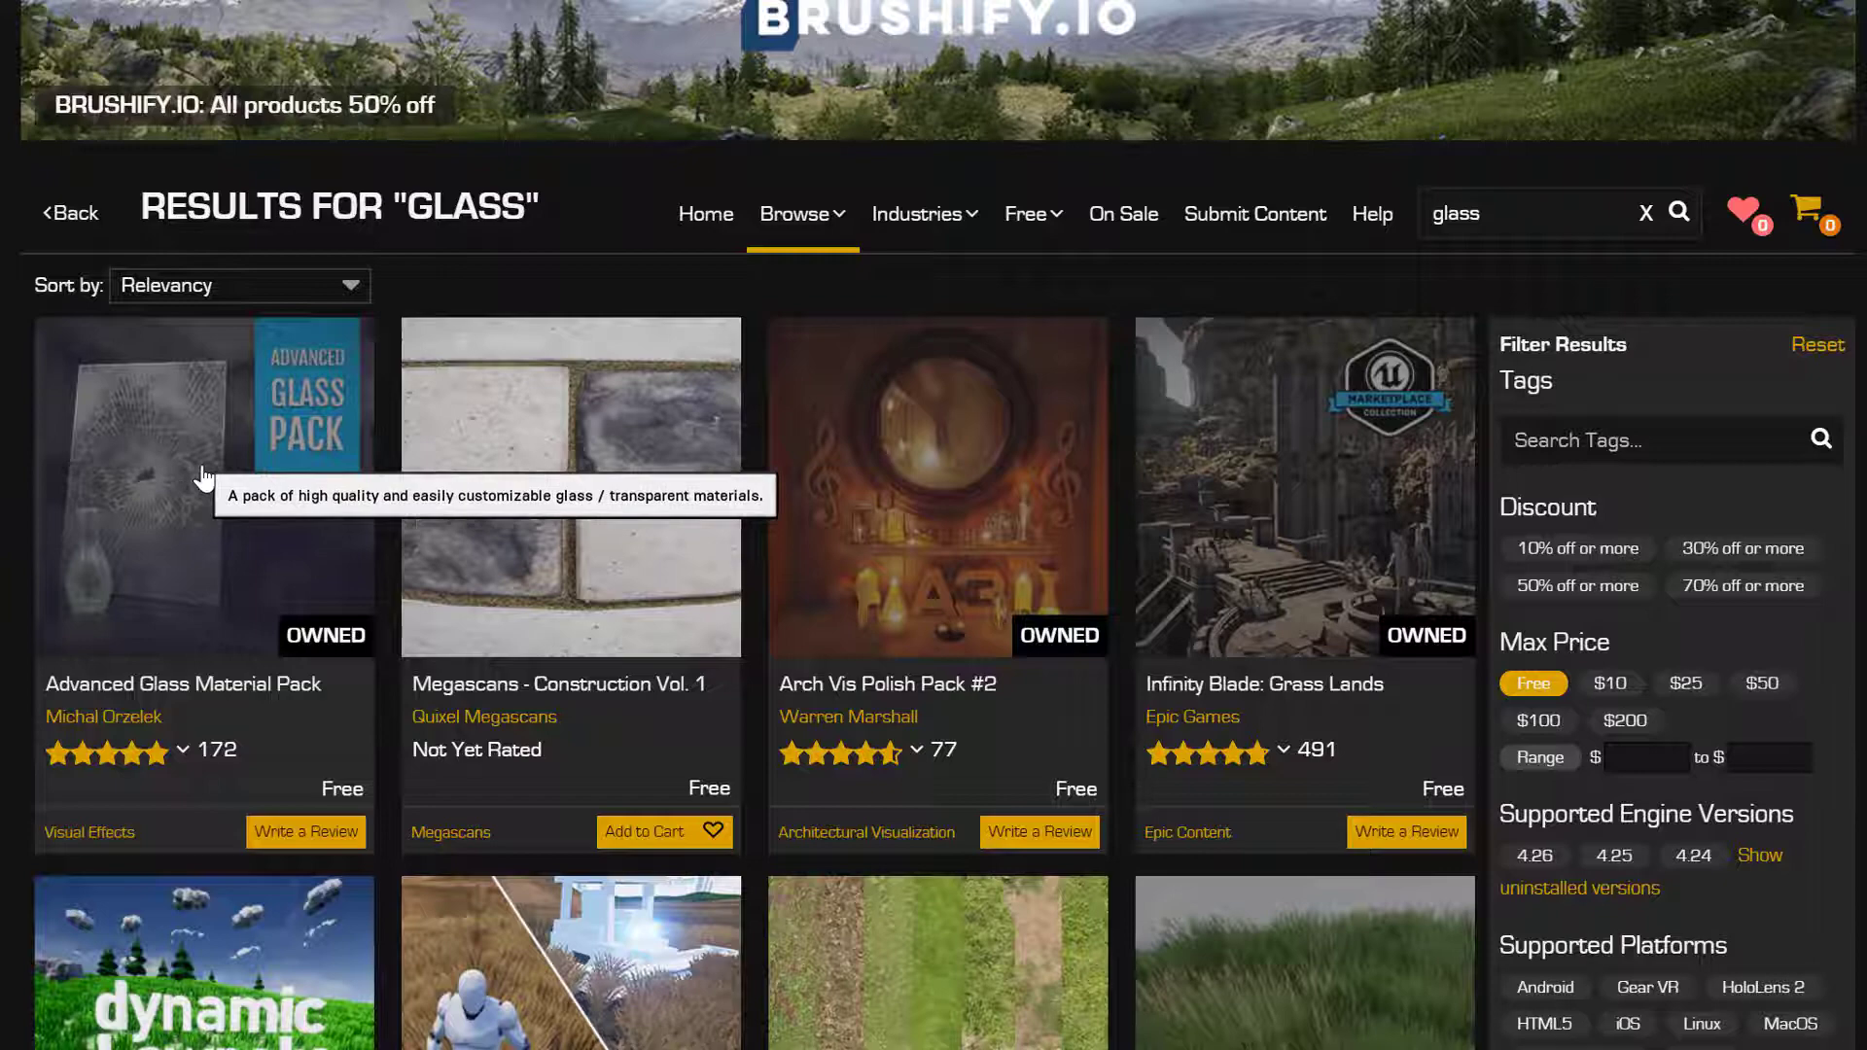
# Add the Advanced Glass Material Pack to the MyVirtualStudio project from its product page
pyautogui.click(202, 488)
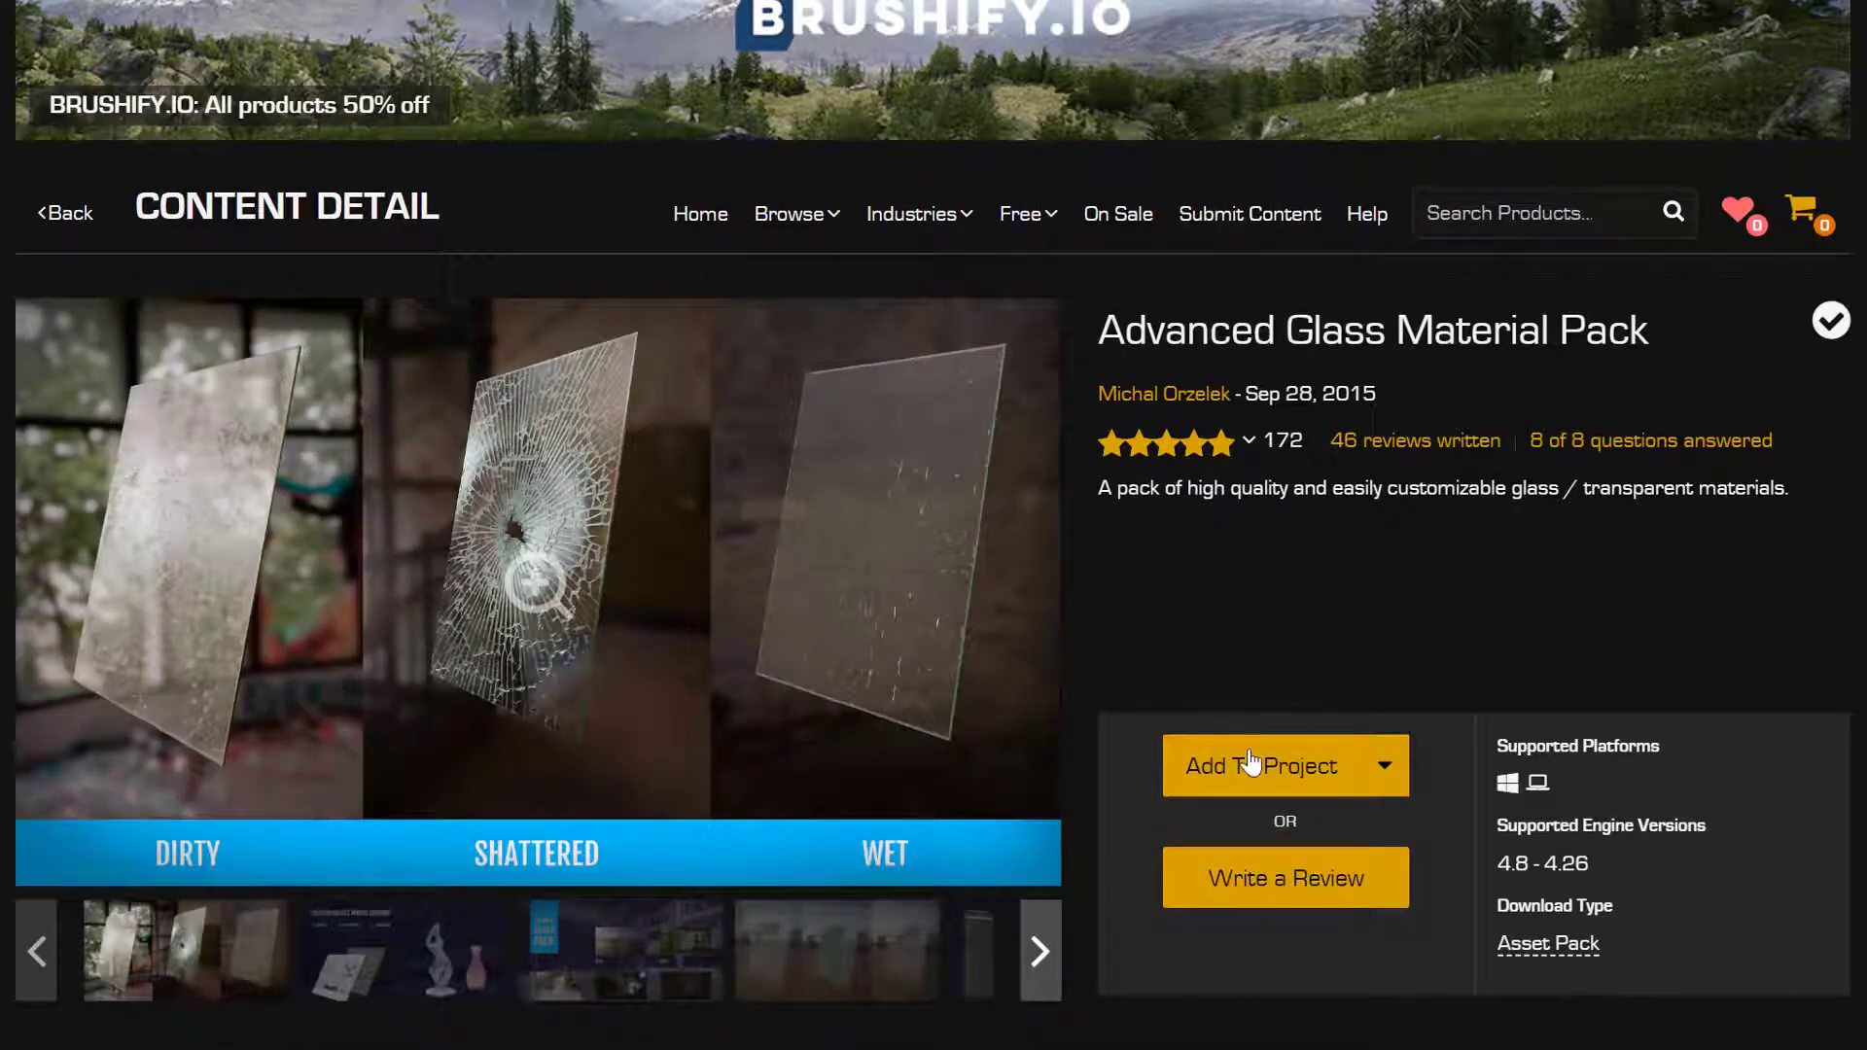
pyautogui.click(1262, 765)
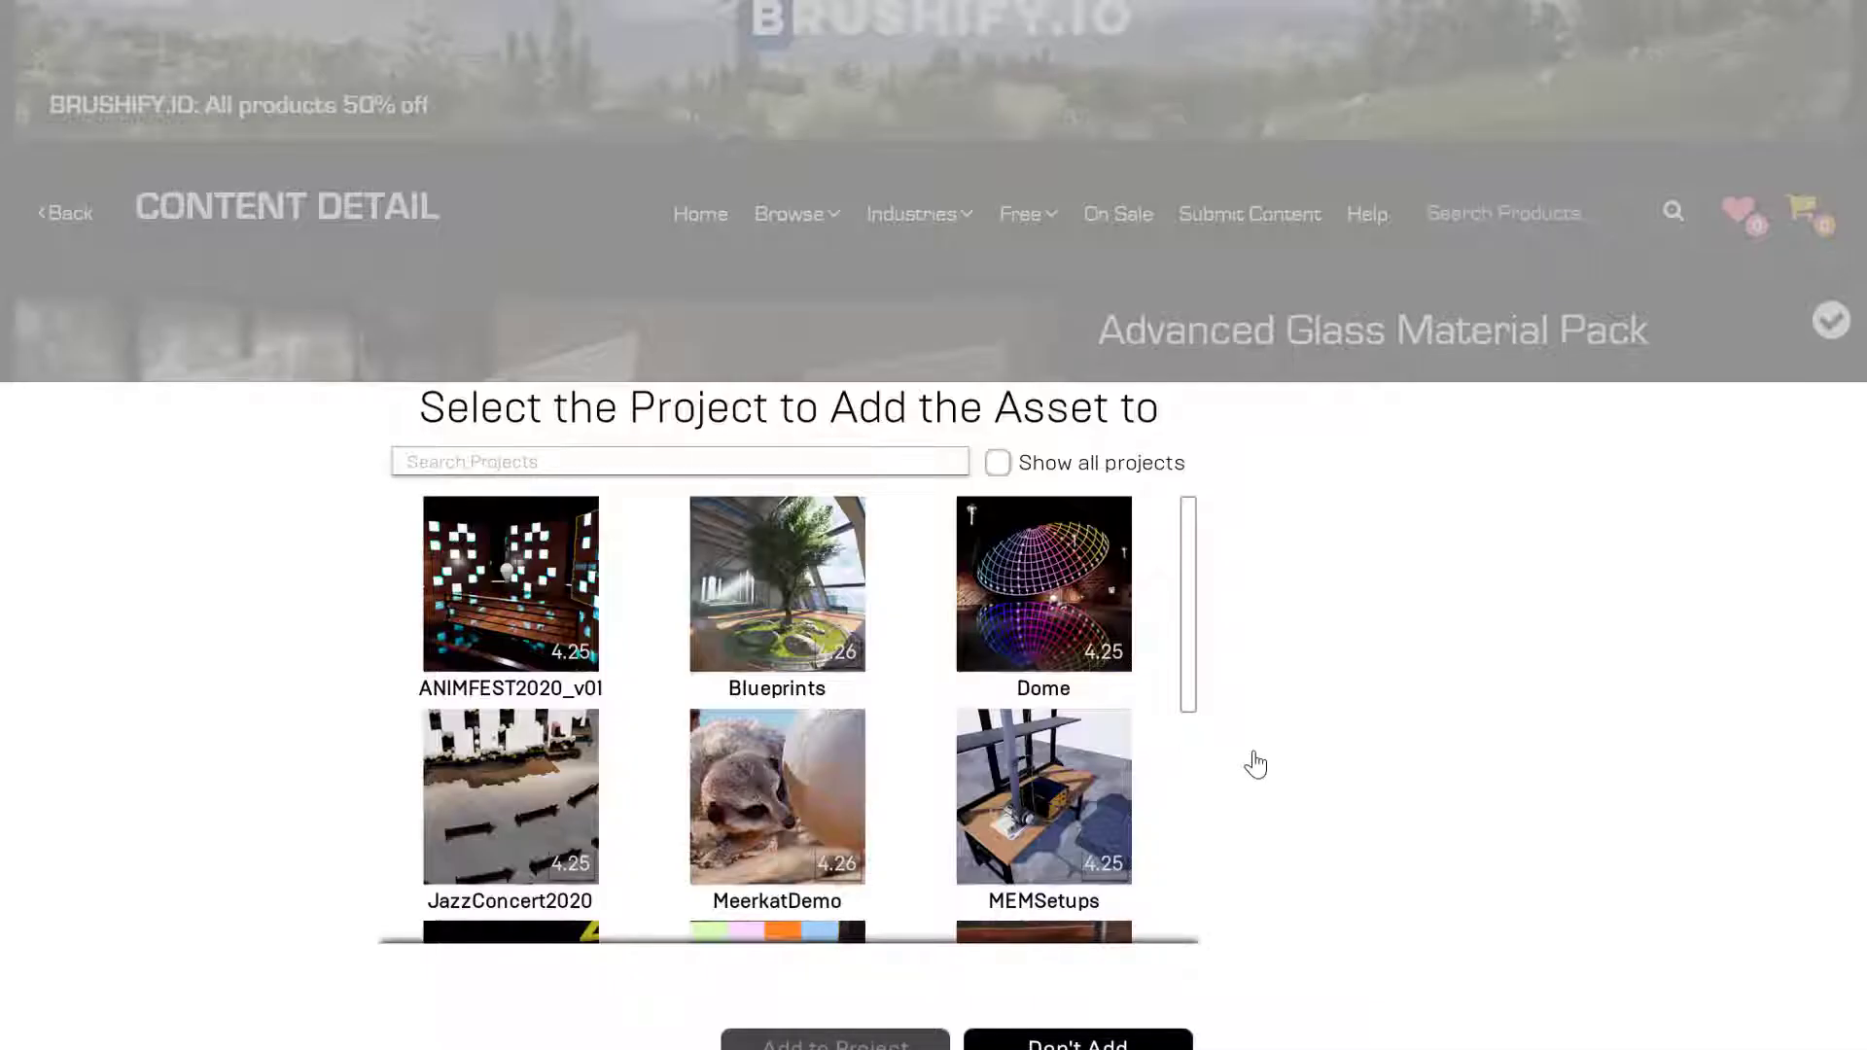
pyautogui.scroll(-3)
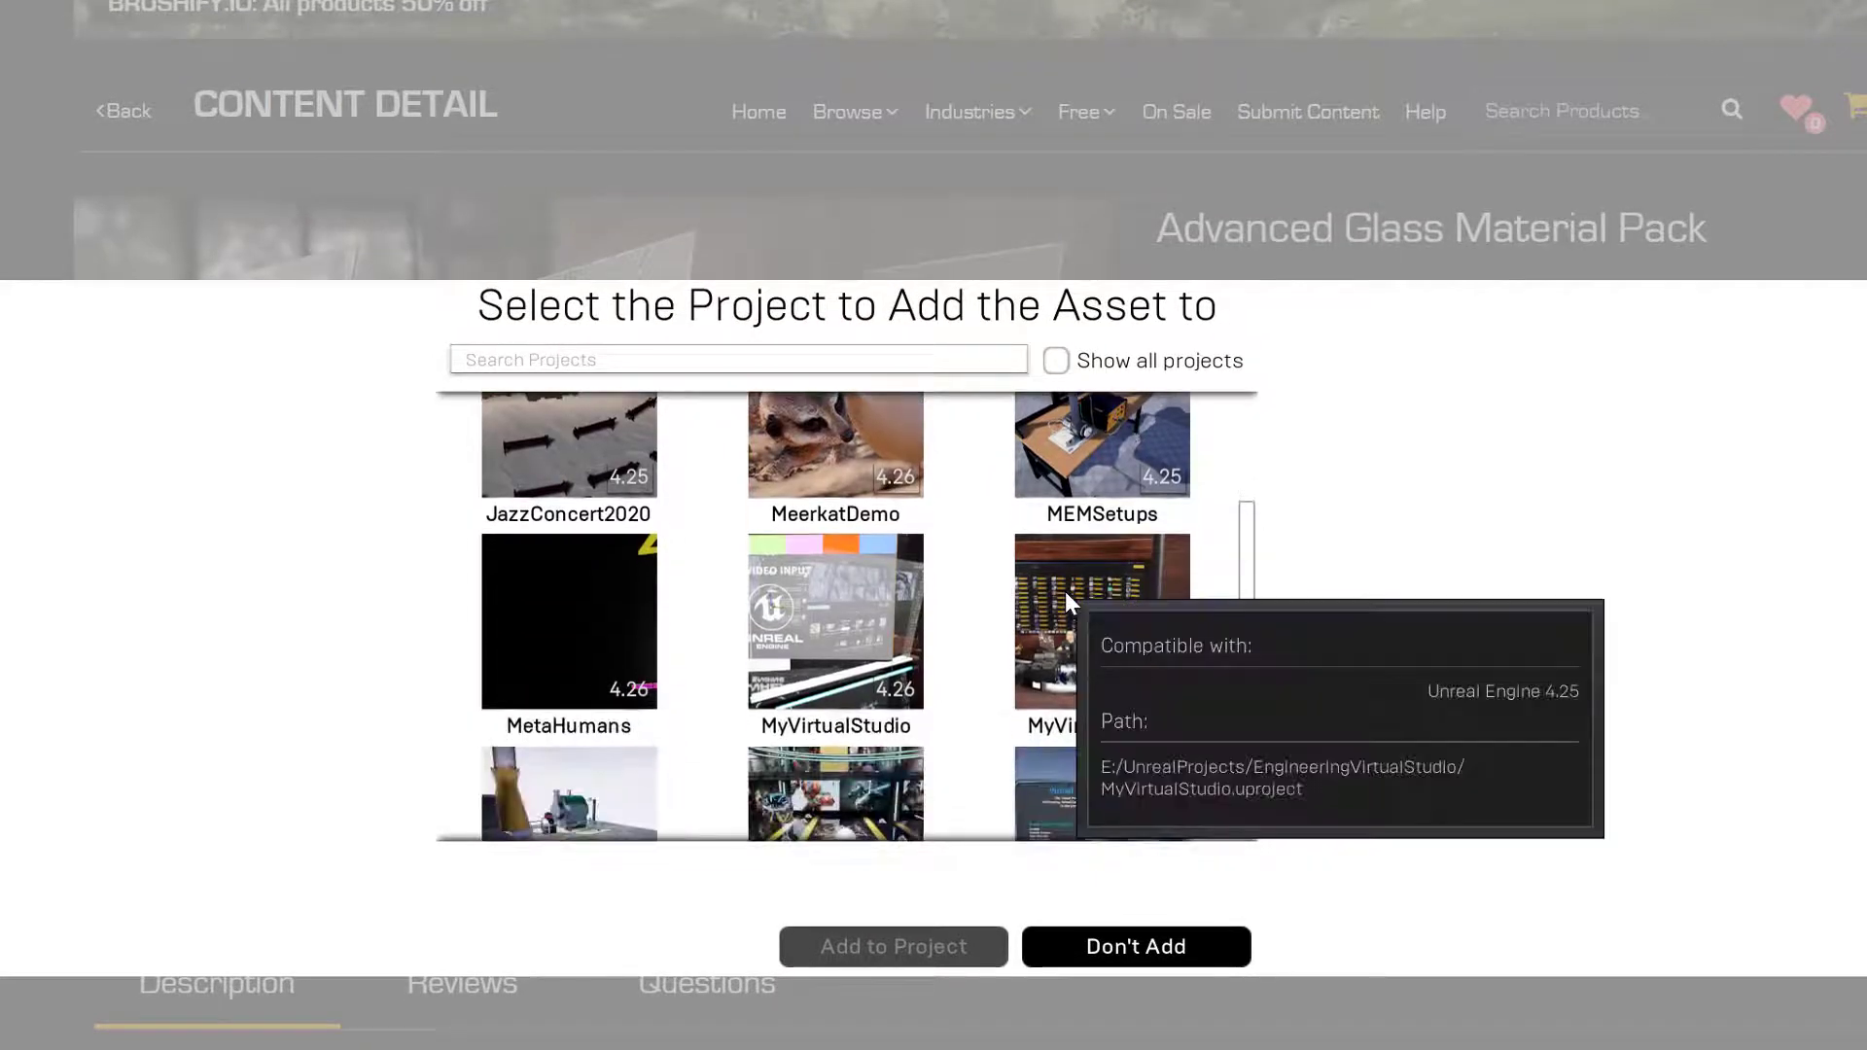
pyautogui.click(1099, 636)
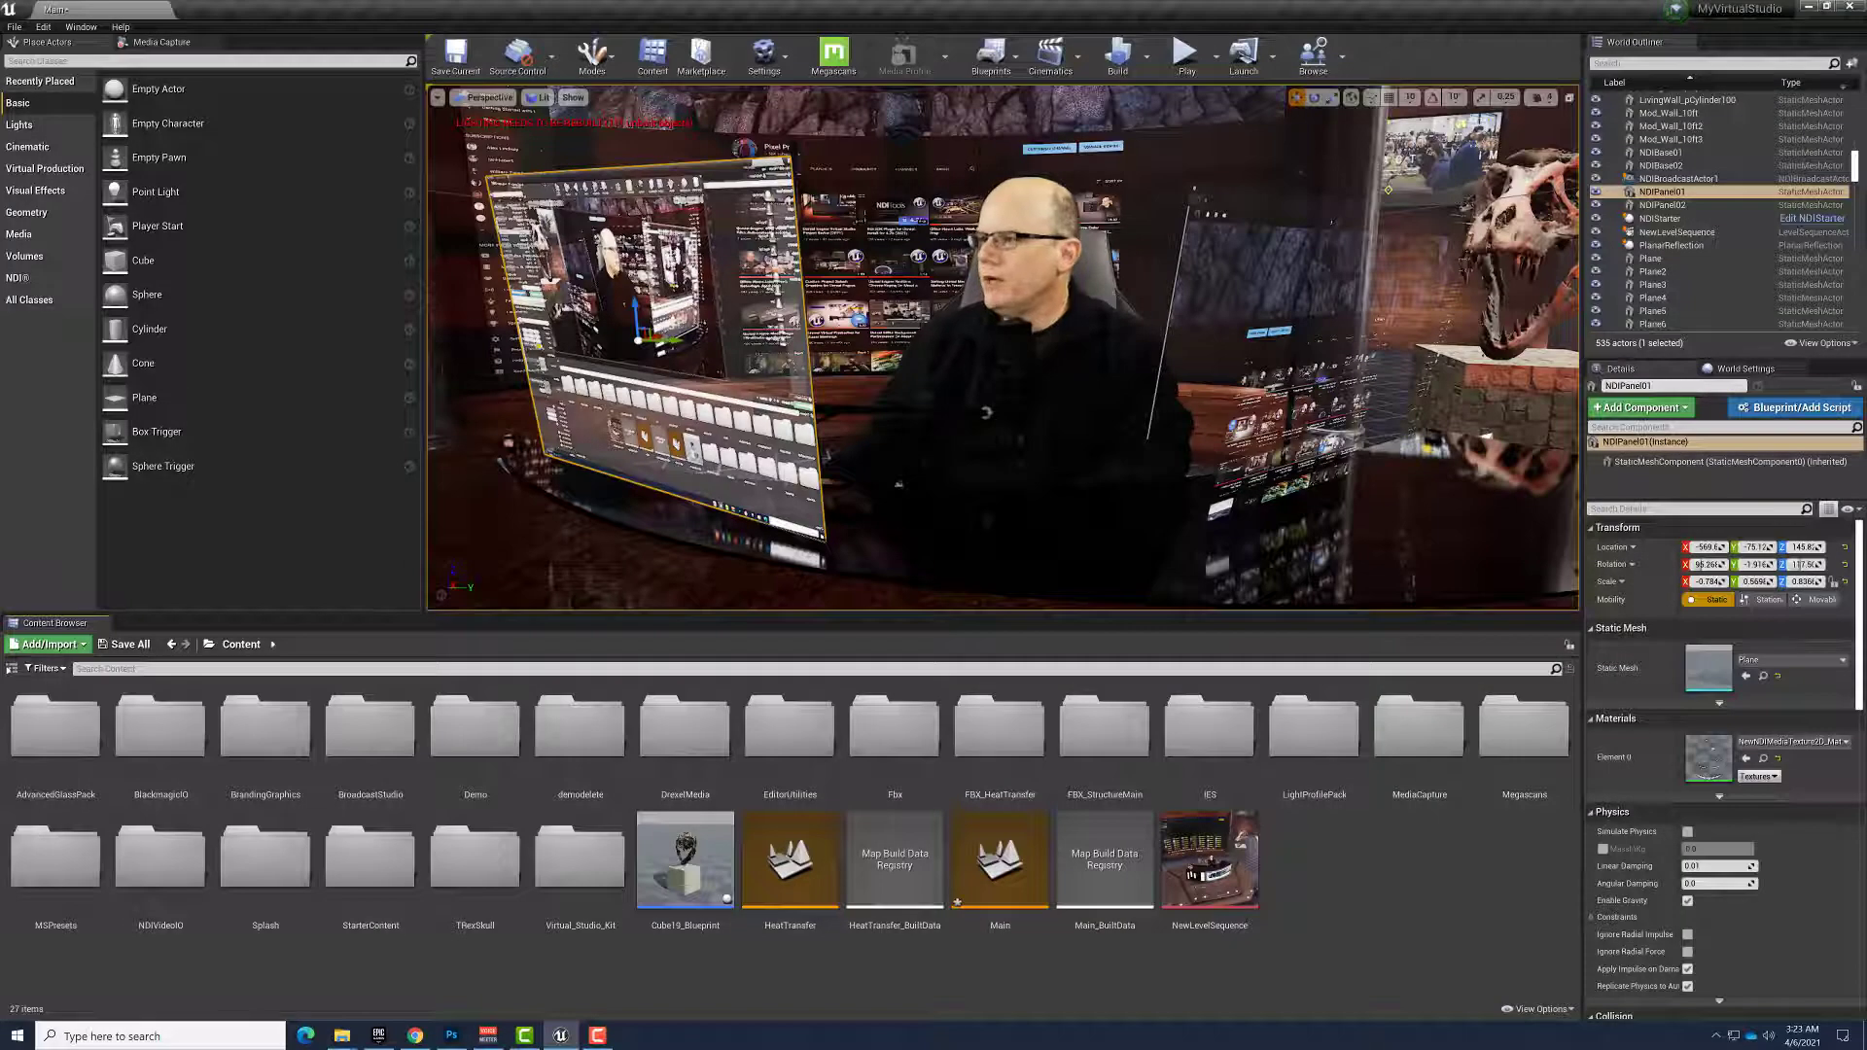
pyautogui.moveTo(53, 726)
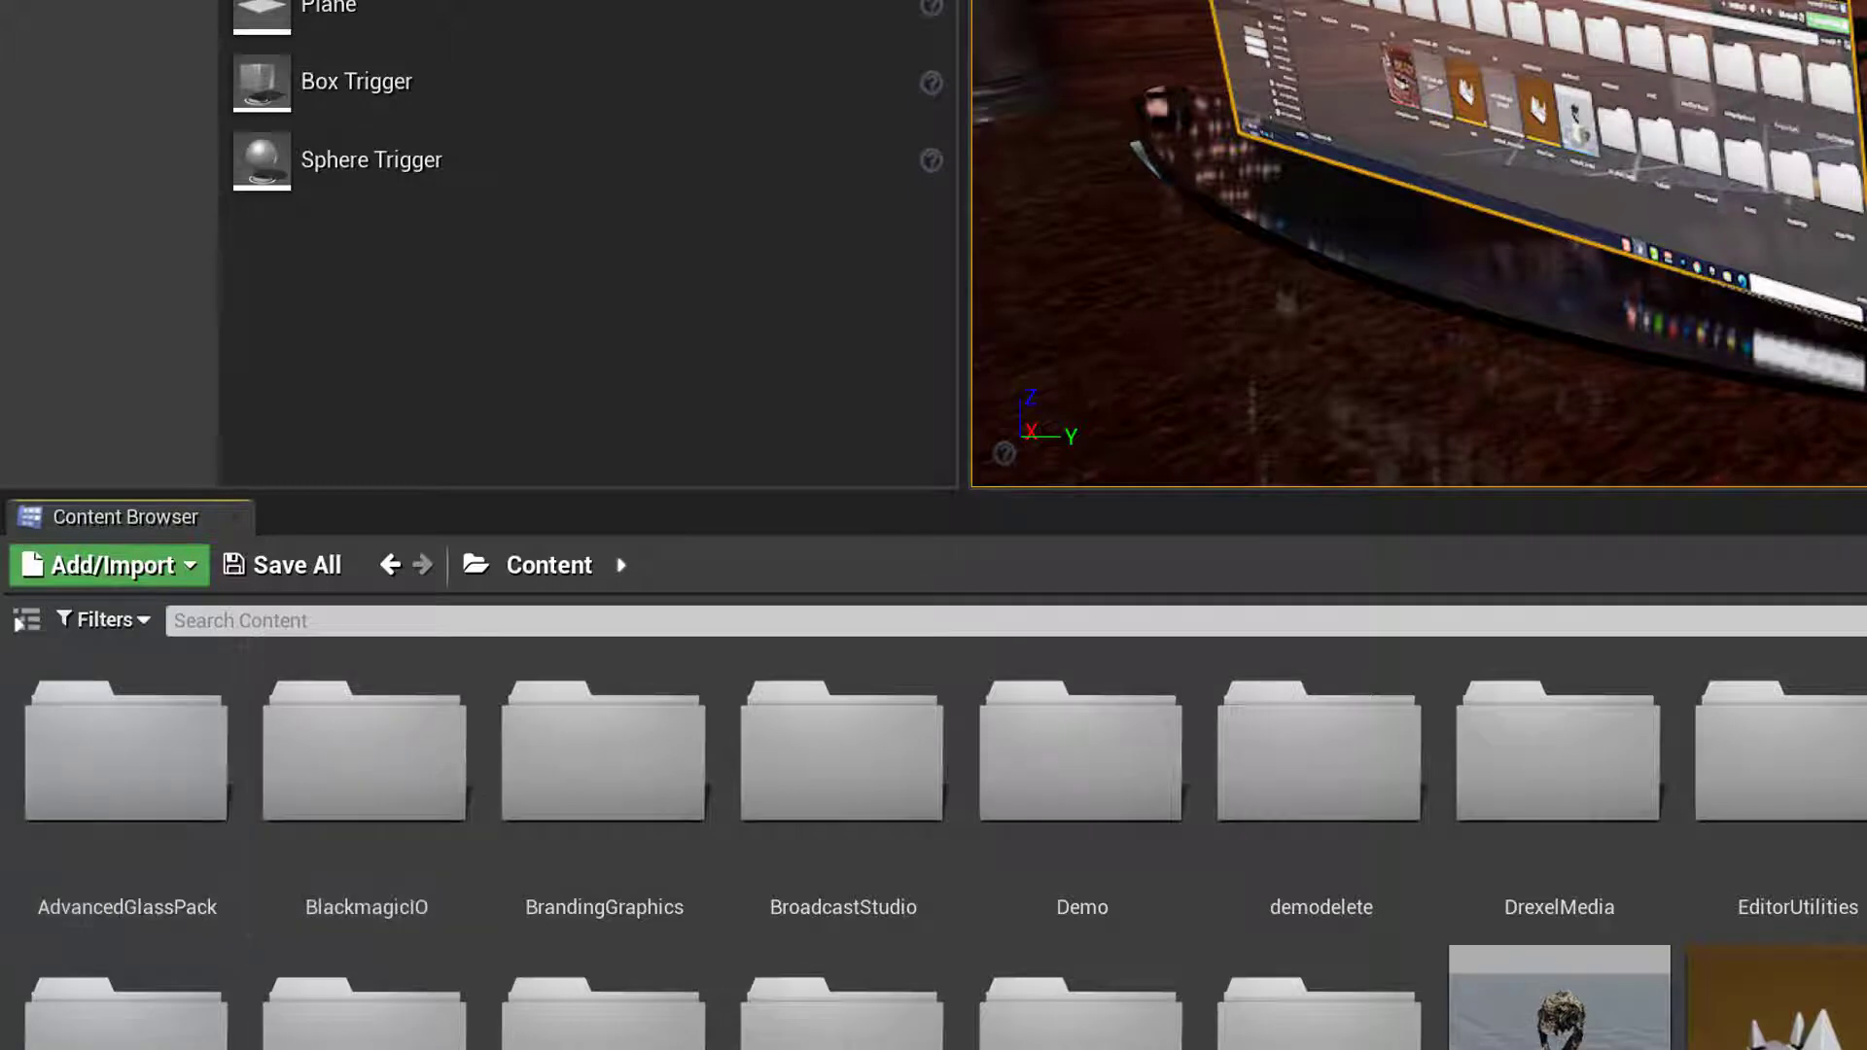
pyautogui.moveTo(167, 762)
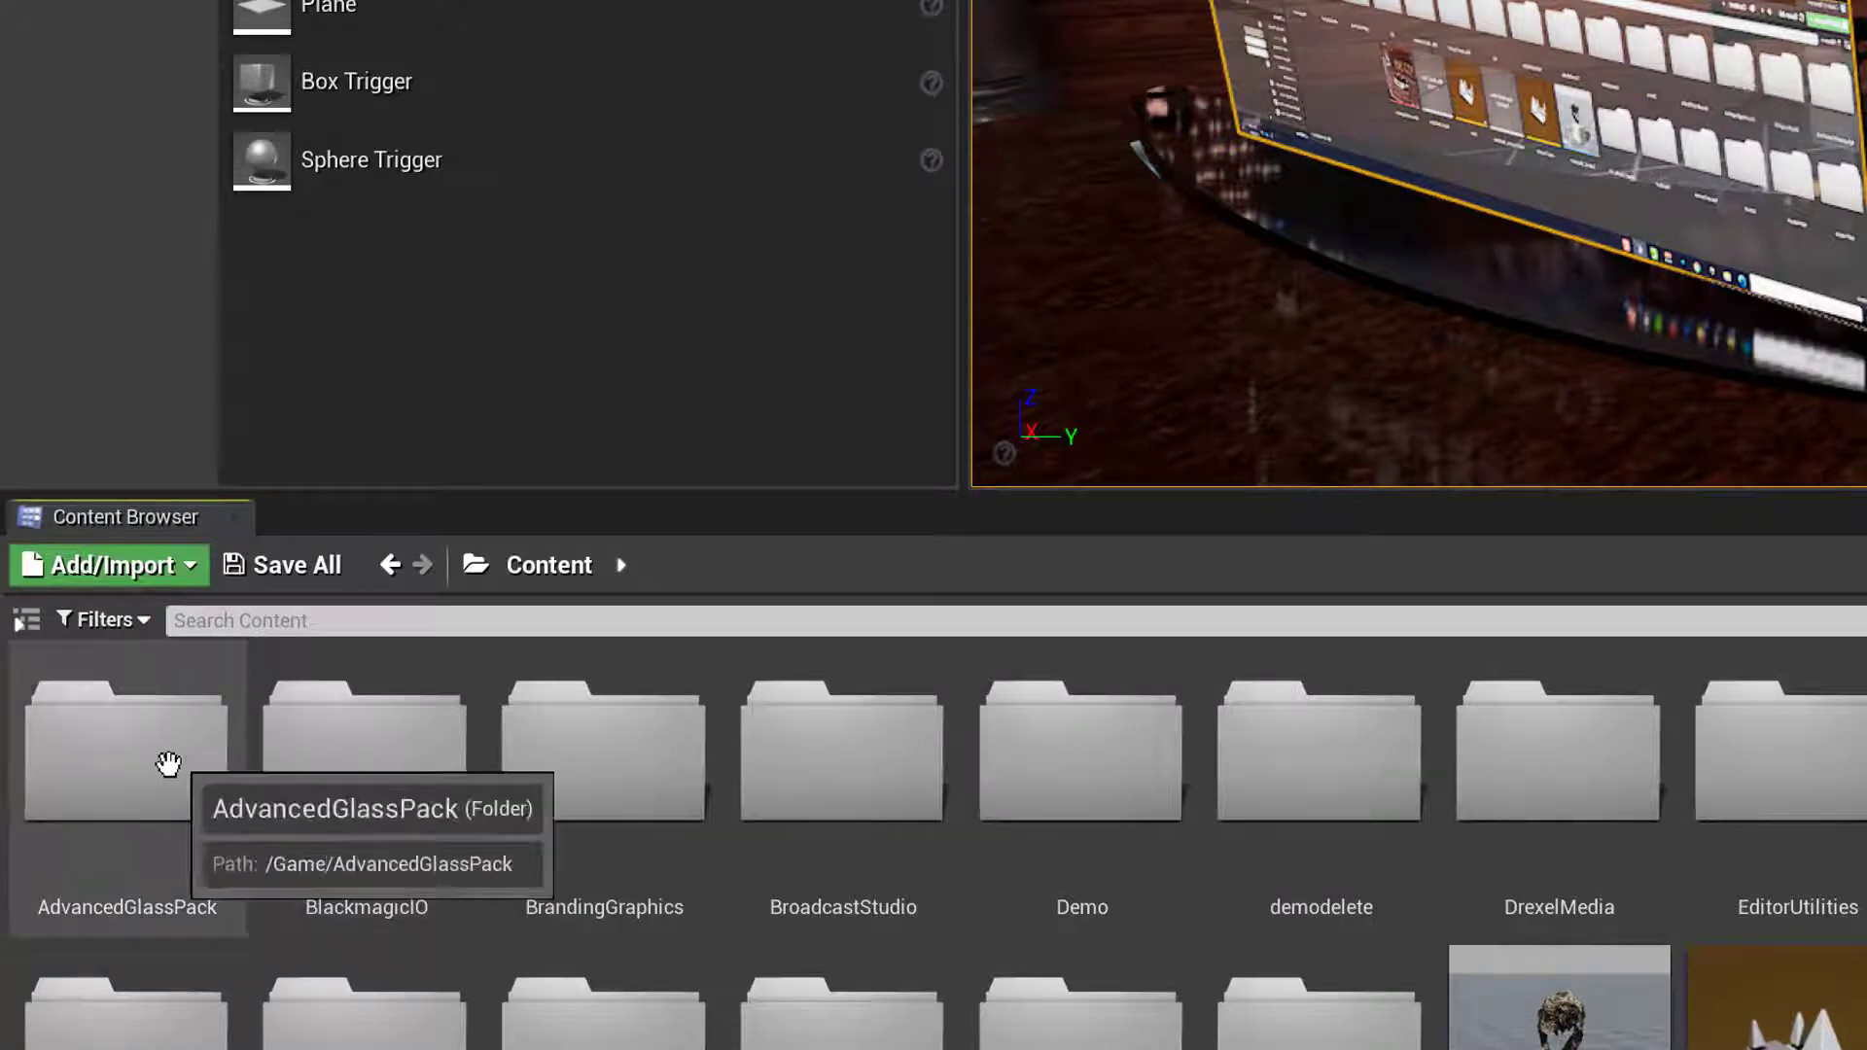
# Browse to AdvancedGlassPack > Materials > 02_Dirty in the Content Browser
pyautogui.doubleClick(126, 744)
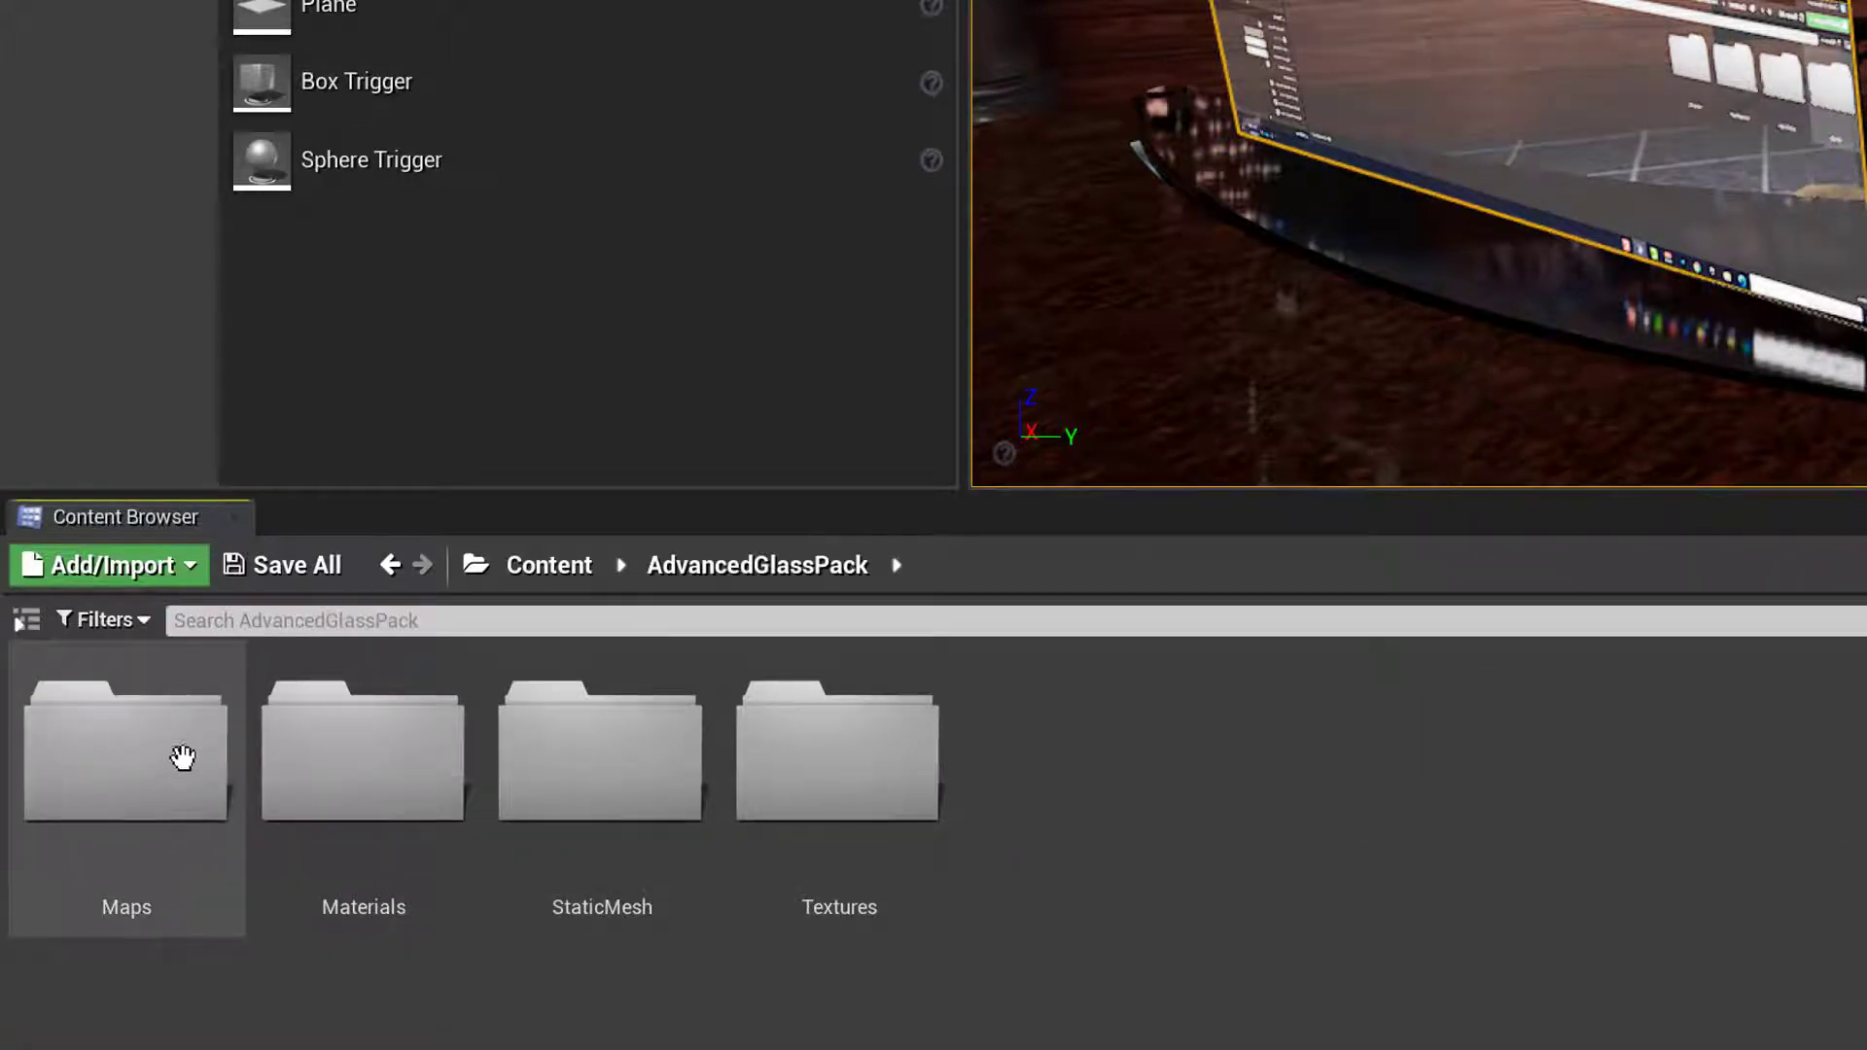
pyautogui.moveTo(396, 807)
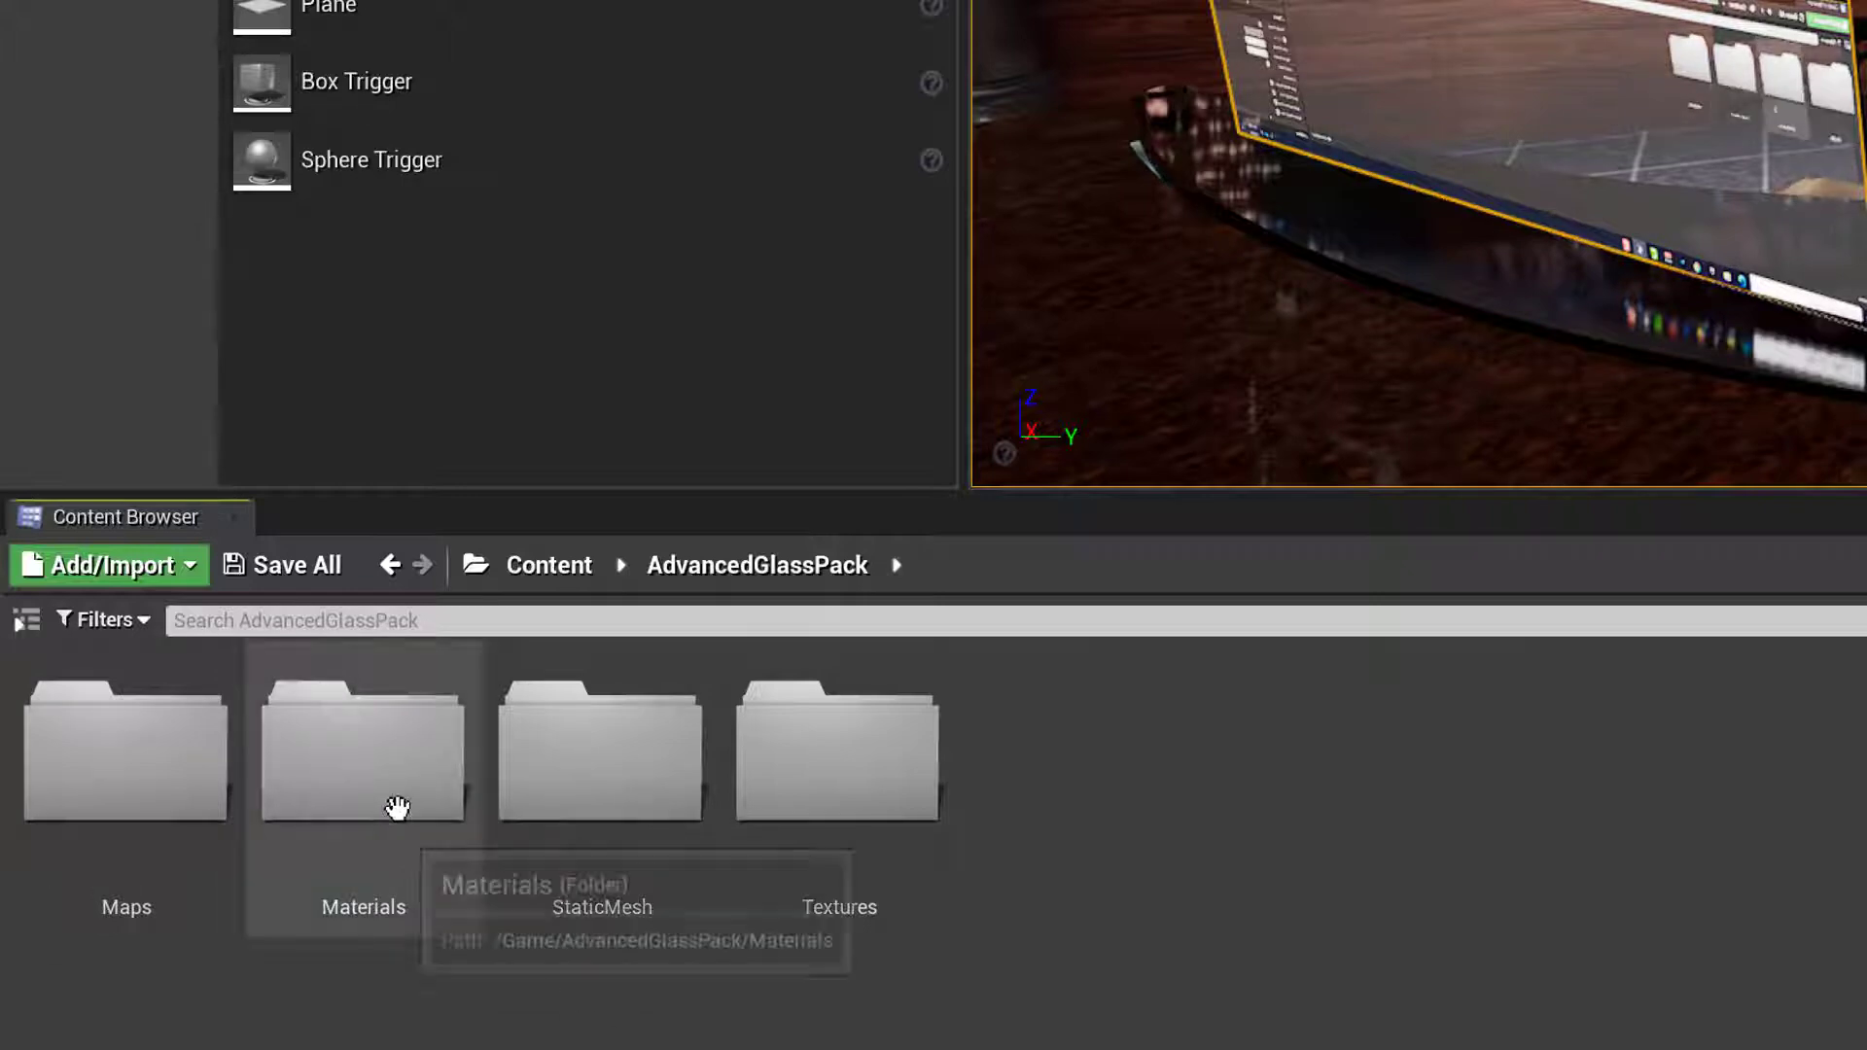
pyautogui.doubleClick(362, 749)
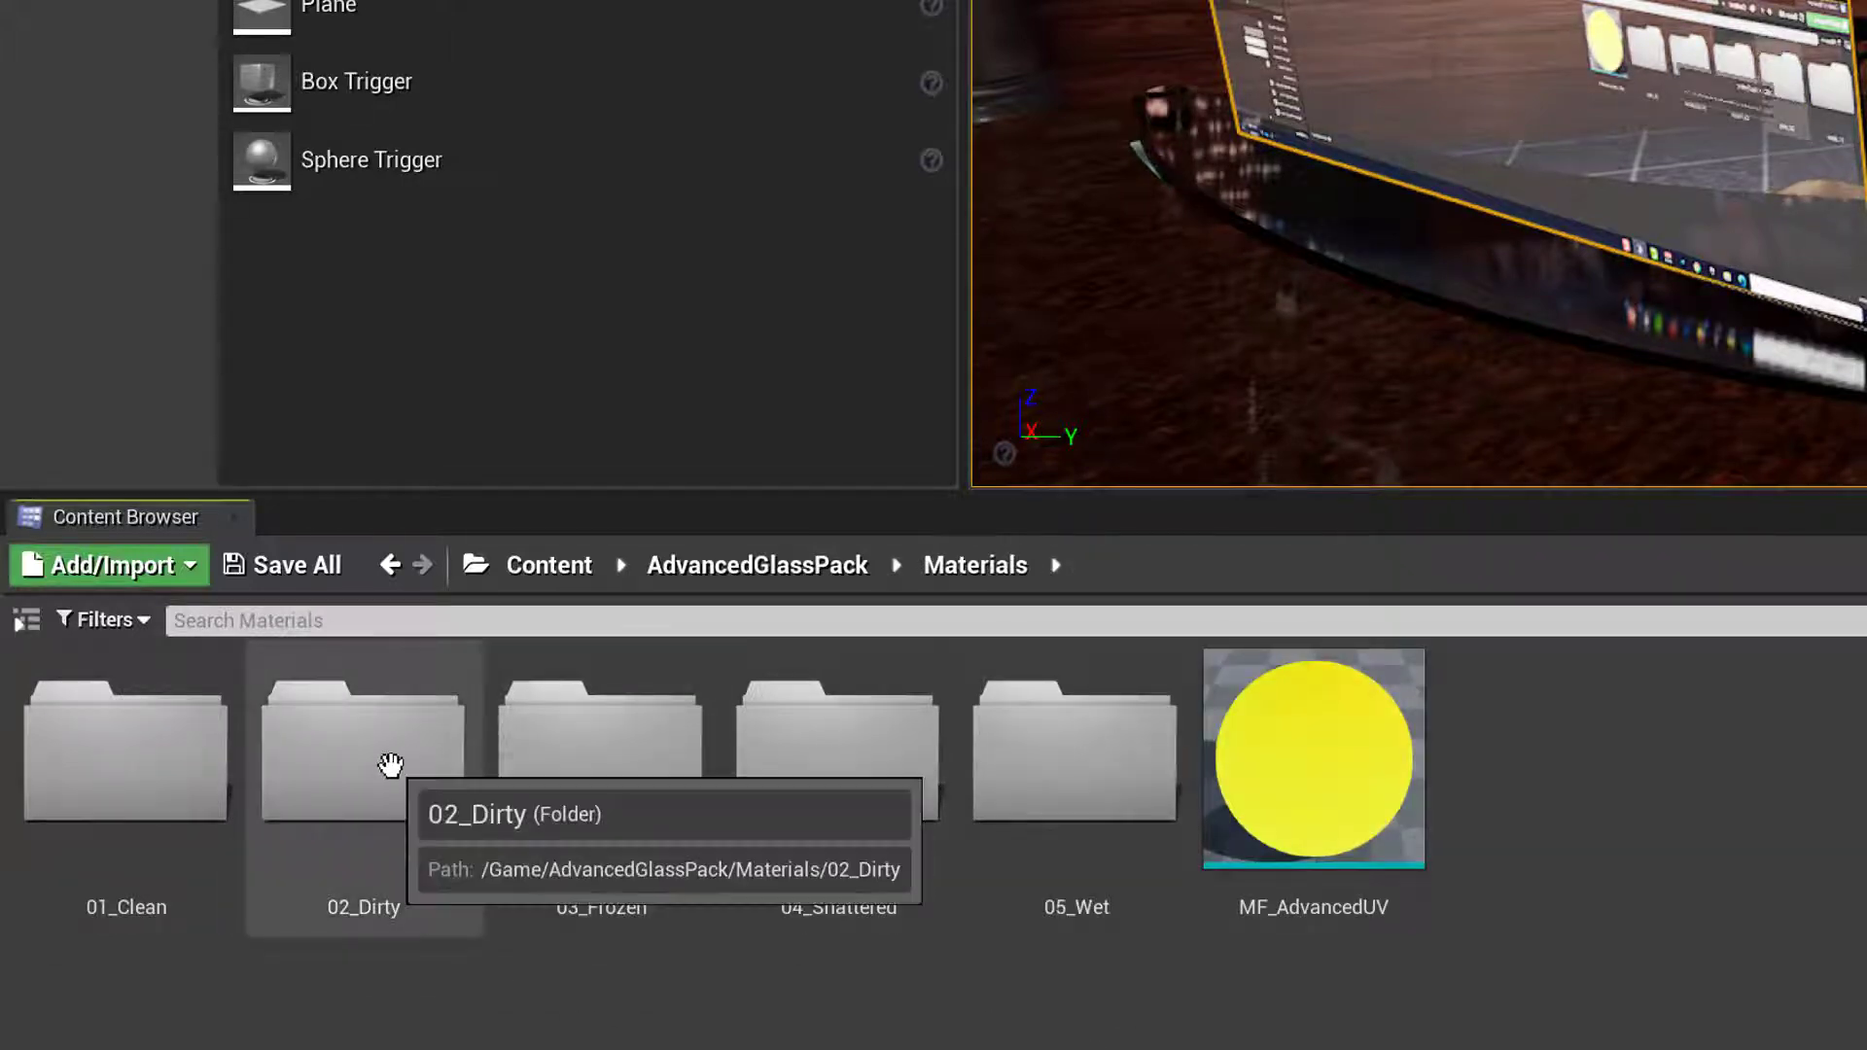
pyautogui.doubleClick(362, 750)
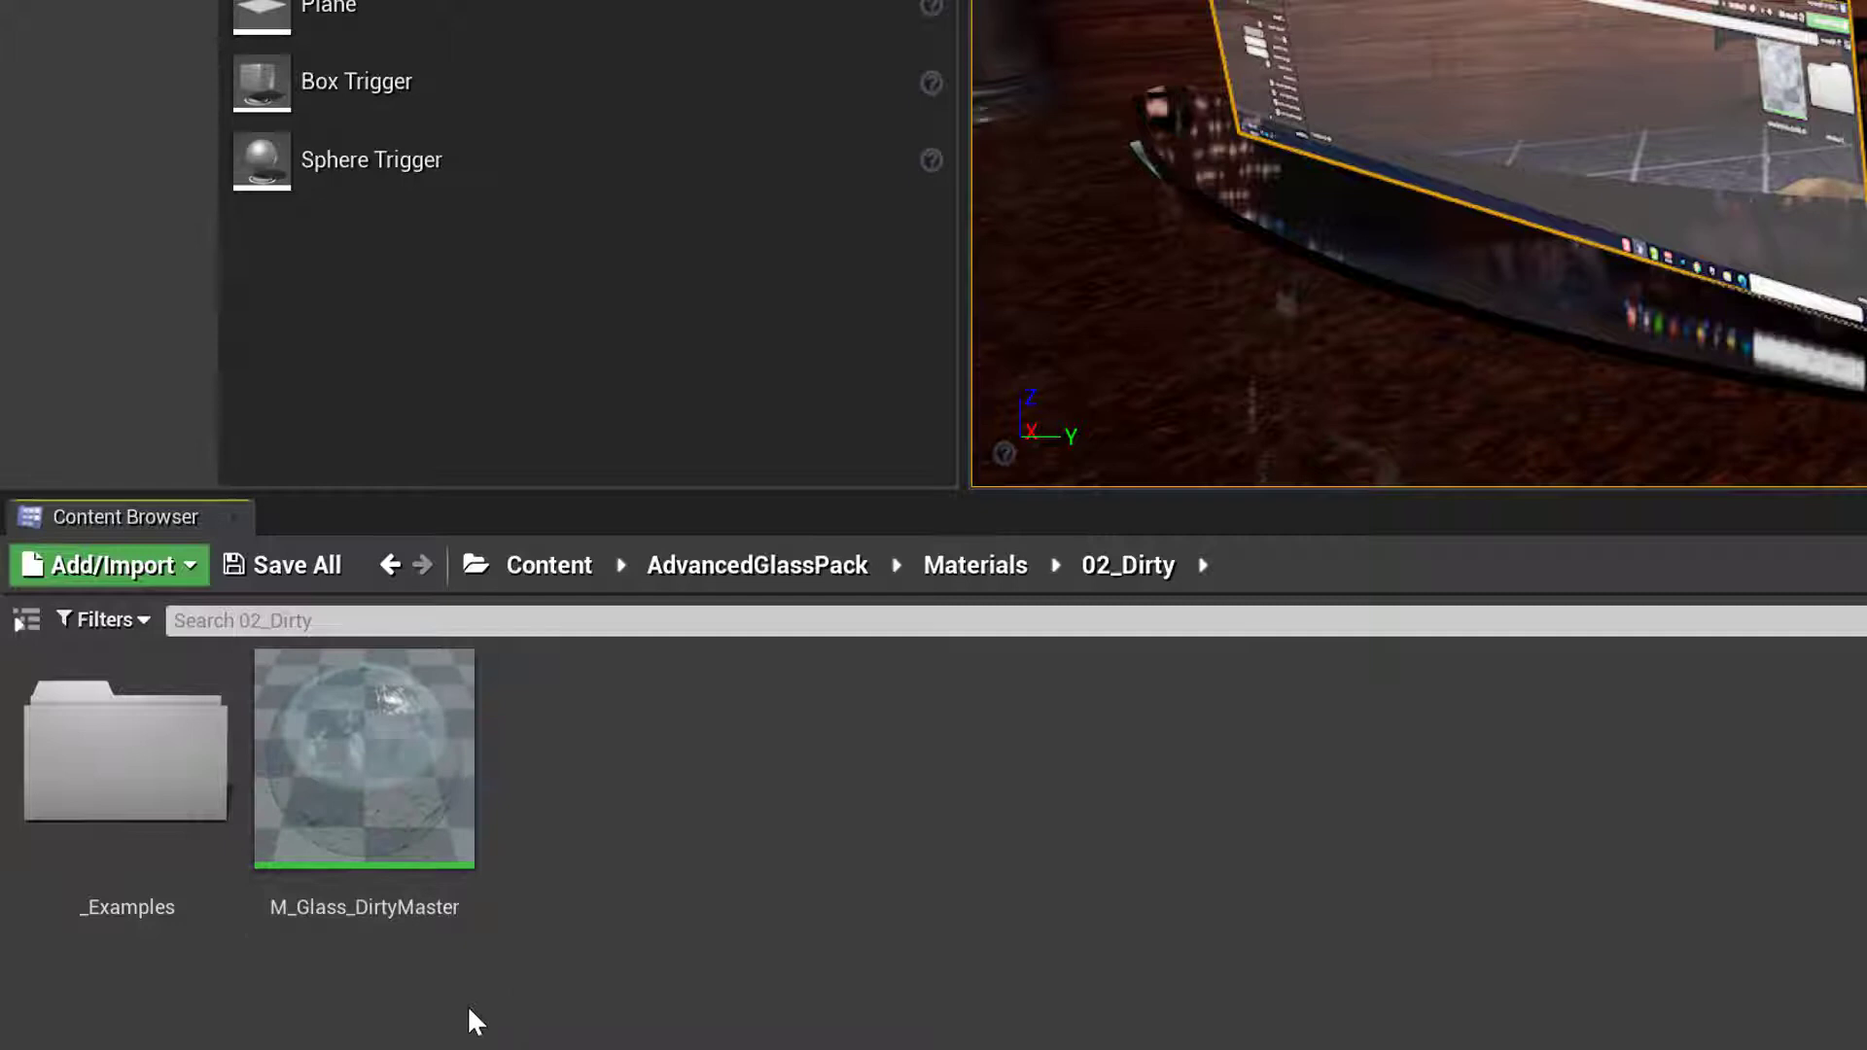
pyautogui.moveTo(538, 997)
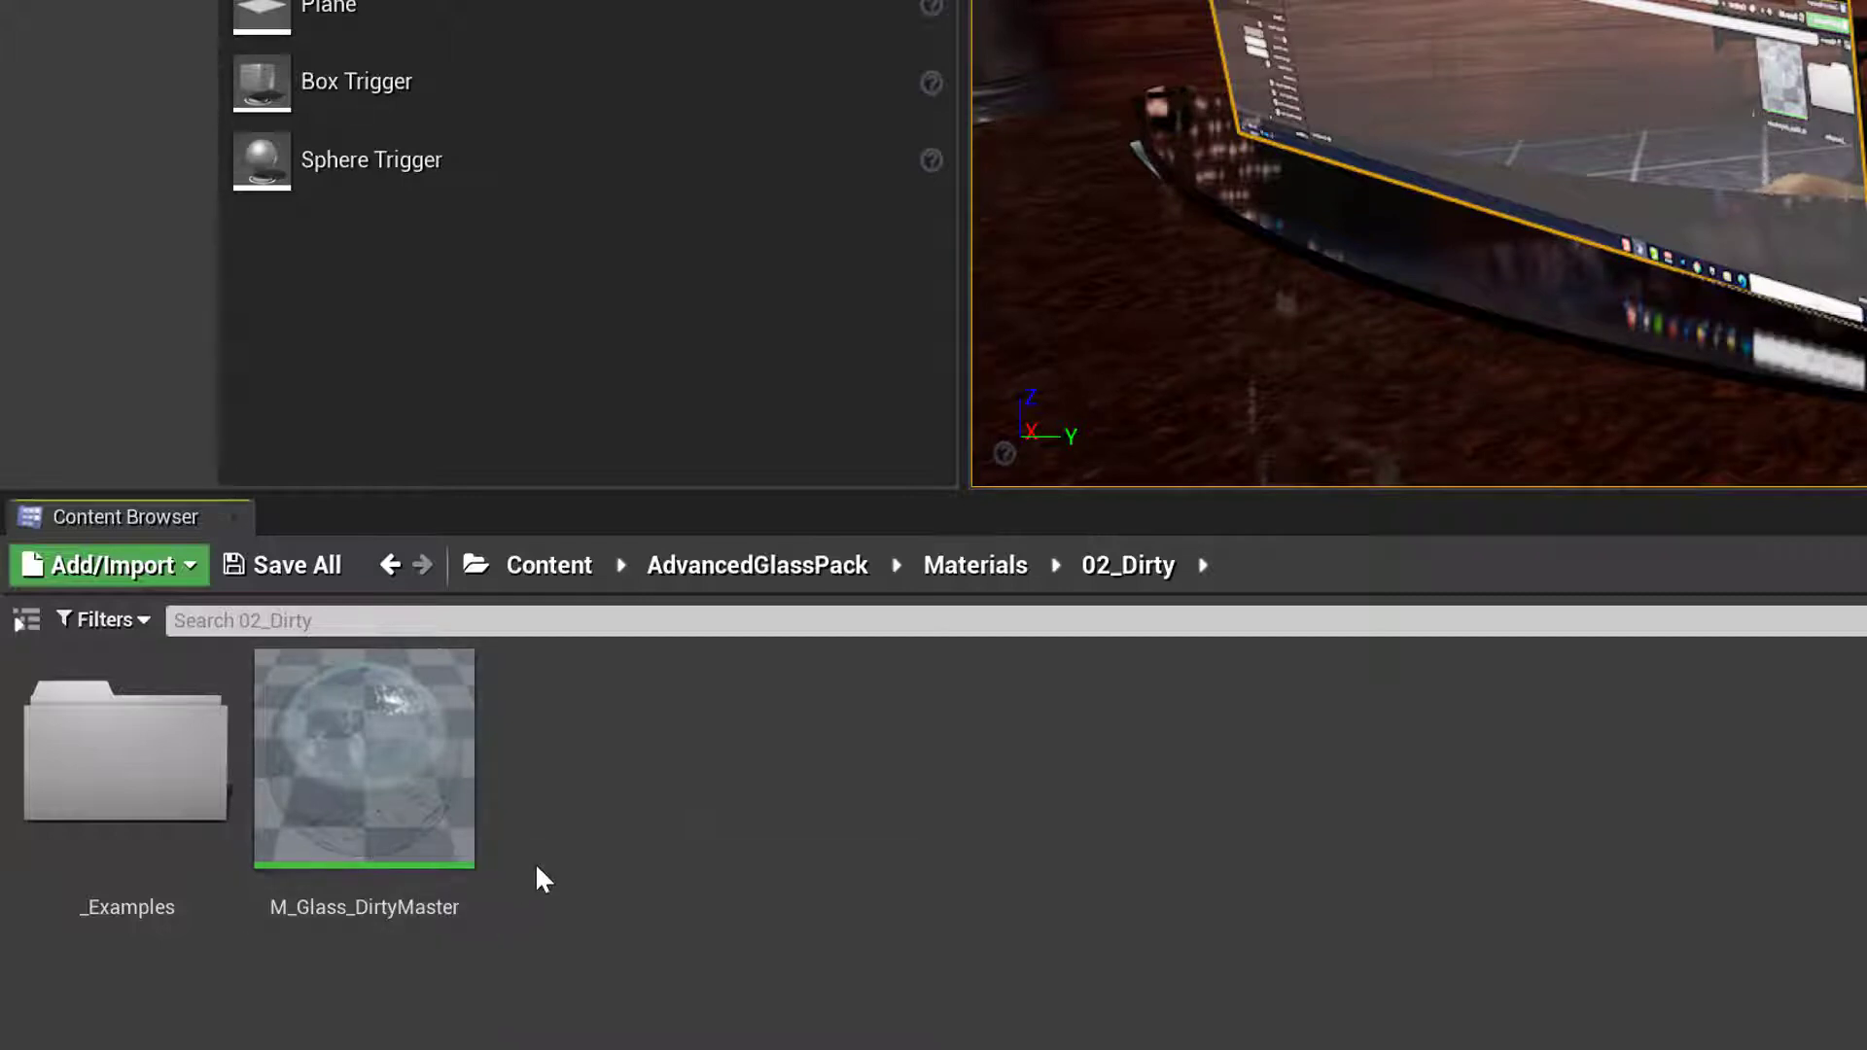
pyautogui.moveTo(377, 781)
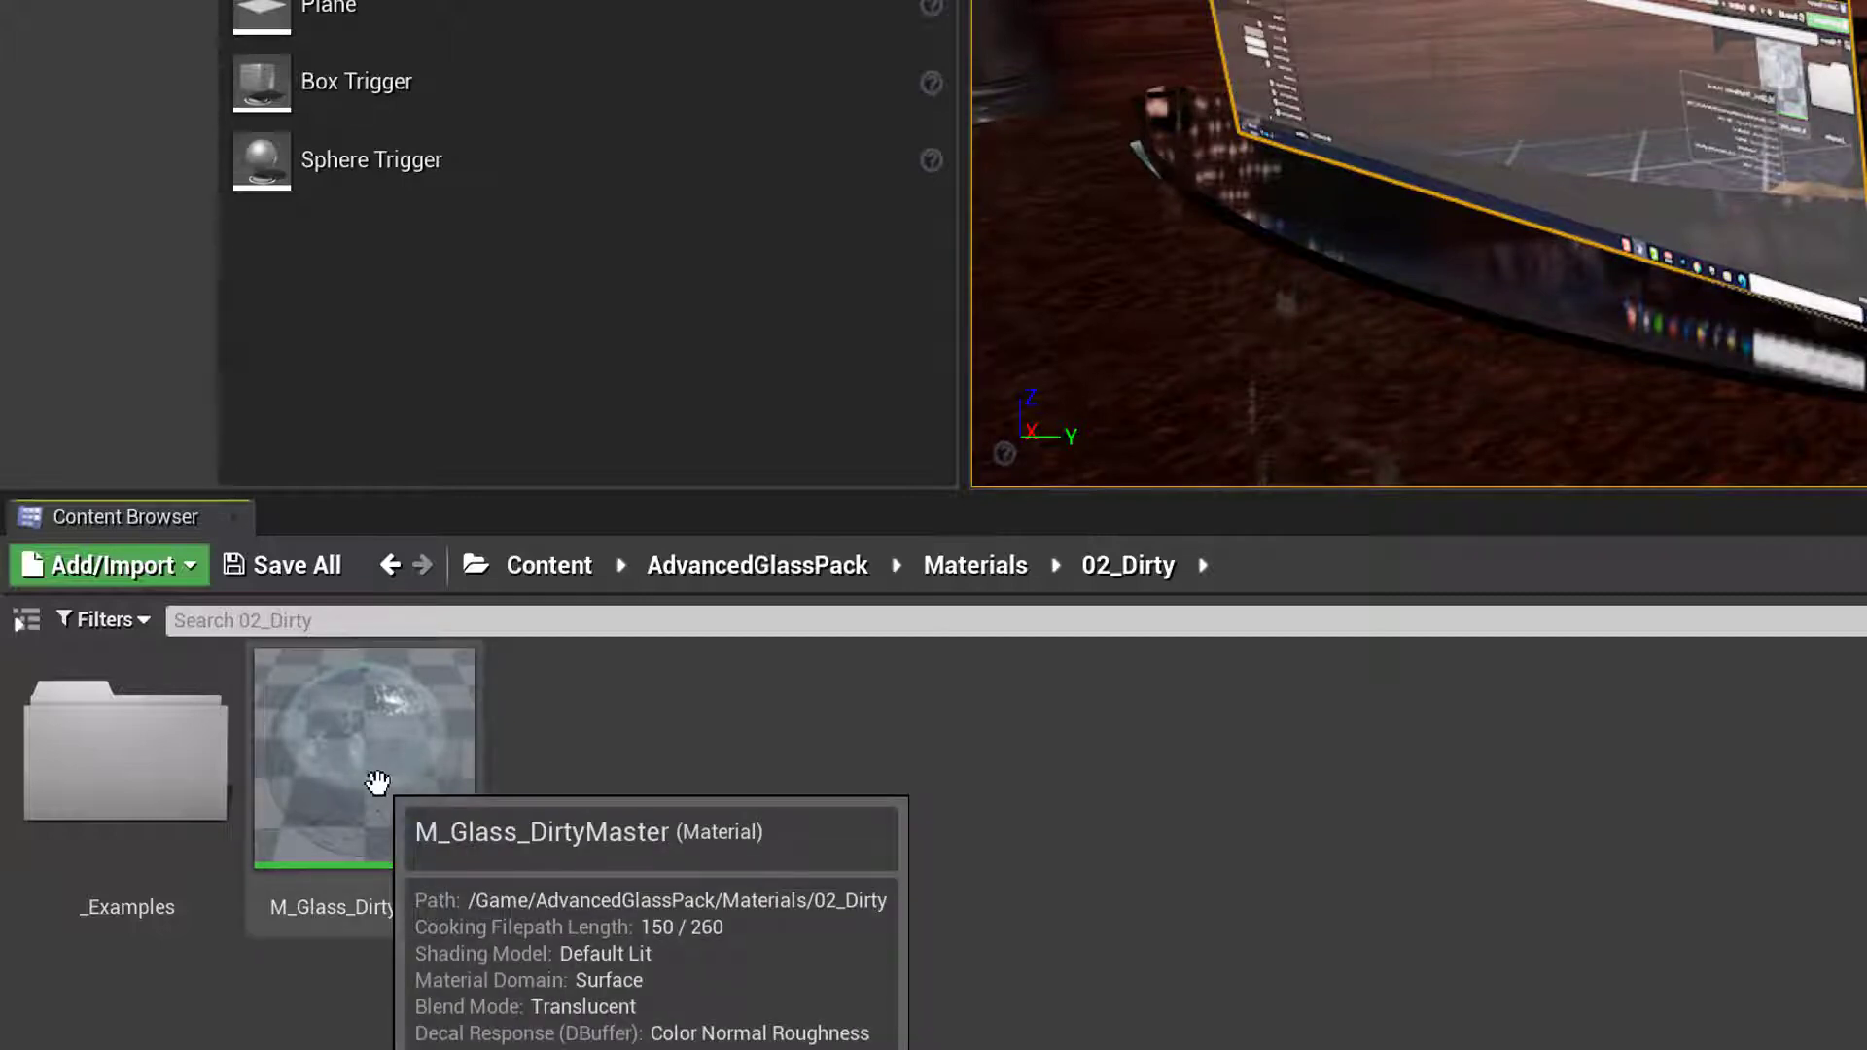
# Duplicate M_Glass_DirtyMaster and name the copy HoloGlass_MAT
pyautogui.rightClick(363, 756)
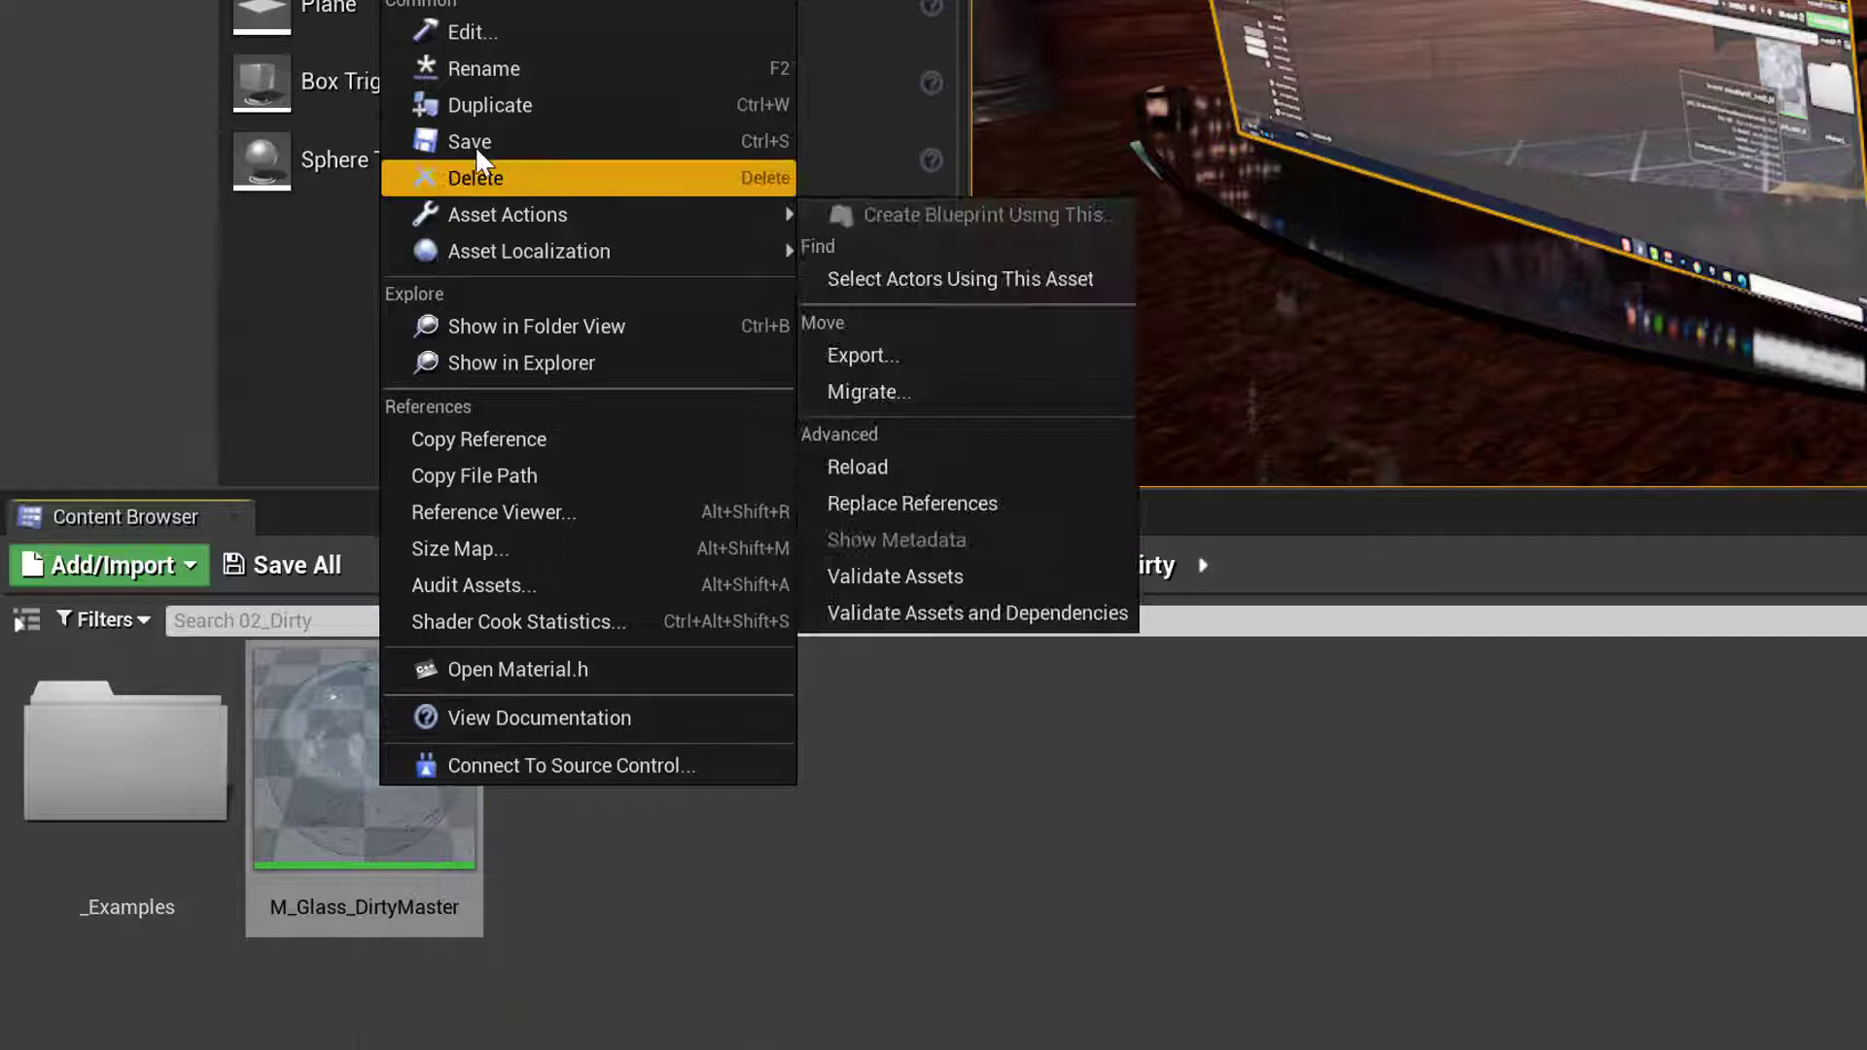
pyautogui.click(487, 105)
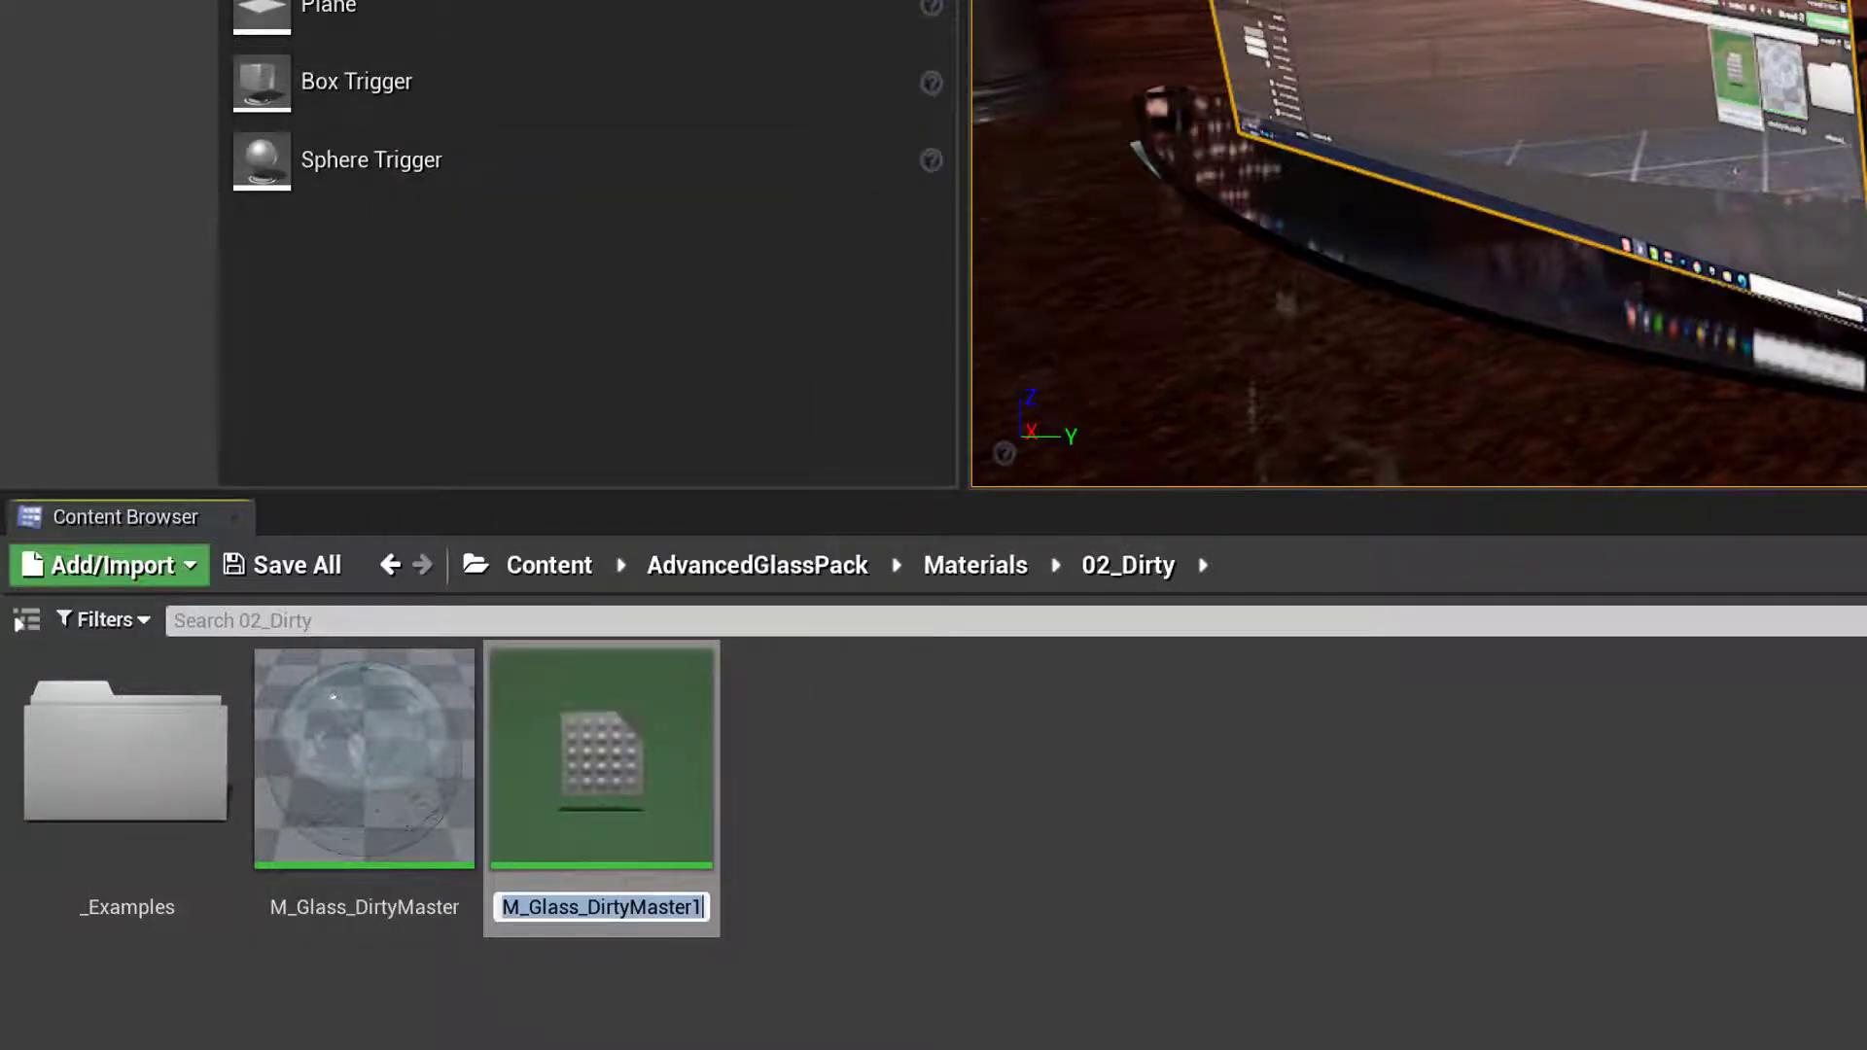
pyautogui.write('HoloGlass_MAT')
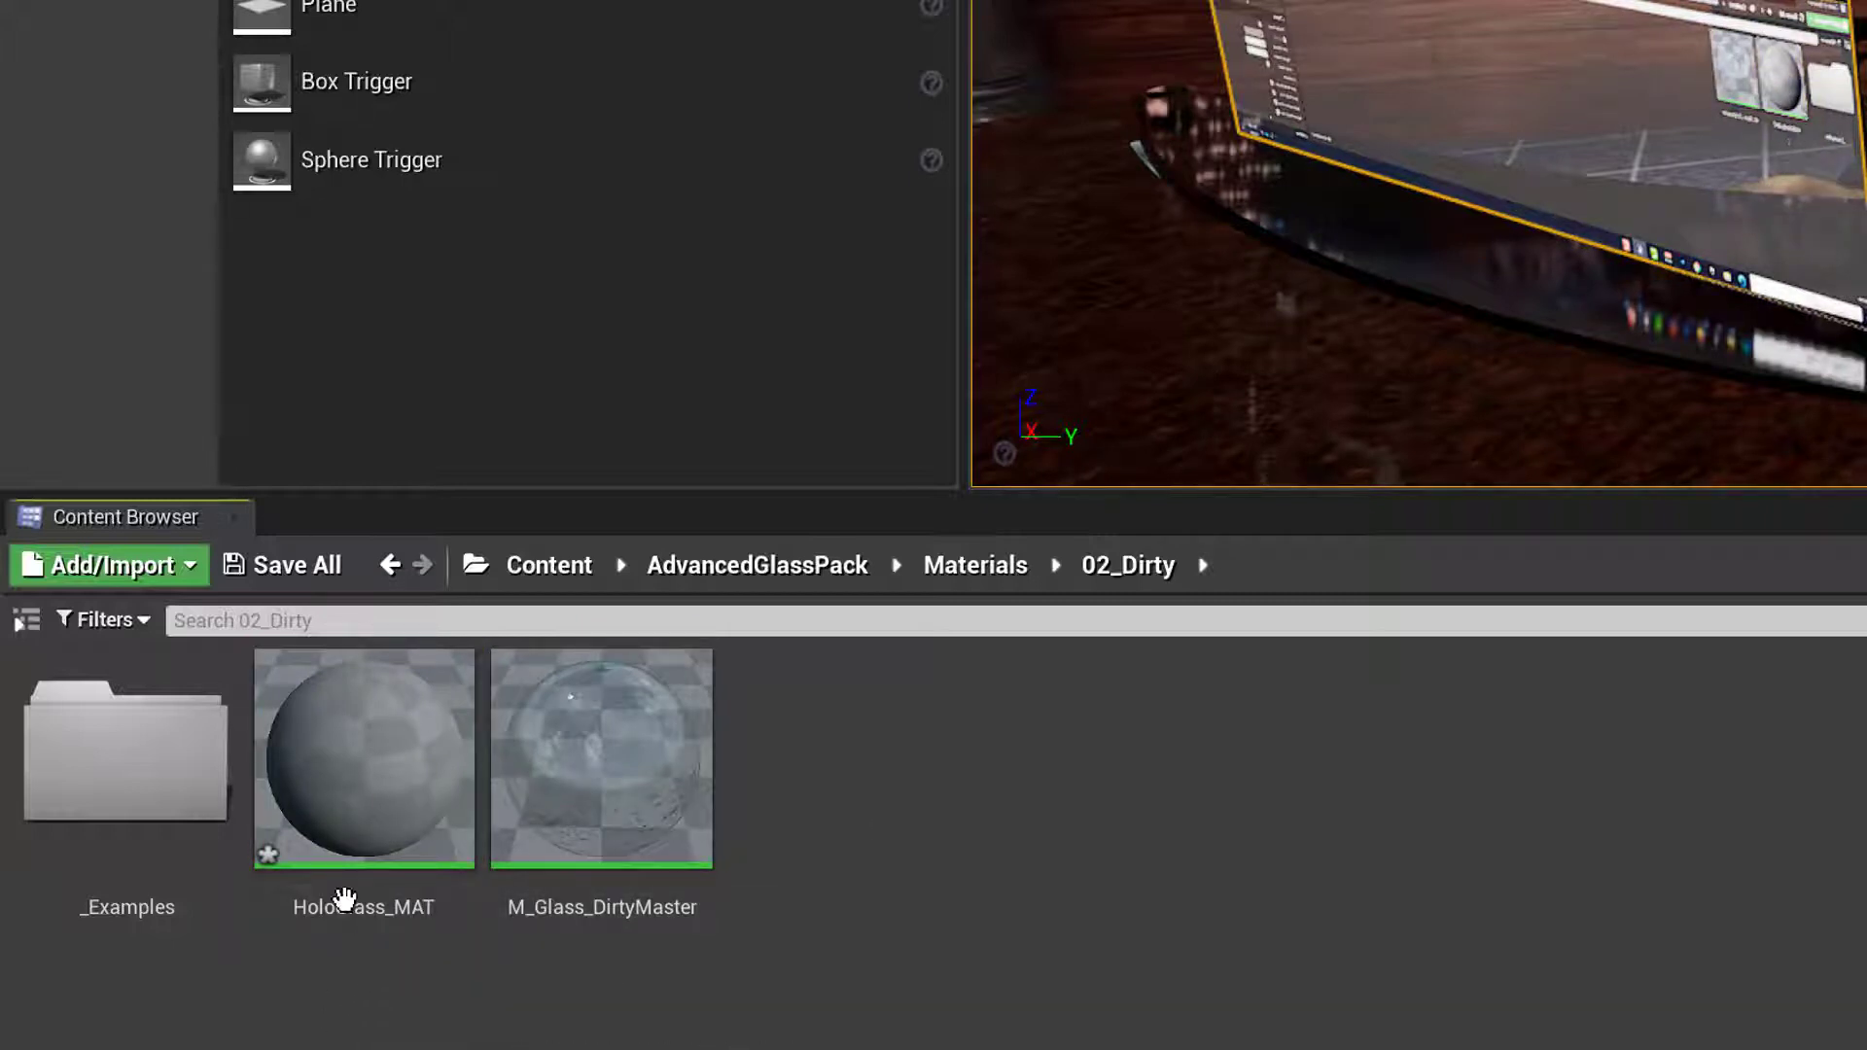
pyautogui.moveTo(363, 794)
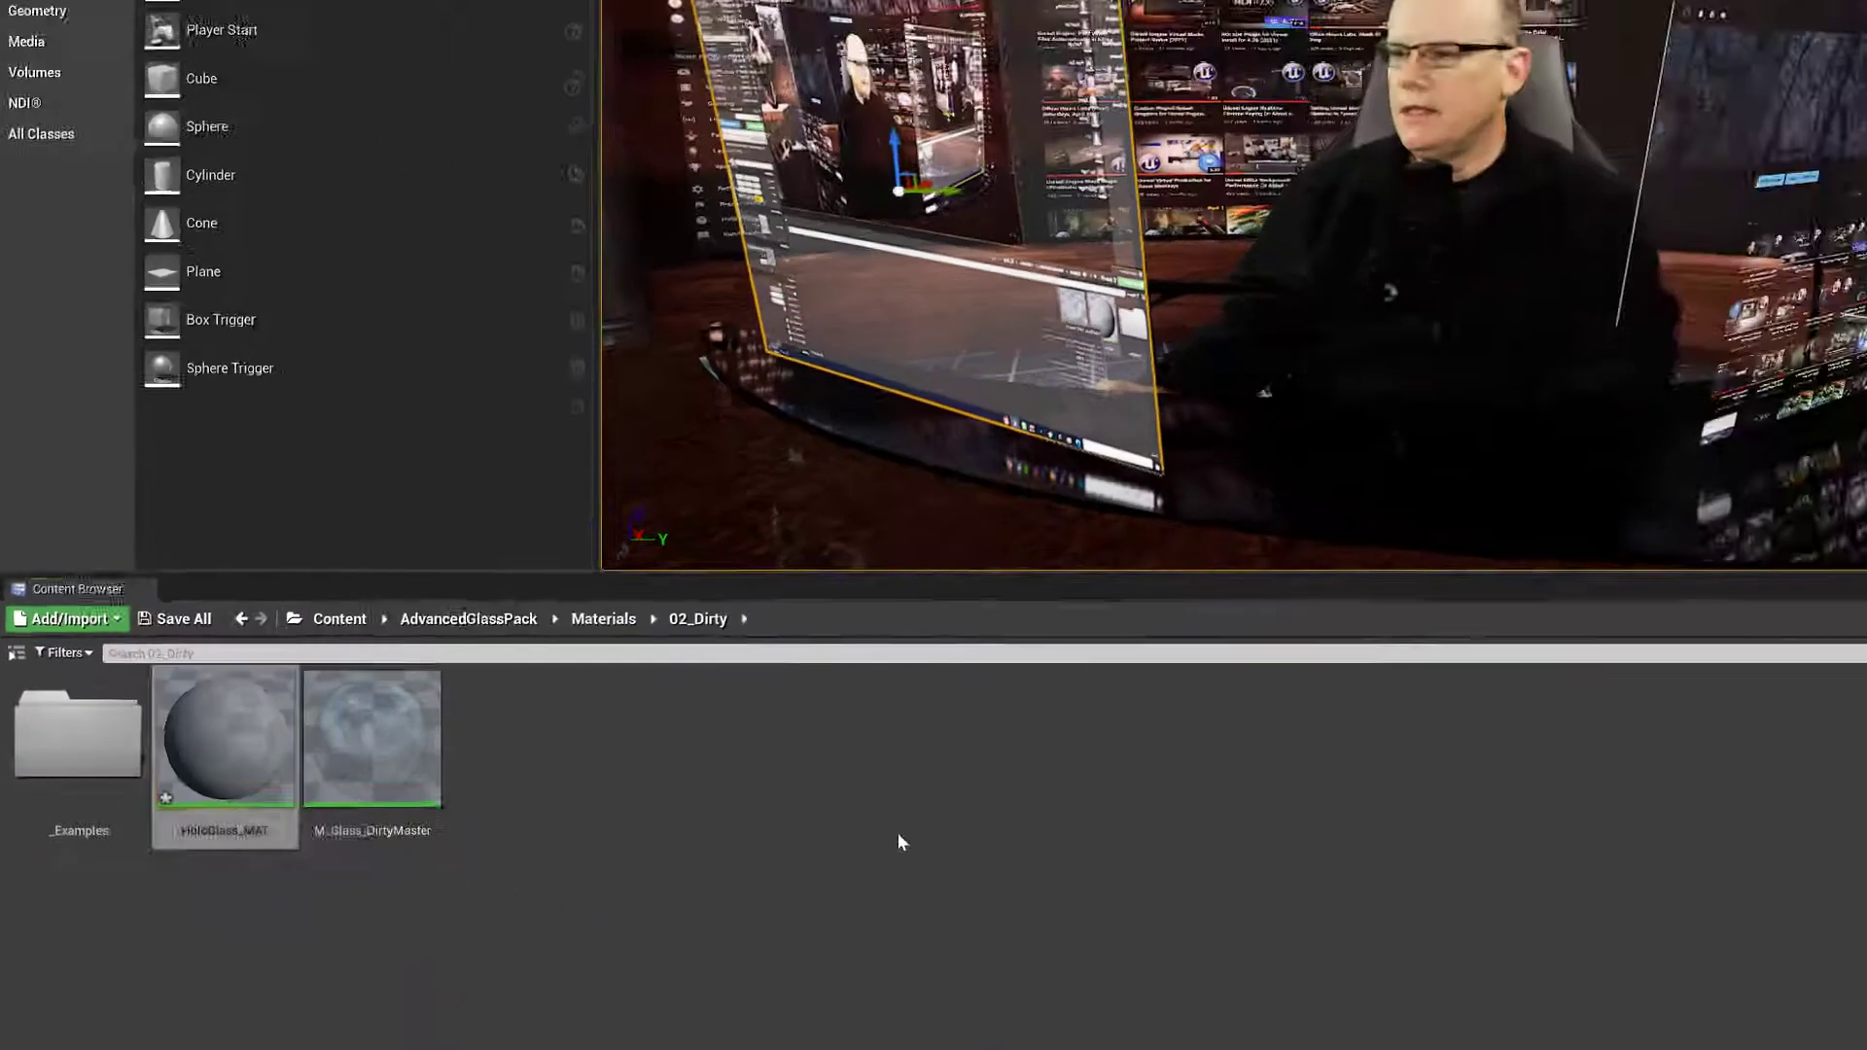
# Open HoloGlass_MAT in the Material Editor and zoom out over its node graph
pyautogui.doubleClick(225, 737)
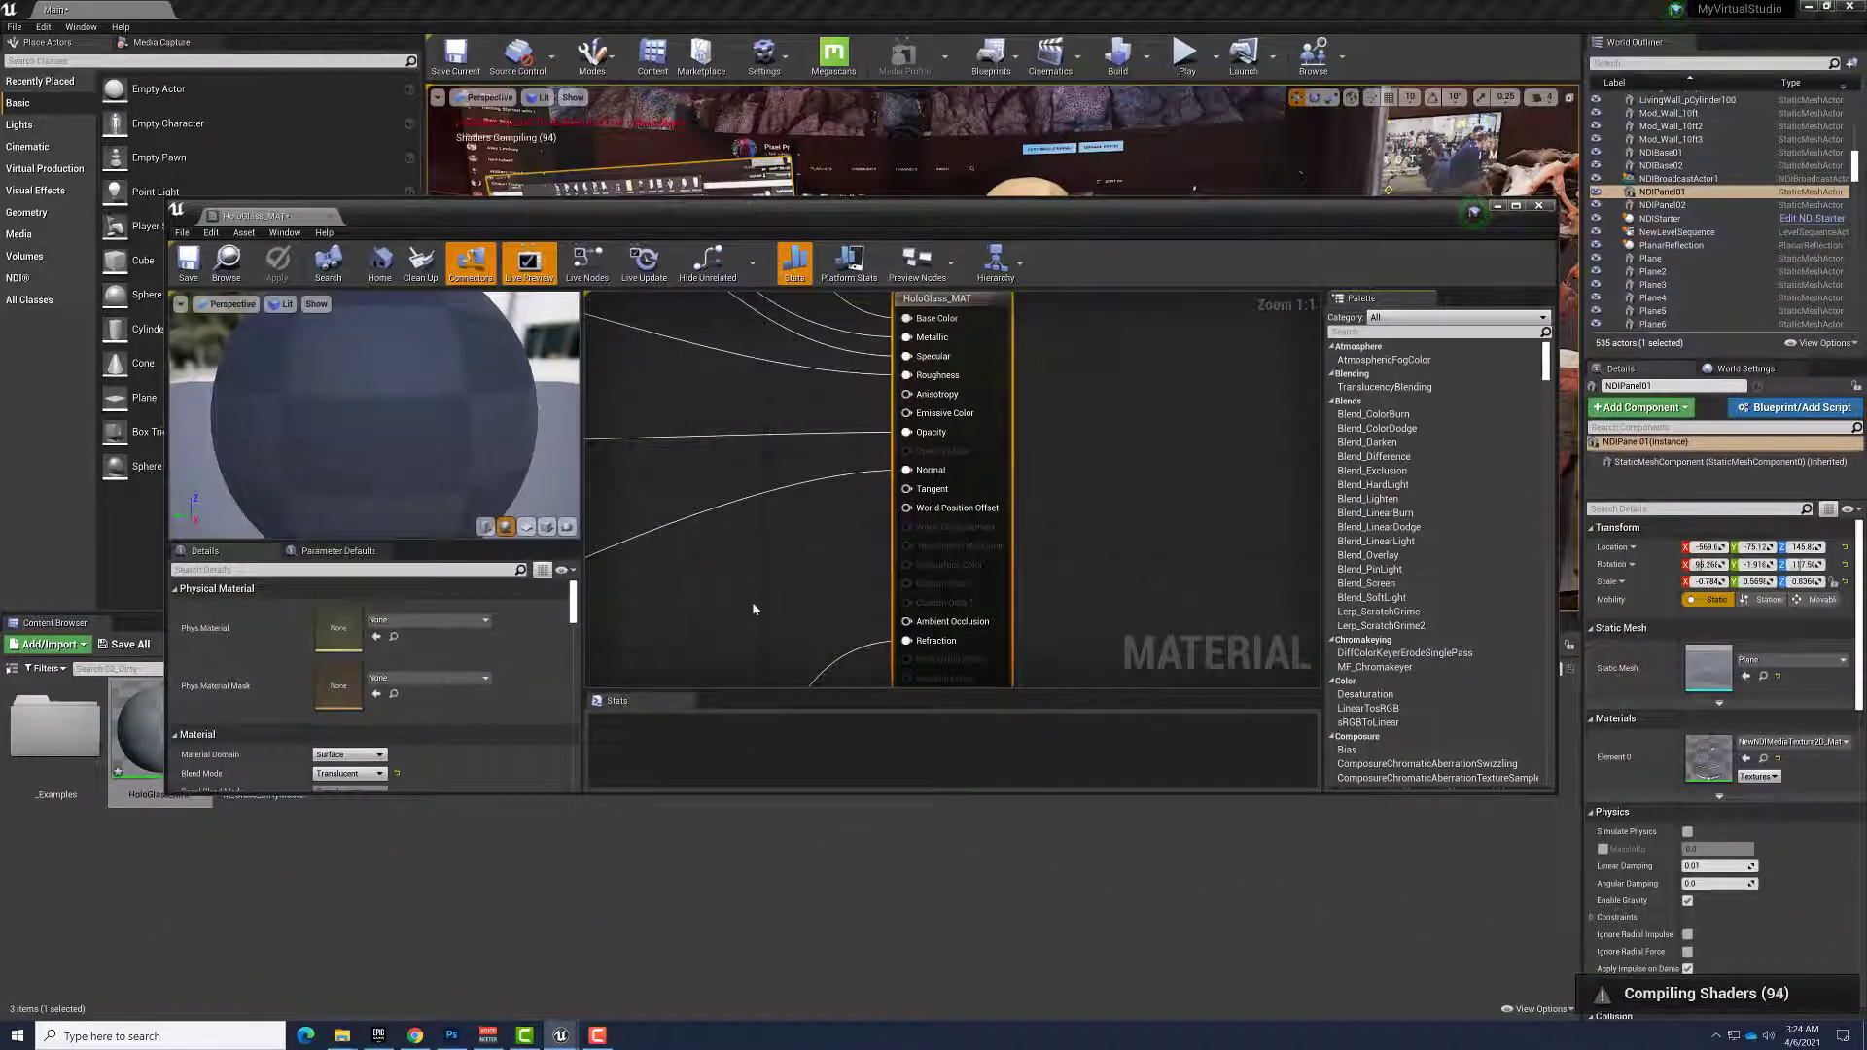
pyautogui.moveTo(942, 412)
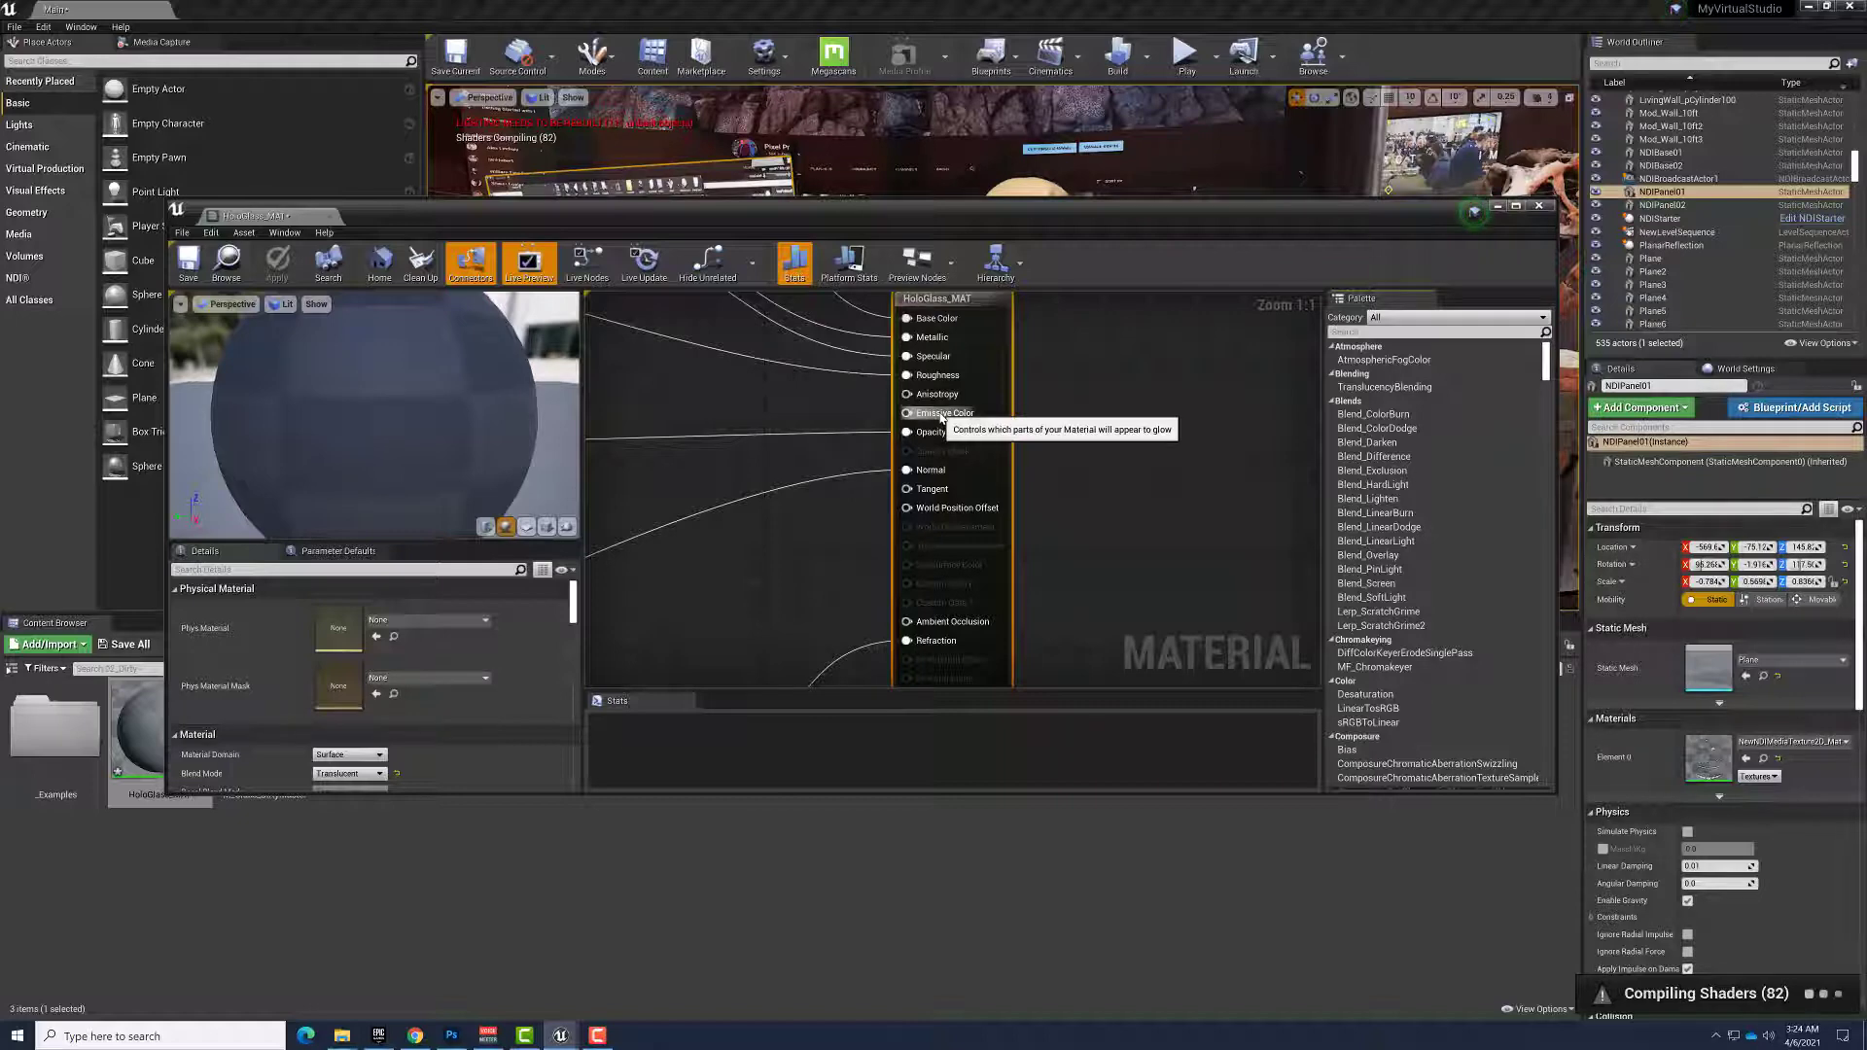
pyautogui.moveTo(780, 560)
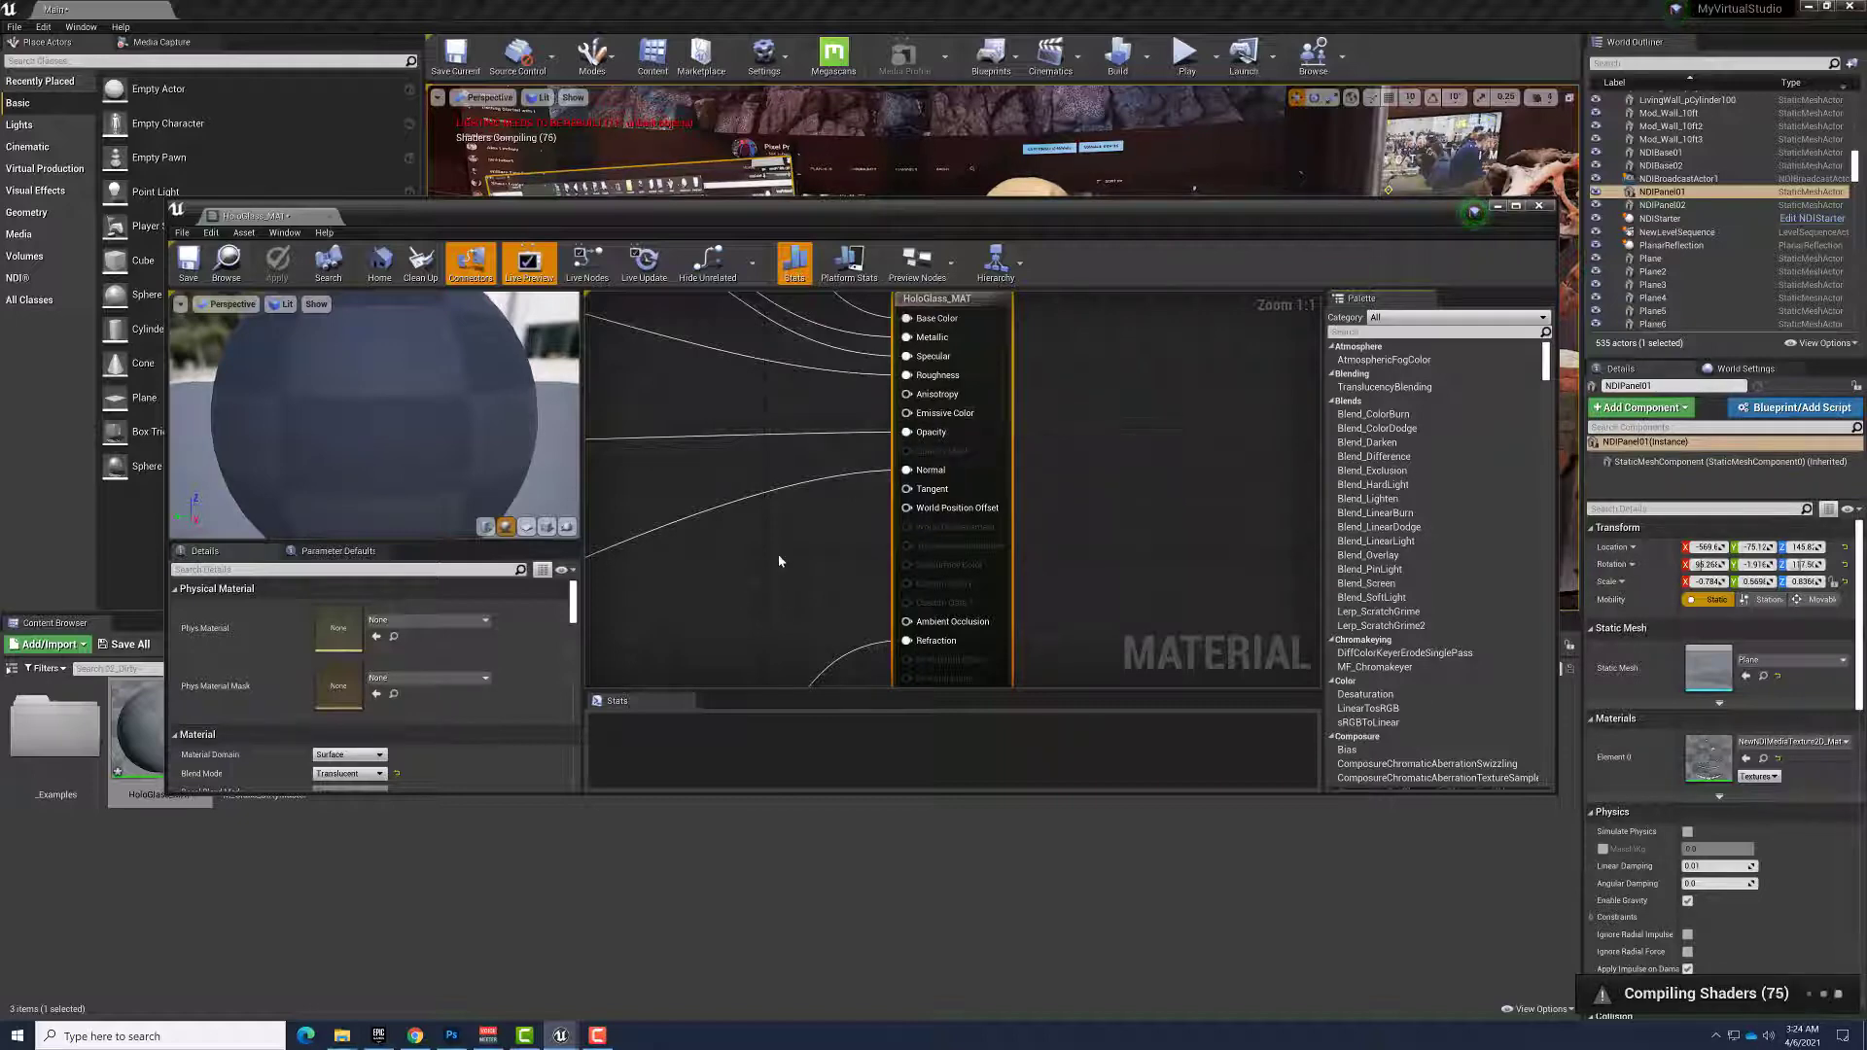
pyautogui.scroll(-3)
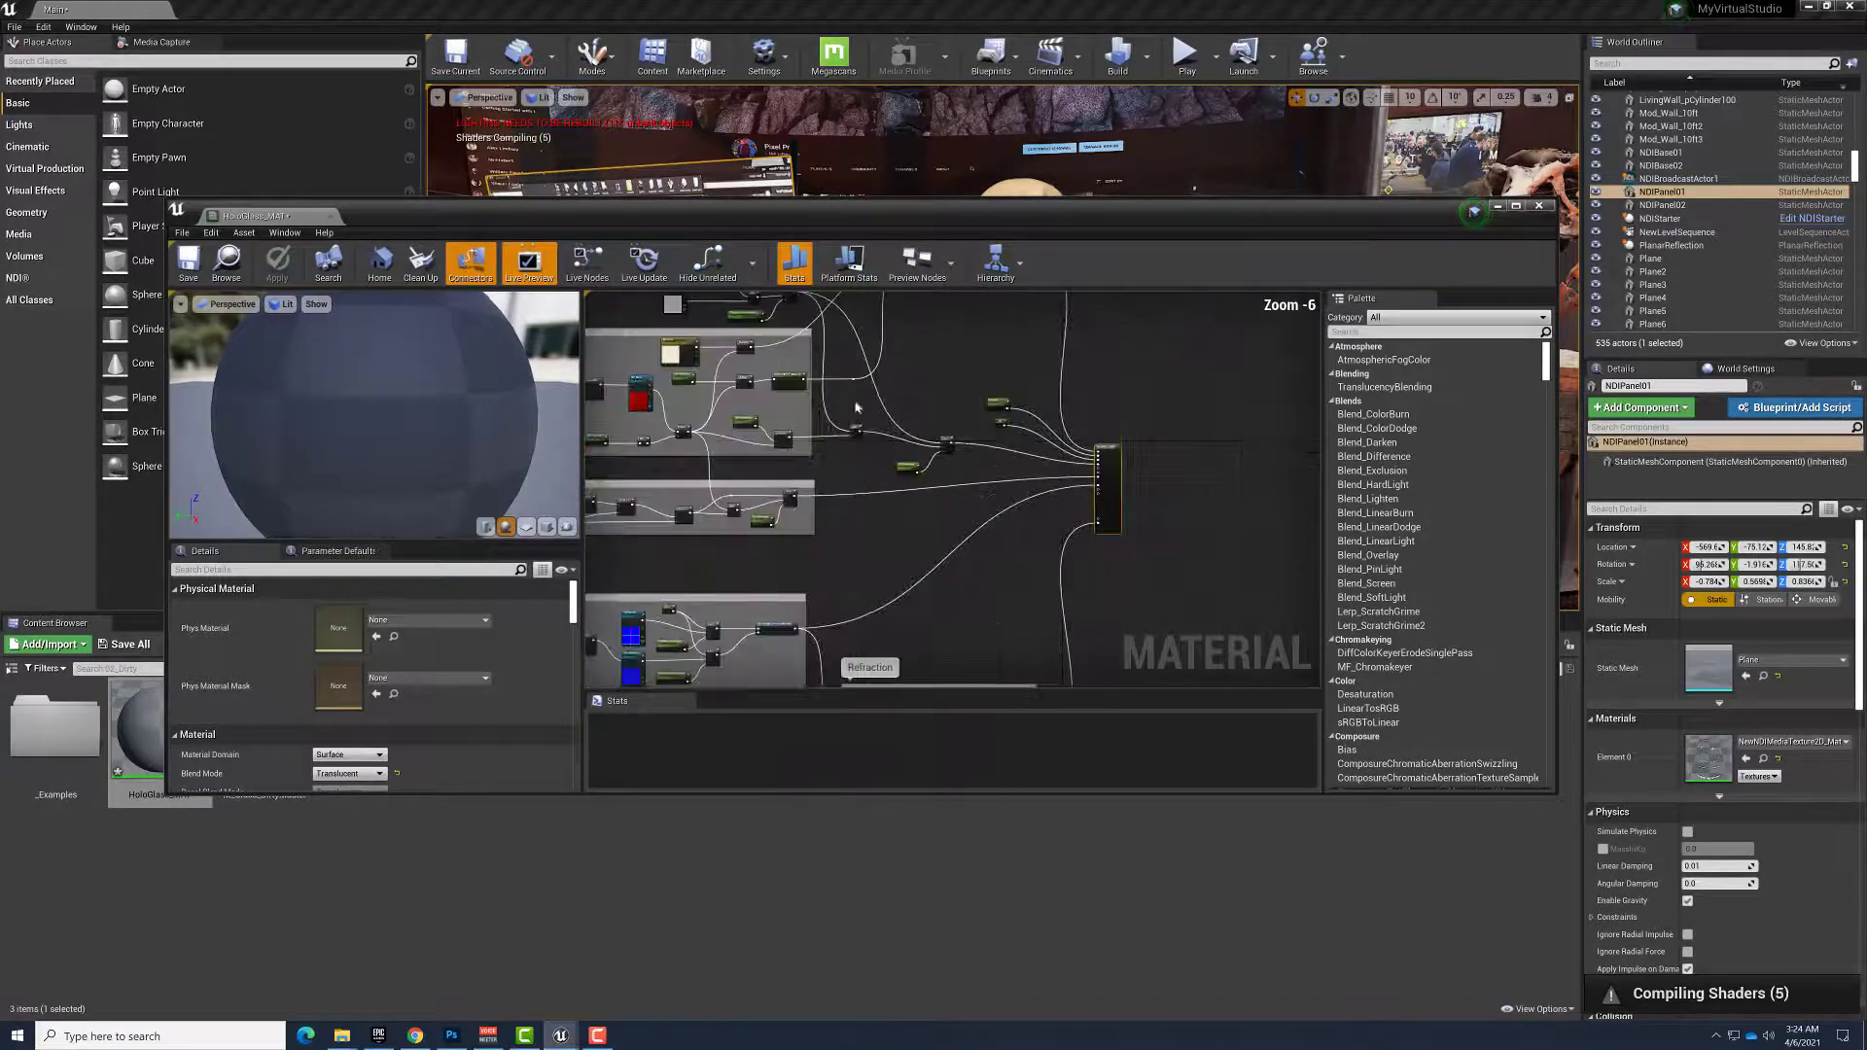
pyautogui.click(794, 261)
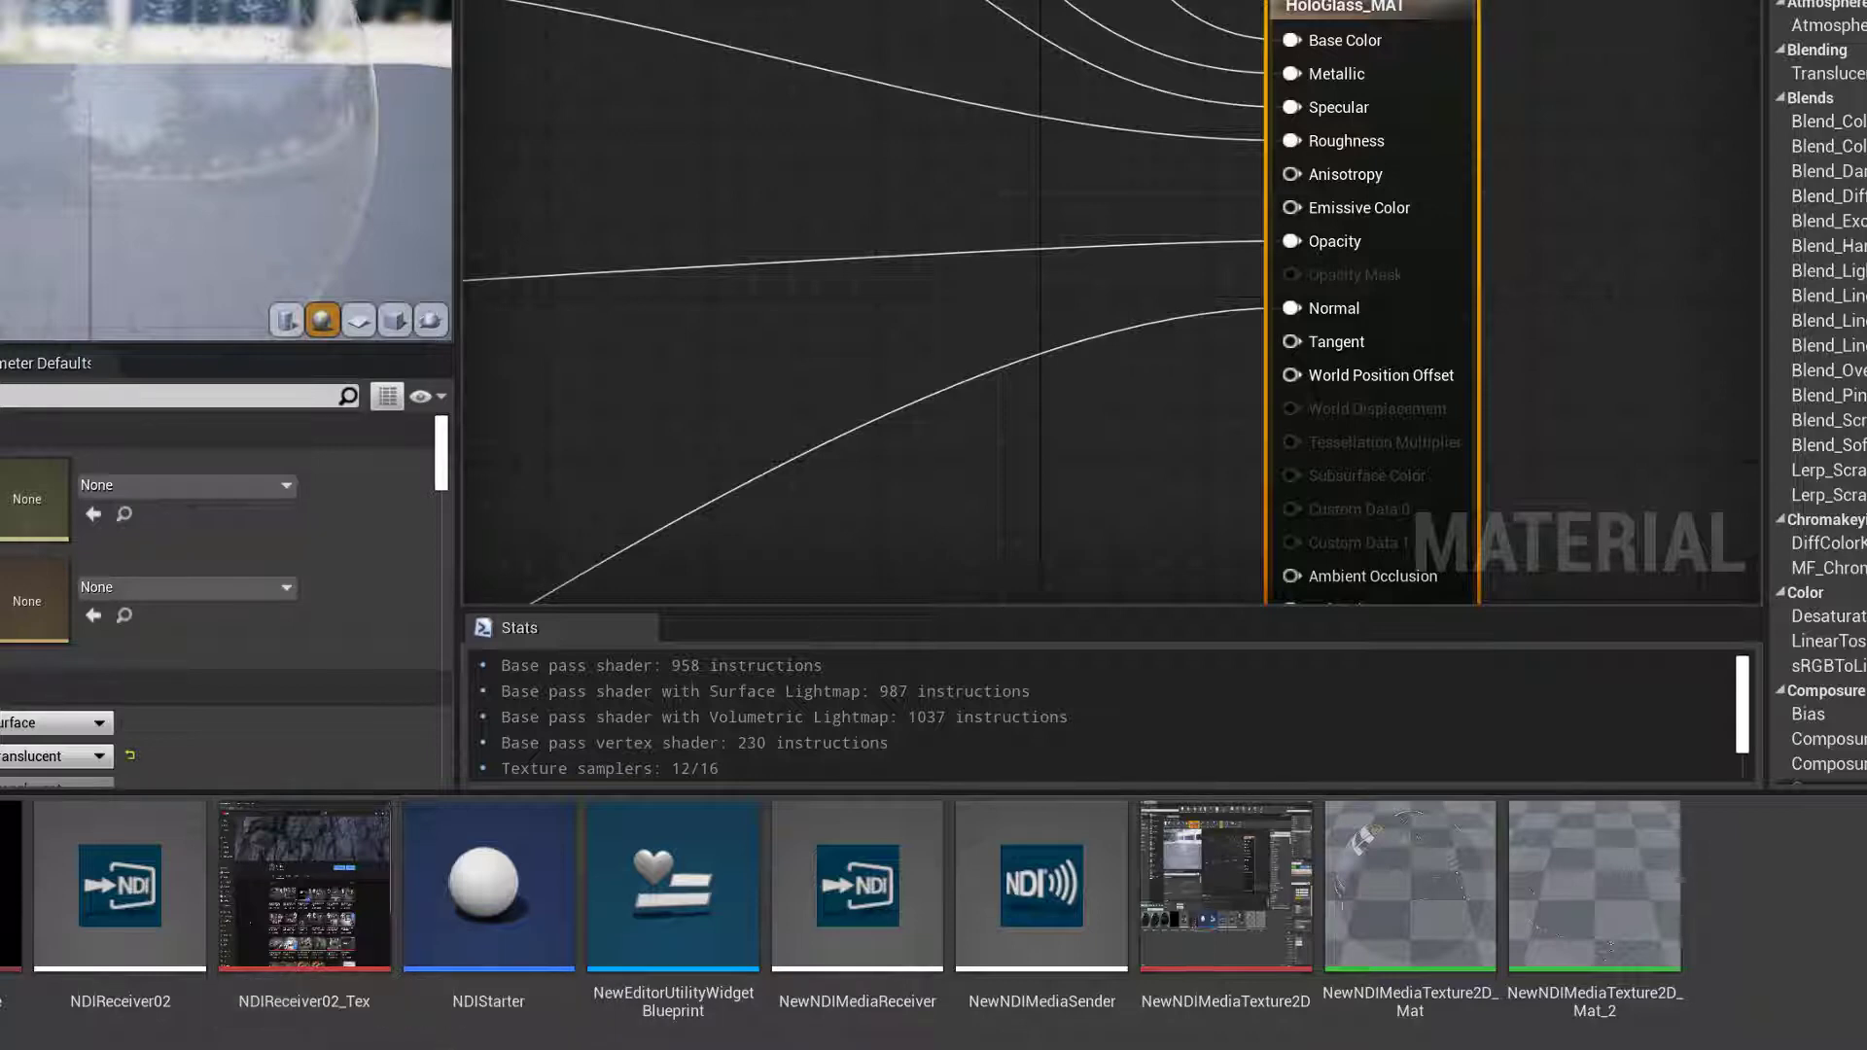
pyautogui.moveTo(1209, 948)
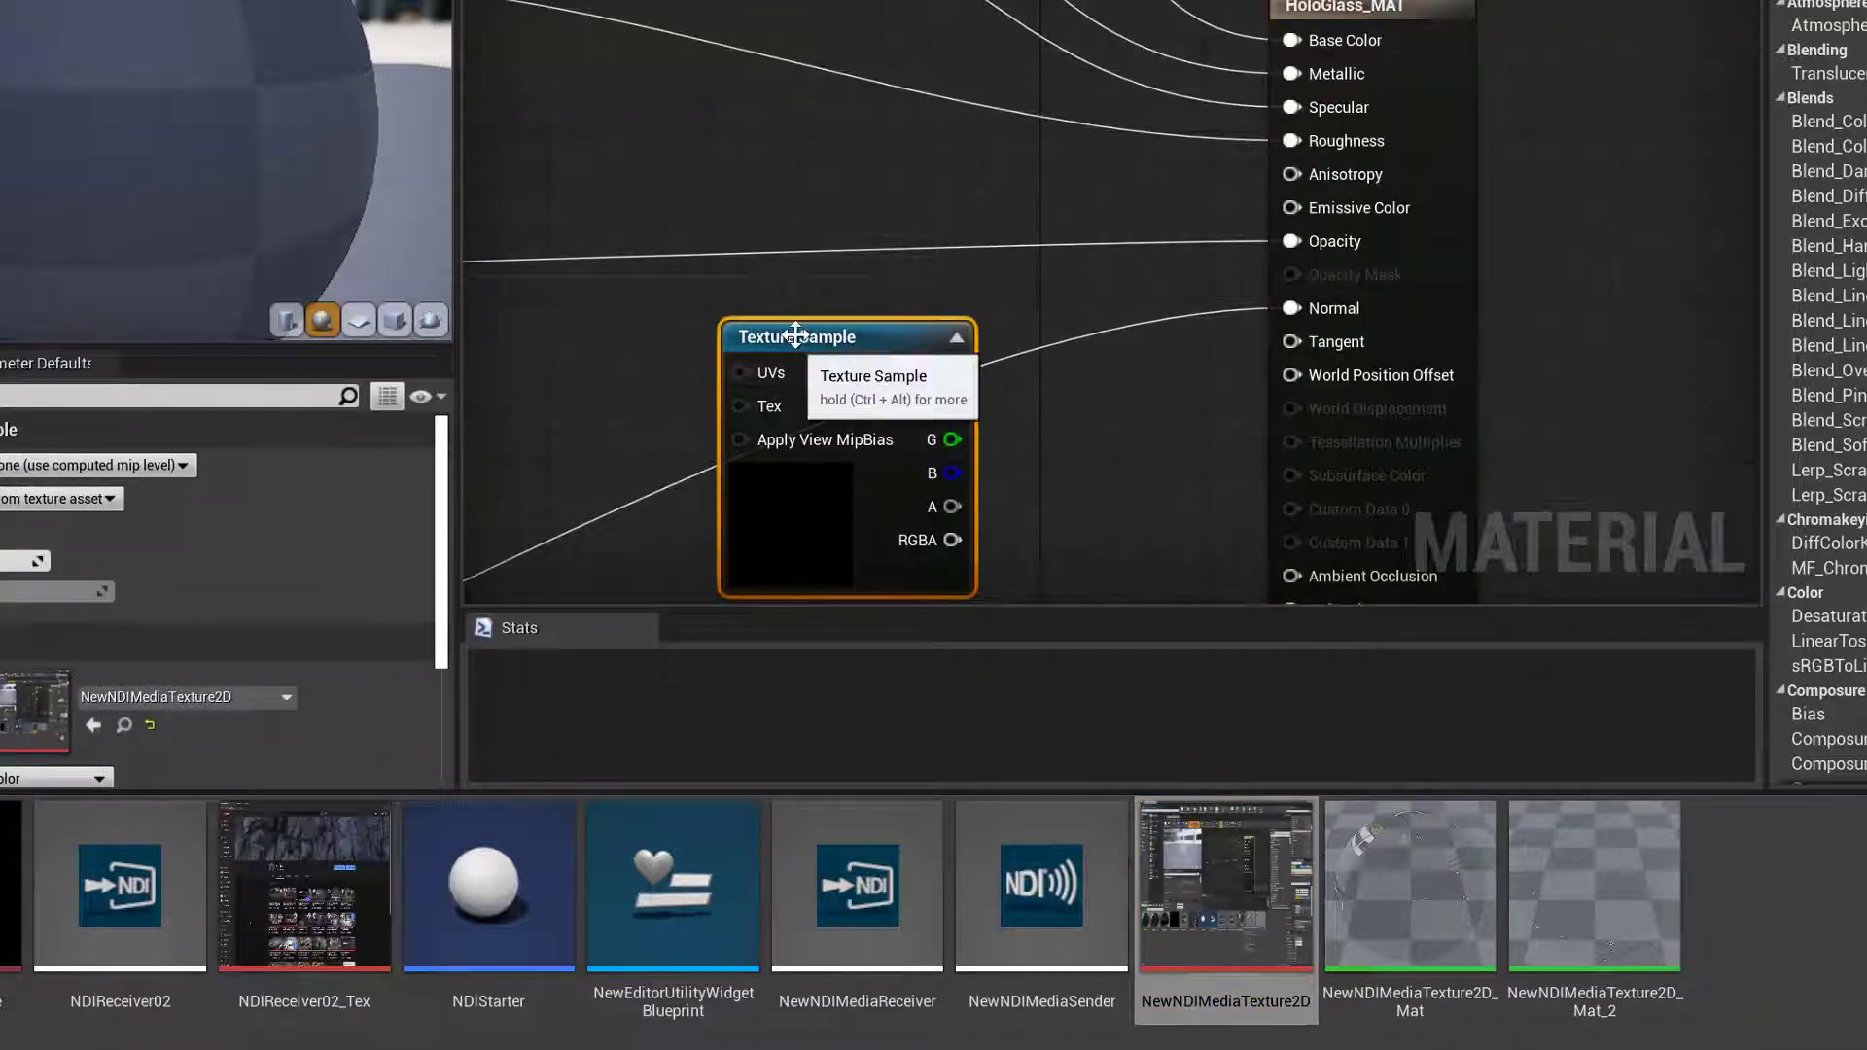
# Convert the NDI Texture Sample node into a parameter named HoloTexture
pyautogui.rightClick(796, 335)
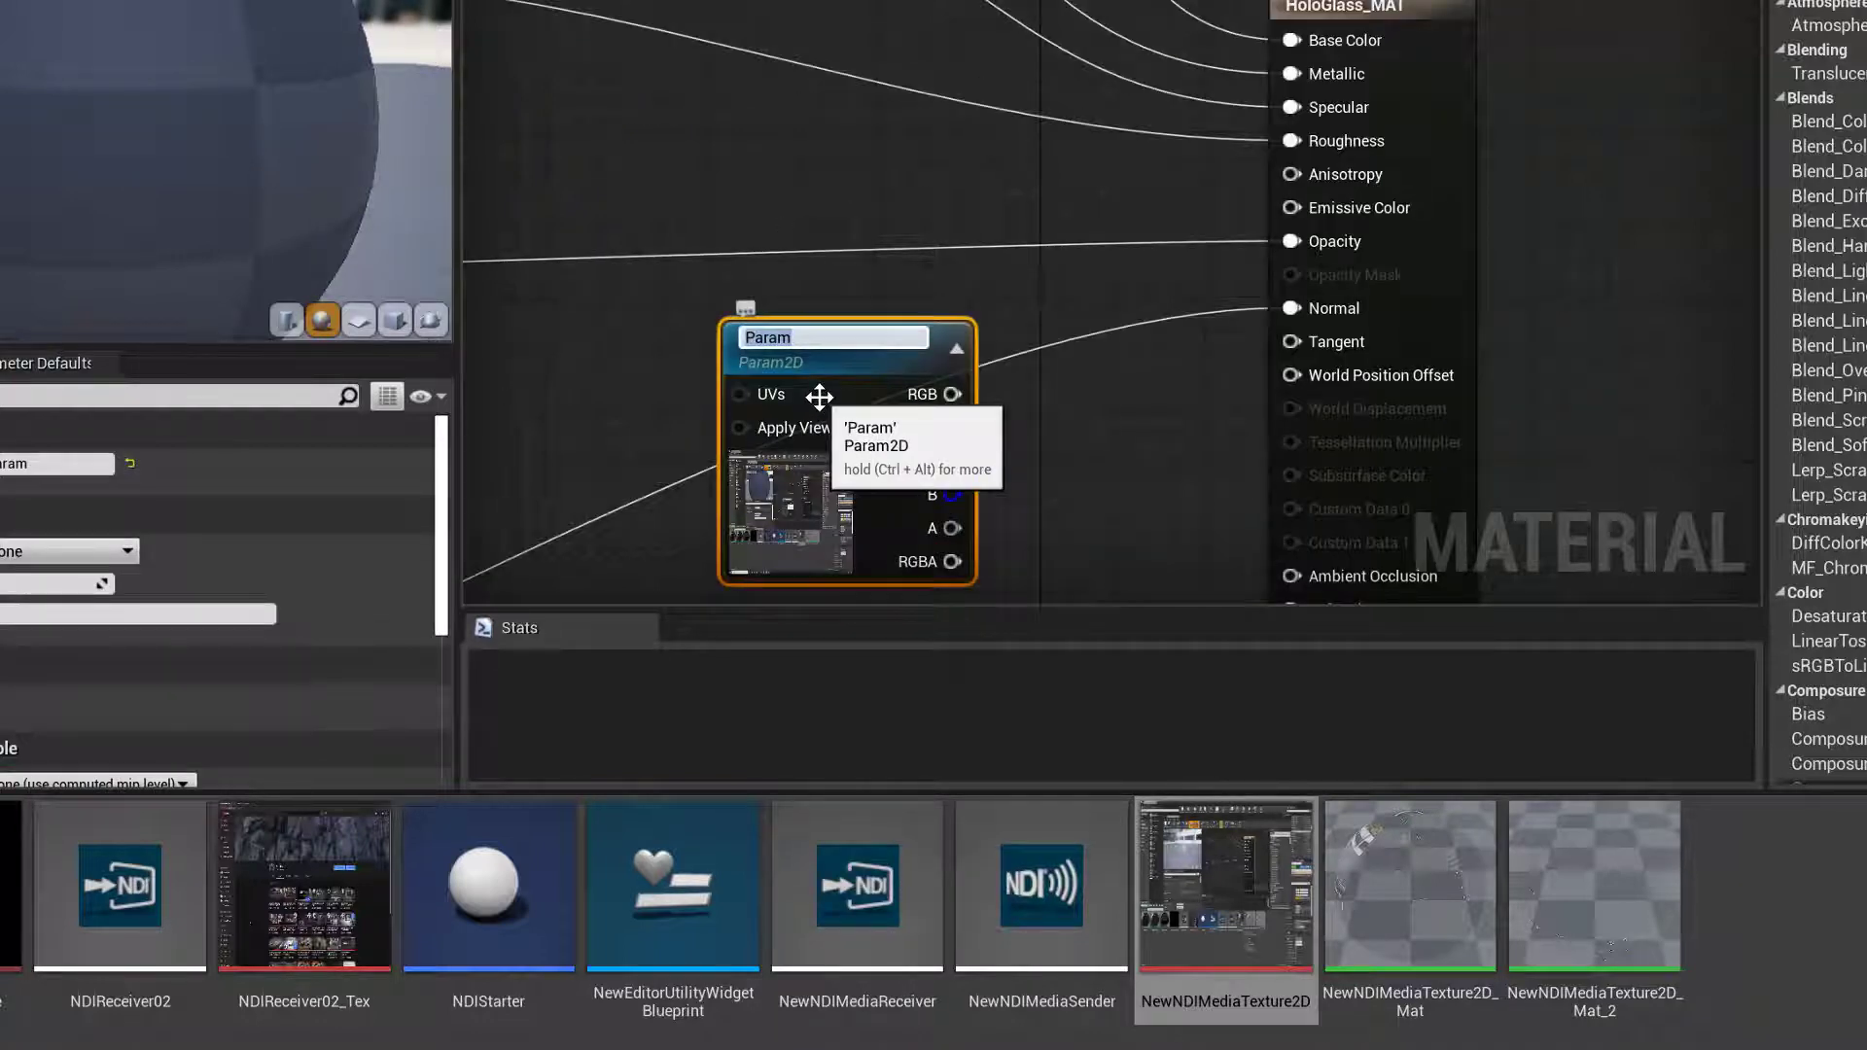
pyautogui.write('HoloTTex')
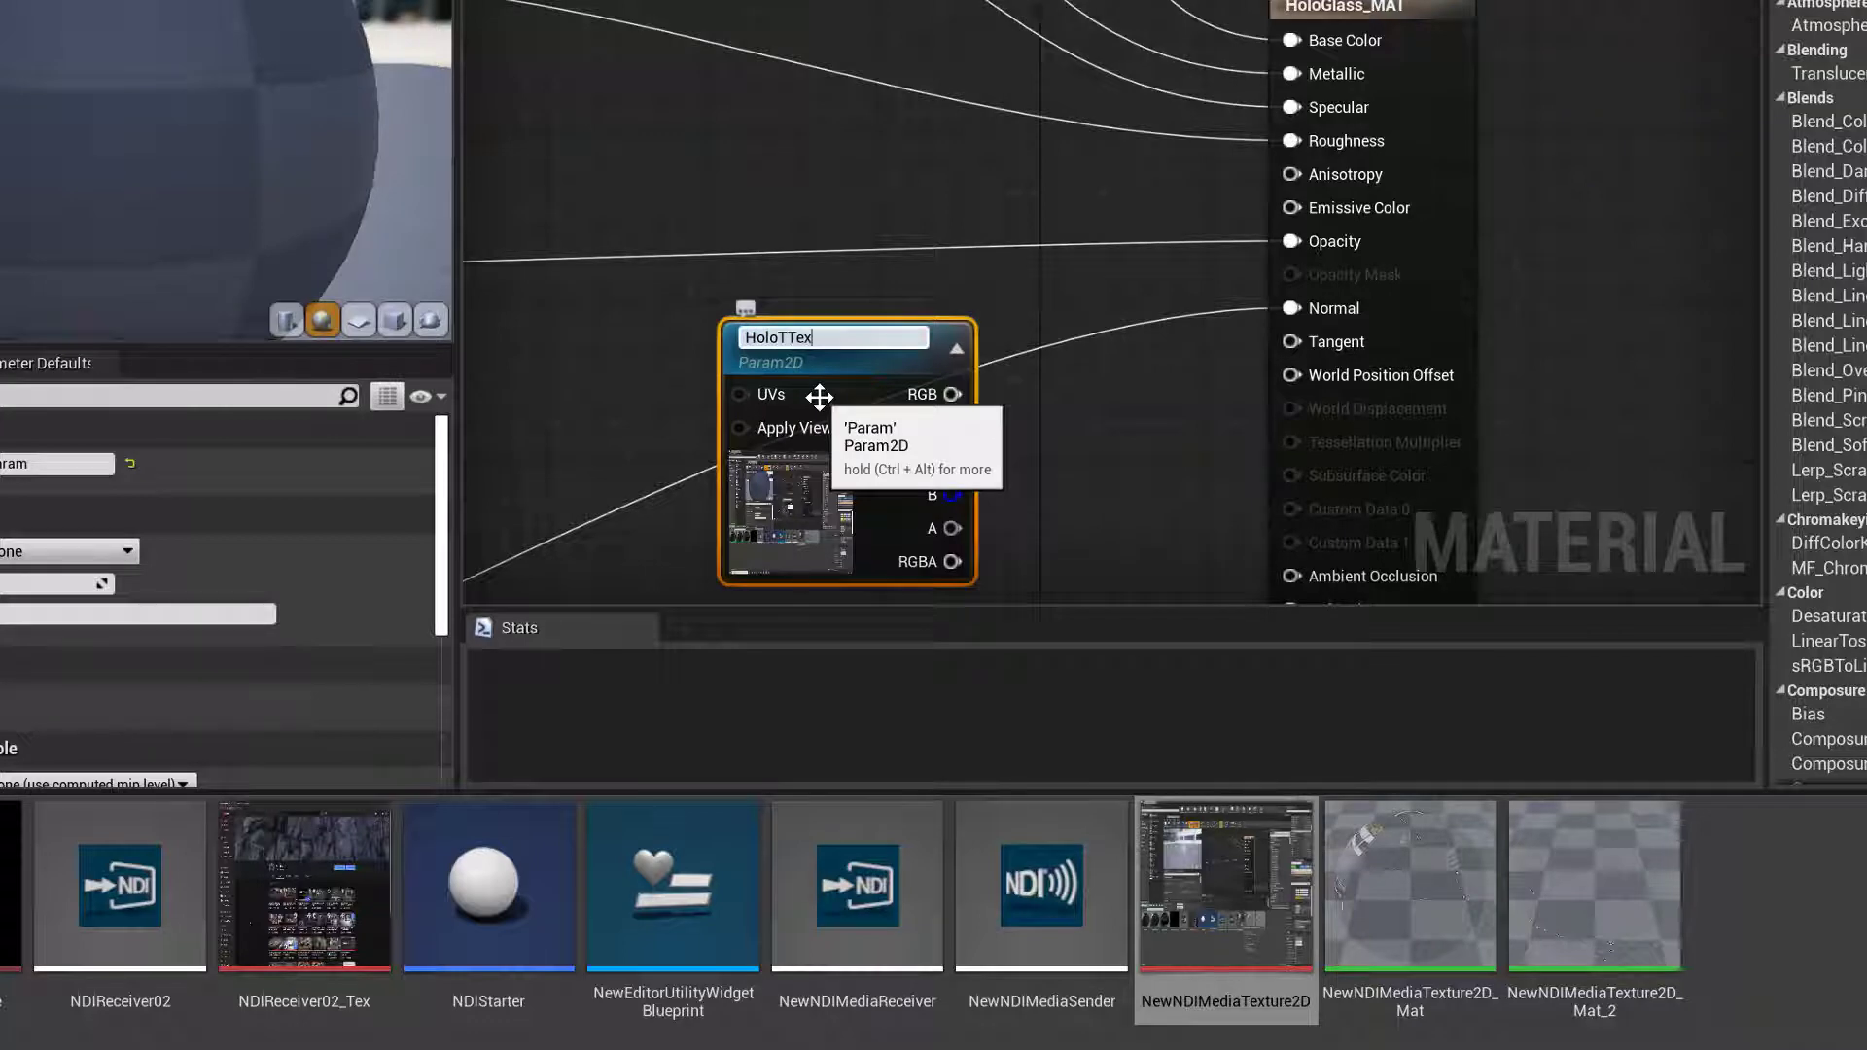
pyautogui.write('ture')
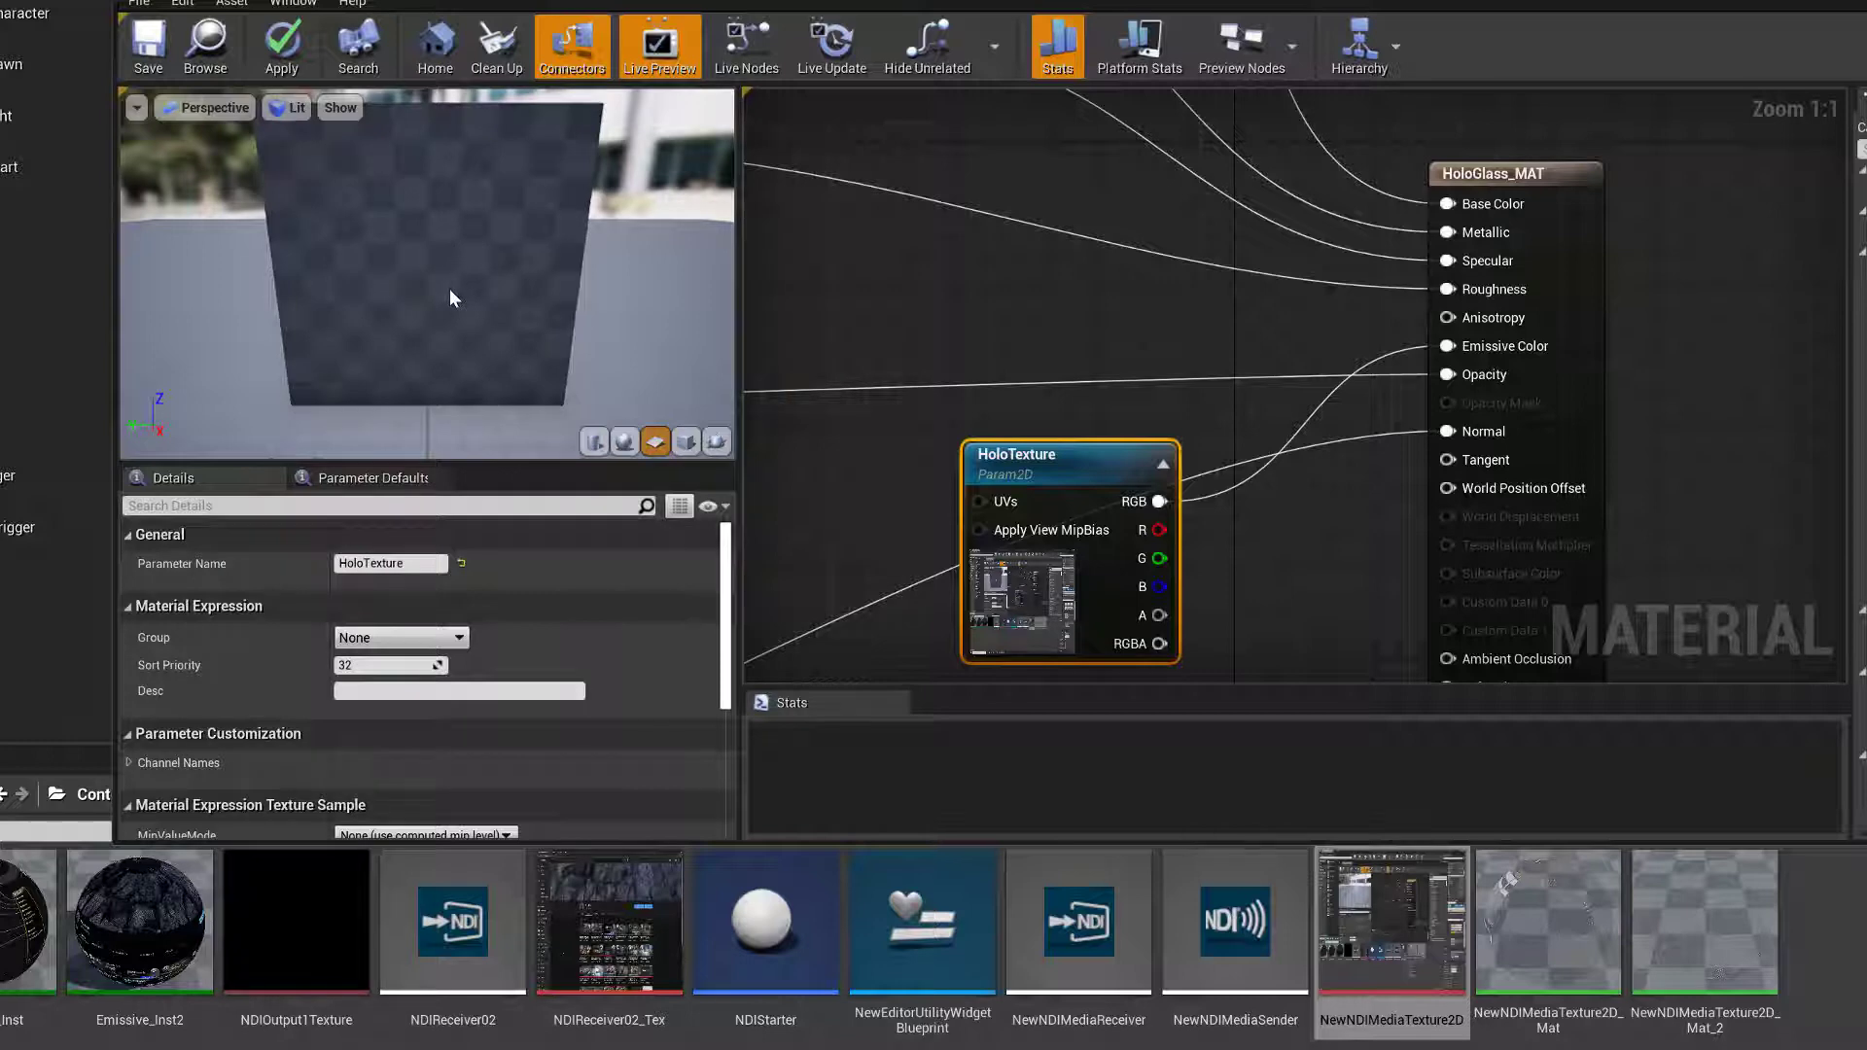
pyautogui.moveTo(1020, 465)
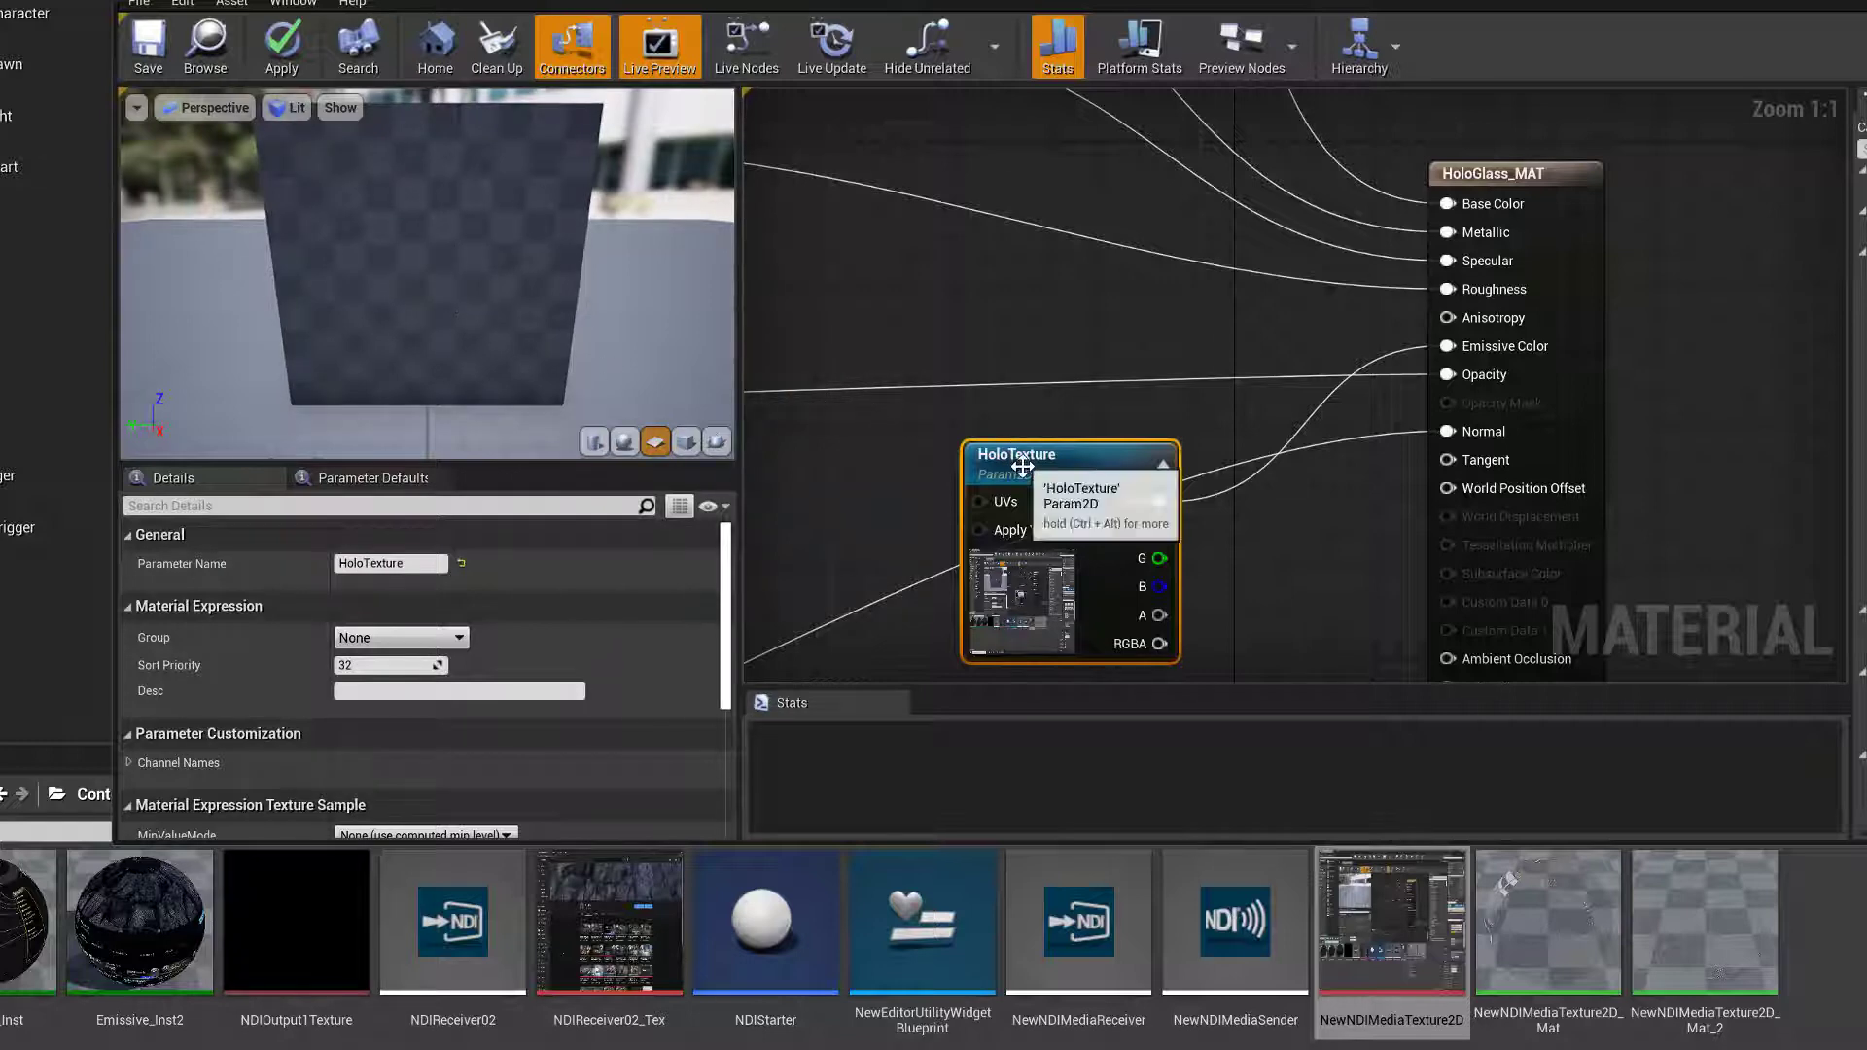
pyautogui.moveTo(404, 307)
pyautogui.write('M')
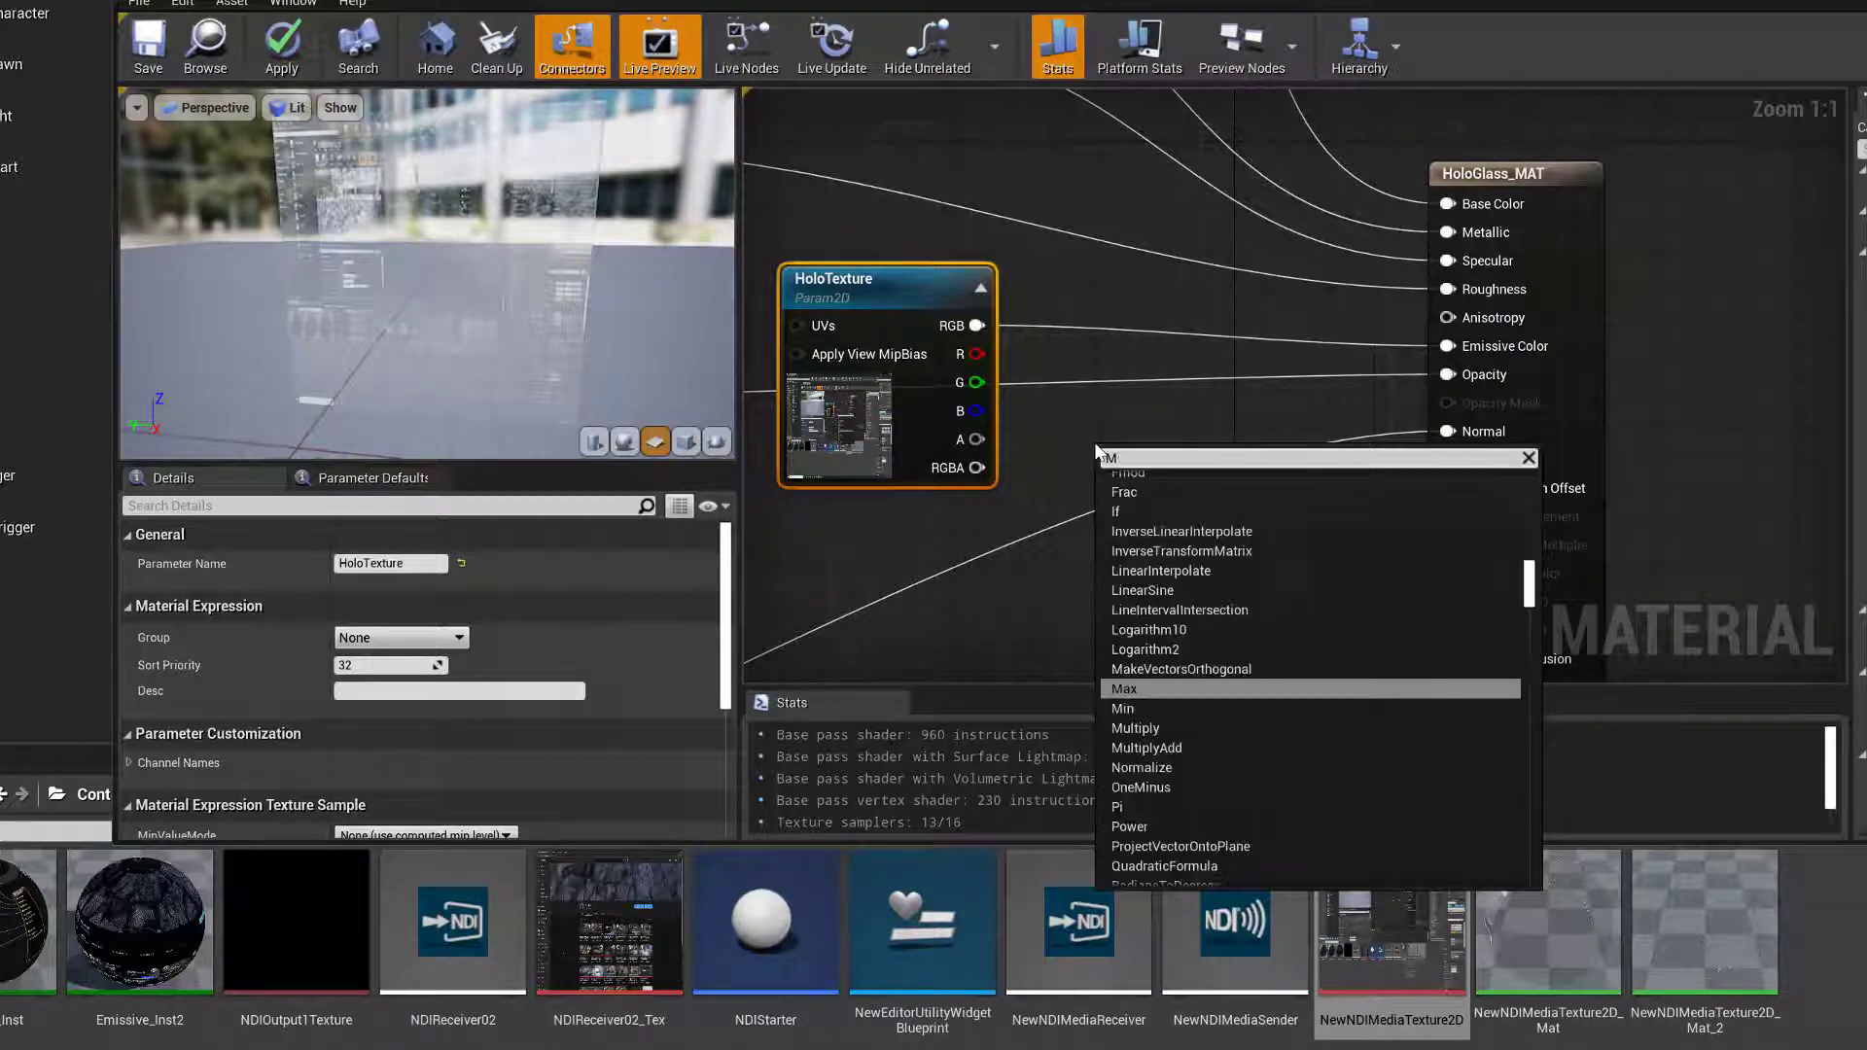
# Insert a Multiply node between HoloTexture's RGB output and Emissive Color
pyautogui.write('ult')
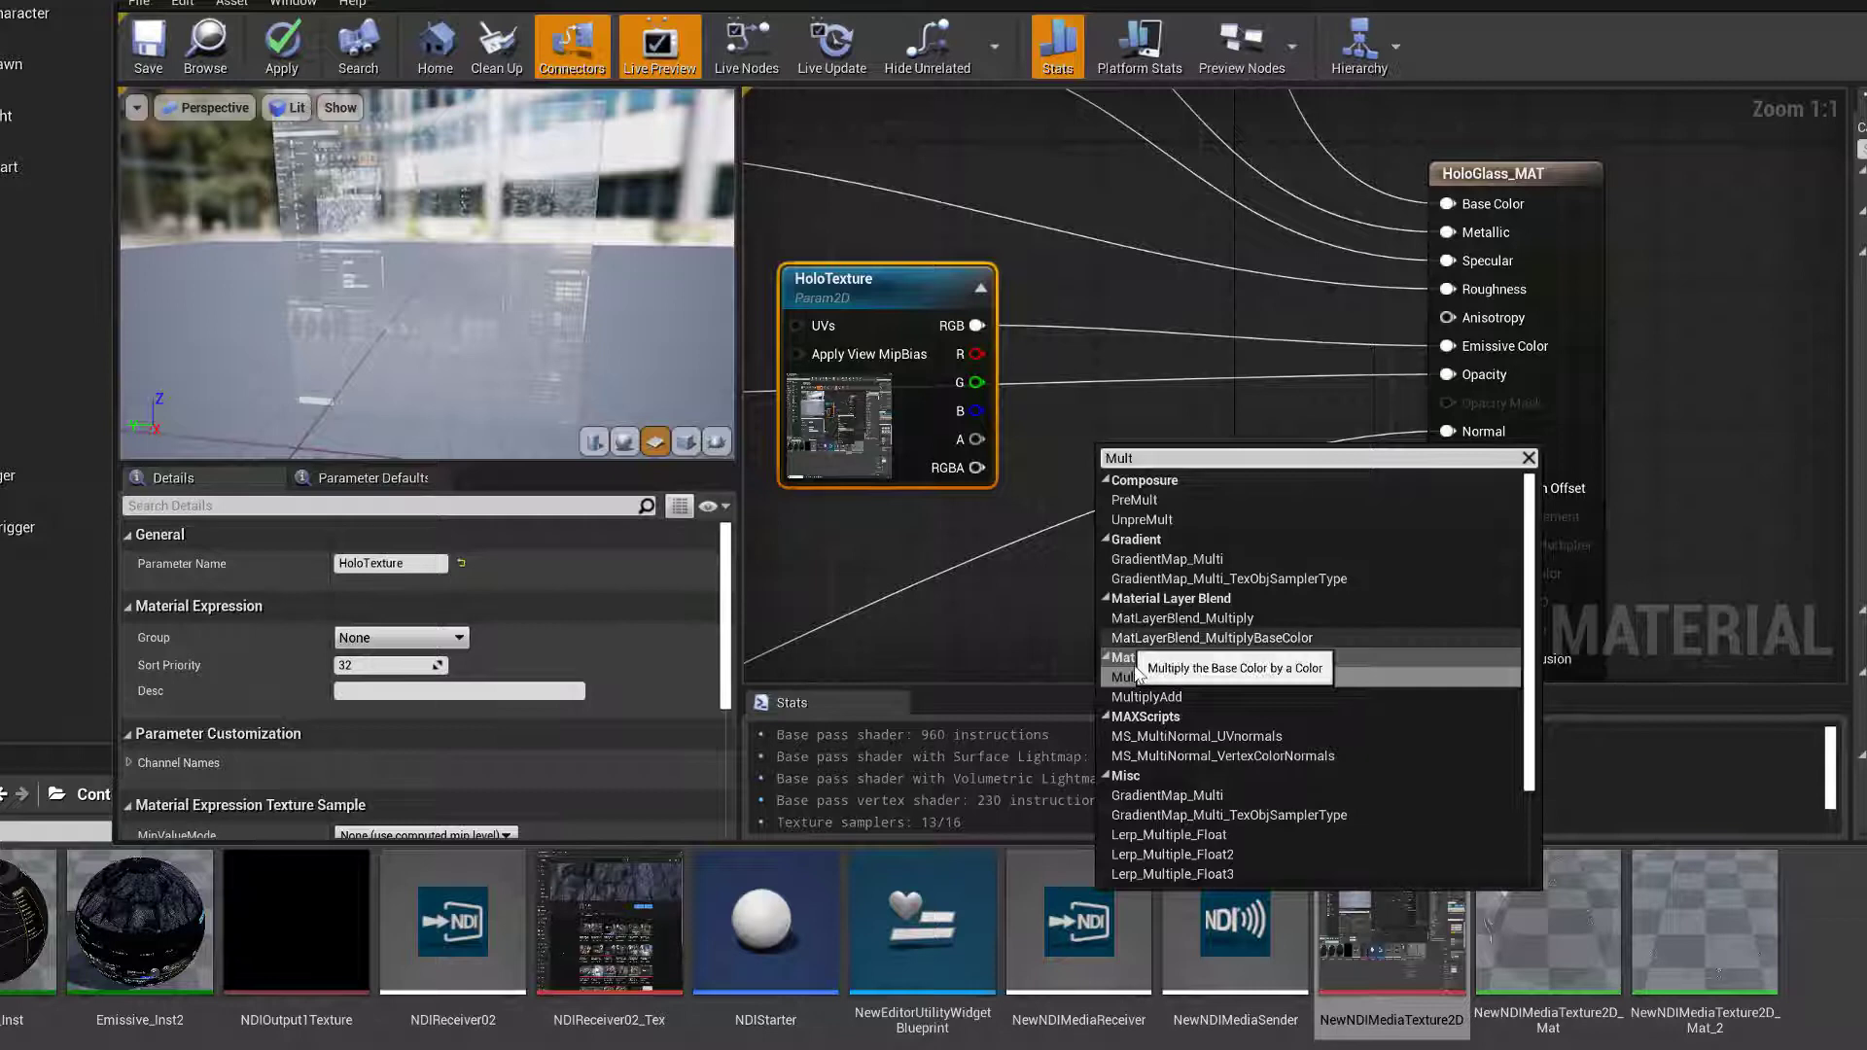
pyautogui.click(1123, 677)
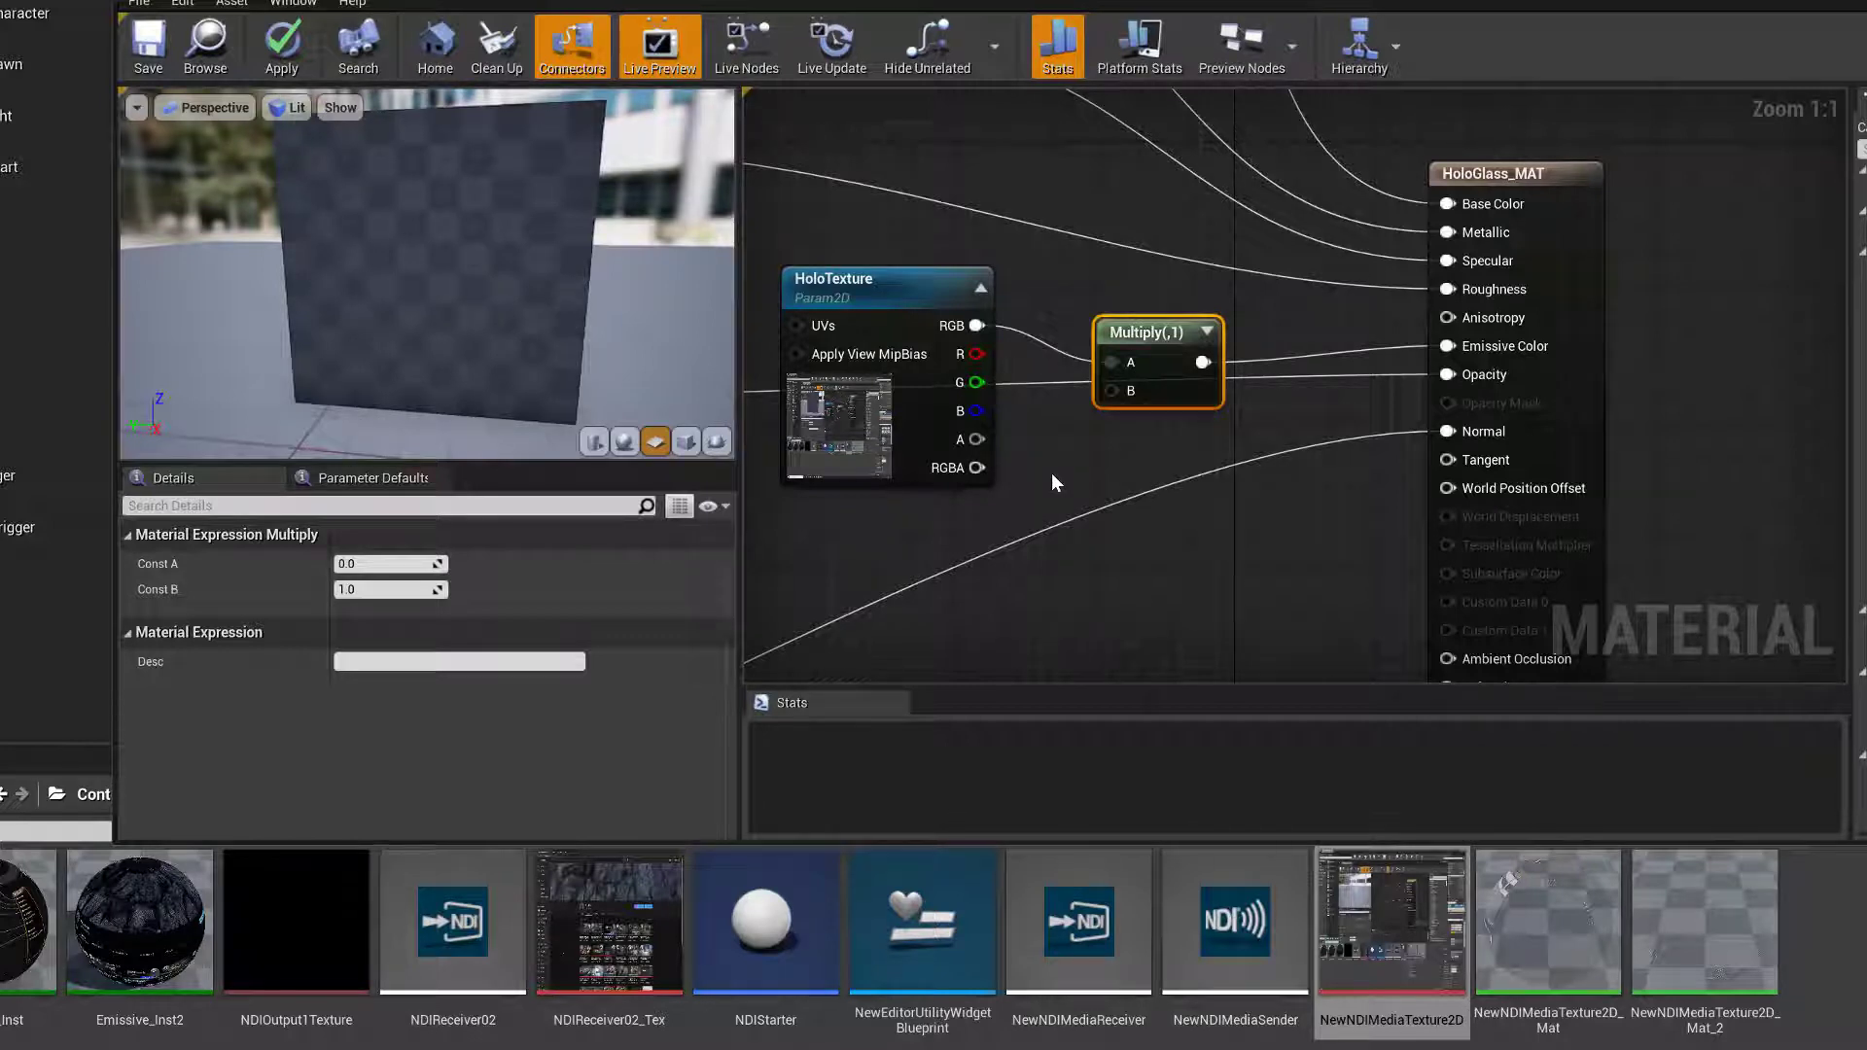
# Add a HoloIntensity scalar parameter with default 1.0 wired into Multiply B
pyautogui.click(1083, 512)
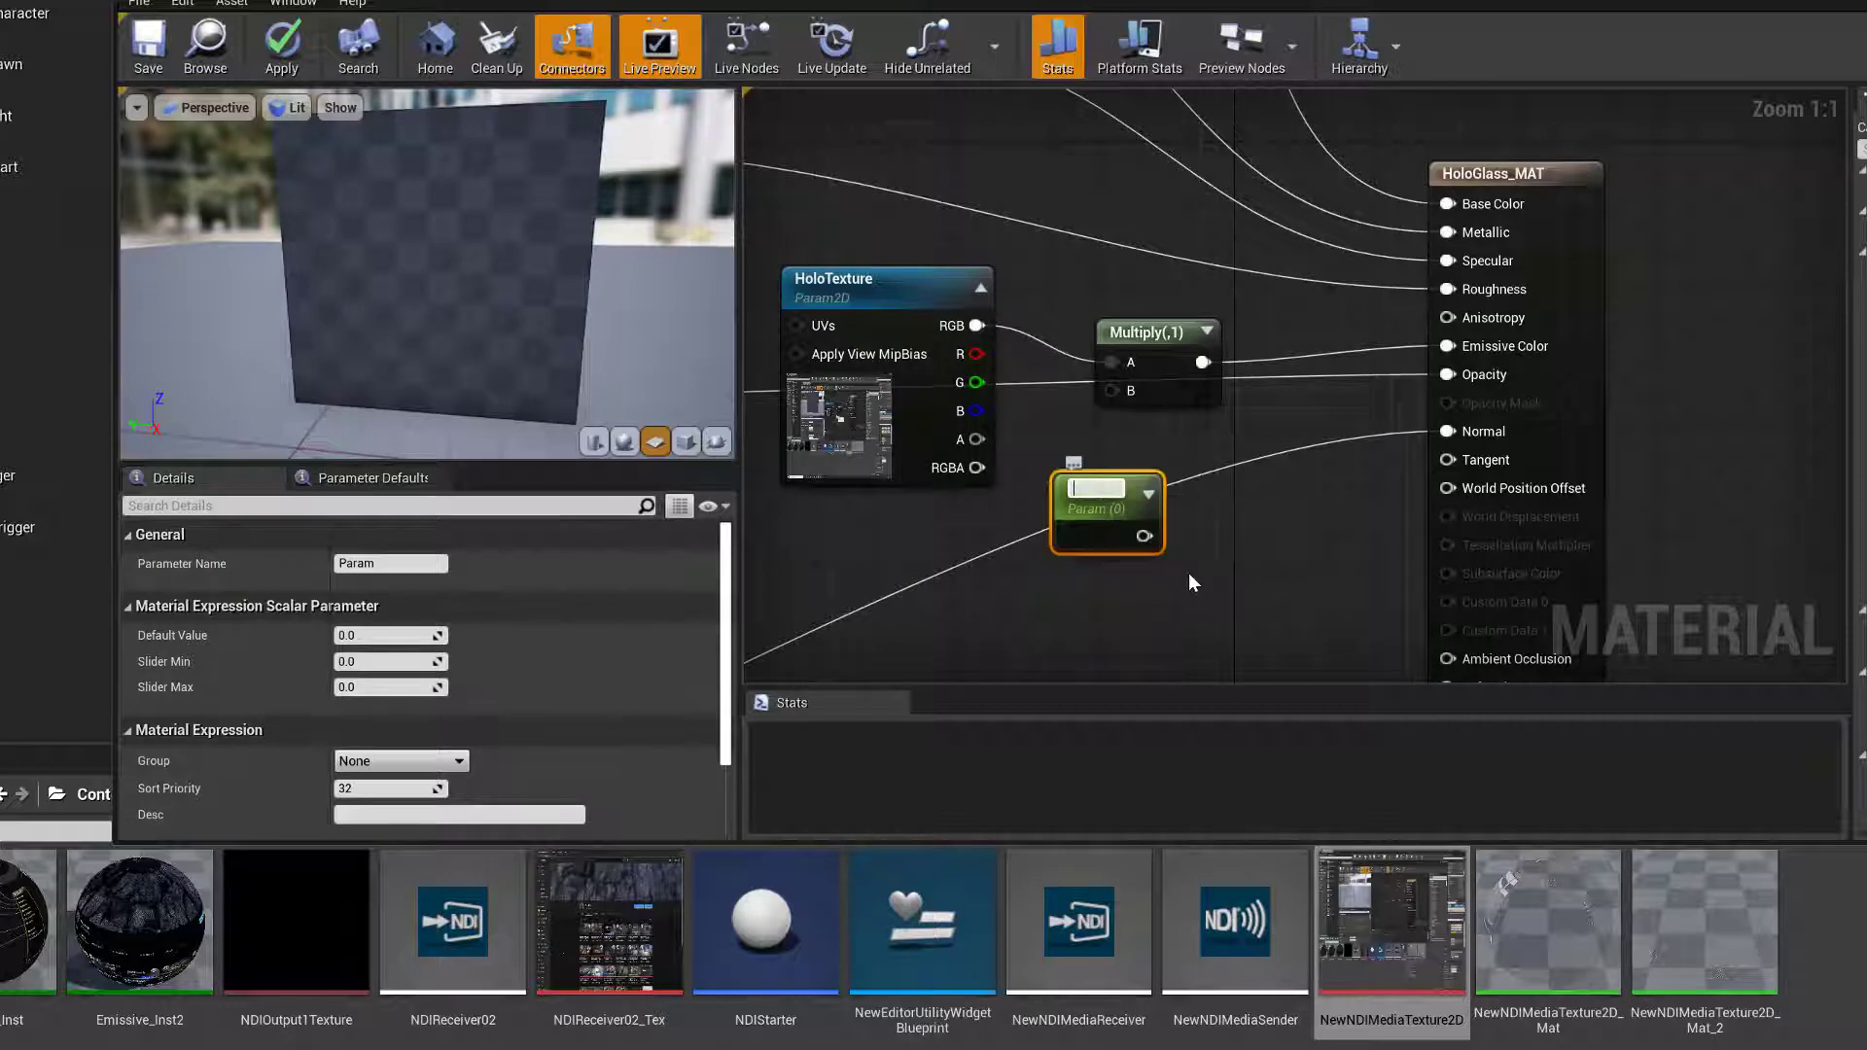
pyautogui.write('HoloMu')
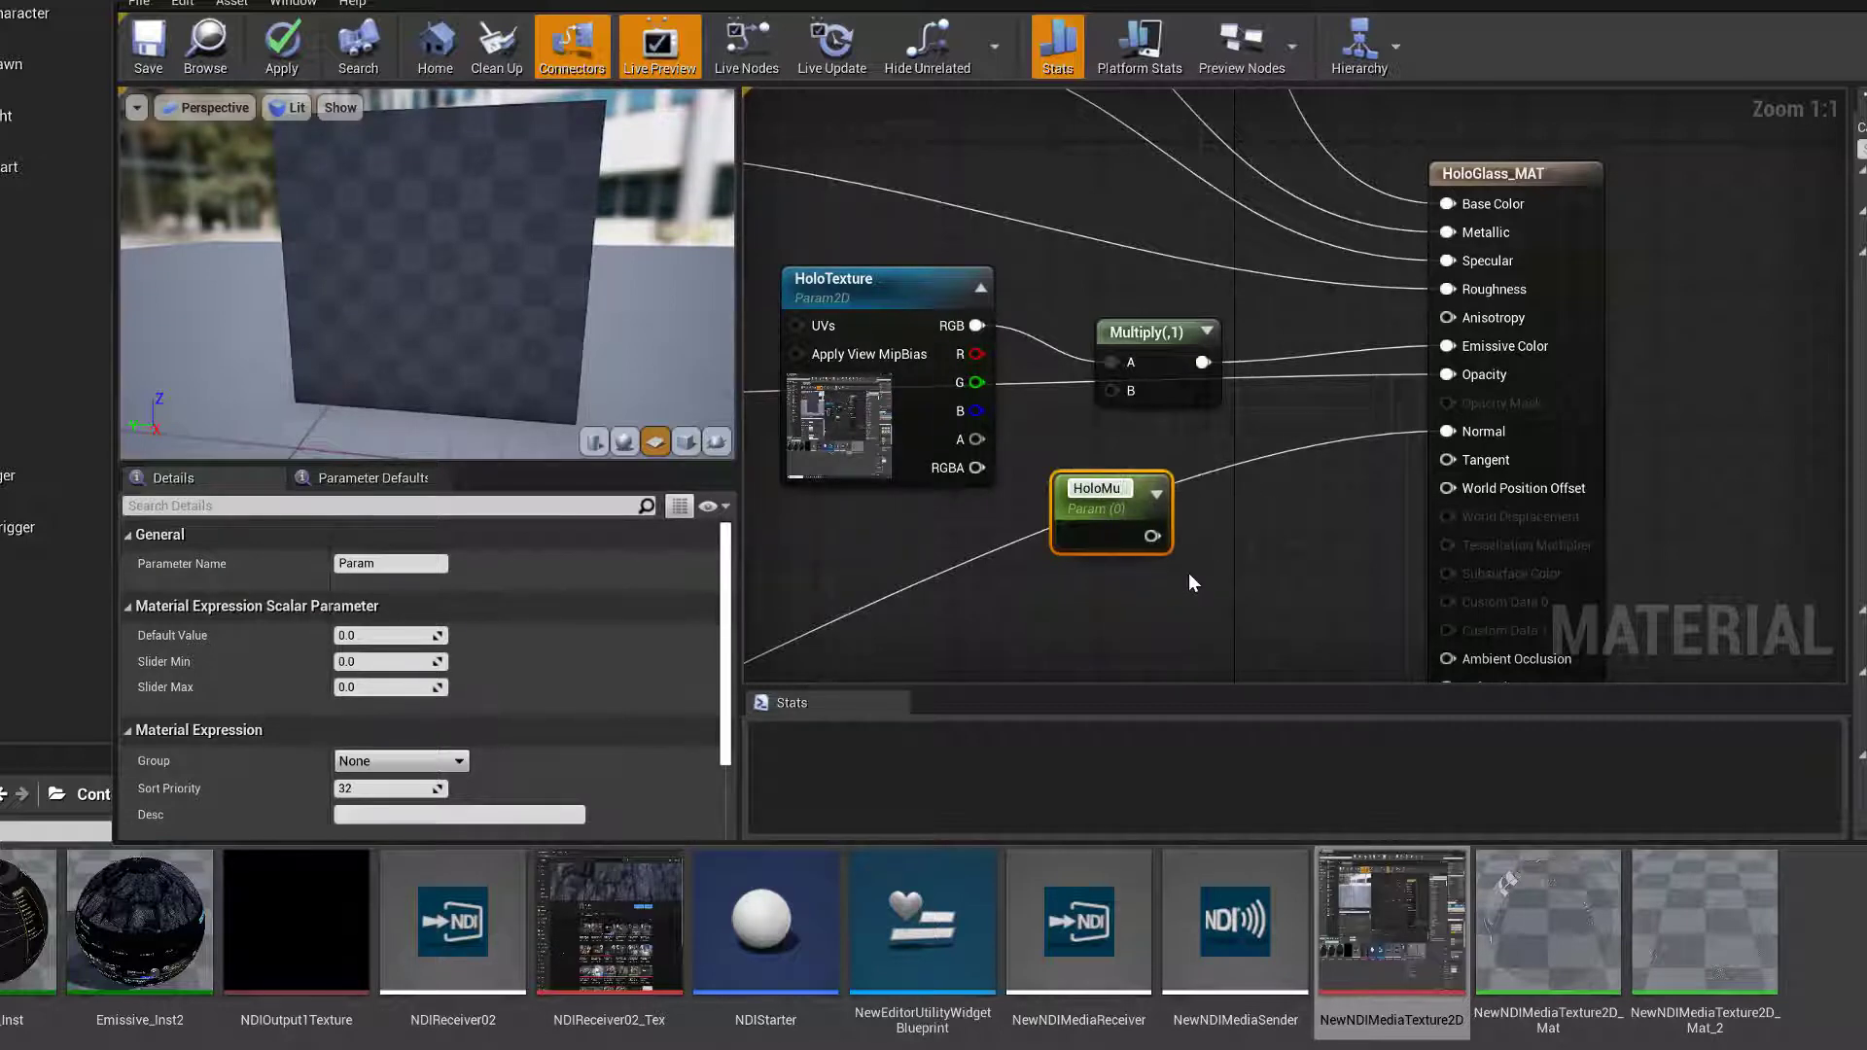
pyautogui.write('HoloIntensity')
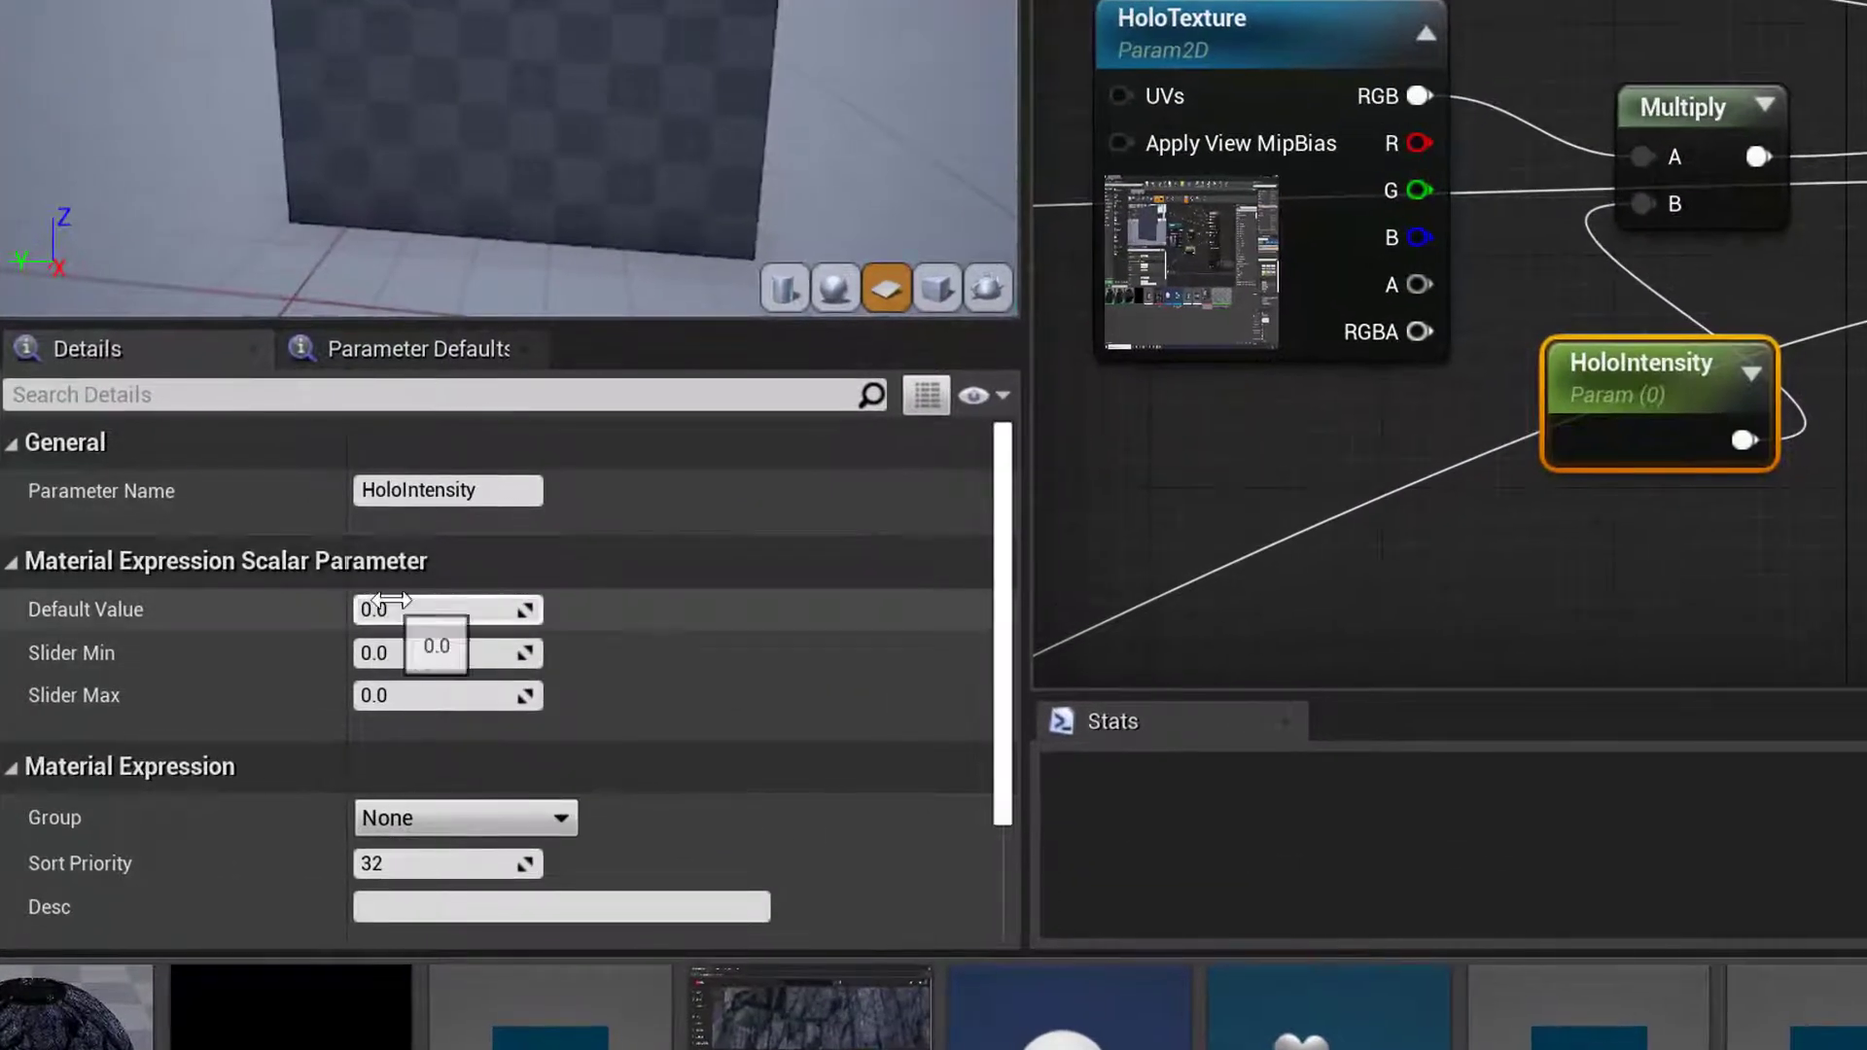
pyautogui.write('1.0')
pyautogui.write('5')
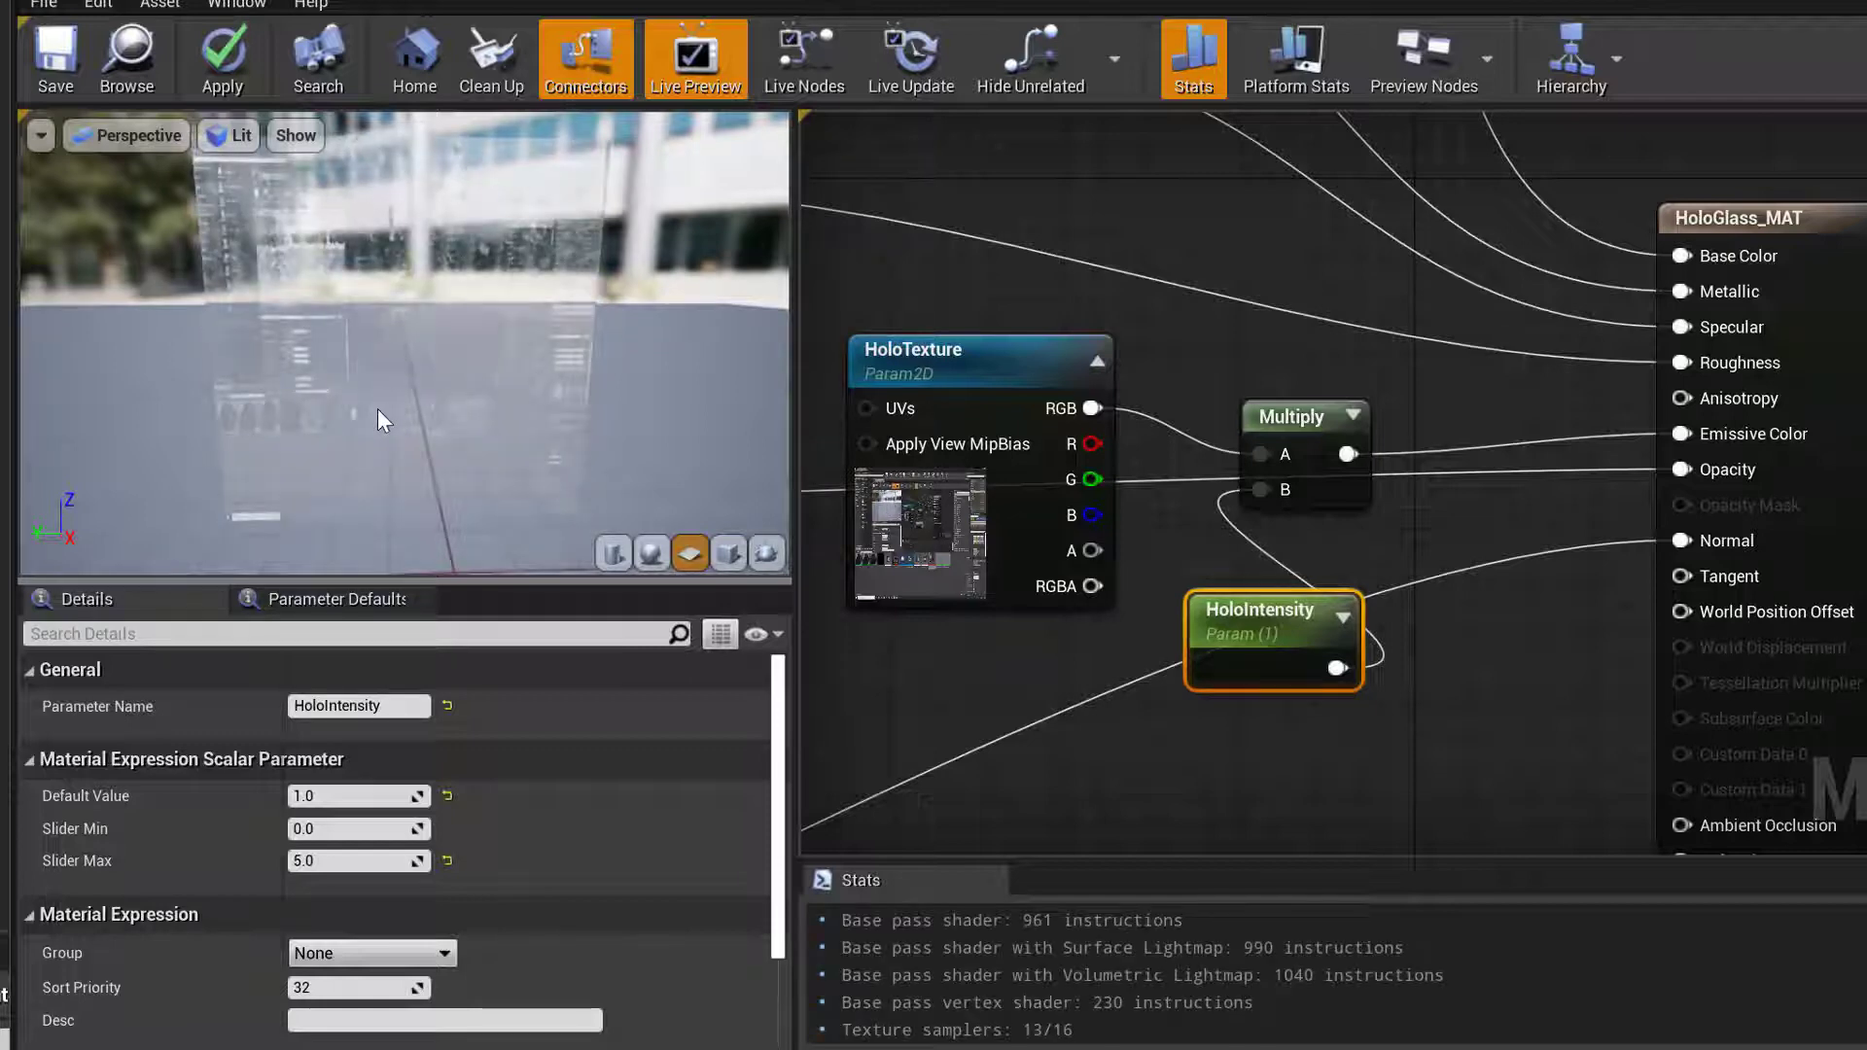
pyautogui.moveTo(385, 560)
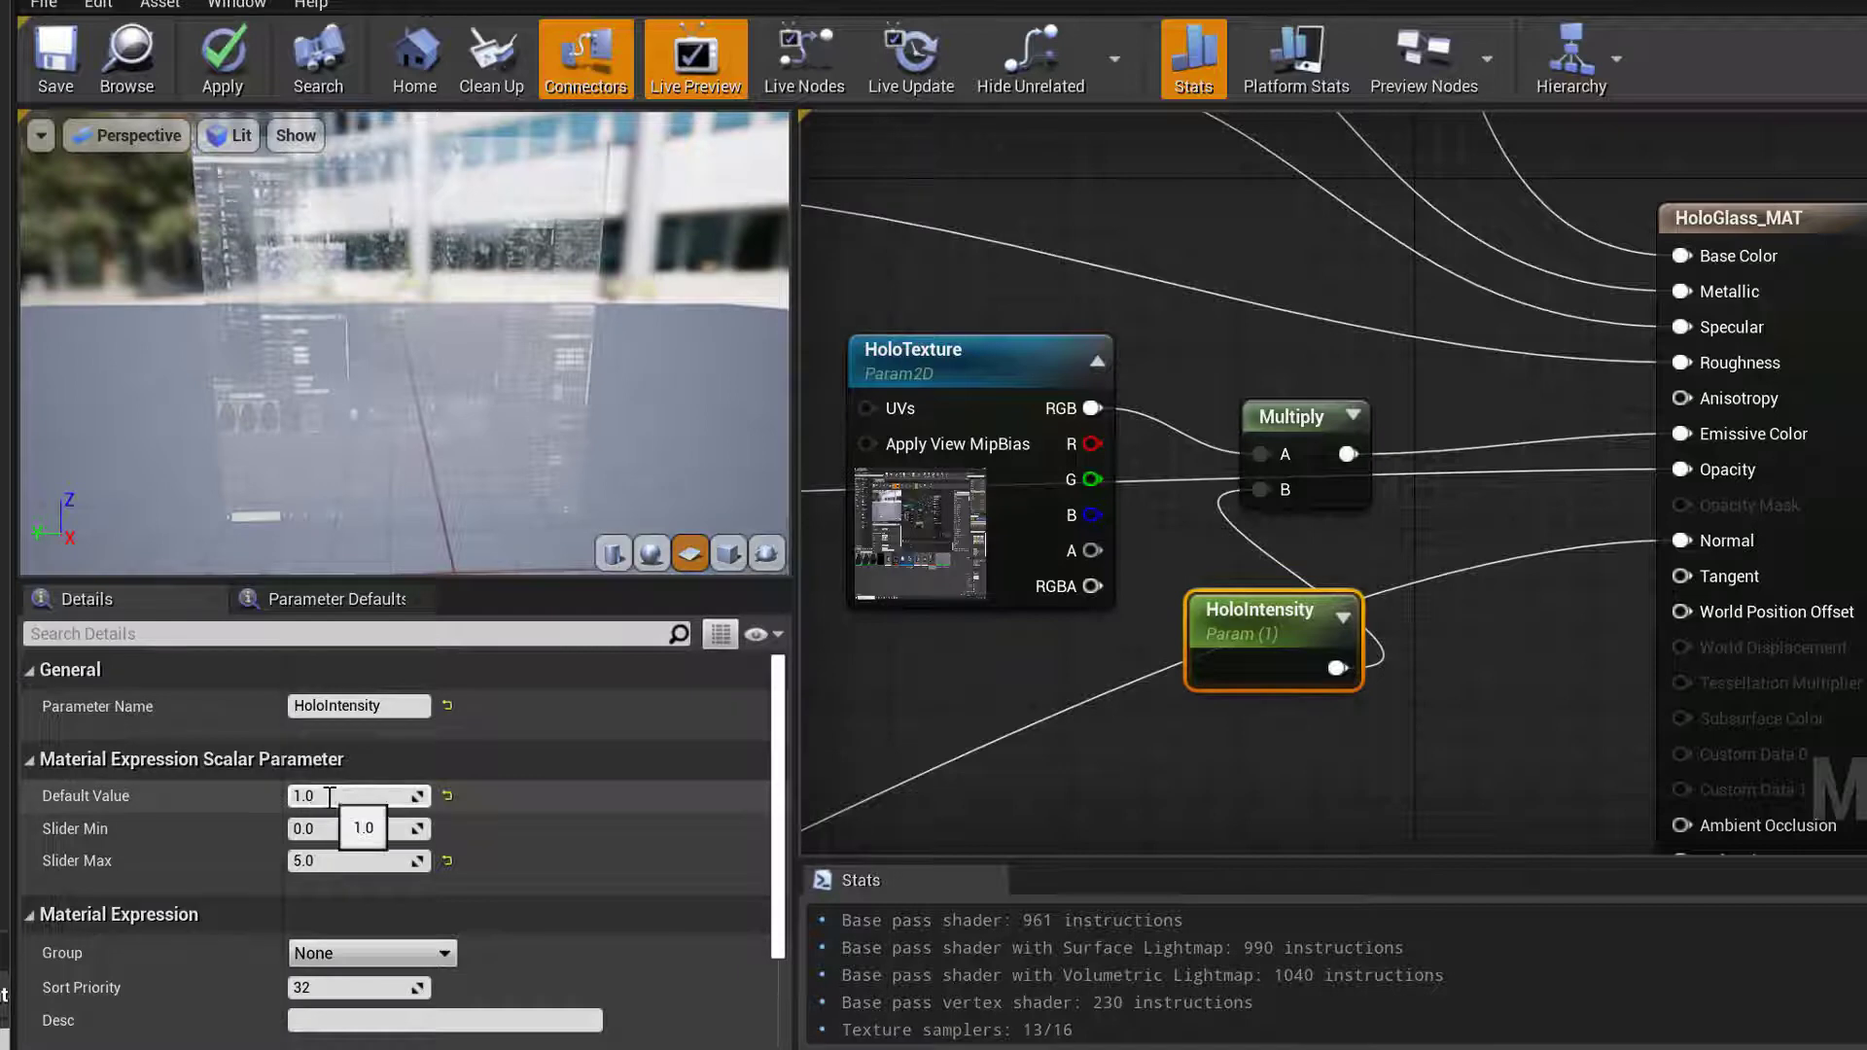
# Set HoloIntensity default 5.0 and slider max 10.0, then apply and save HoloGlass_MAT
pyautogui.write('5.0')
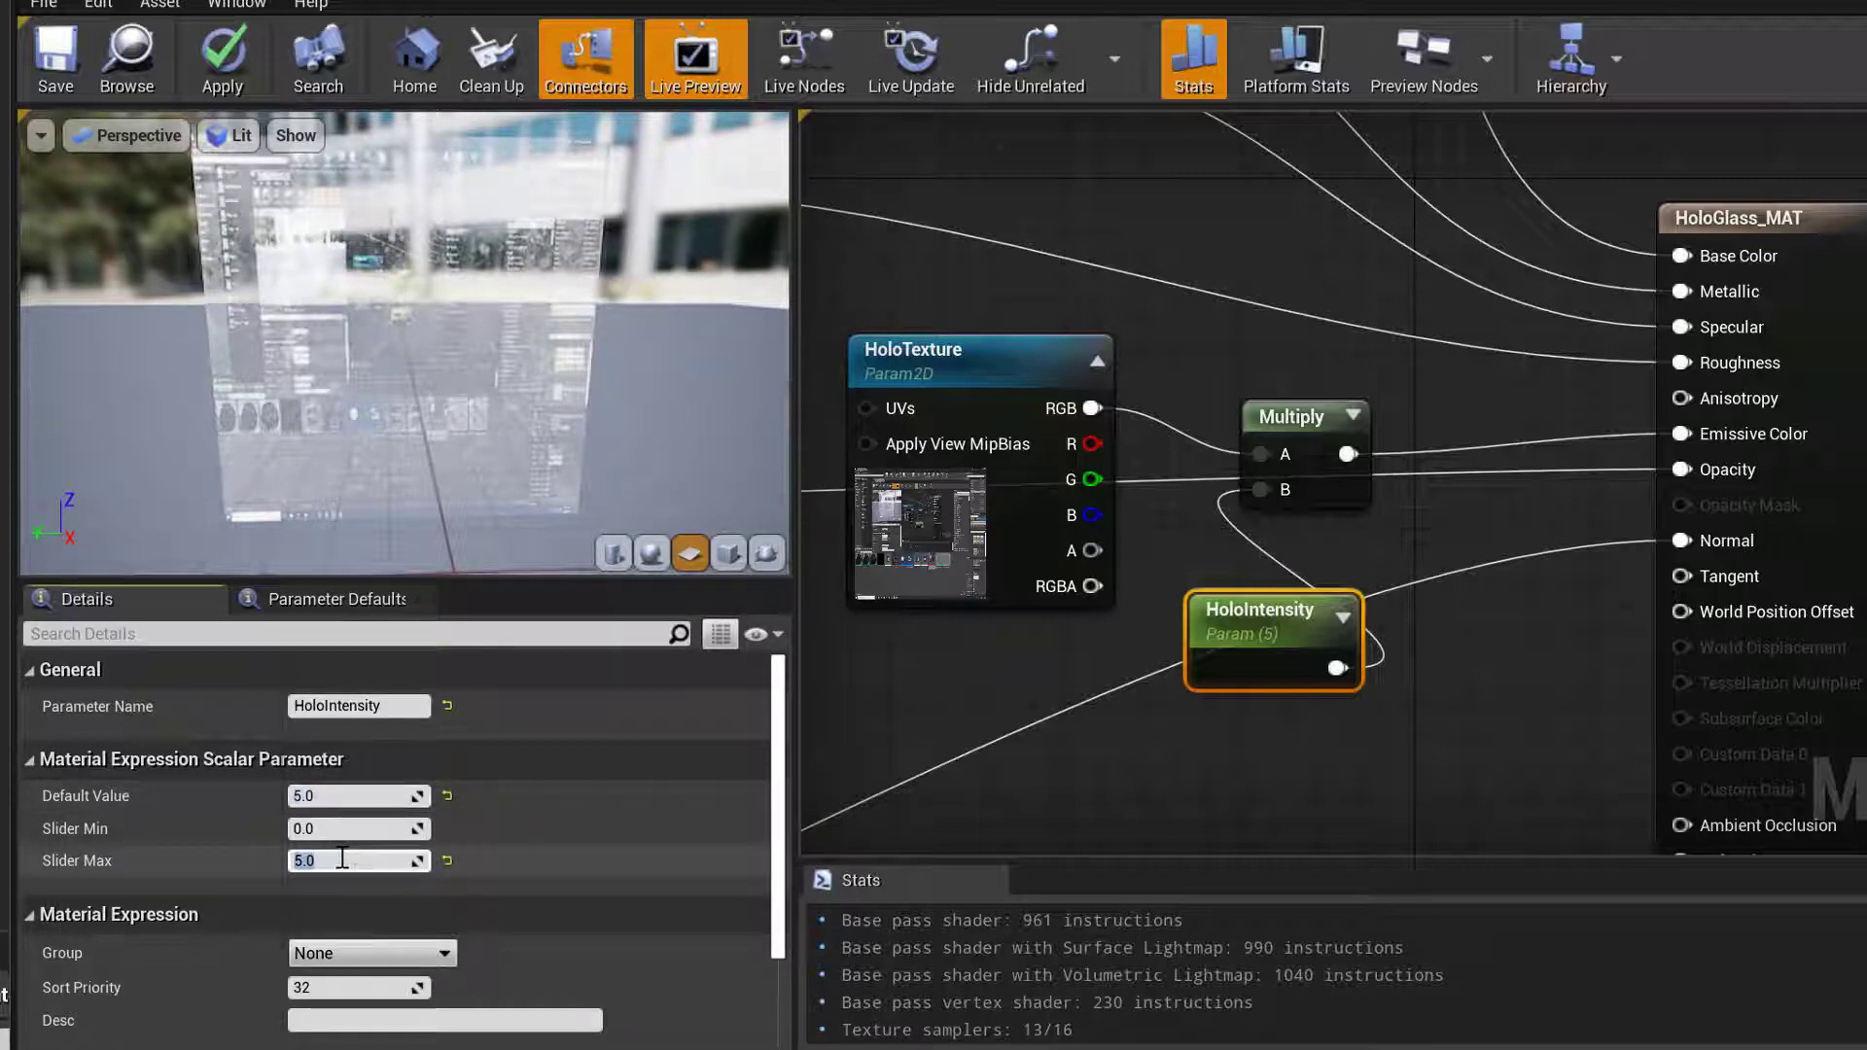
pyautogui.write('10.0')
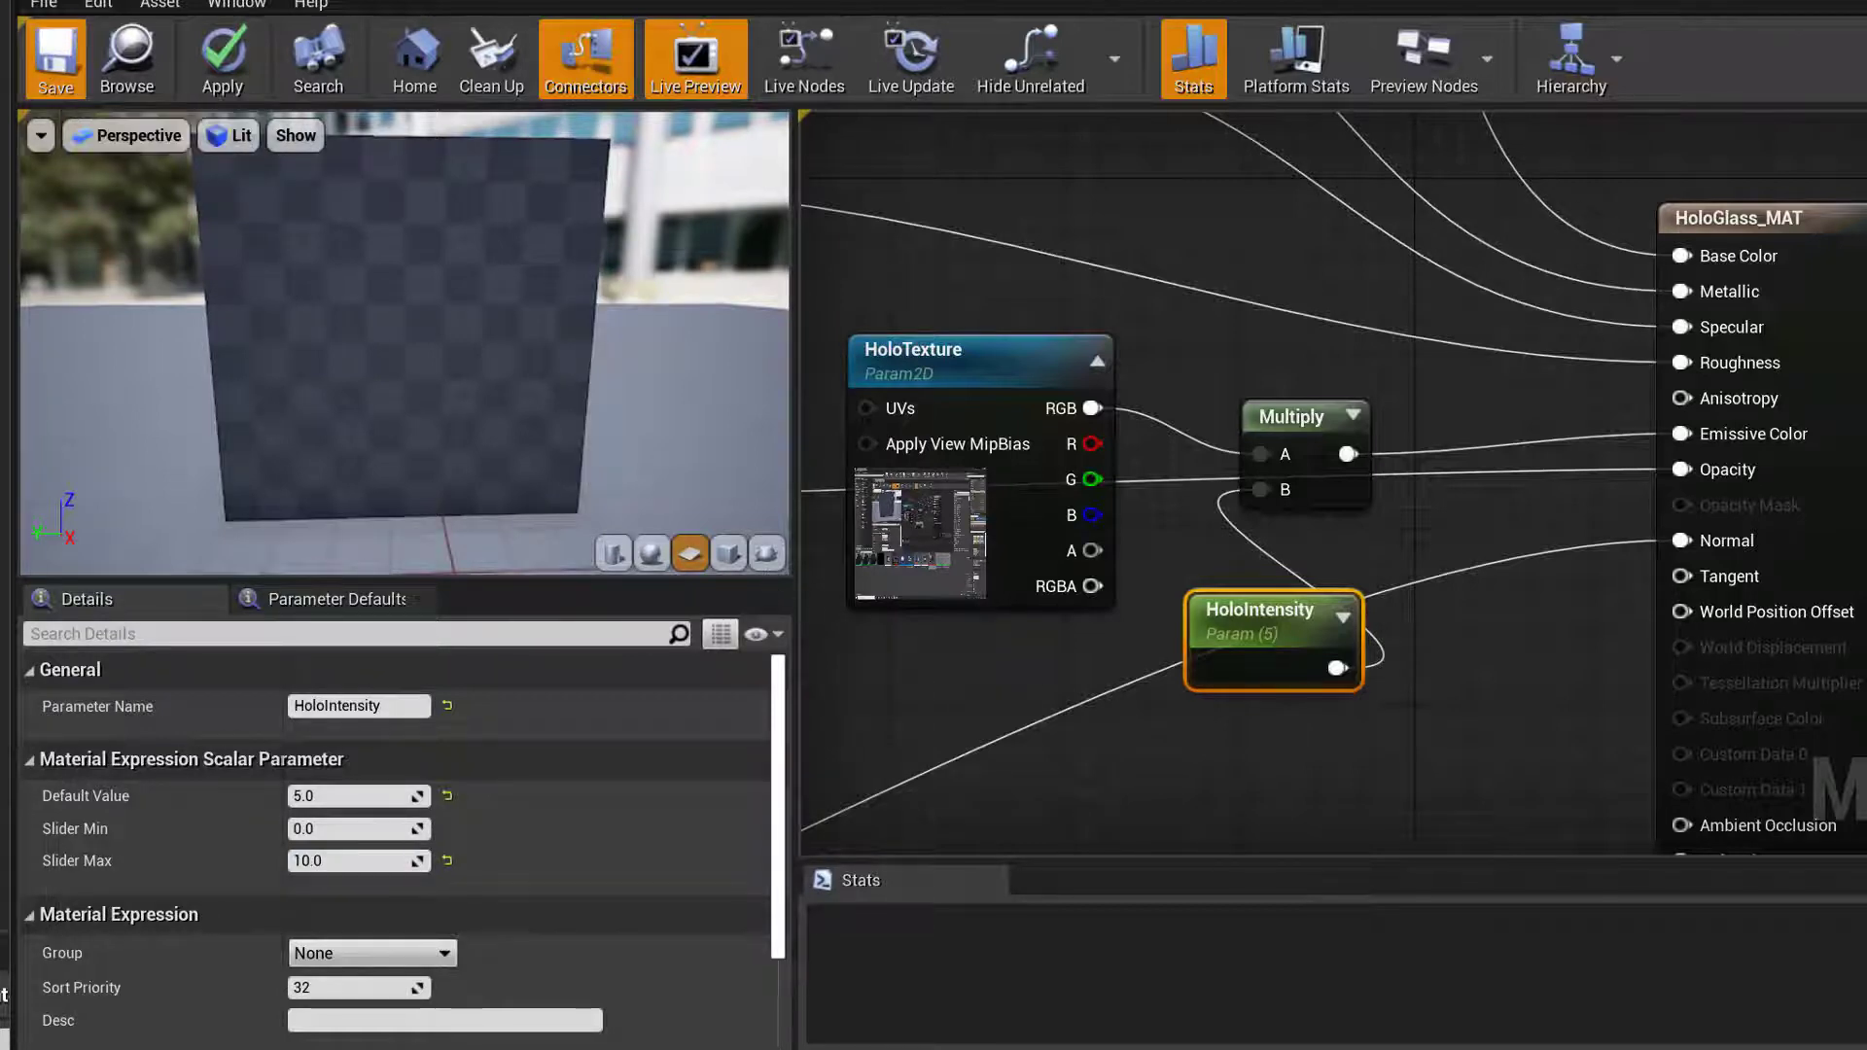
pyautogui.click(222, 56)
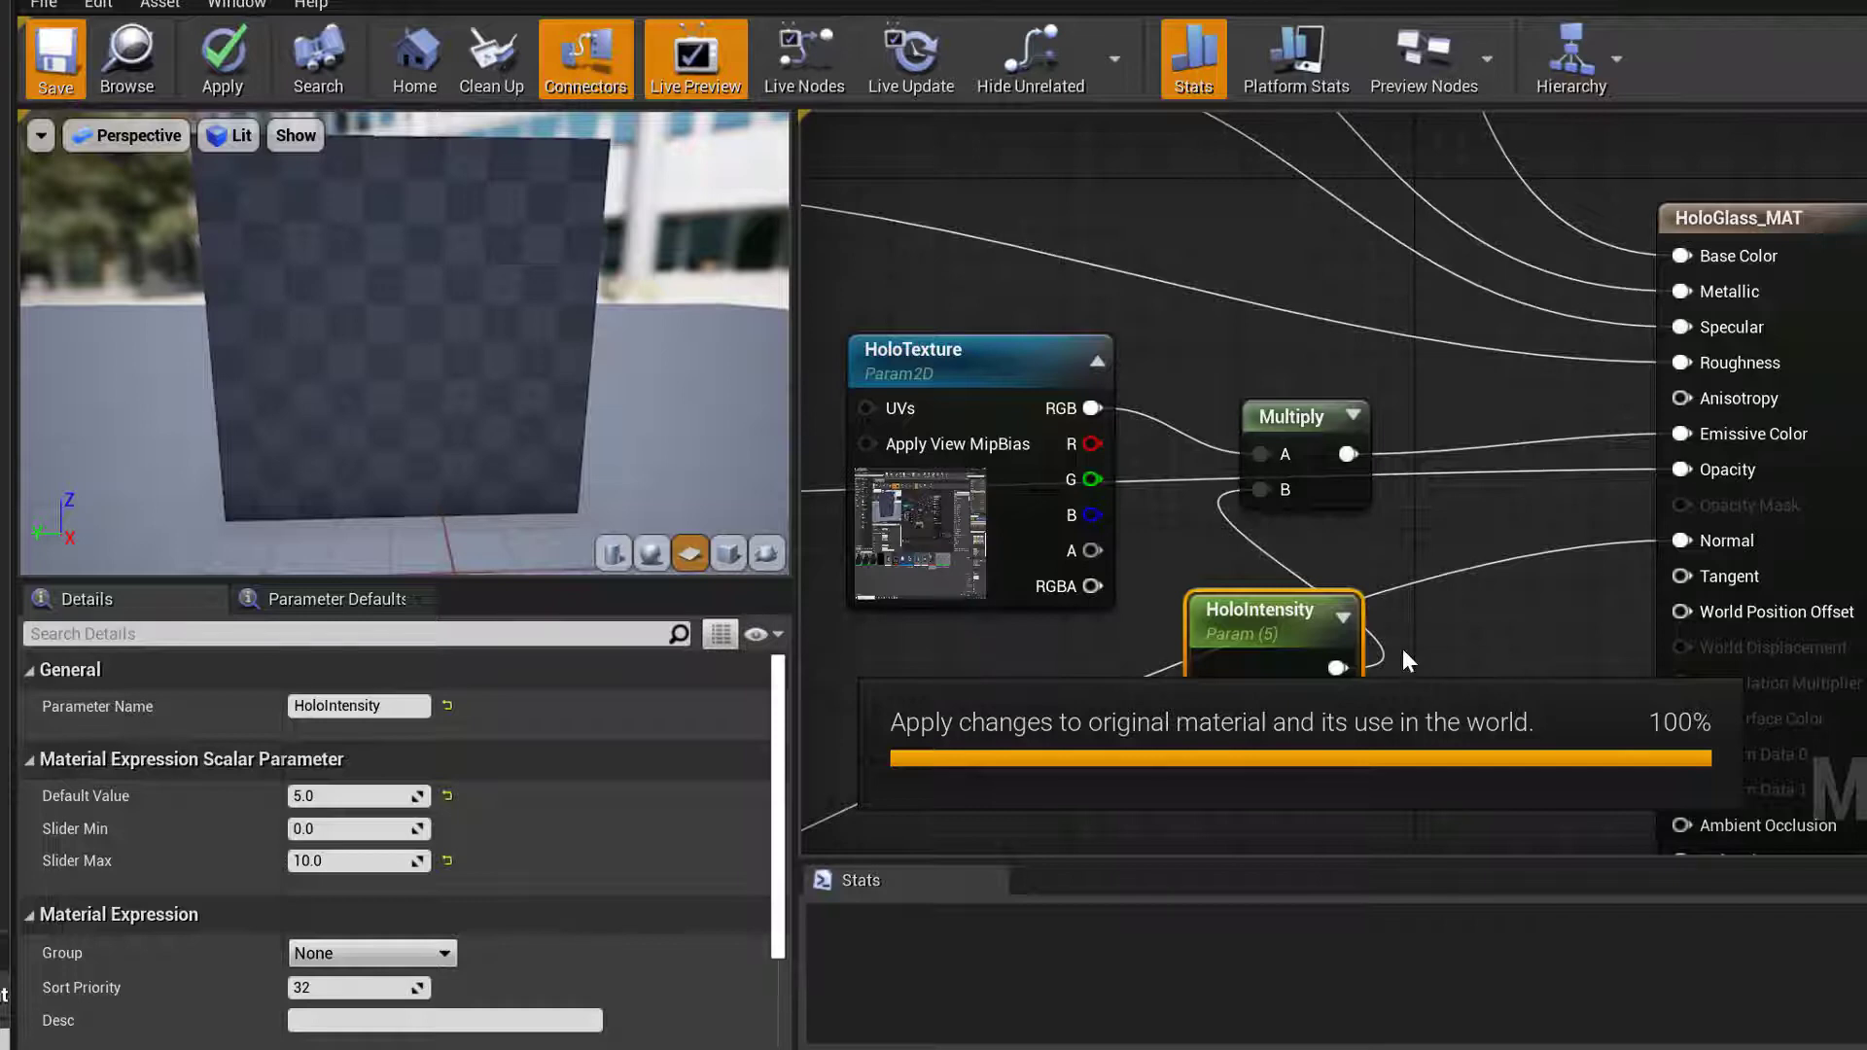
pyautogui.moveTo(1327, 669)
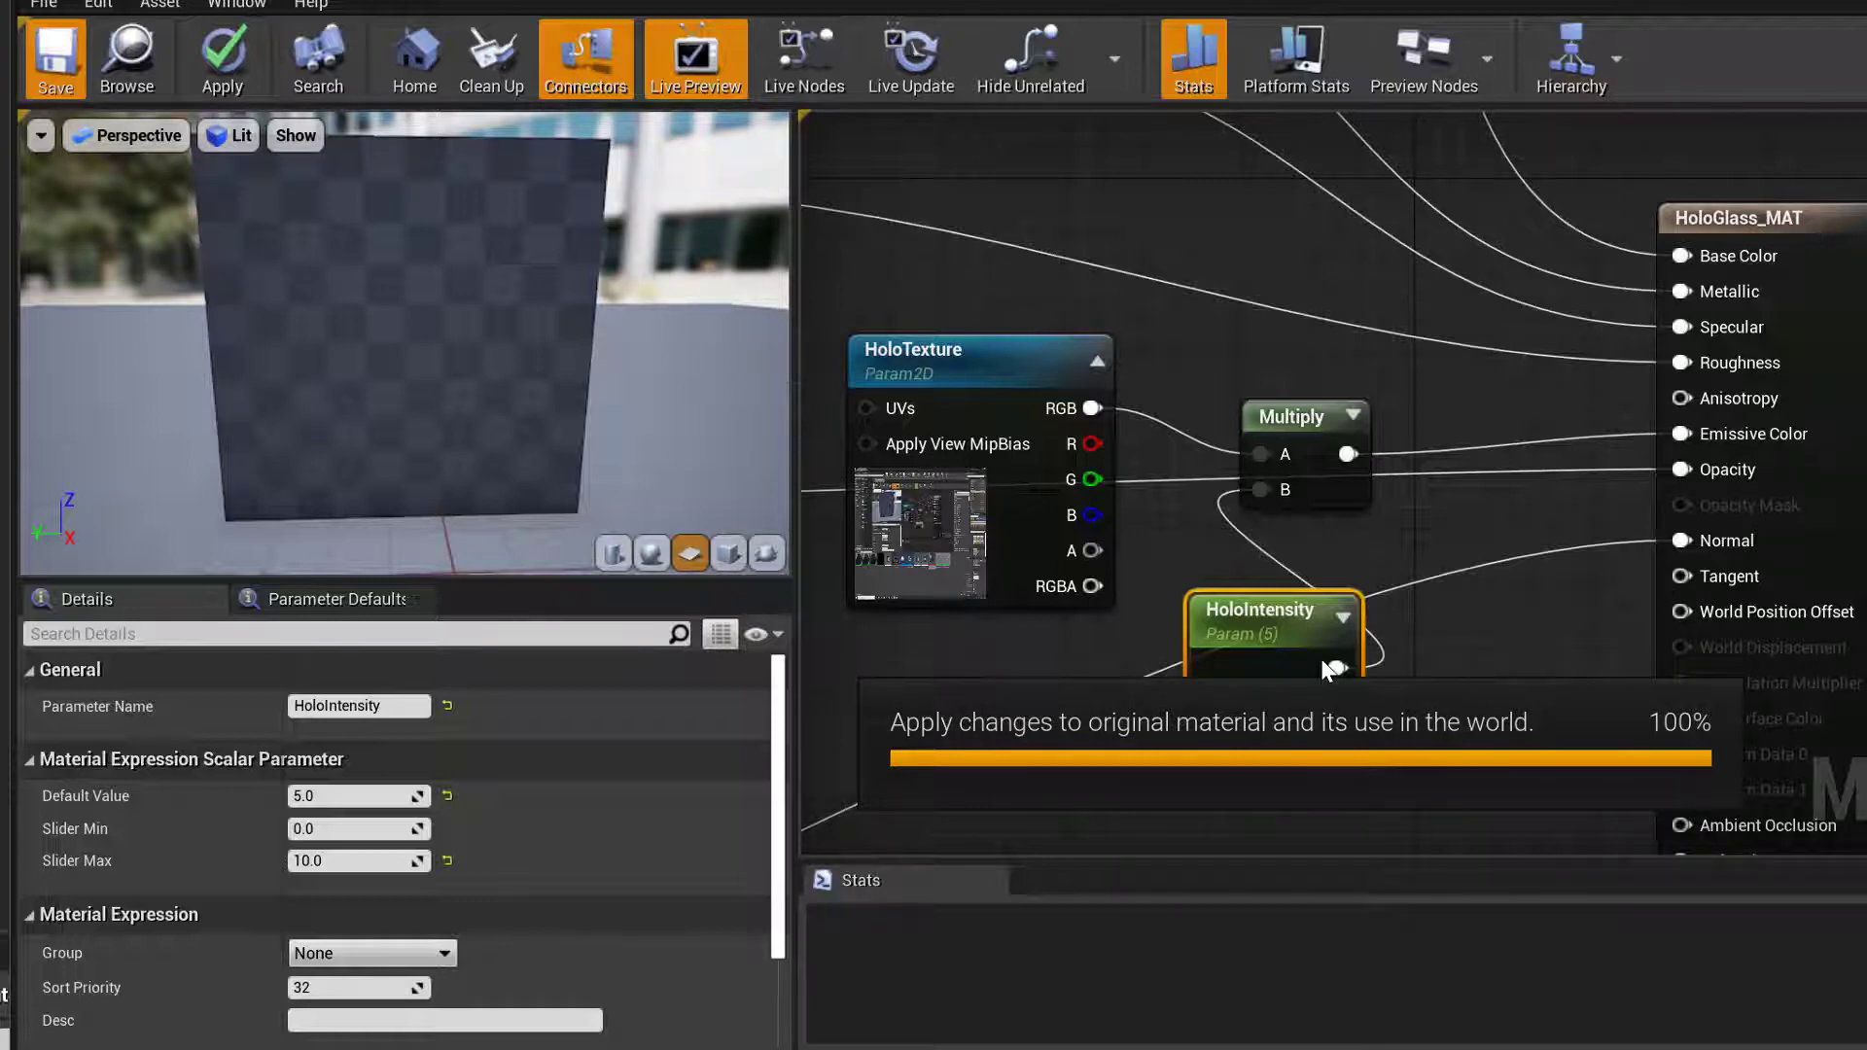
pyautogui.click(221, 57)
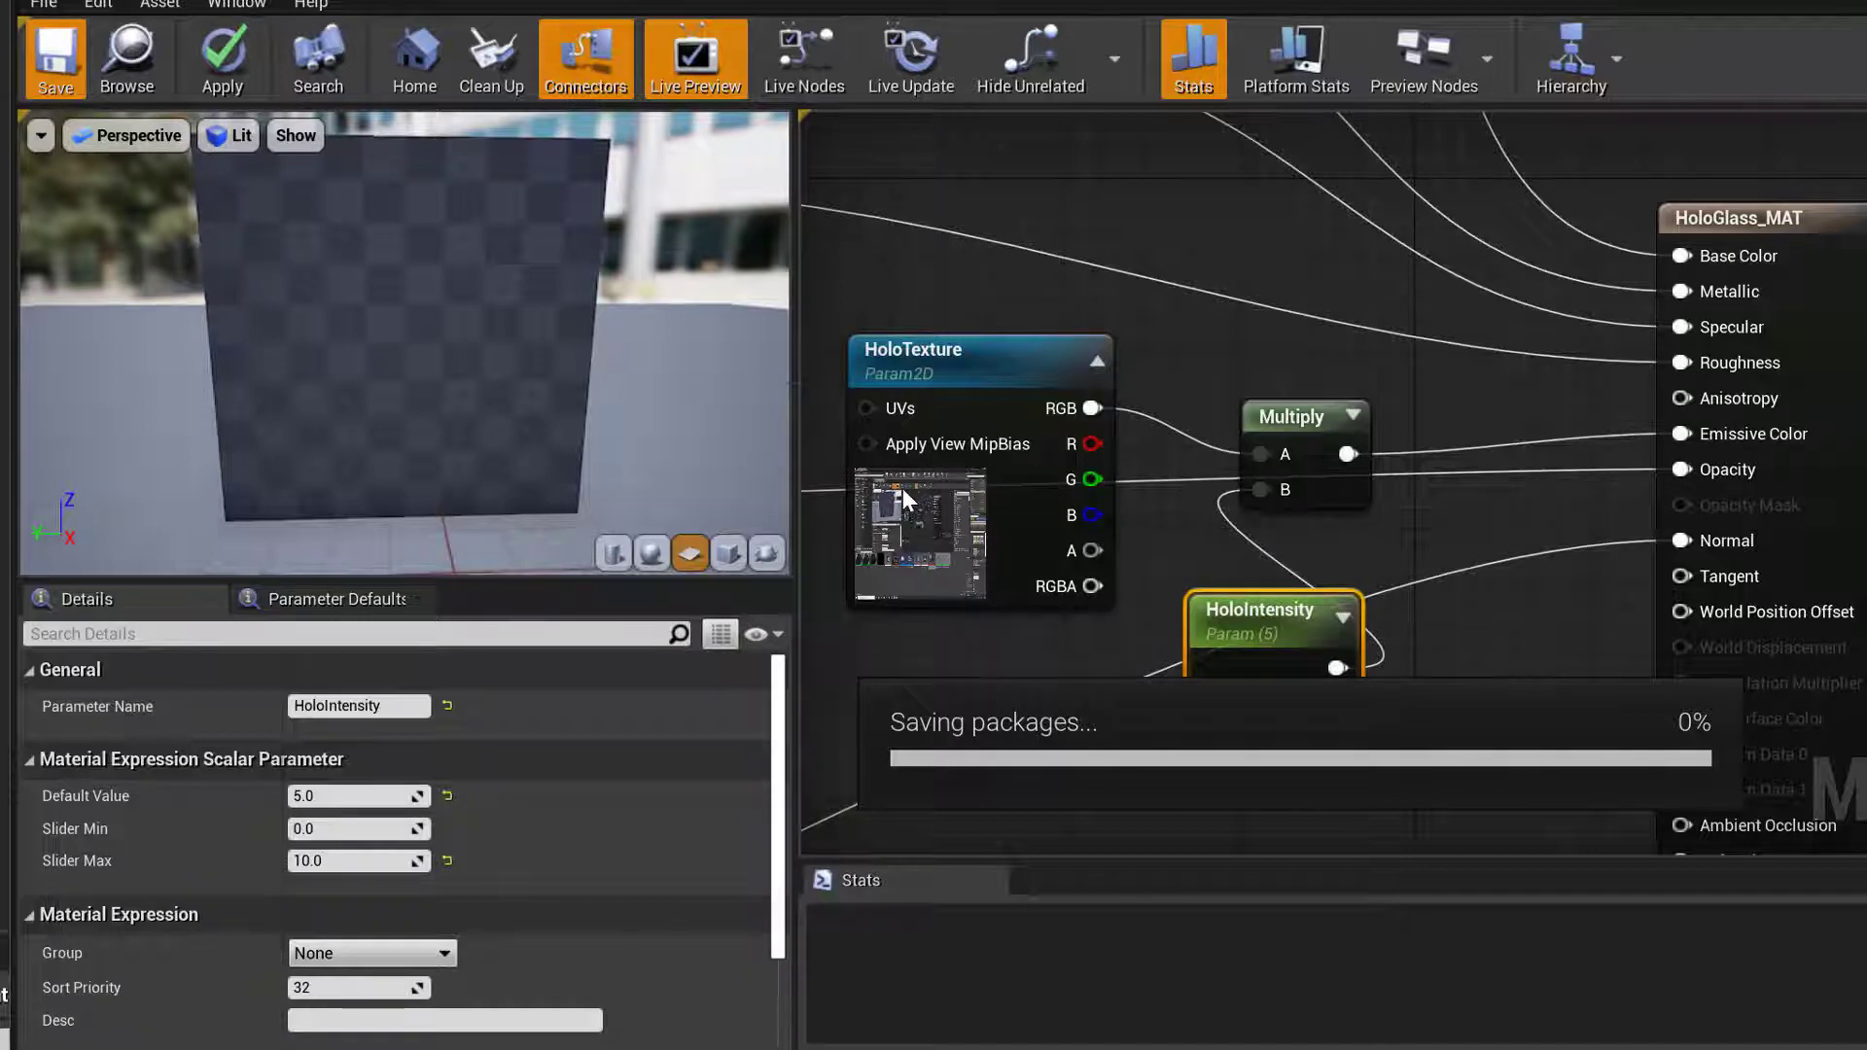
pyautogui.moveTo(1008, 659)
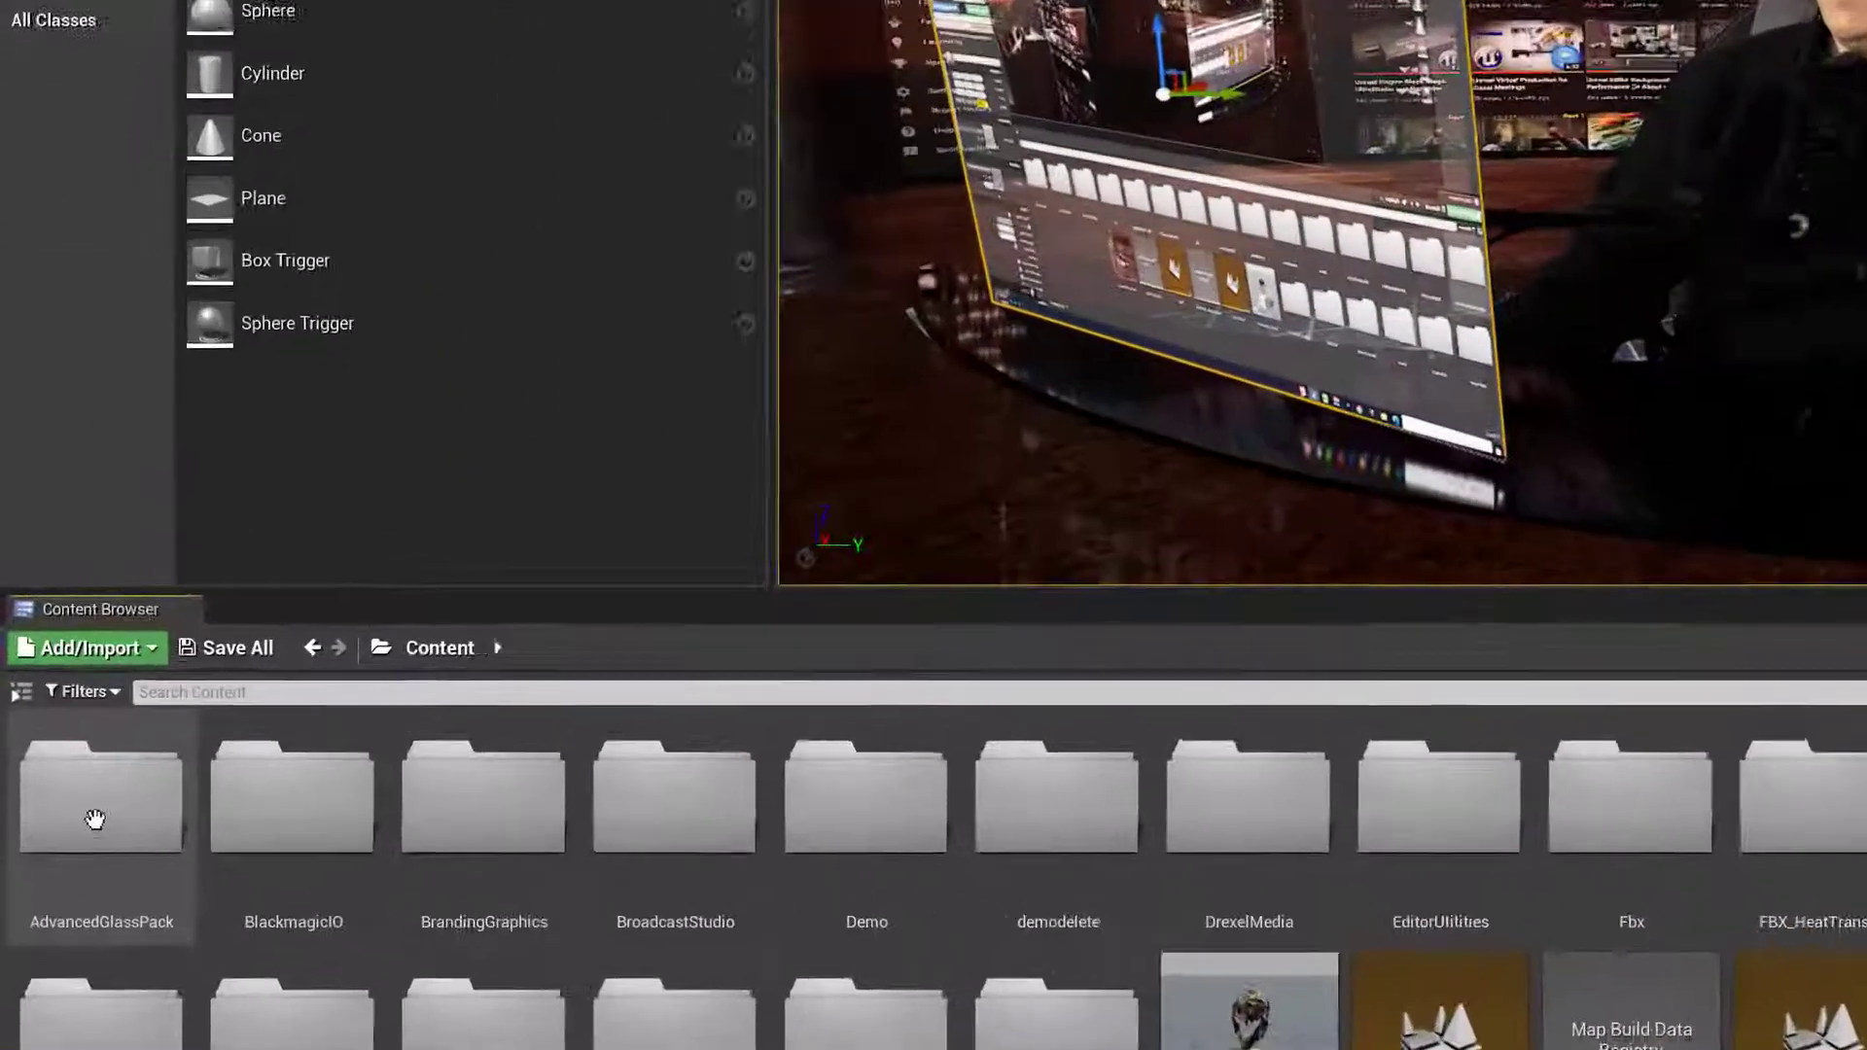
# Create a material instance of HoloGlass_MAT in the 02_Dirty folder and name it HoloGlass
pyautogui.doubleClick(100, 796)
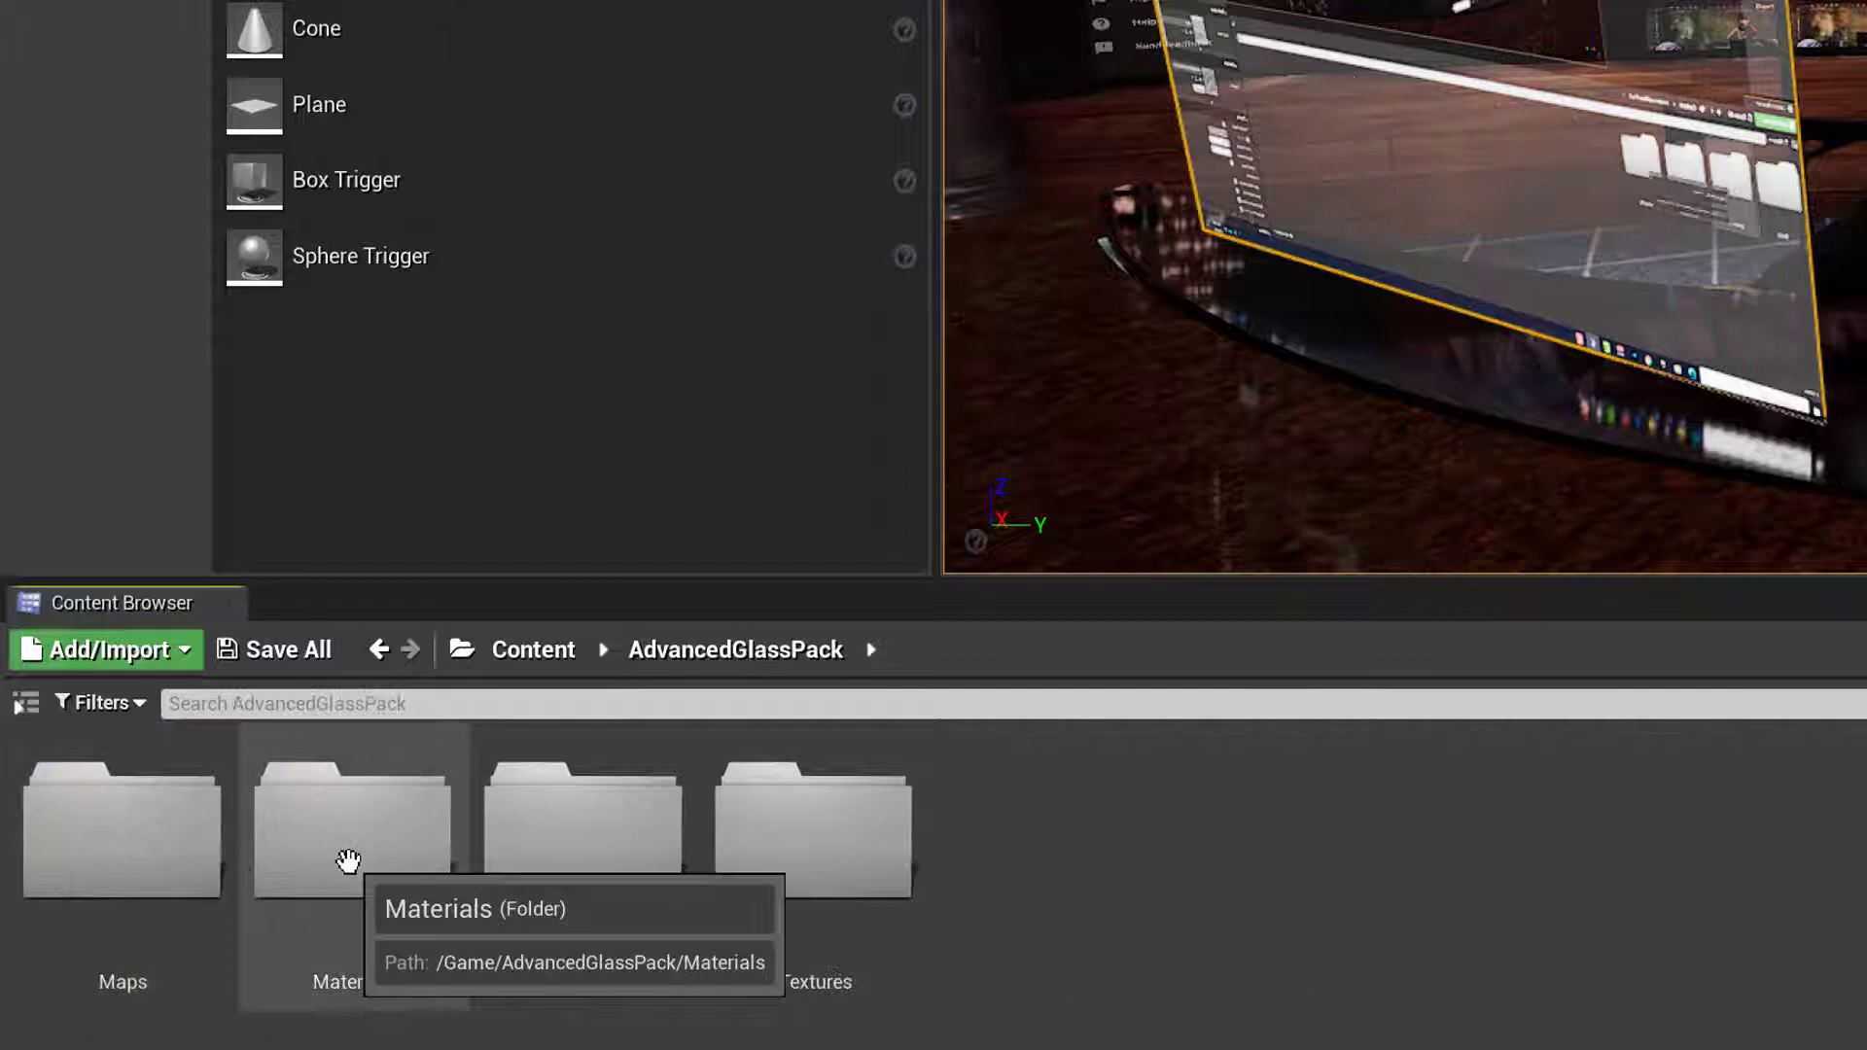
pyautogui.doubleClick(350, 827)
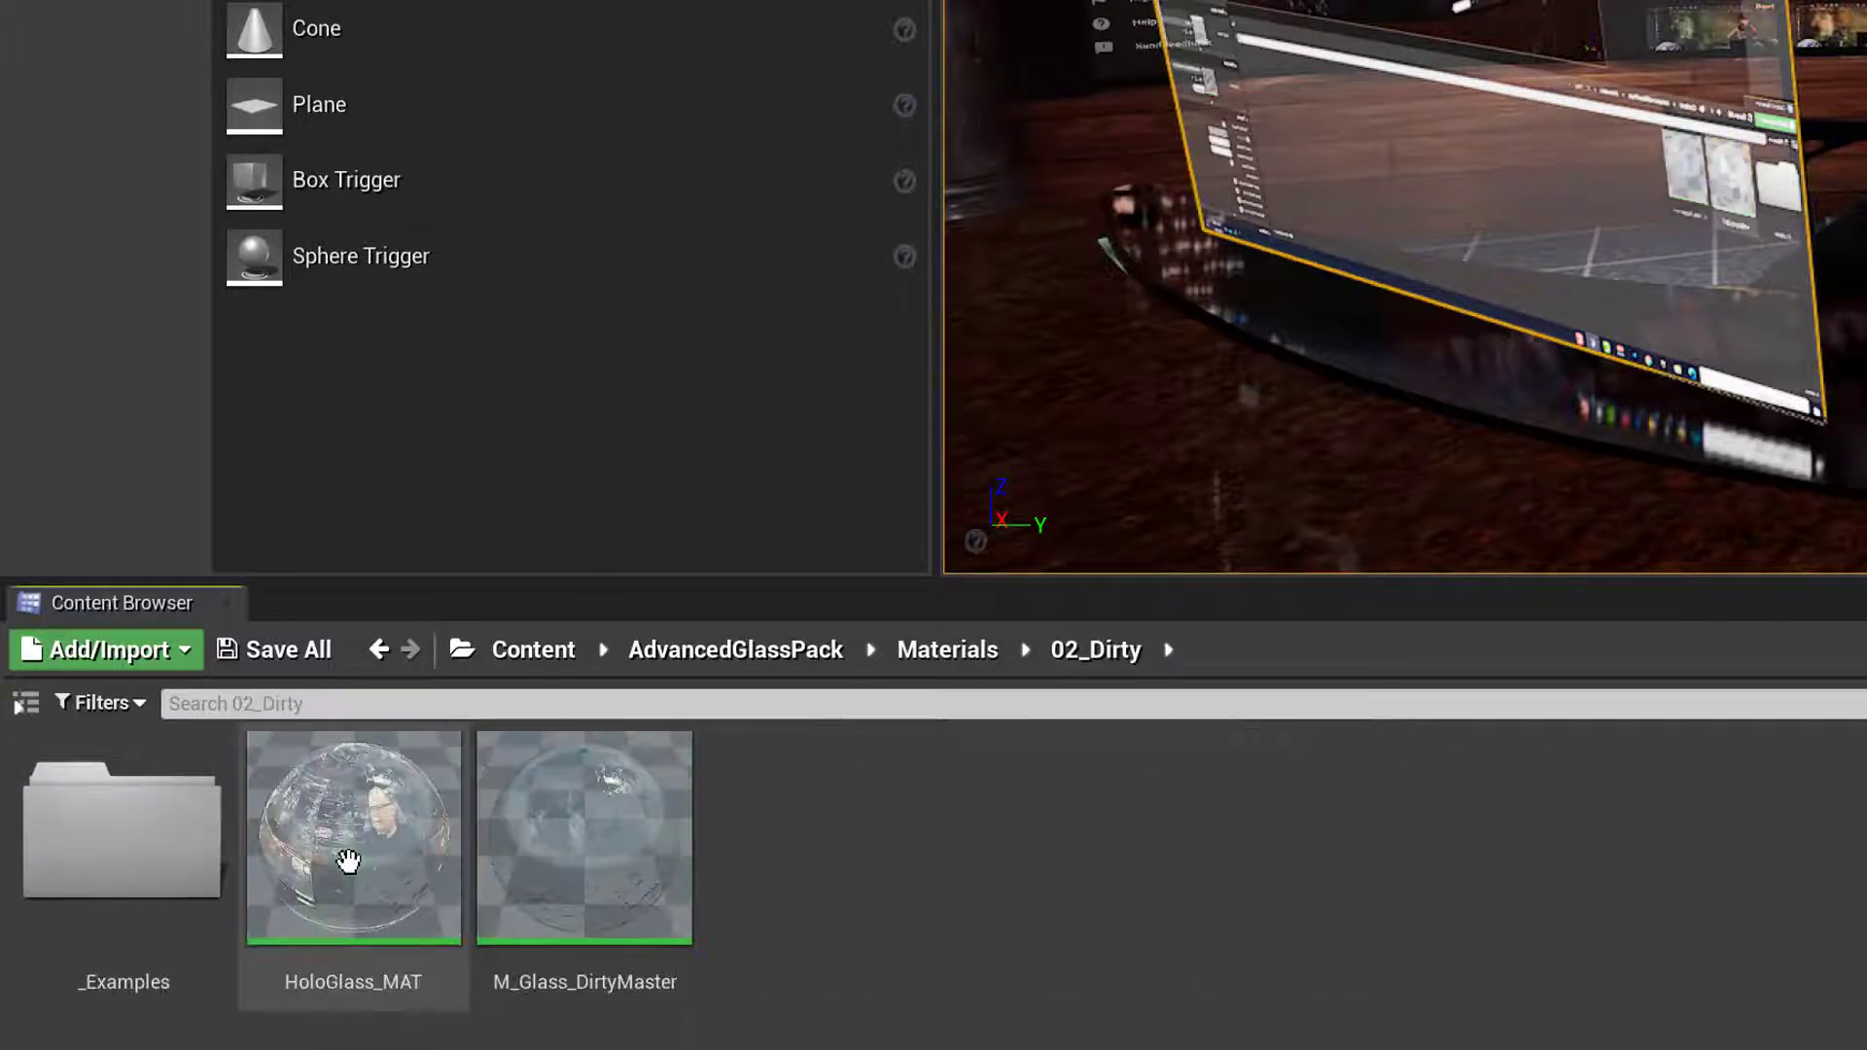
pyautogui.click(352, 837)
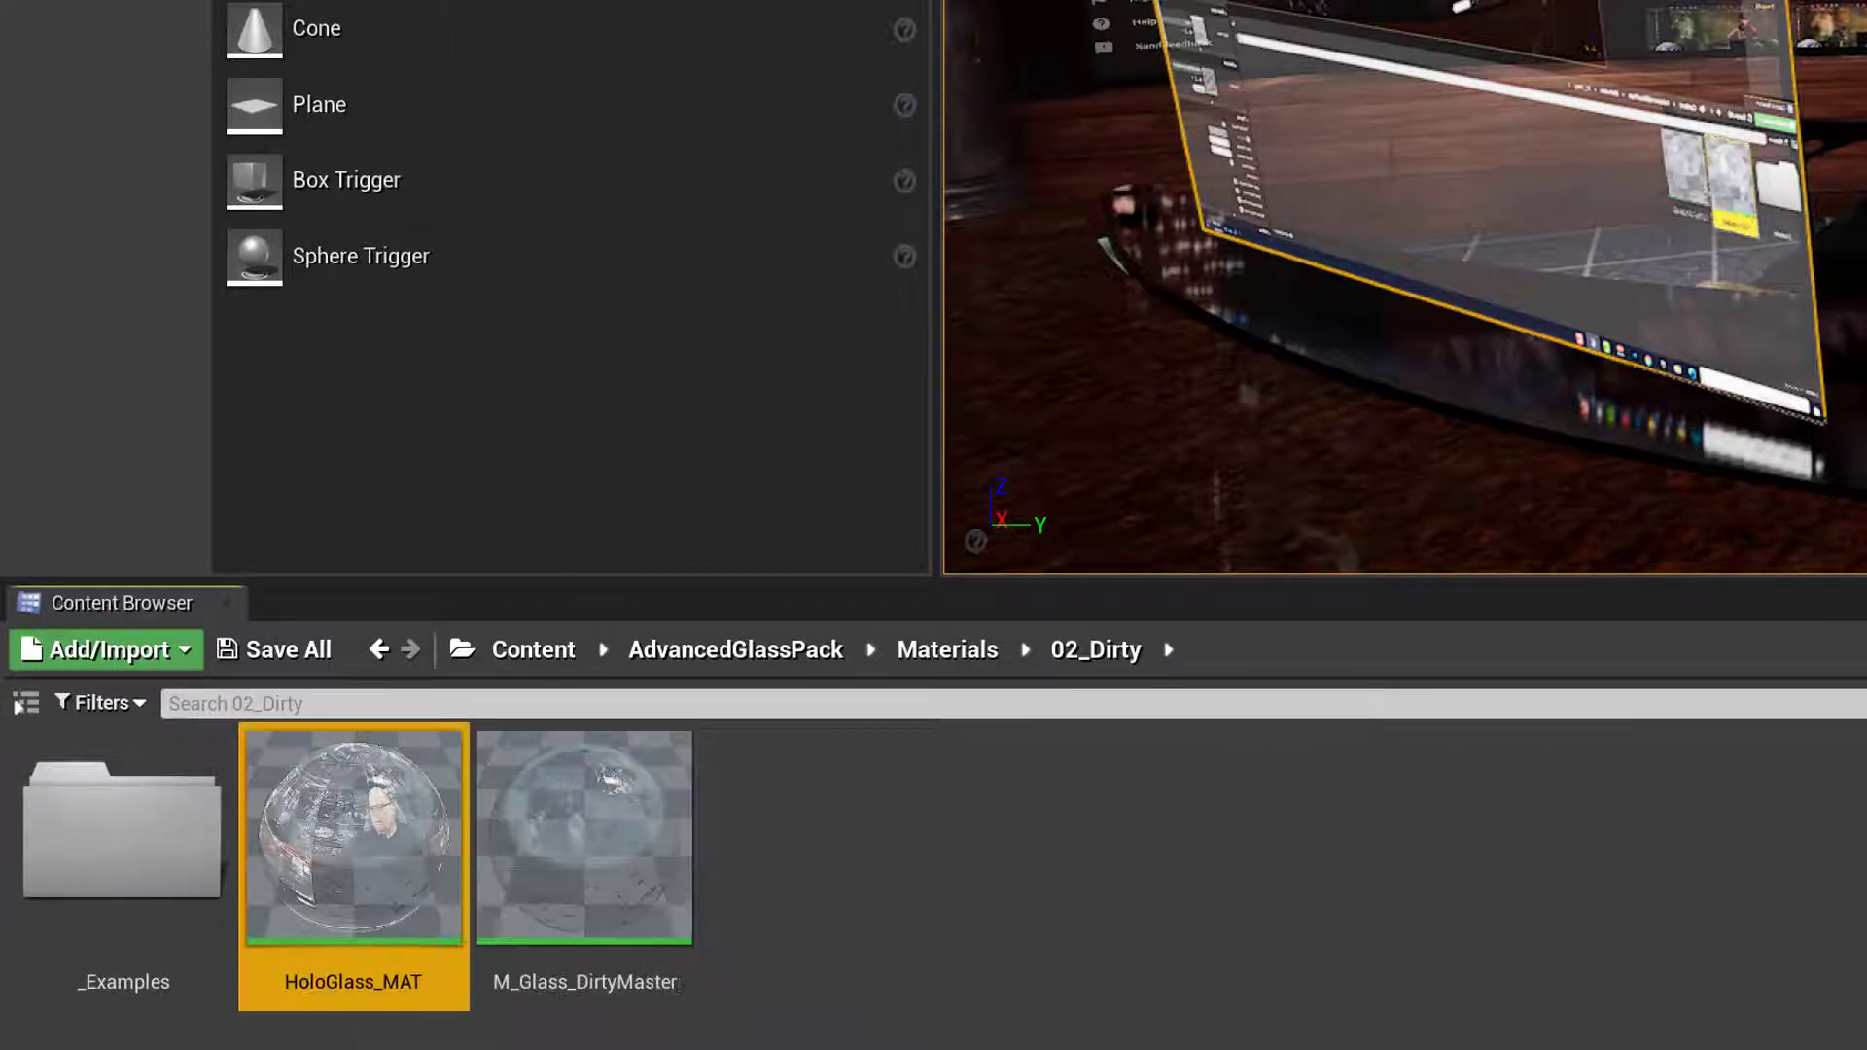
pyautogui.rightClick(352, 837)
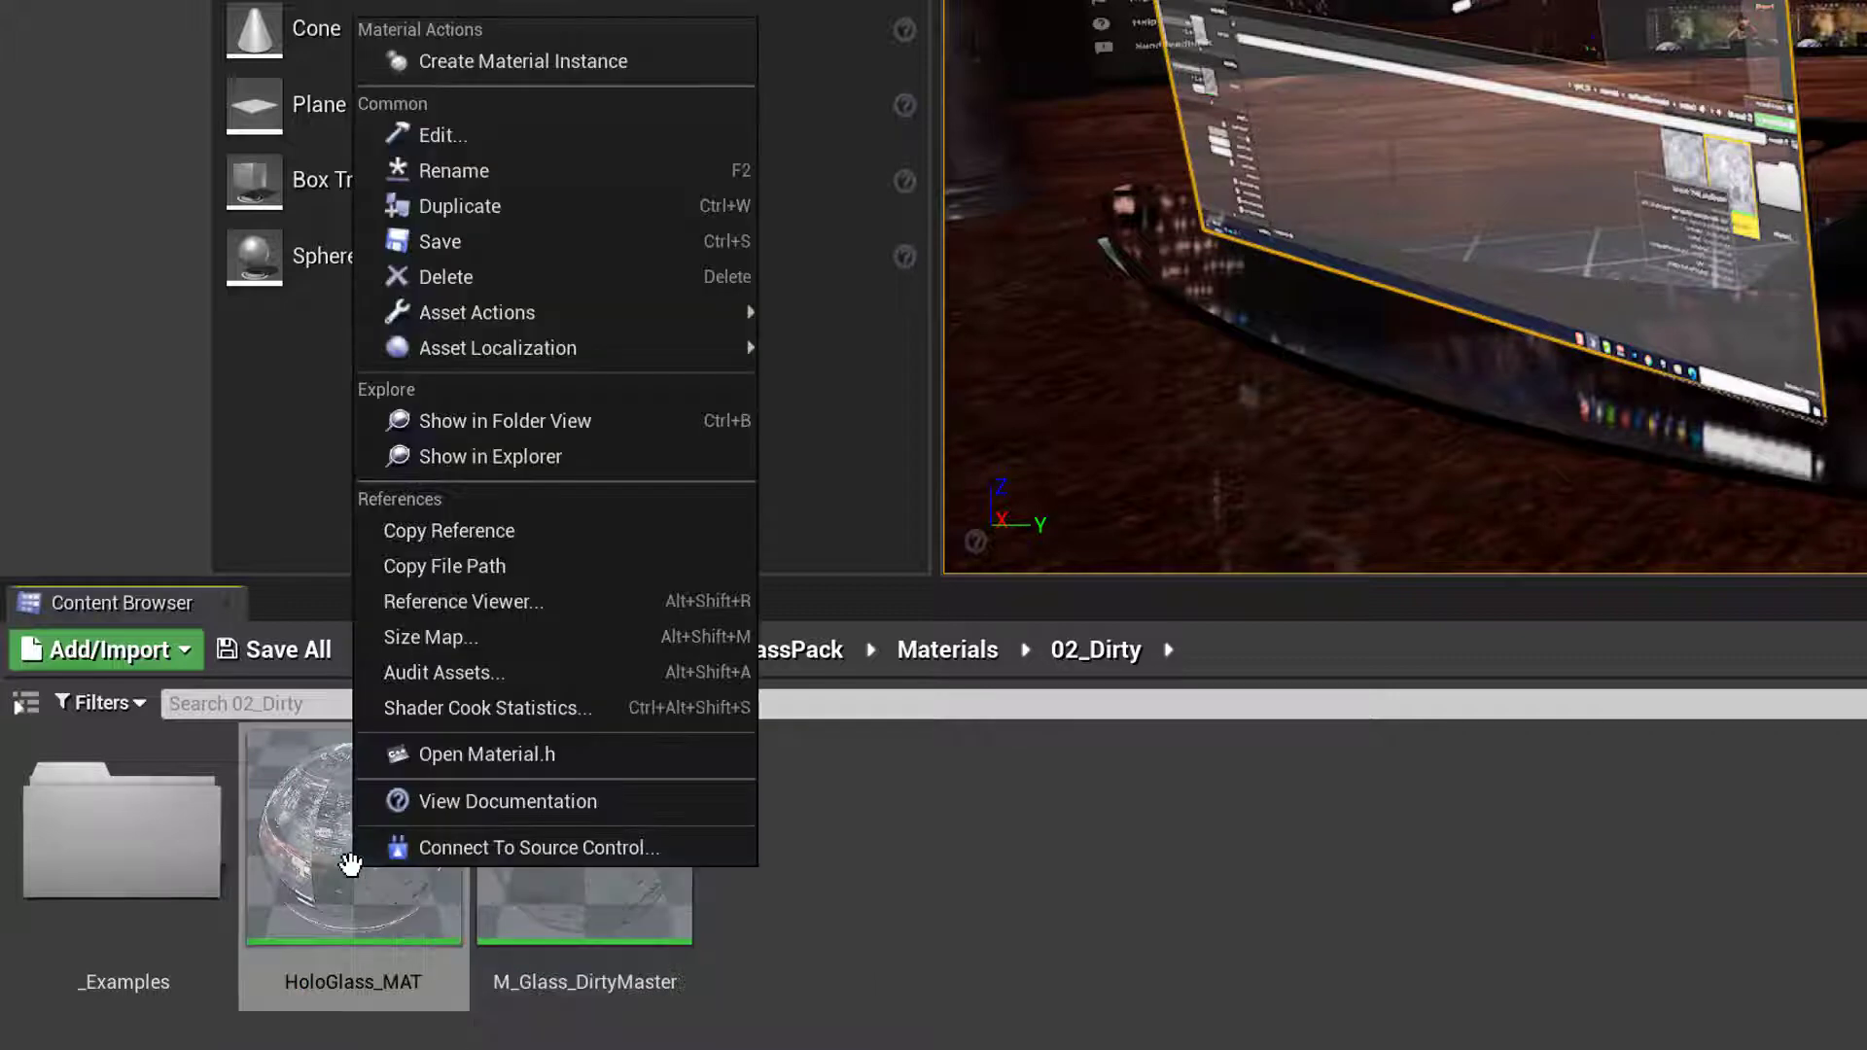
pyautogui.moveTo(496, 111)
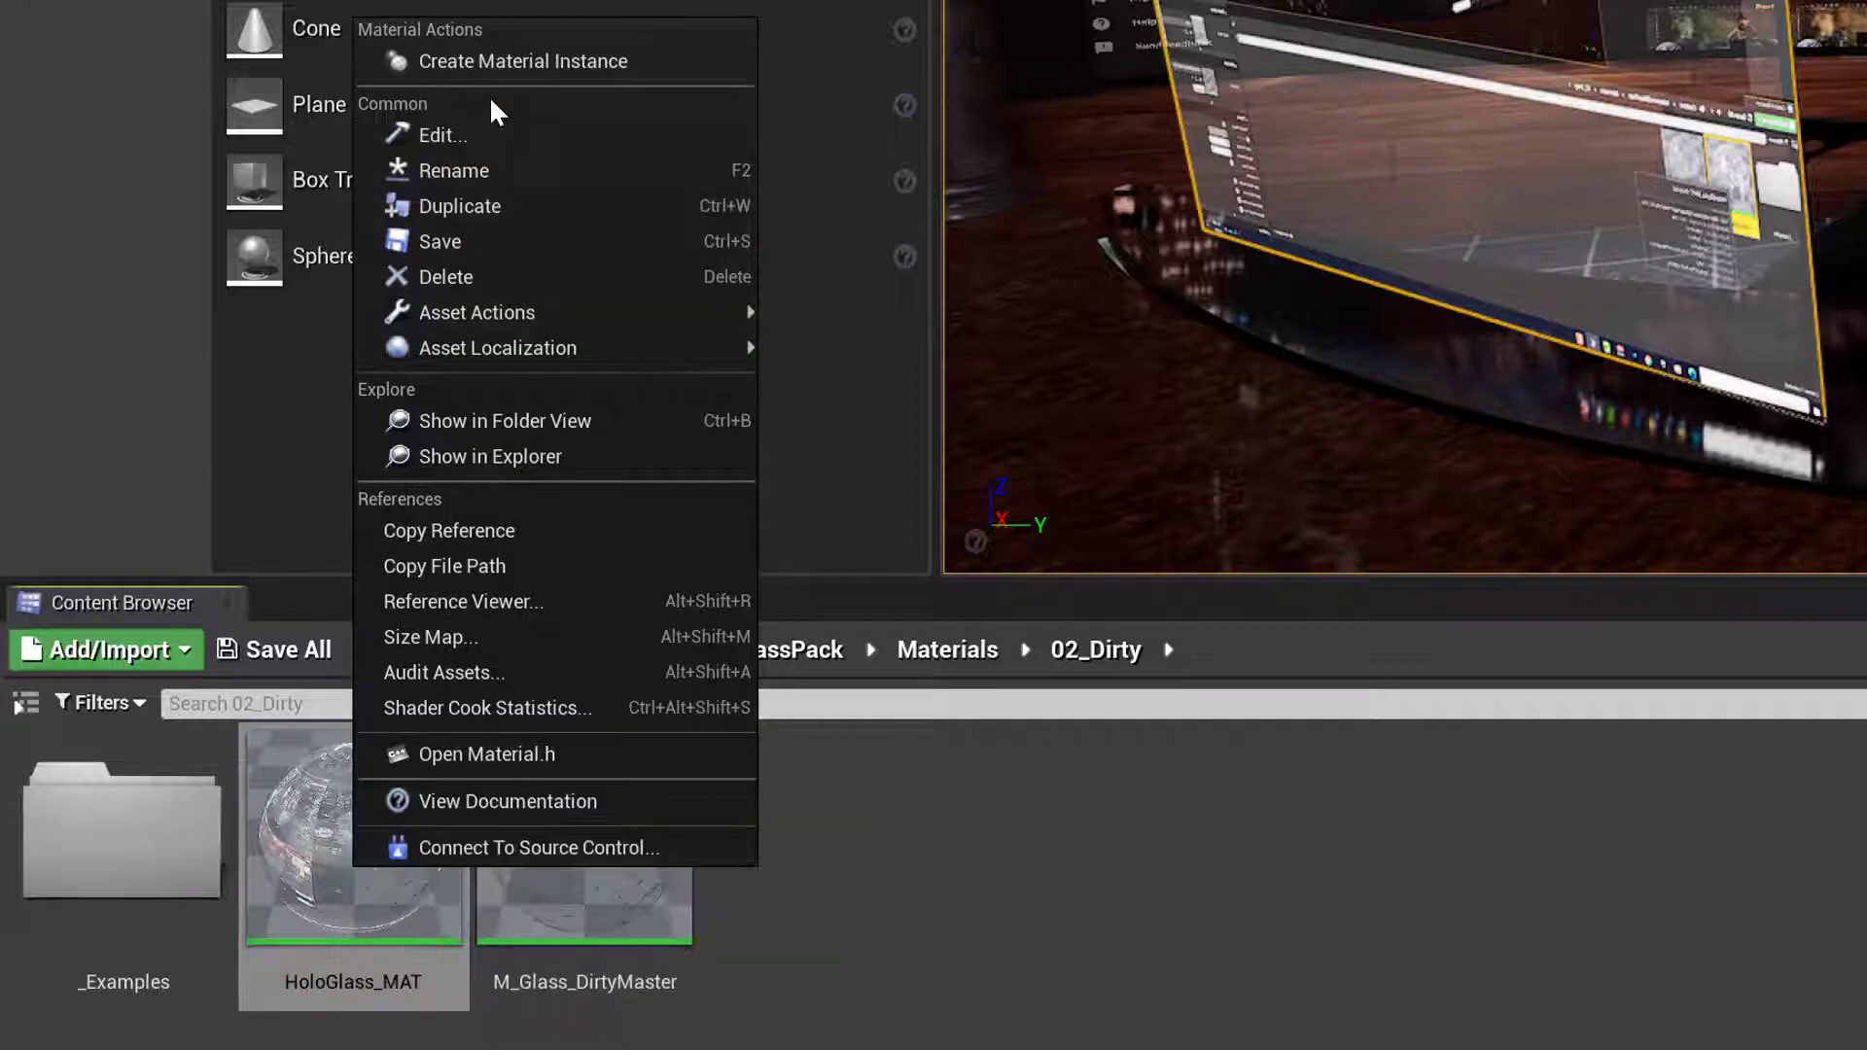
pyautogui.click(521, 61)
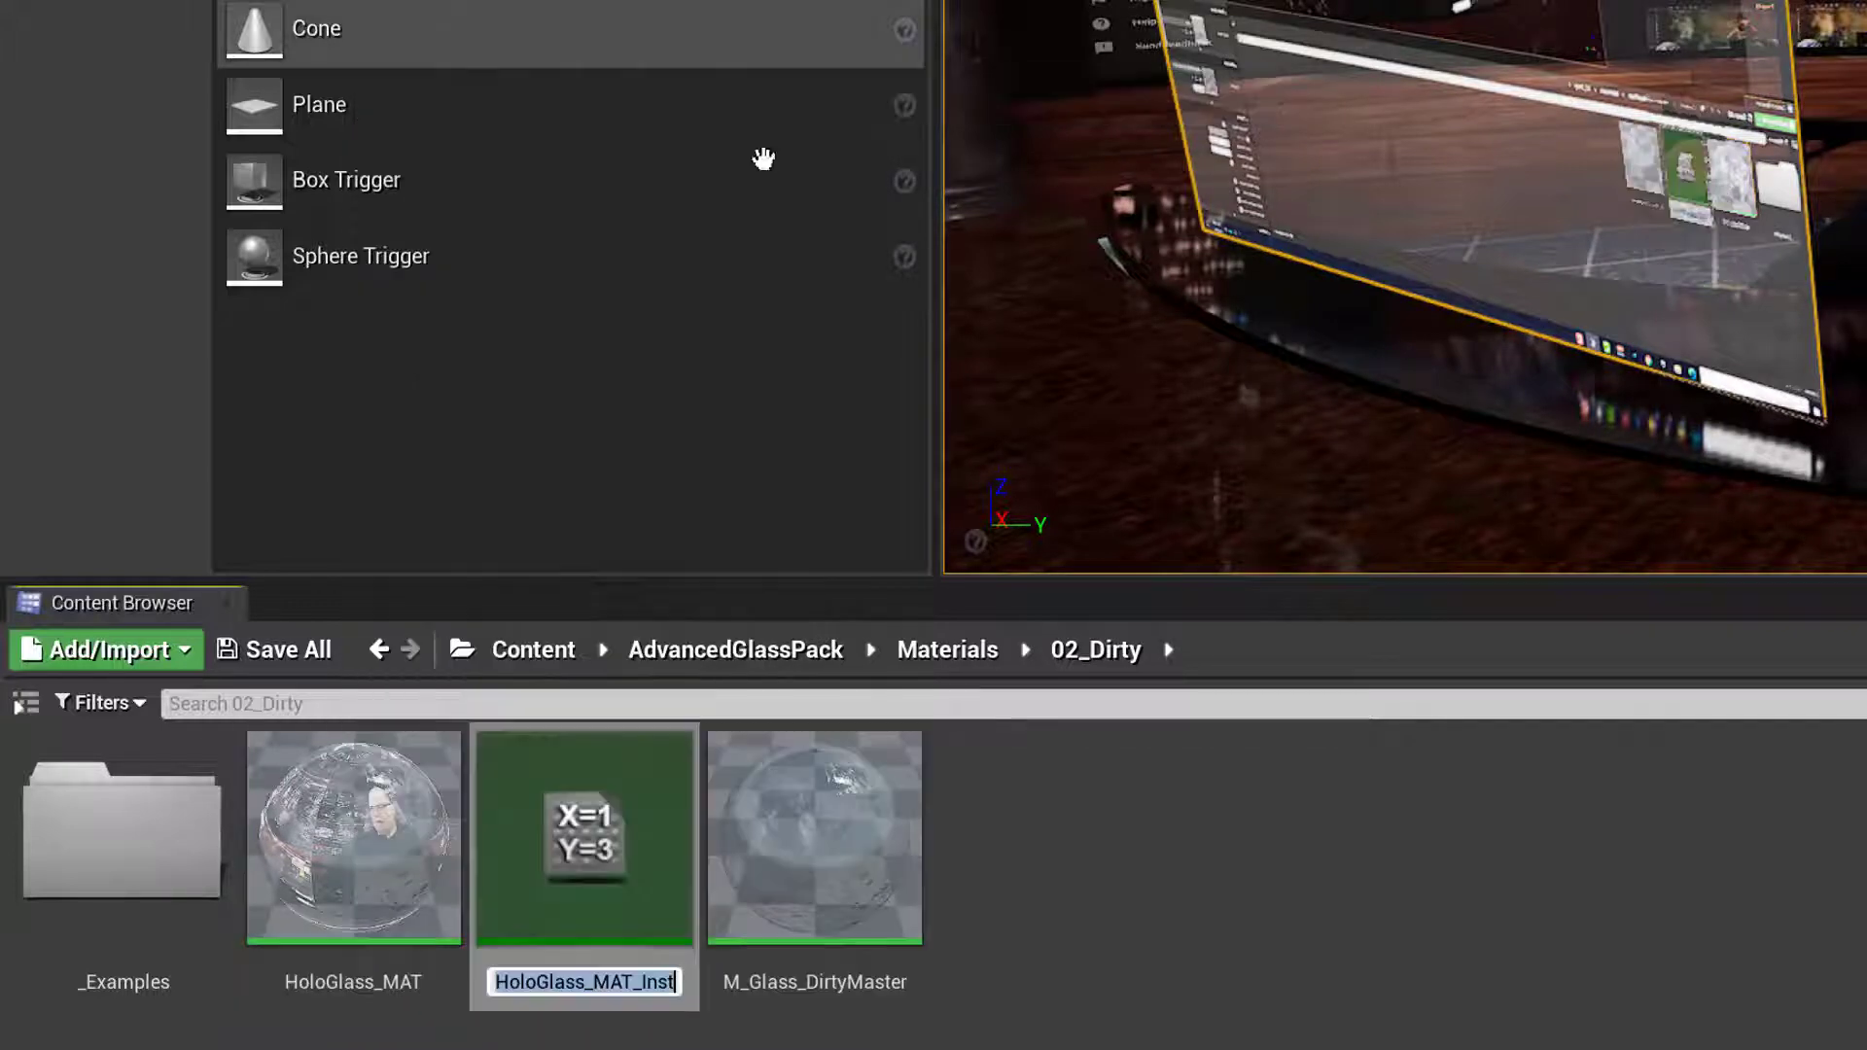
pyautogui.write('H')
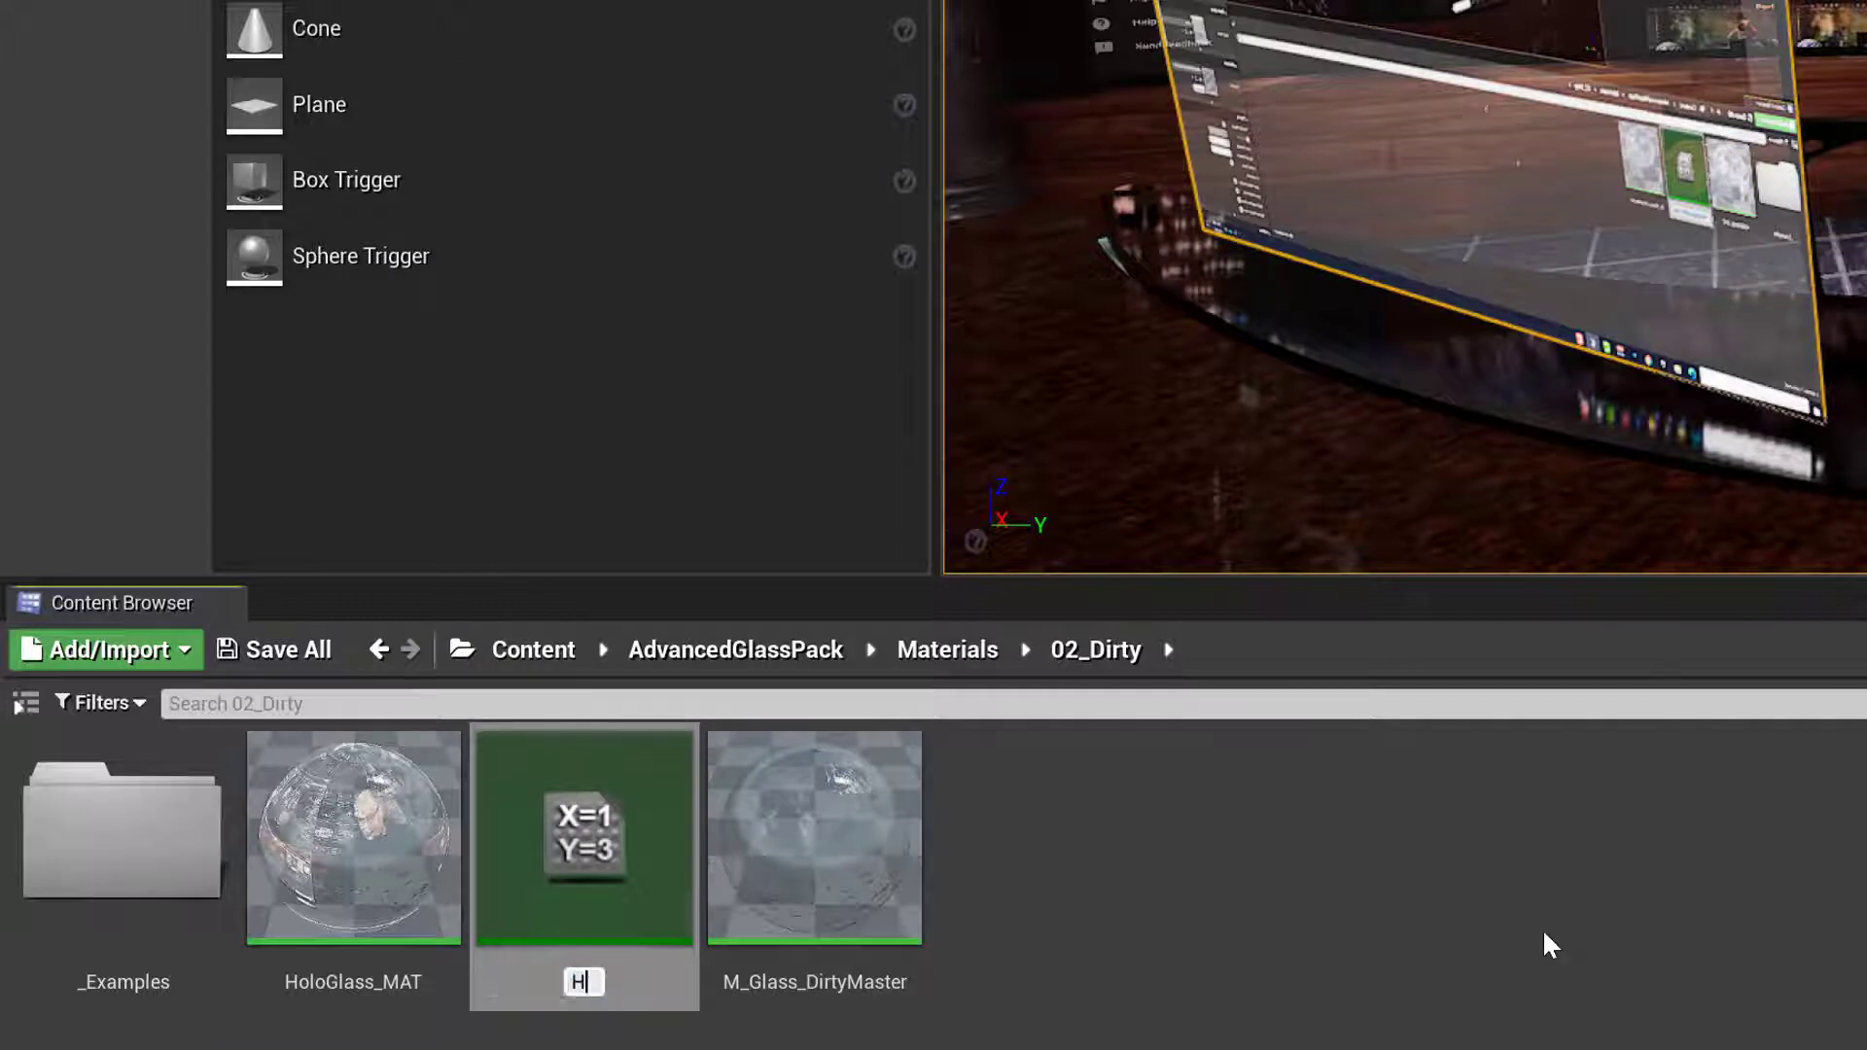
pyautogui.write('oloGlass')
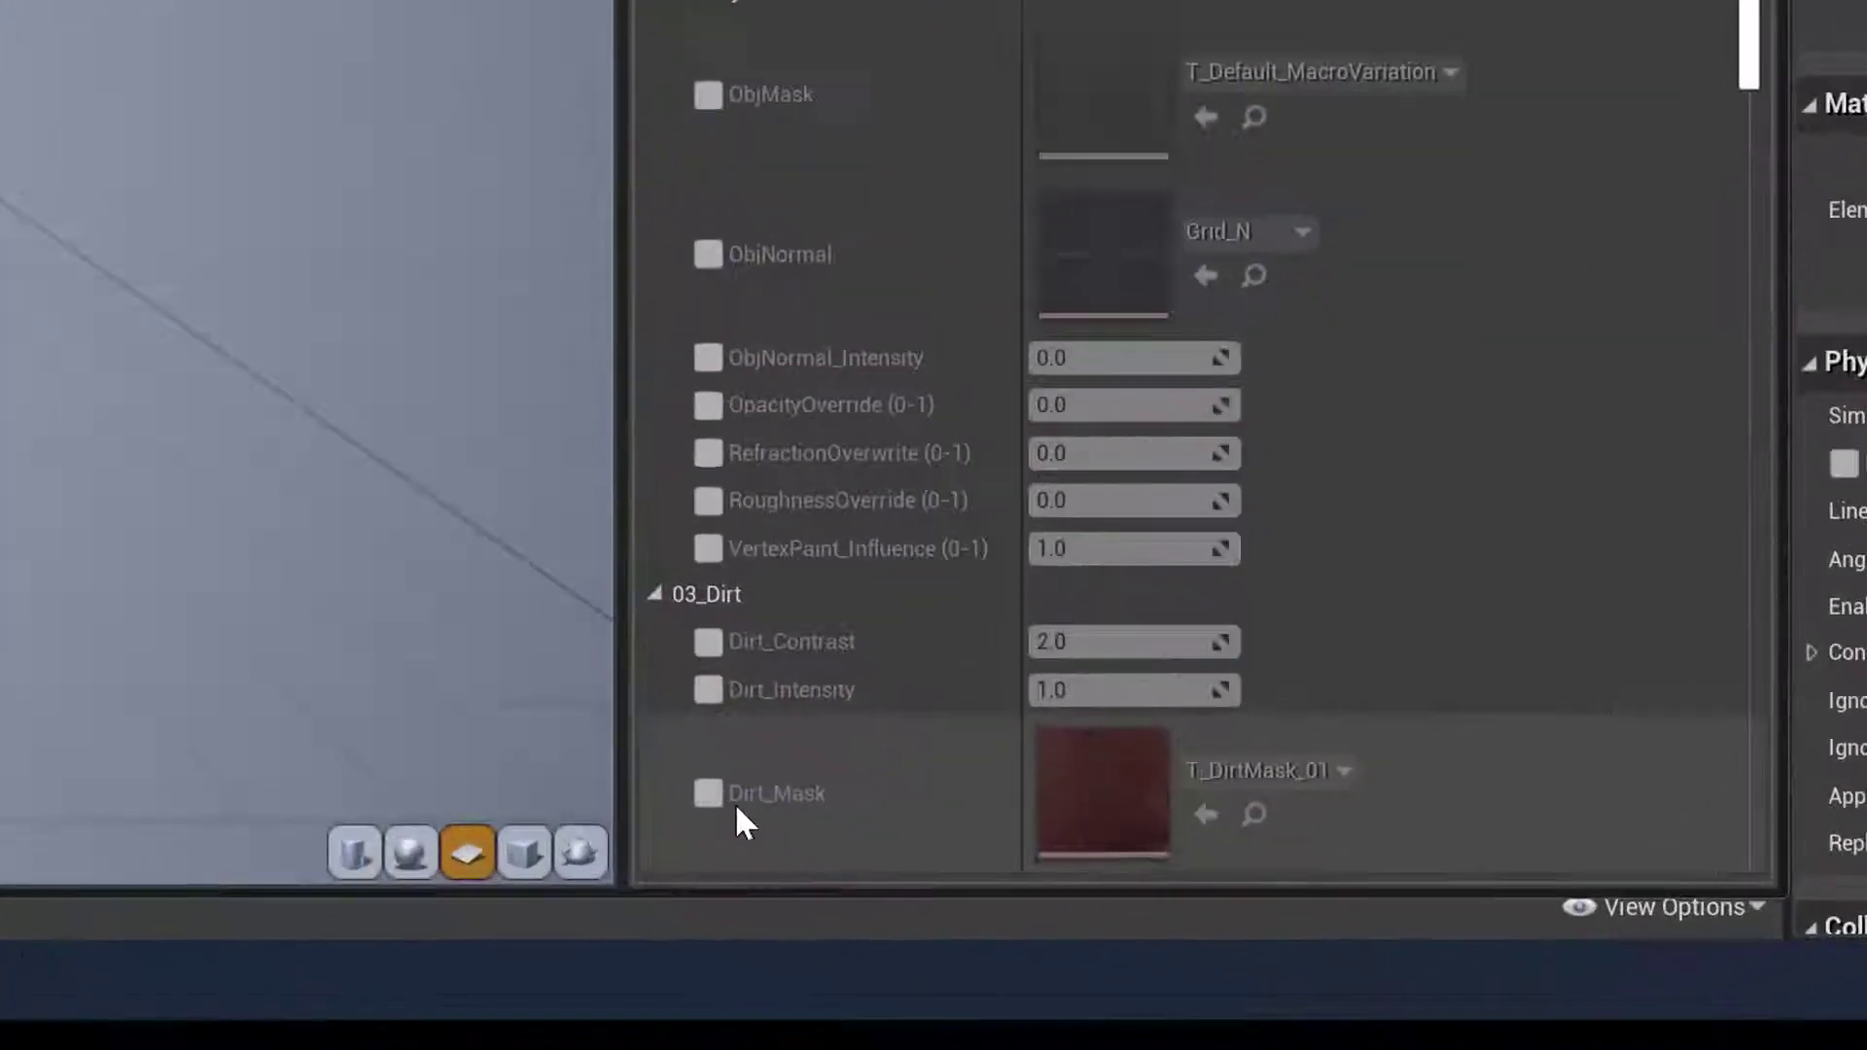
# Enable overrides for the Dirt_Contrast and Dirt_Mask parameters in HoloGlass01_MI
pyautogui.scroll(-3)
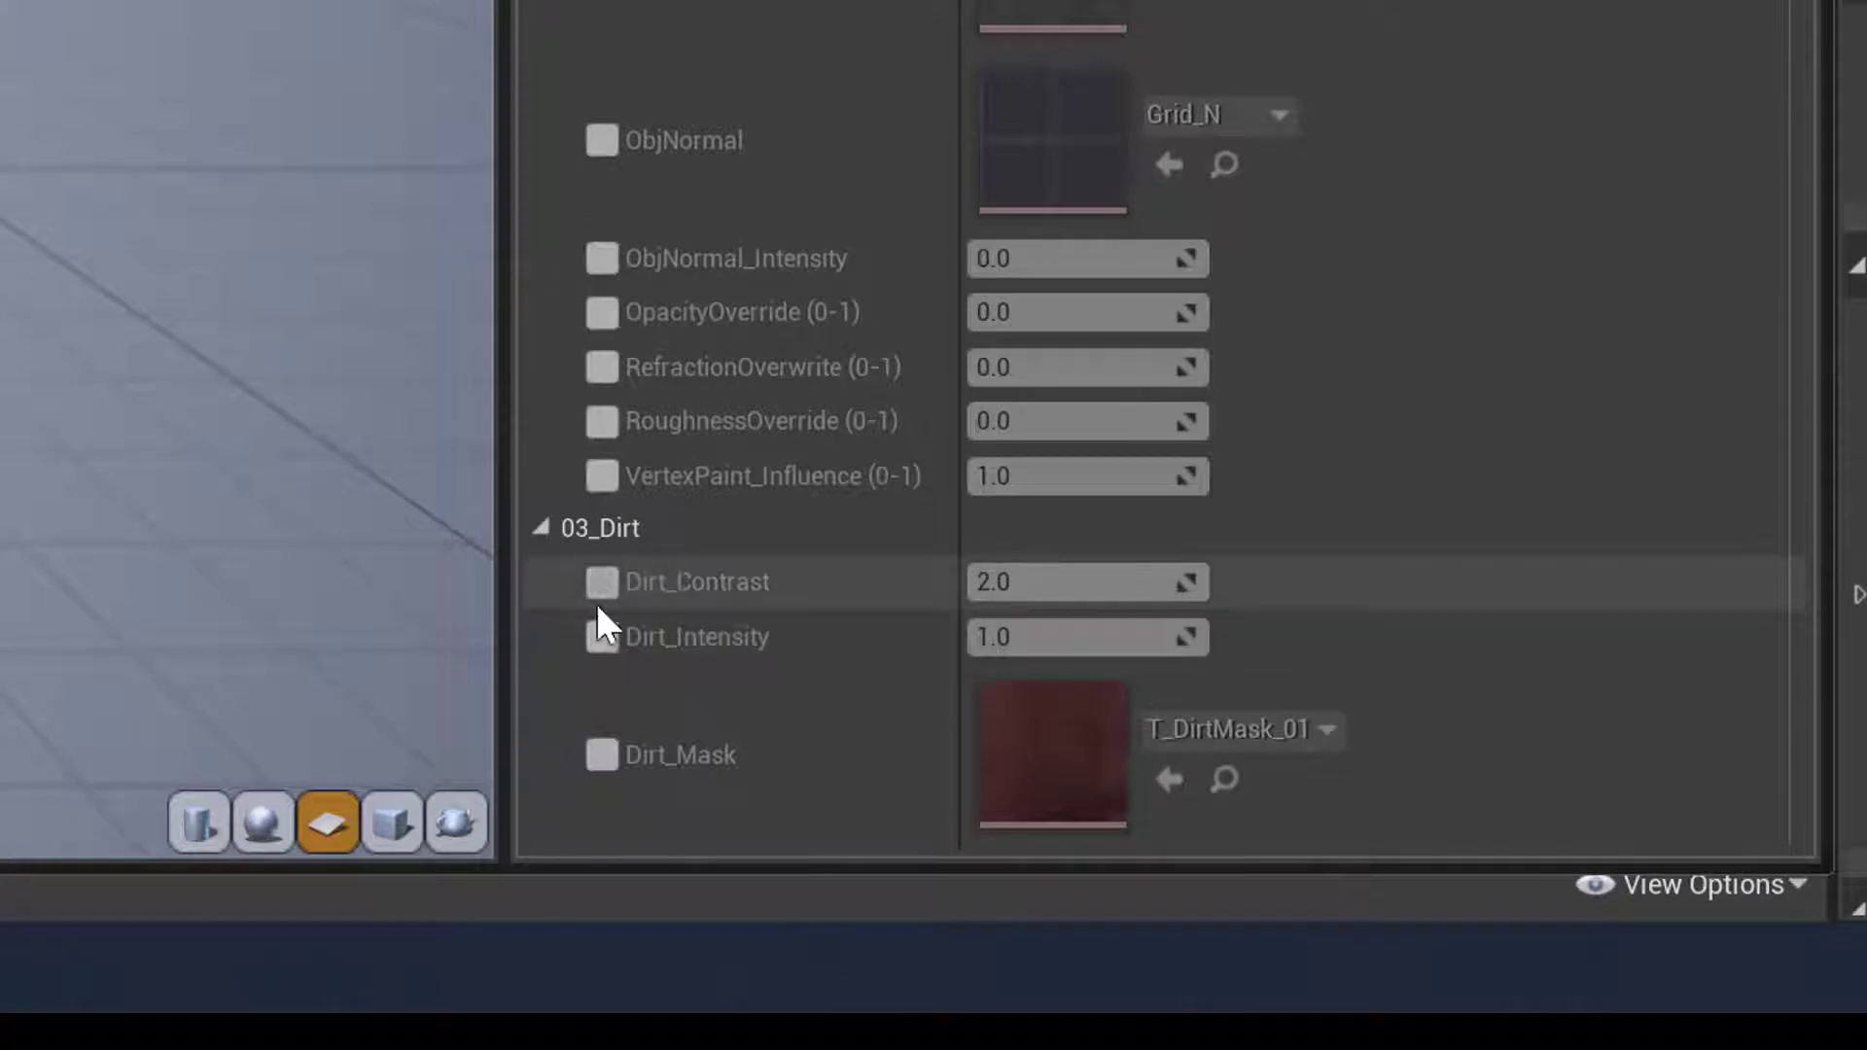
pyautogui.click(601, 753)
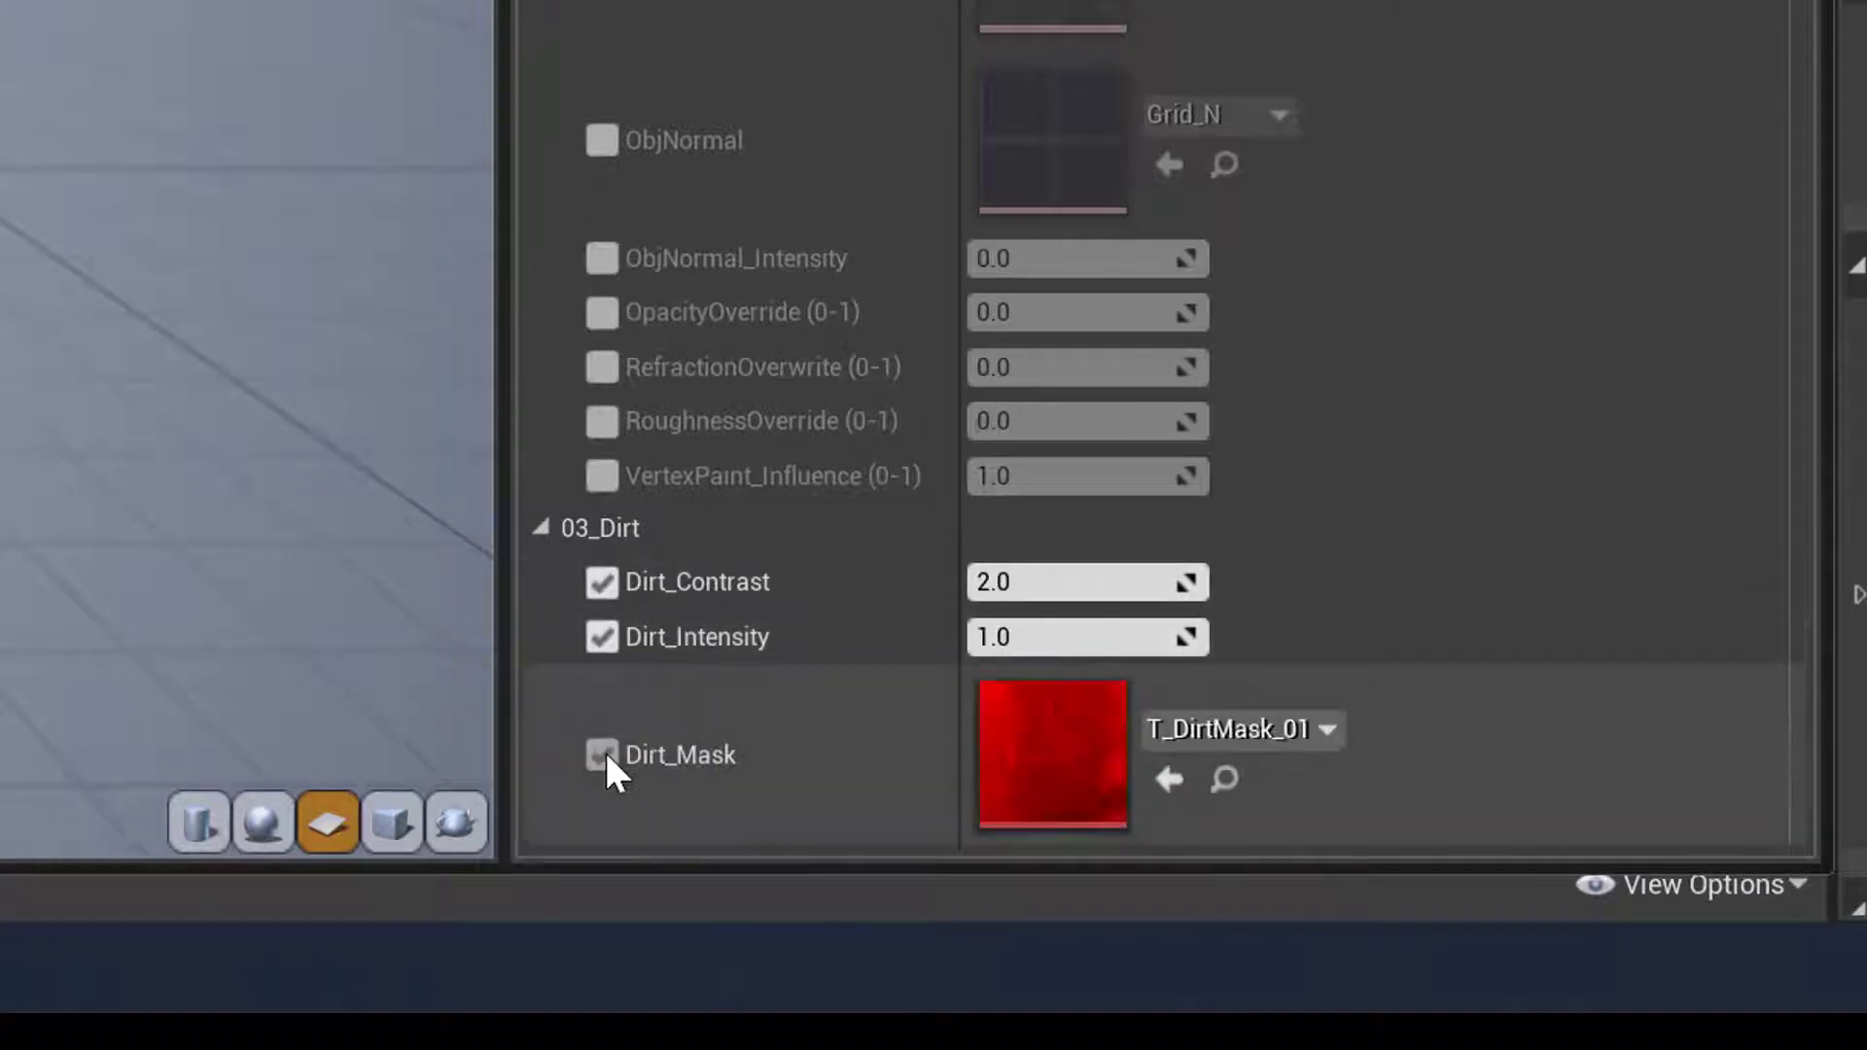
pyautogui.click(601, 754)
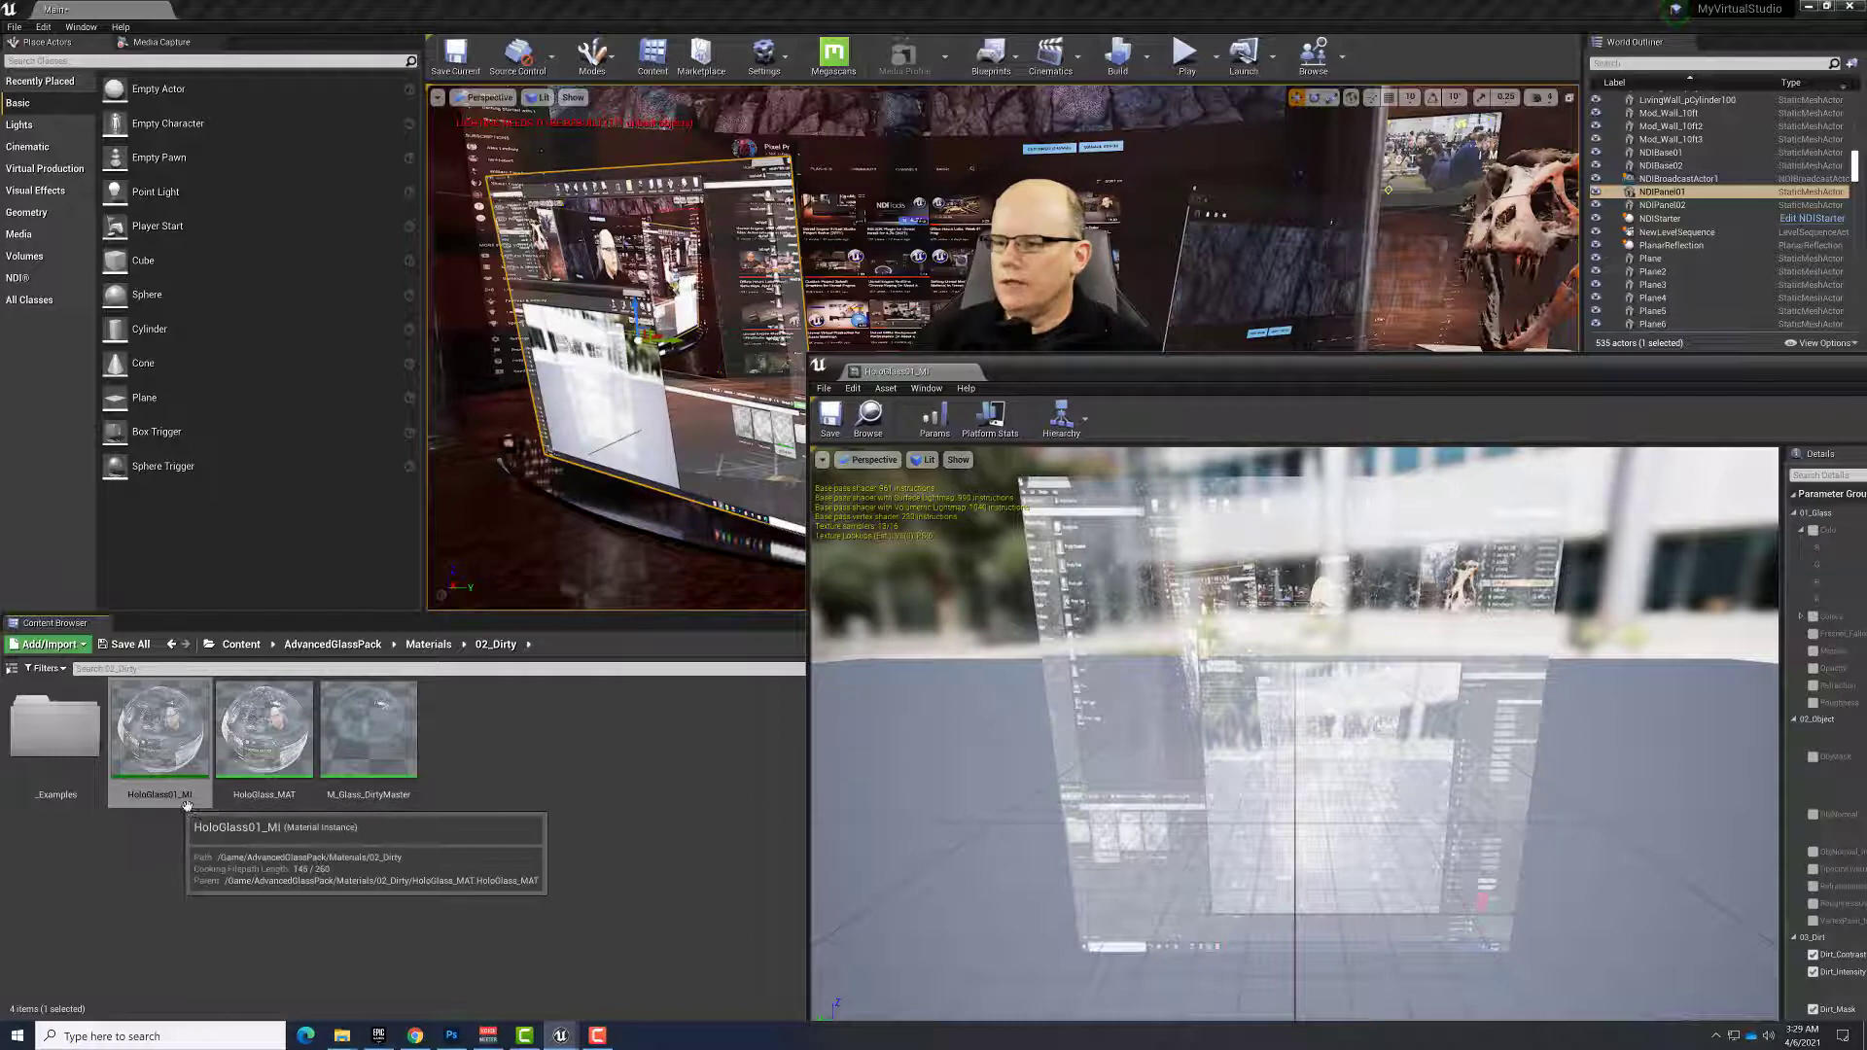
# Set Dirt_Intensity to 0.5 and browse the T_DirtMask textures for Dirt_Mask
pyautogui.click(158, 726)
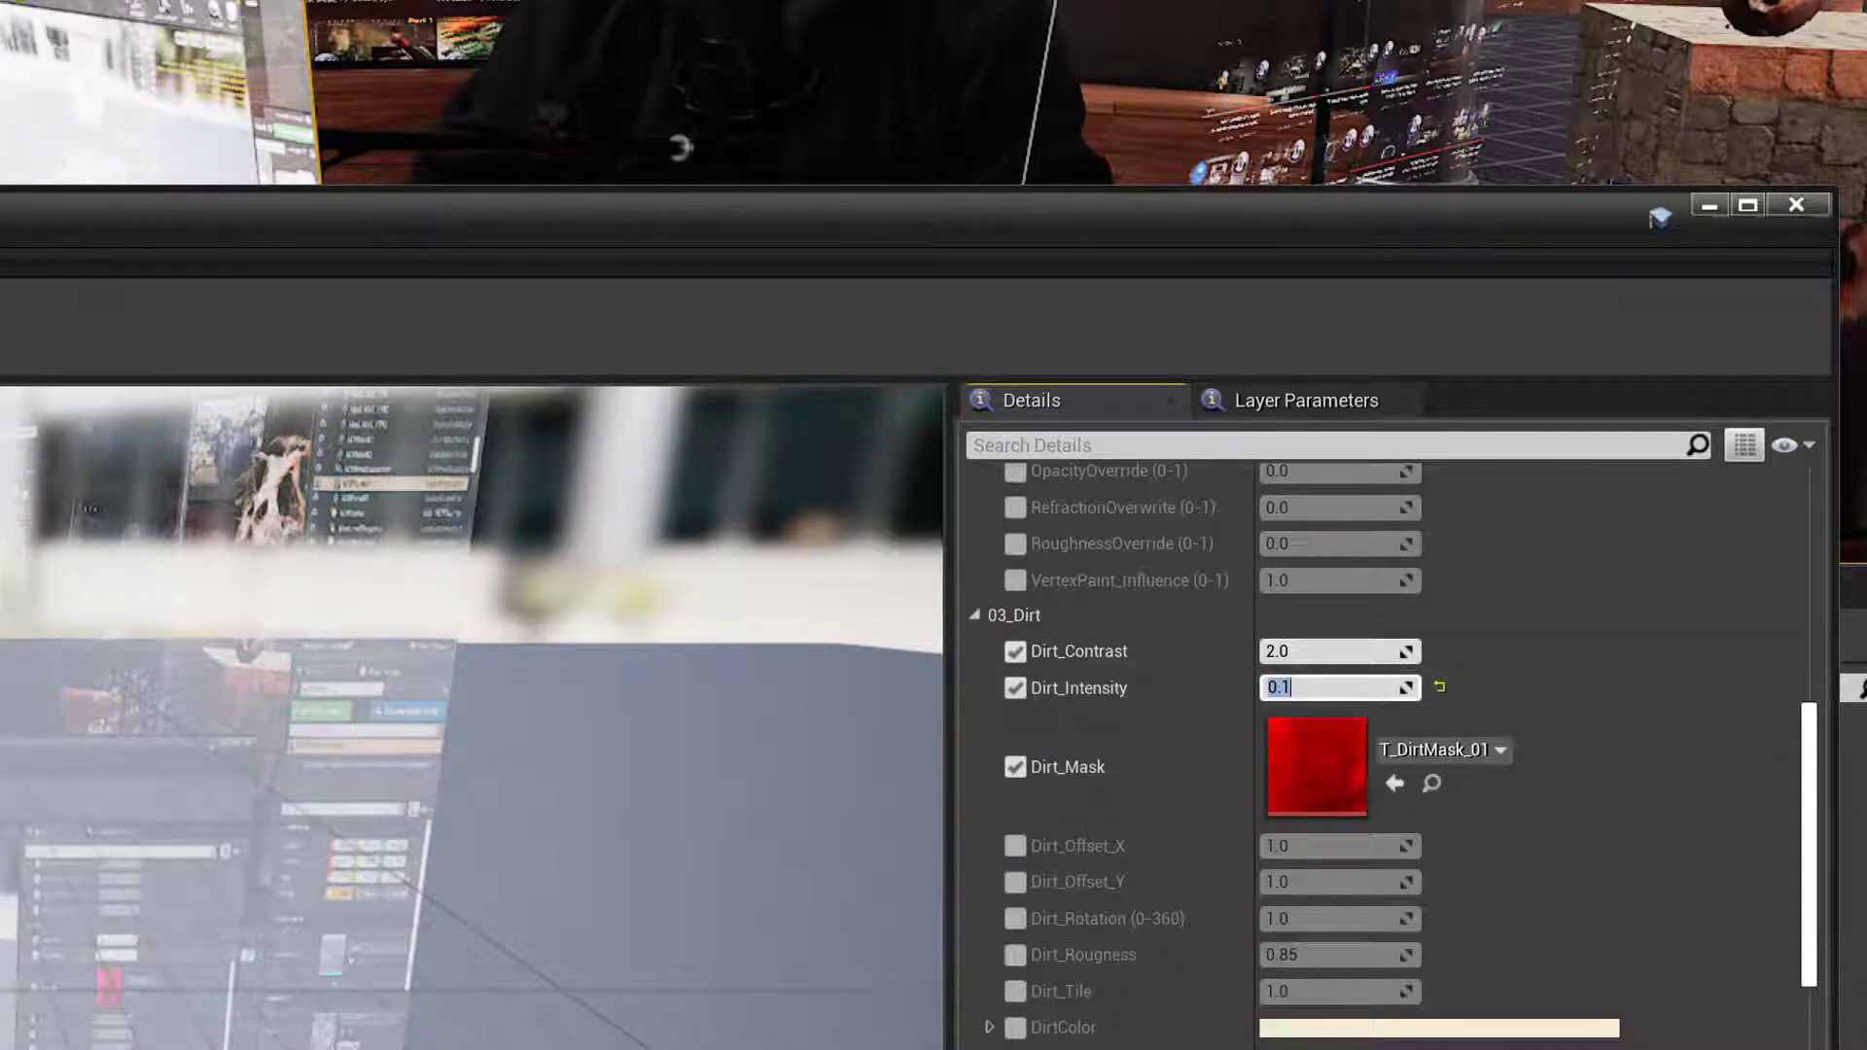
pyautogui.moveTo(1310, 798)
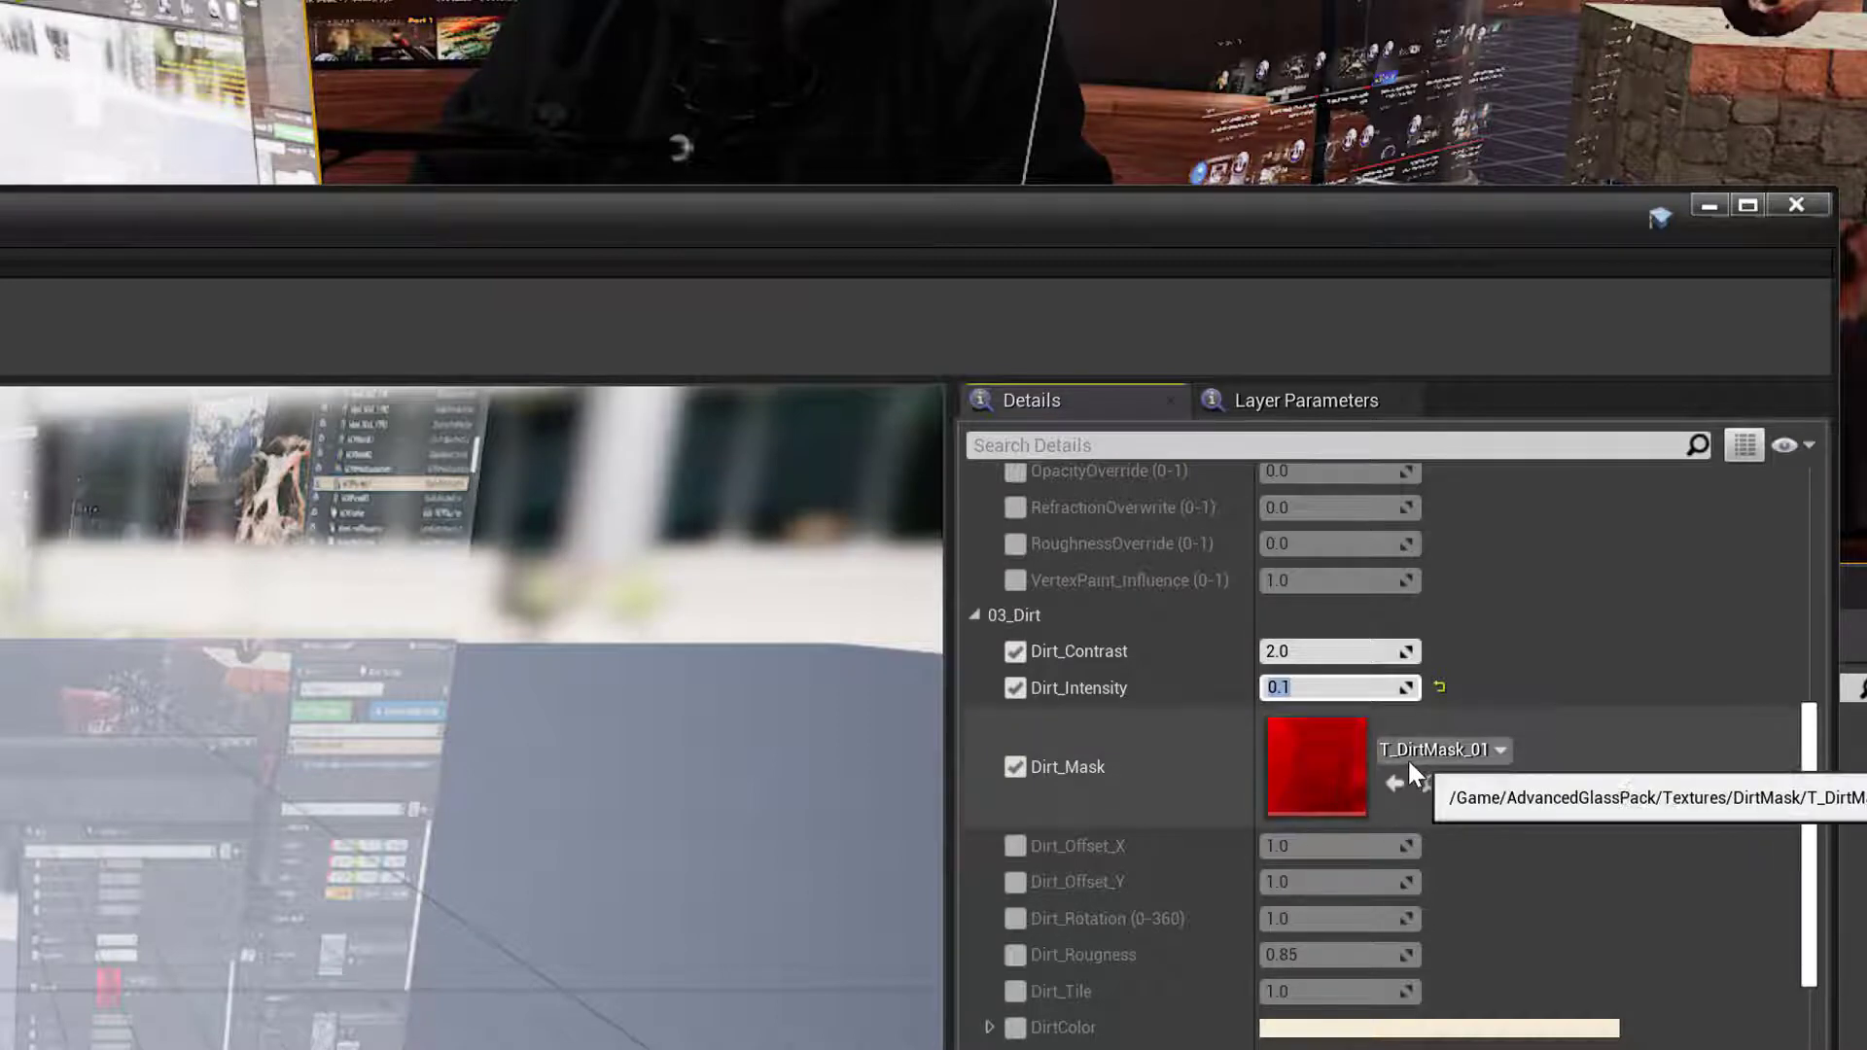
pyautogui.click(1497, 750)
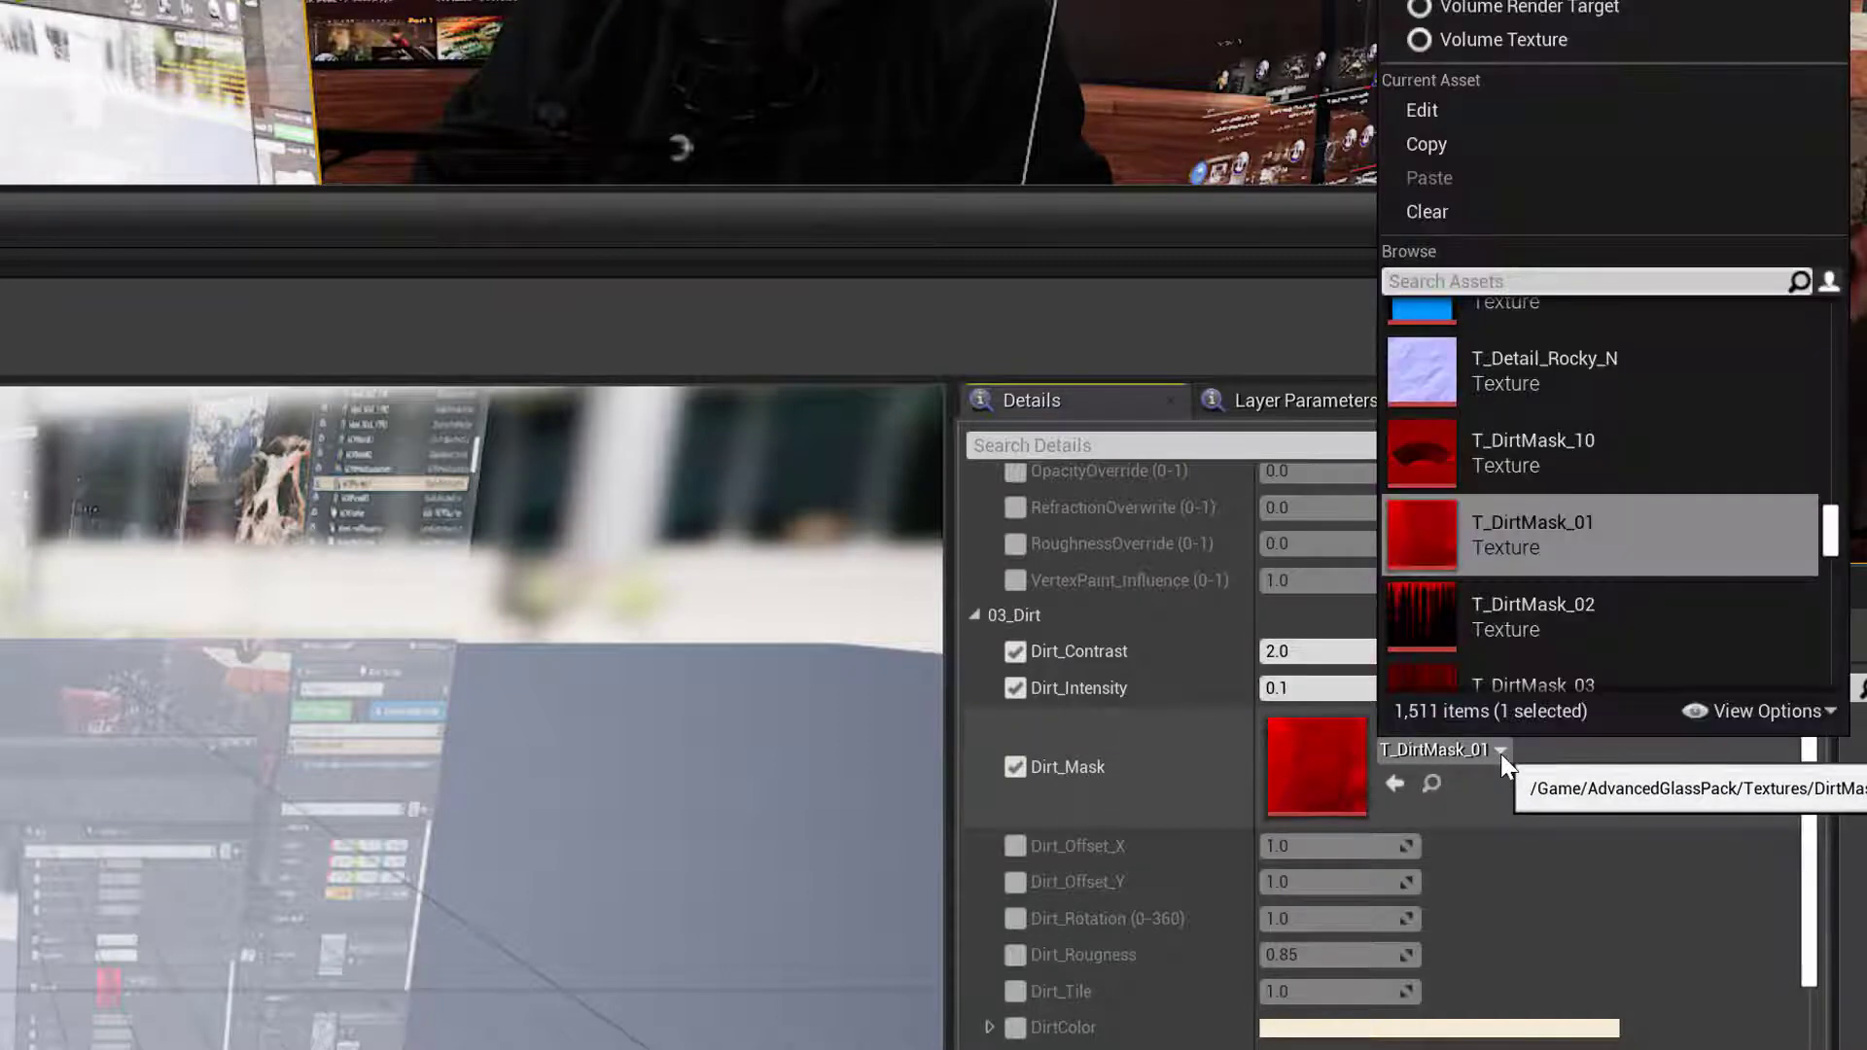
pyautogui.scroll(-3)
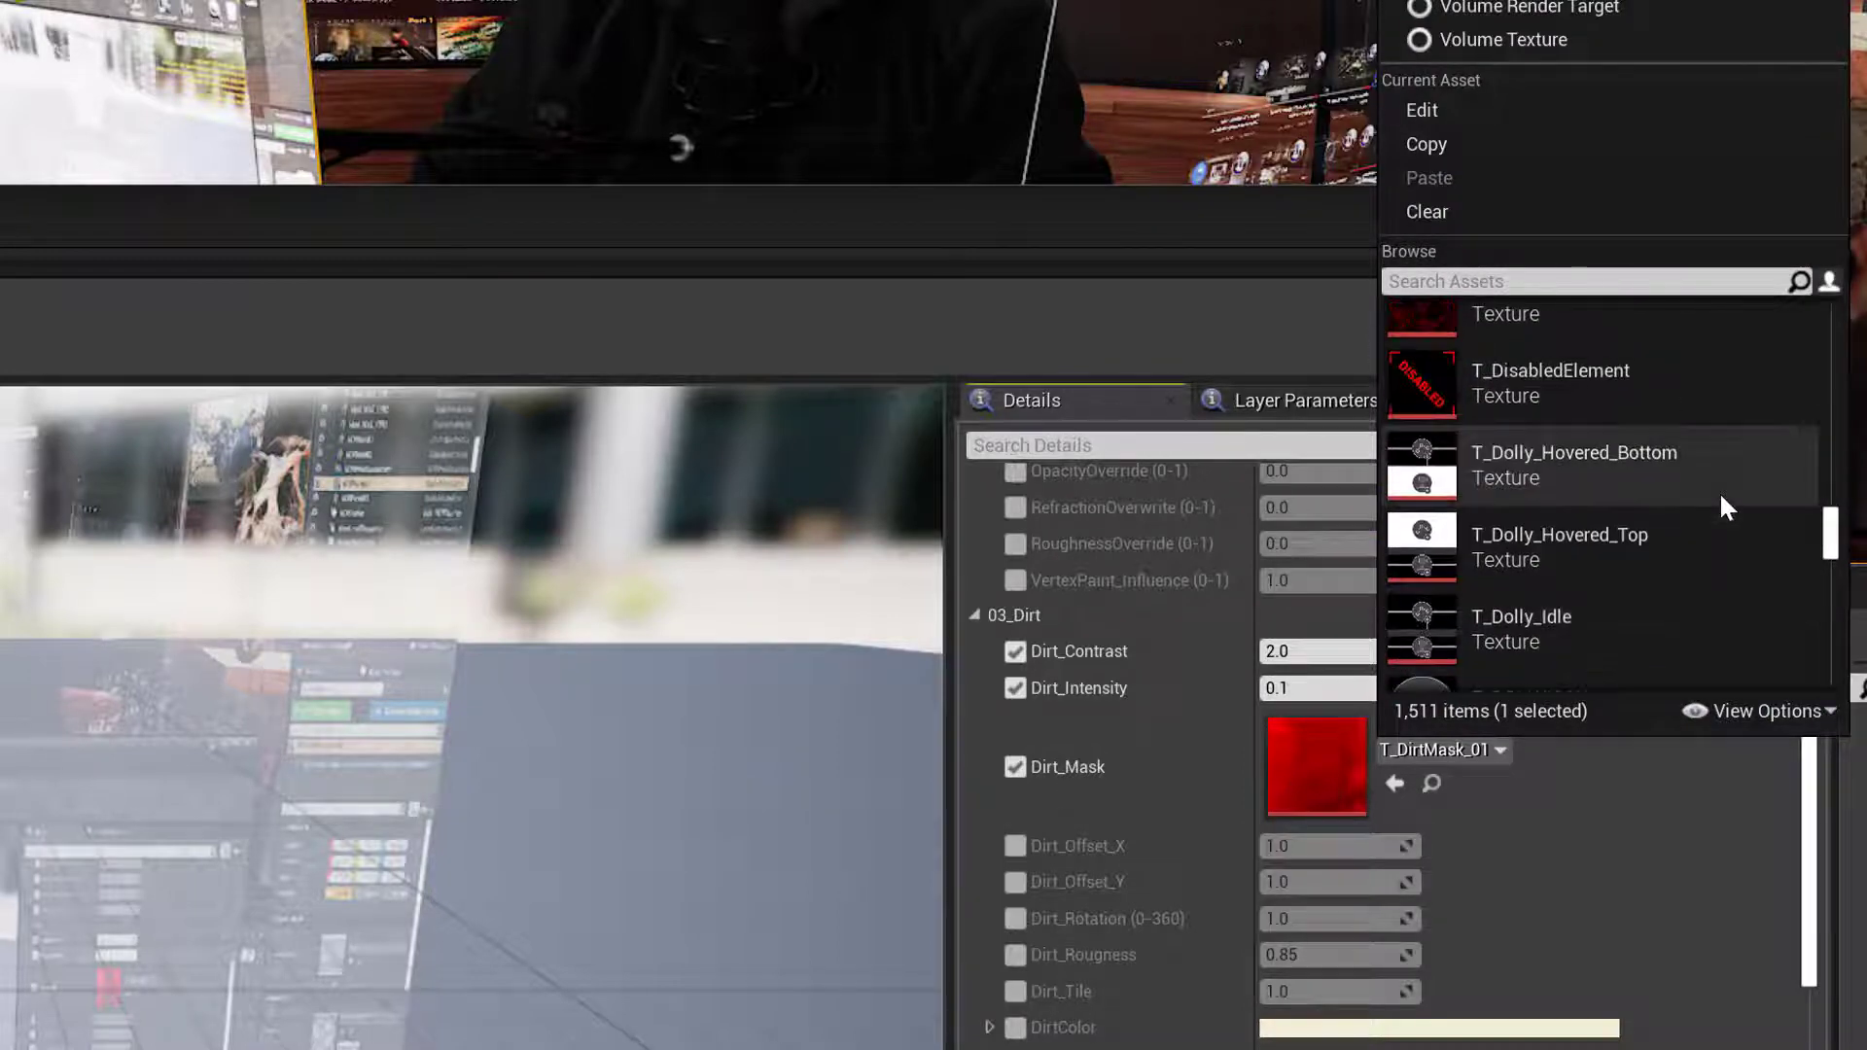
pyautogui.scroll(-3)
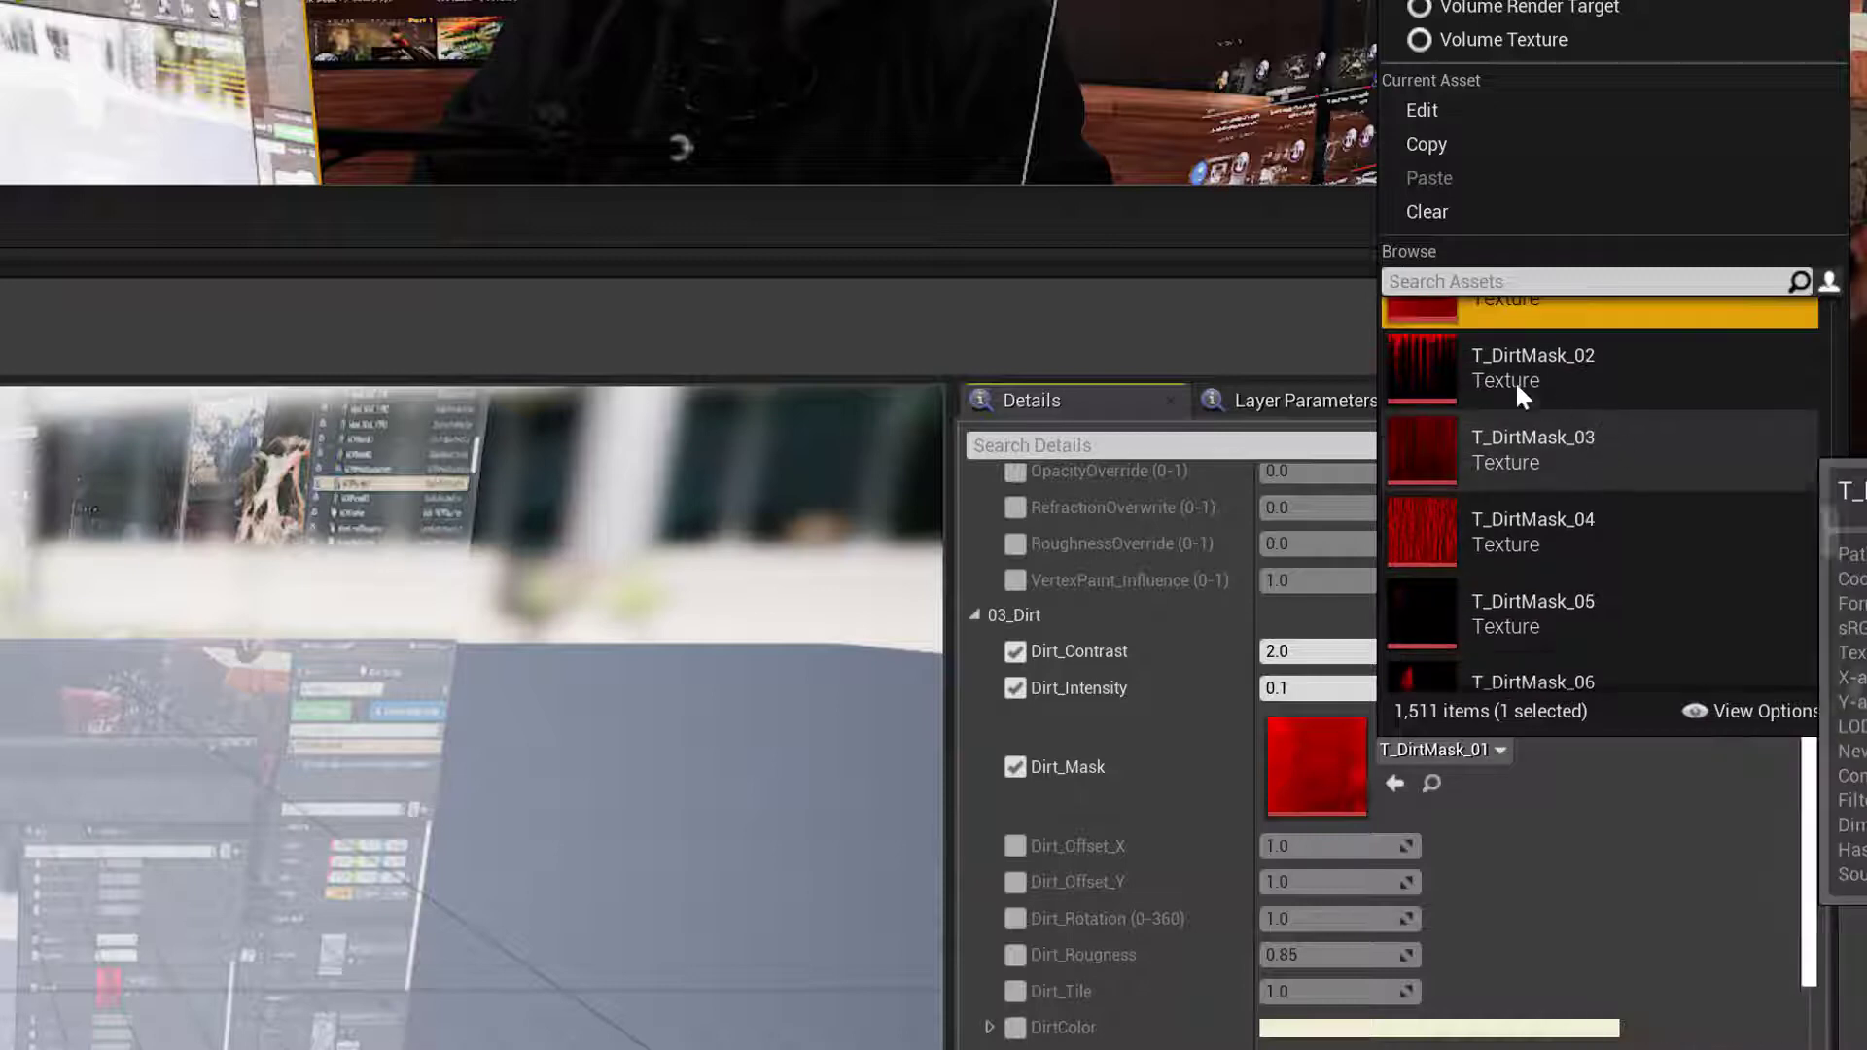
pyautogui.click(1533, 437)
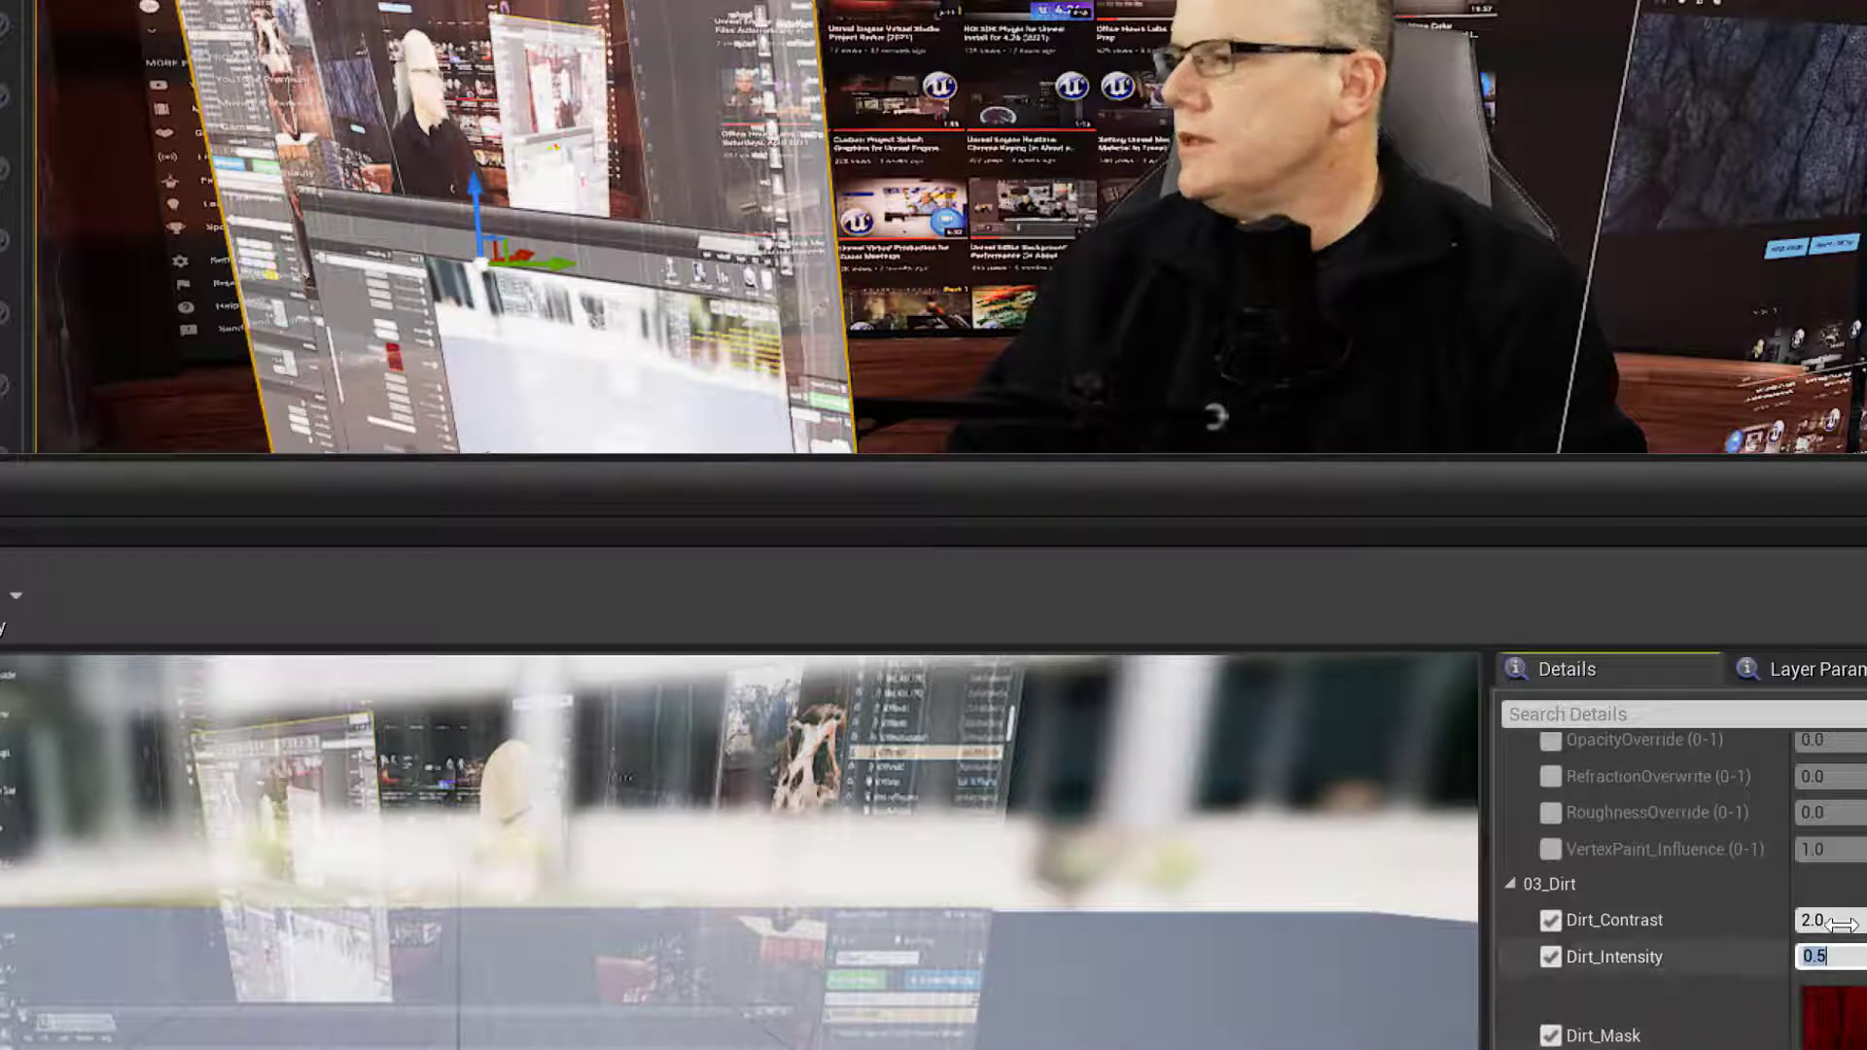
# Change Dirt_Contrast from 1.0 to 0.5 in the dirt parameters
pyautogui.click(1813, 918)
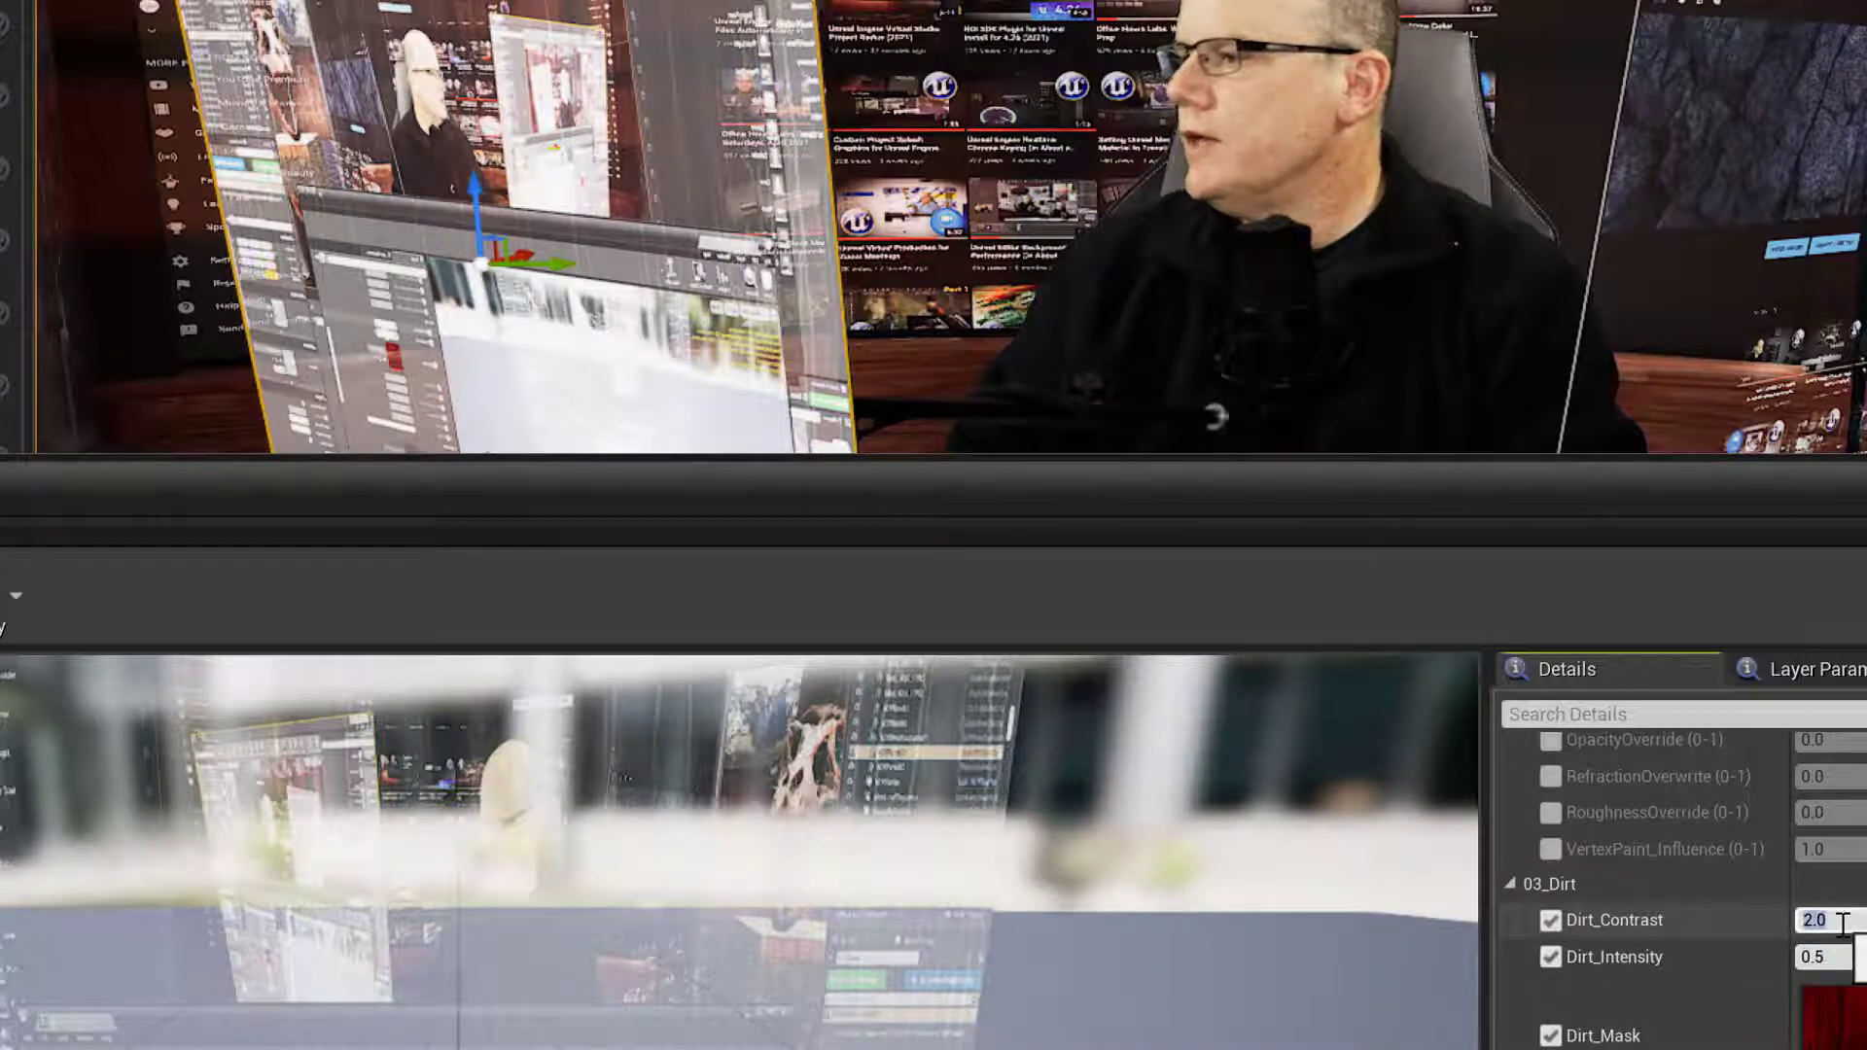
pyautogui.write('1.0')
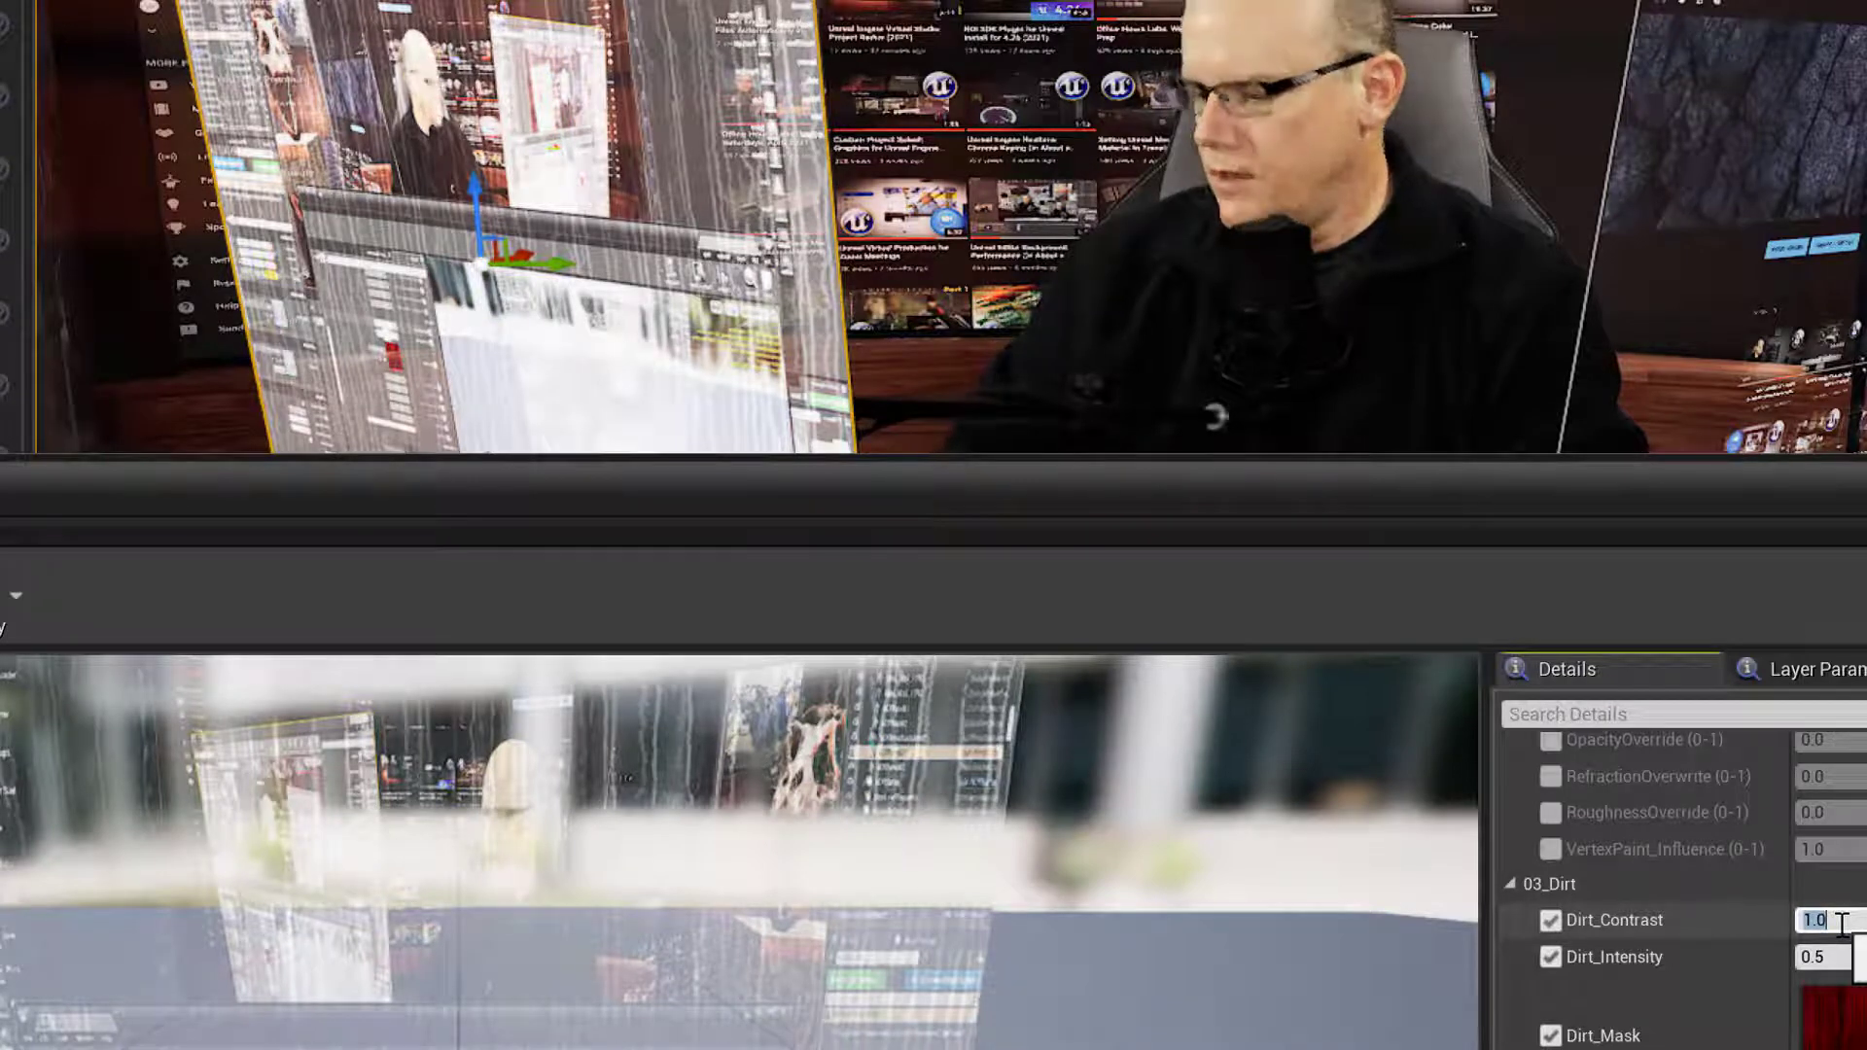
pyautogui.write('0.5')
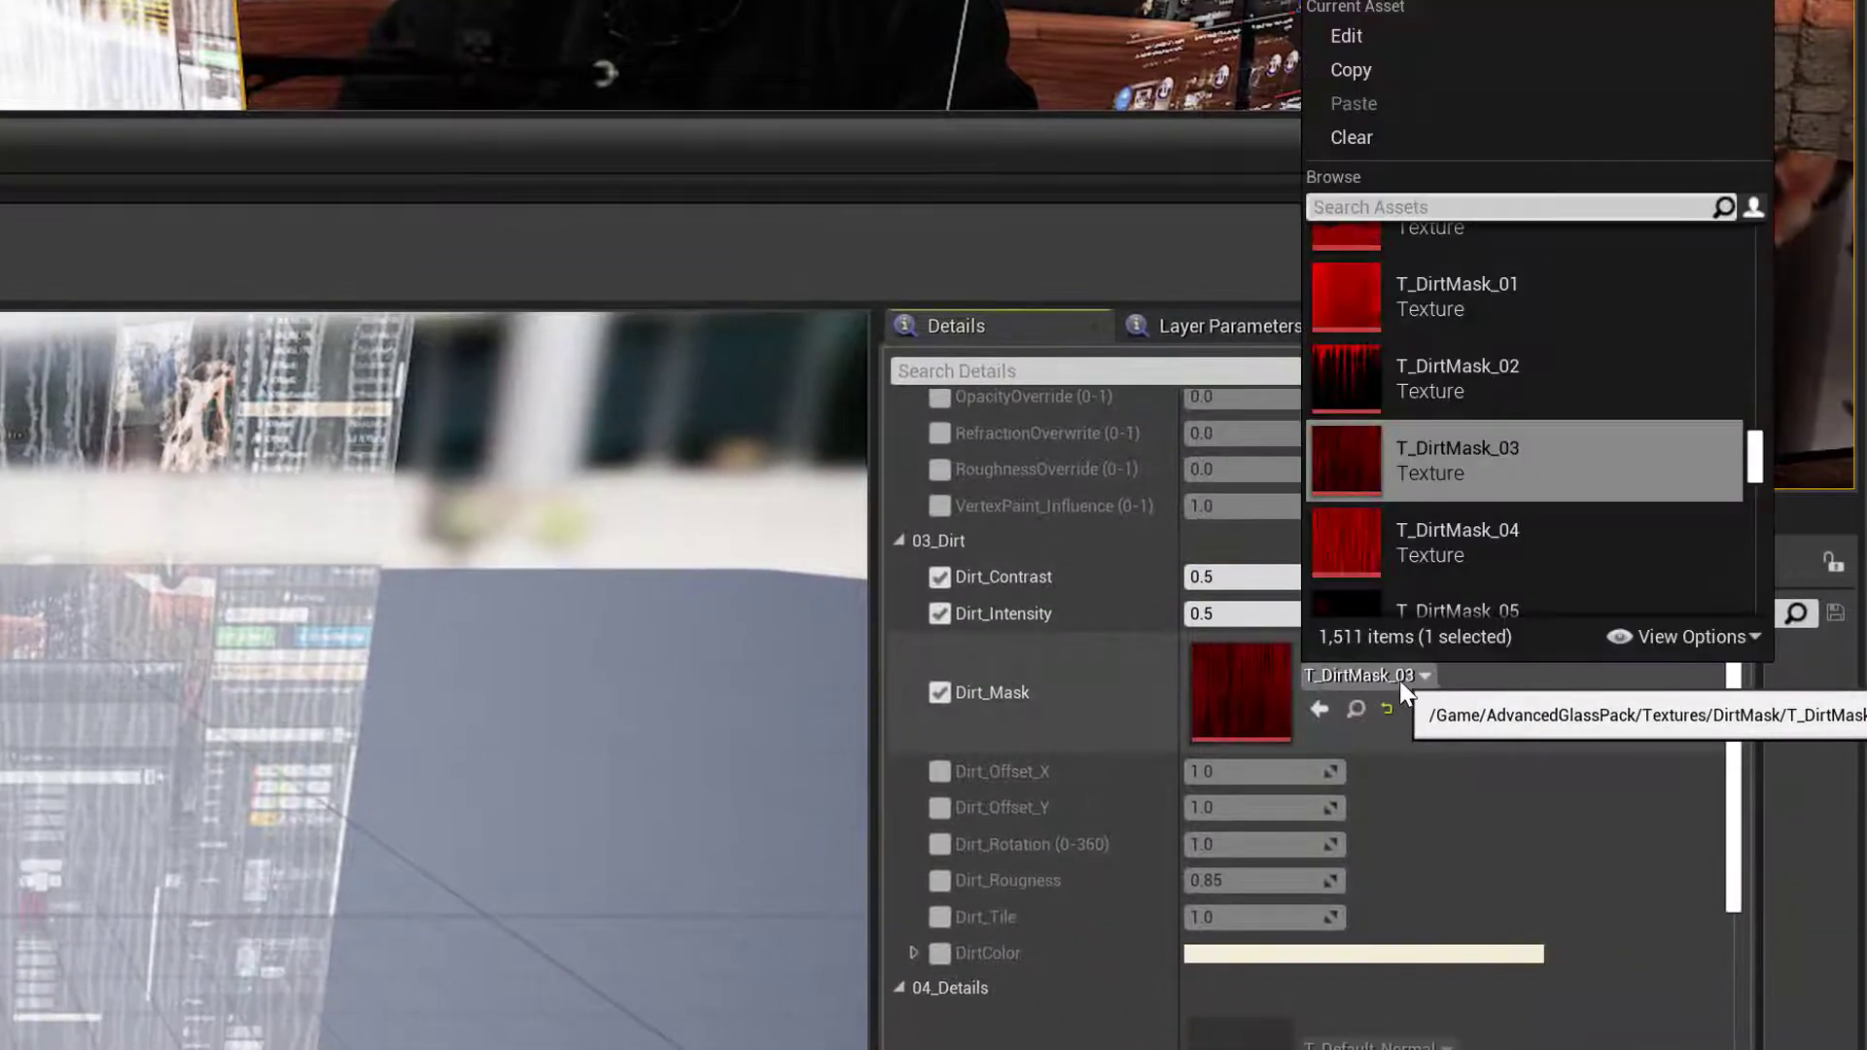
pyautogui.moveTo(1412, 572)
pyautogui.write('0.1')
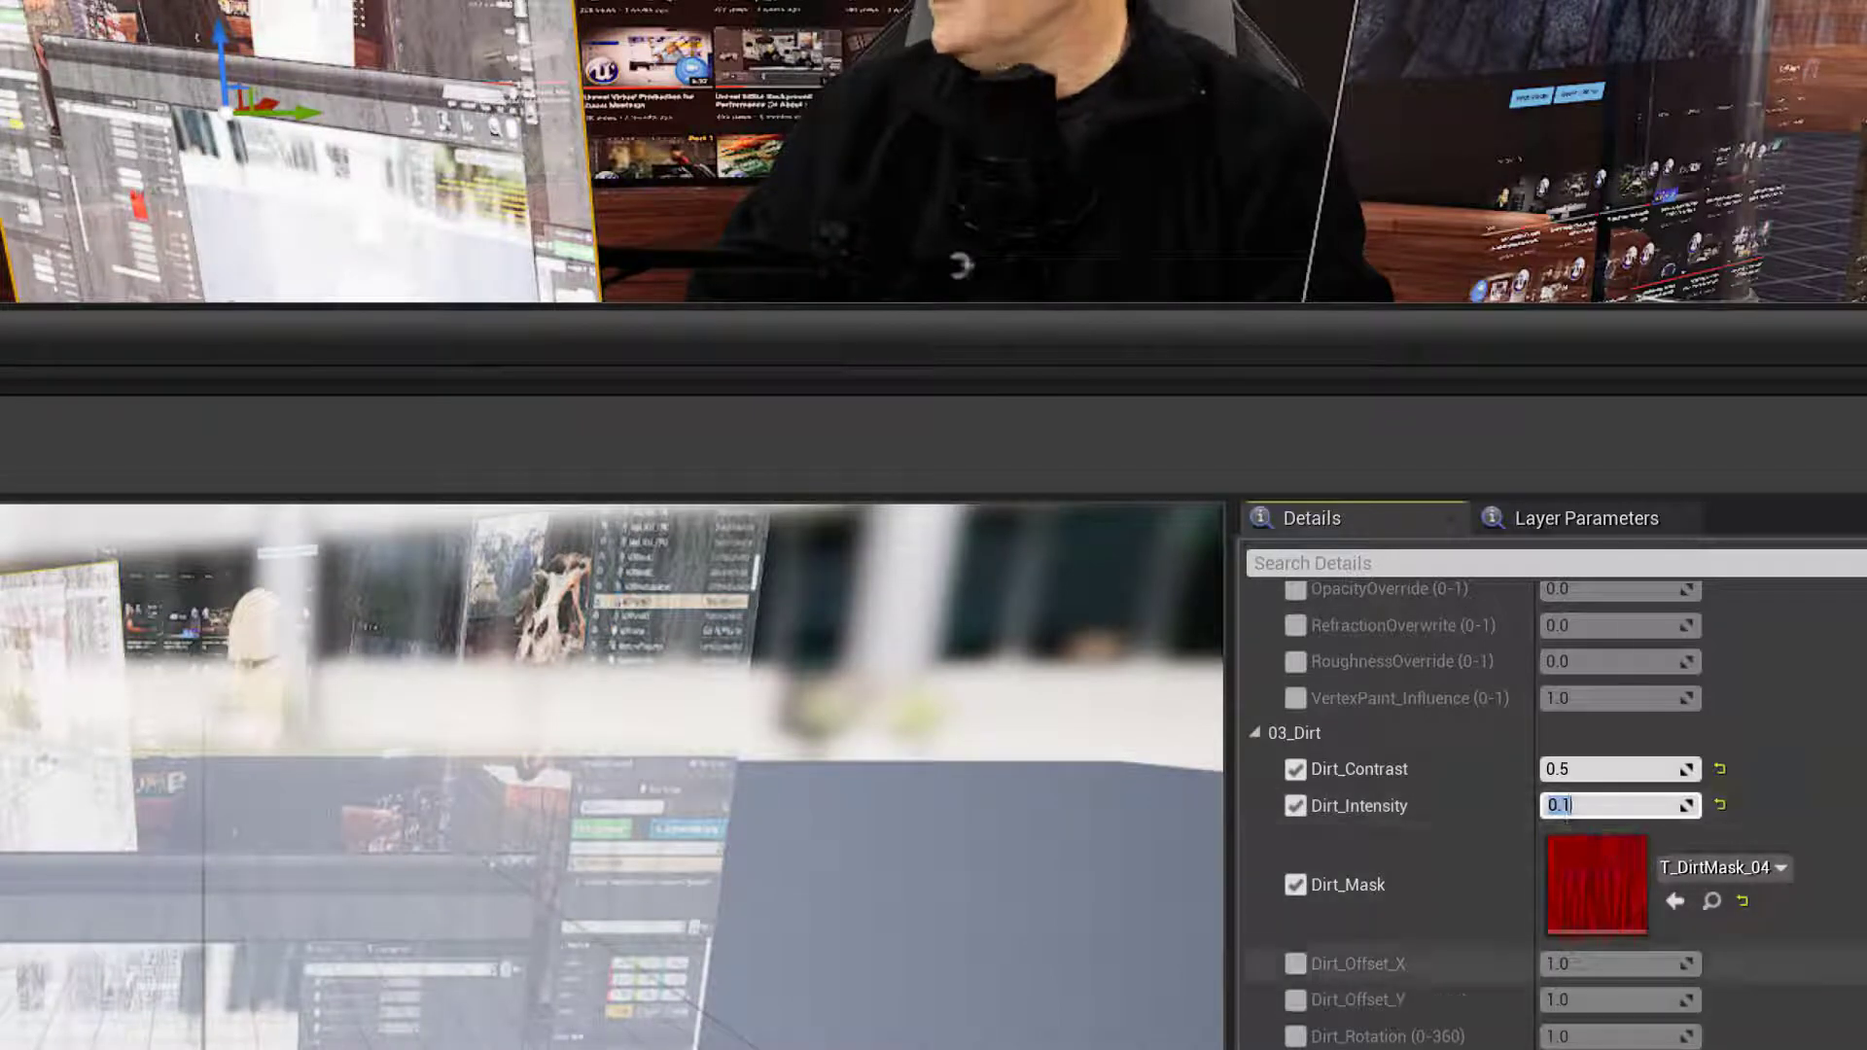
pyautogui.scroll(-3)
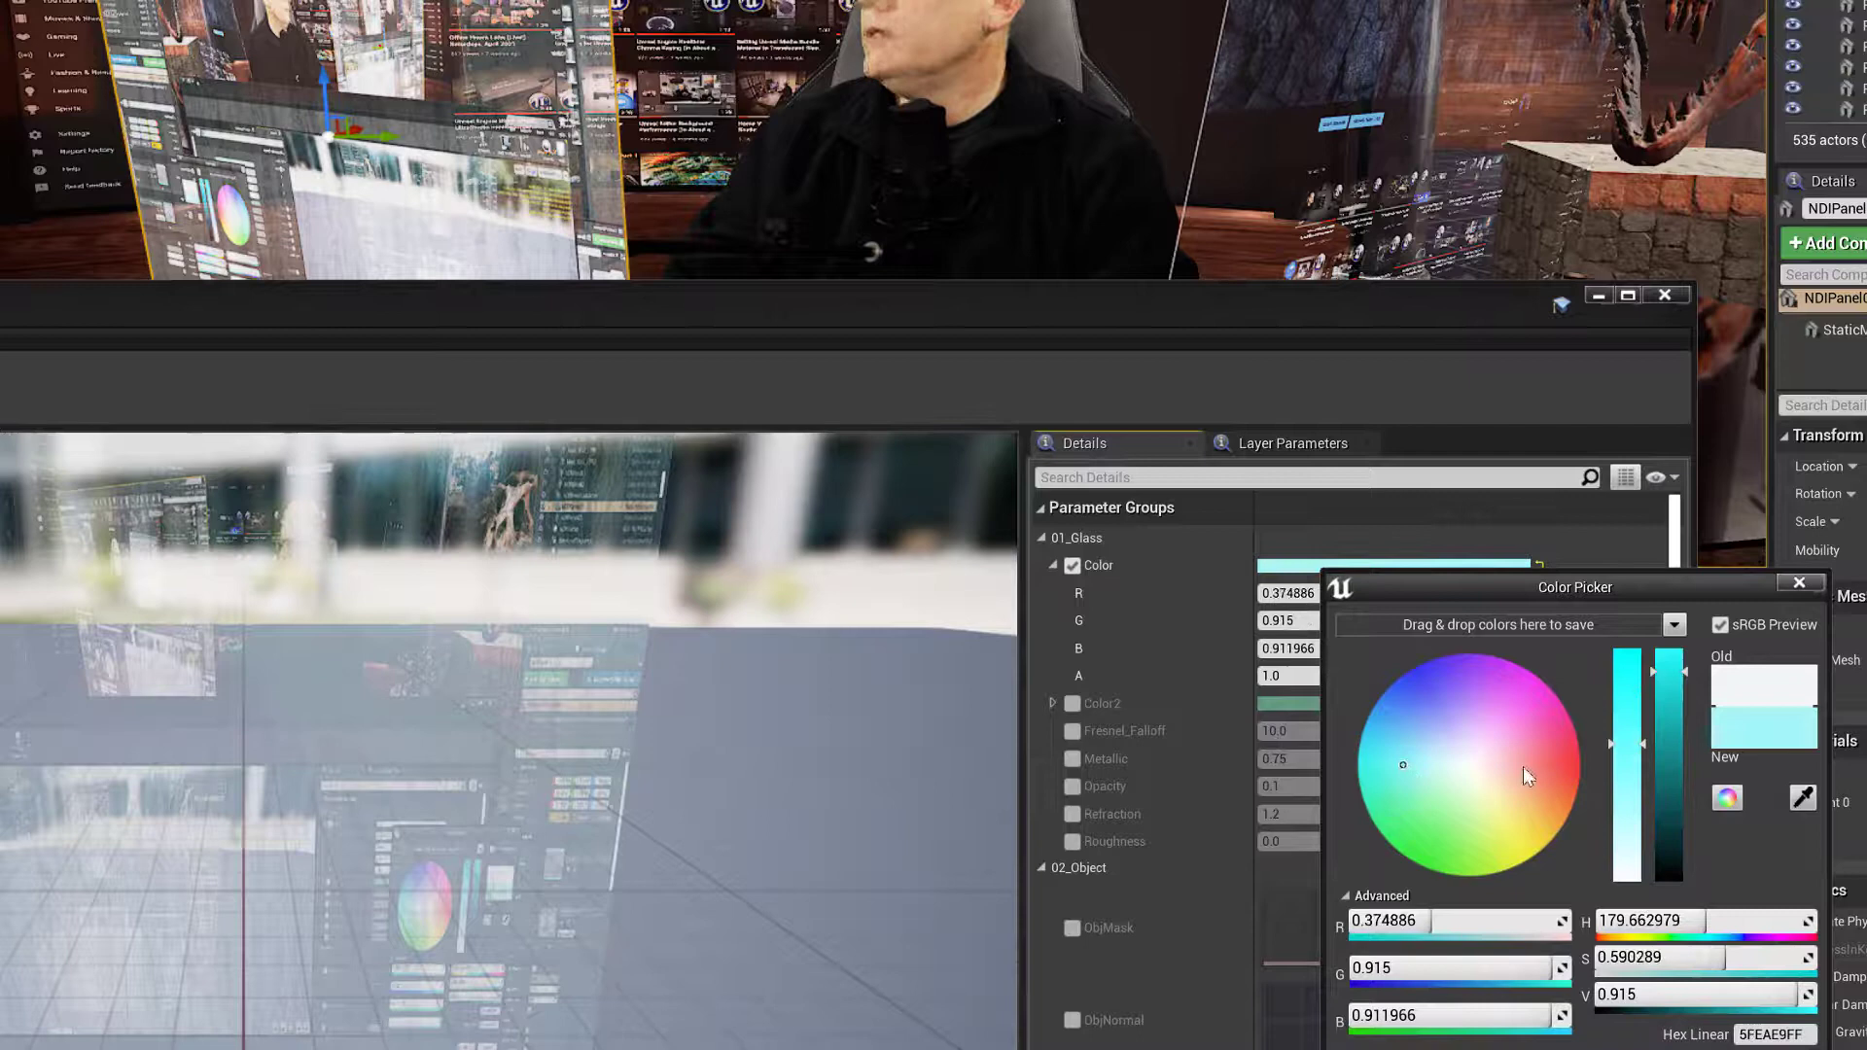
# Darken and saturate the glass Color tint to a deeper cyan
pyautogui.moveTo(1632, 702); pyautogui.dragTo(1631, 752)
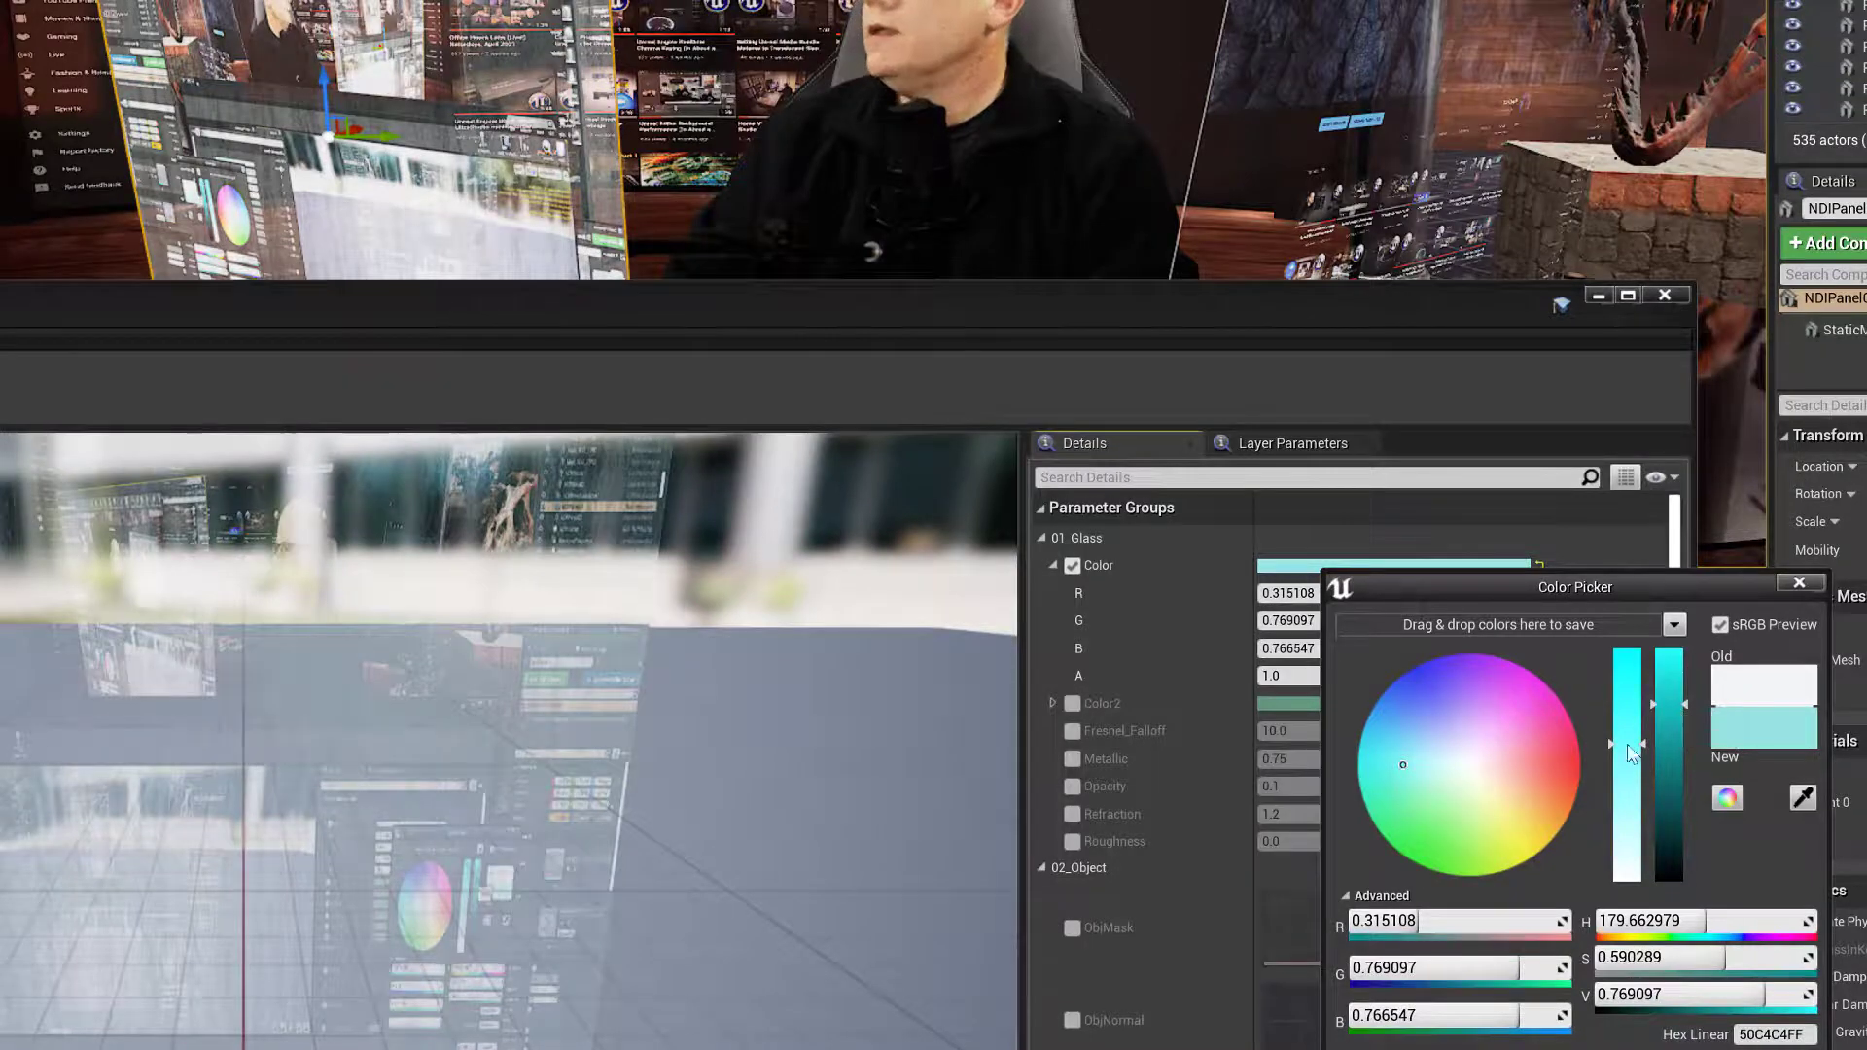
pyautogui.moveTo(1632, 727); pyautogui.dragTo(1640, 704)
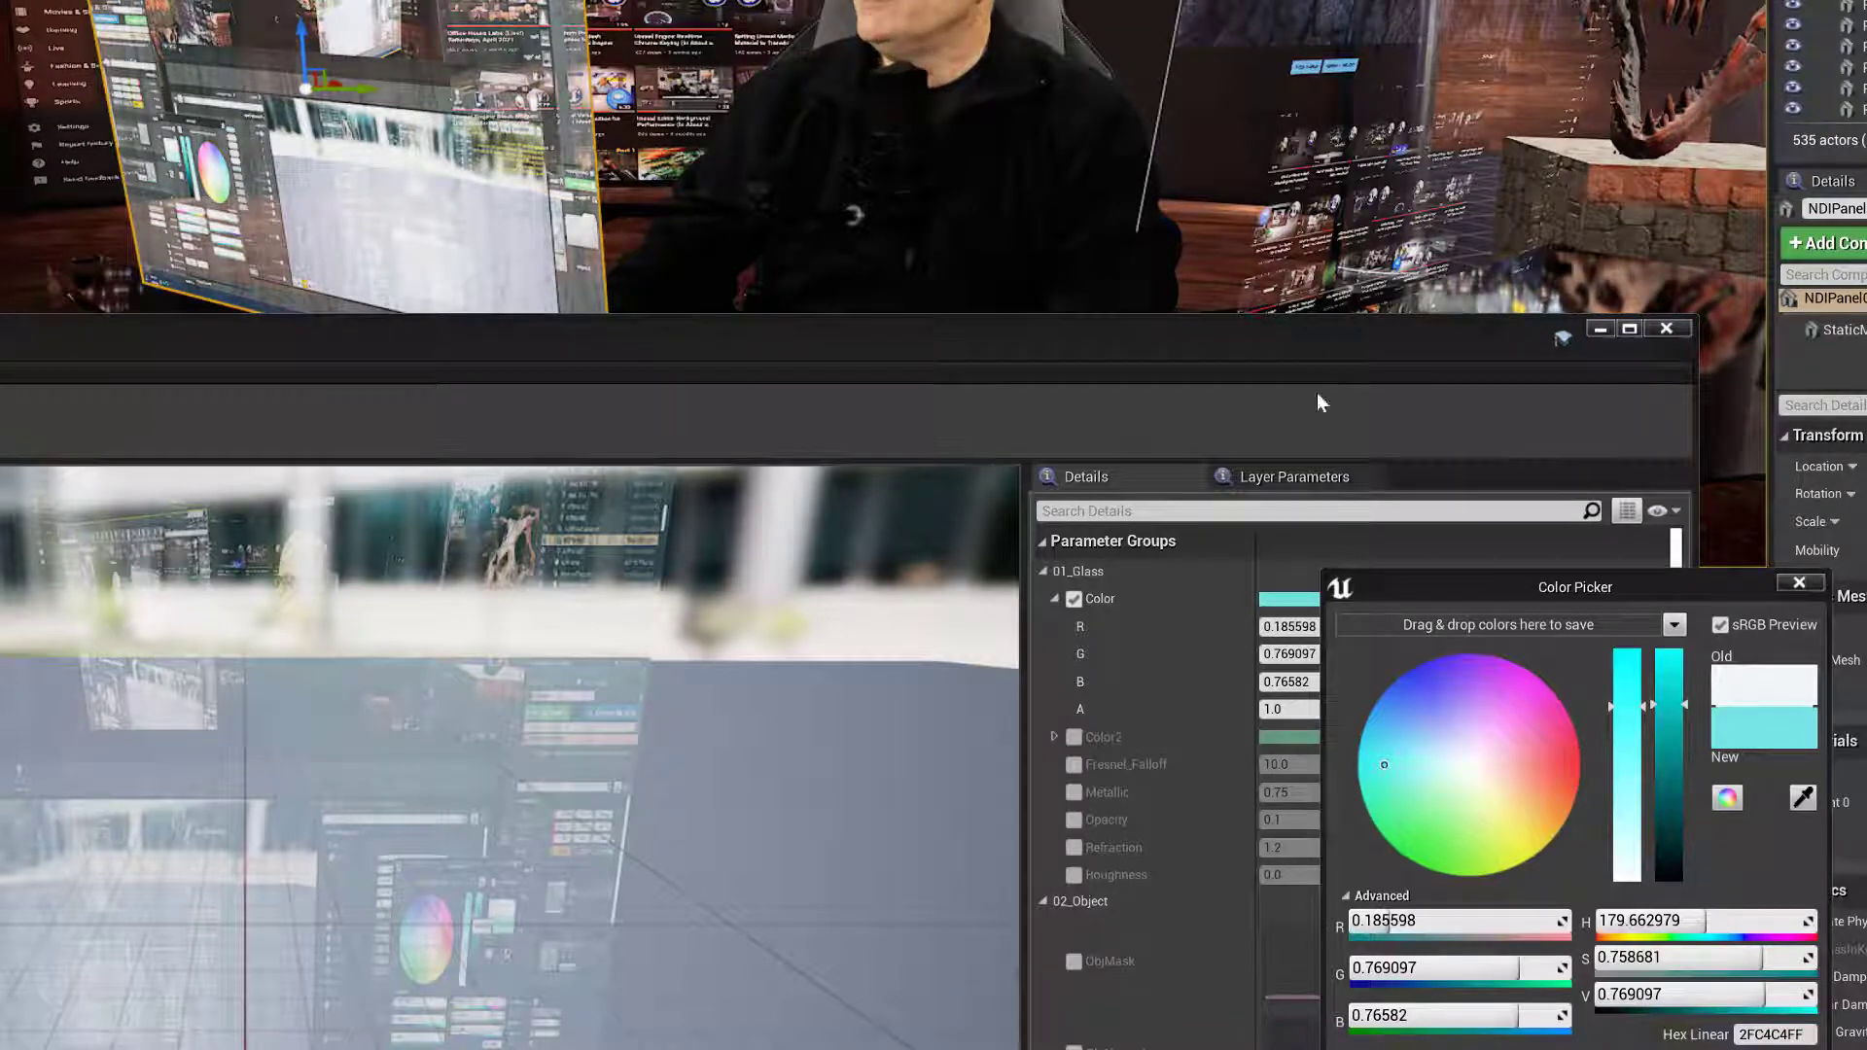
pyautogui.click(1801, 582)
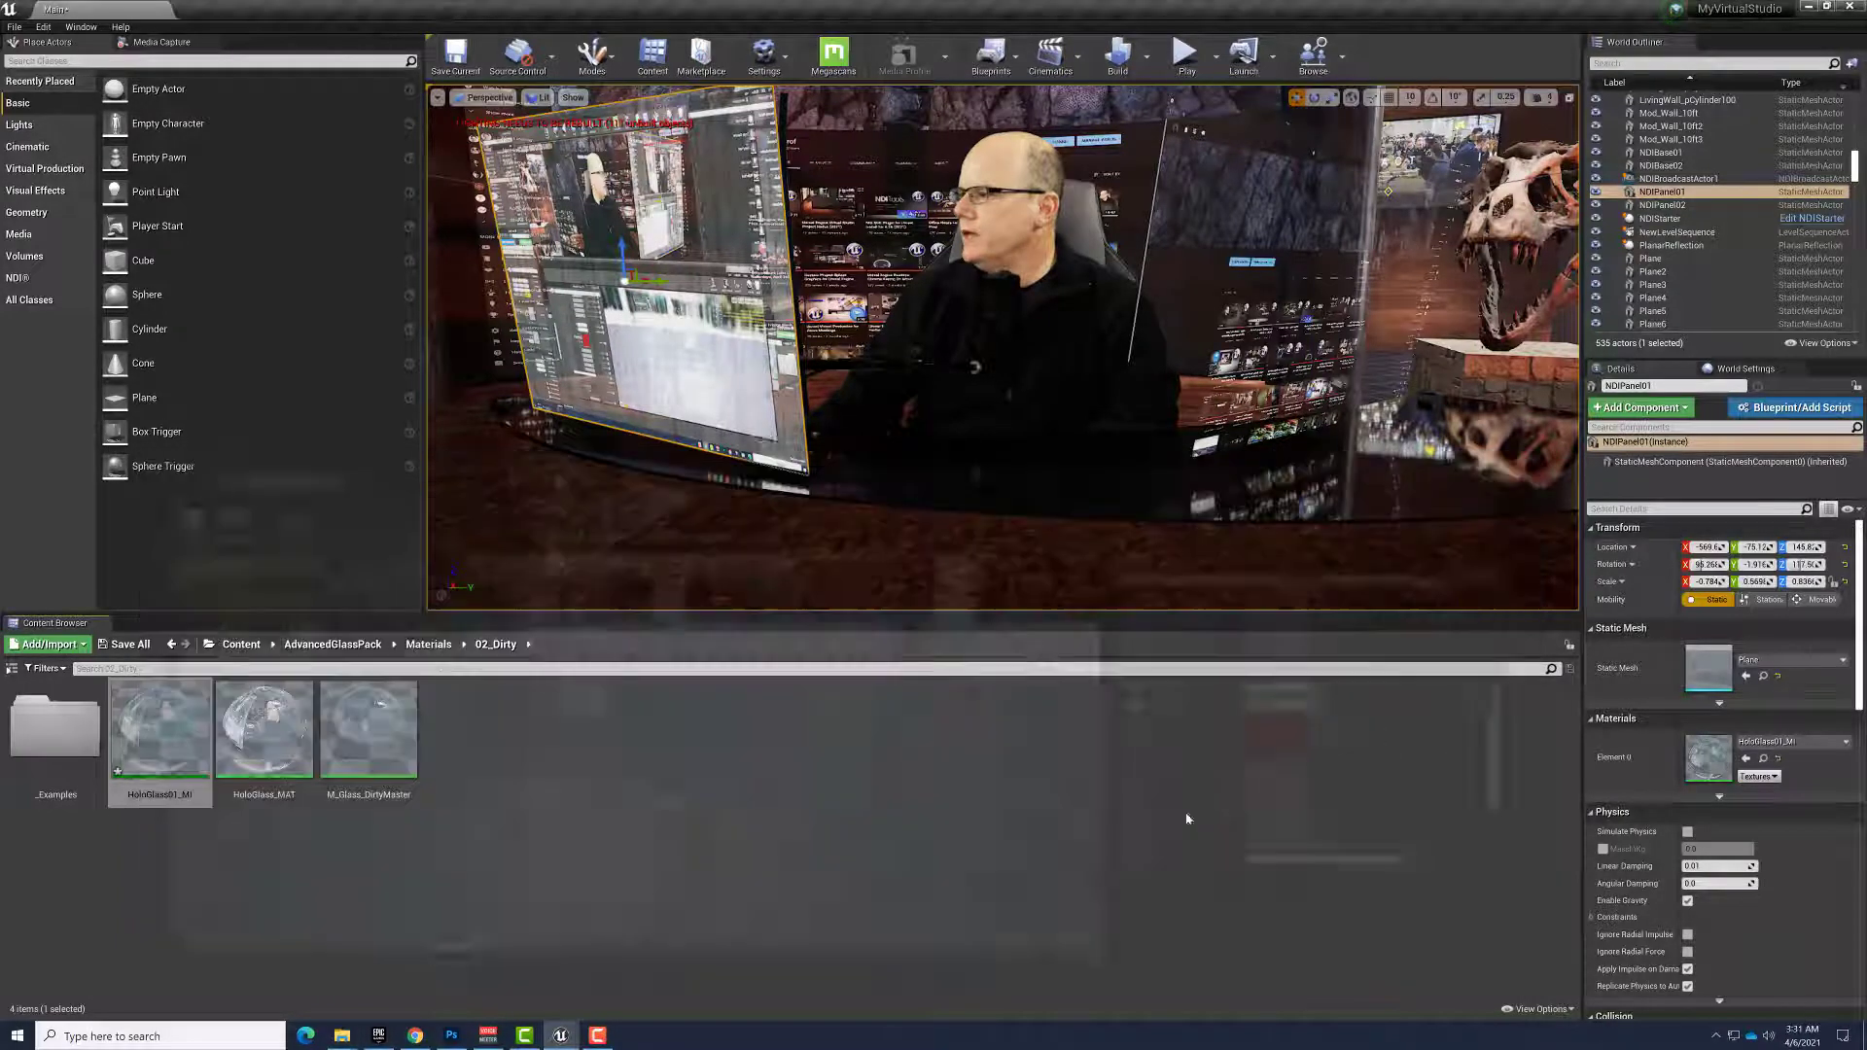
# Duplicate HoloGlass01_MI as HoloGlass02_MI and open the copy
pyautogui.click(159, 726)
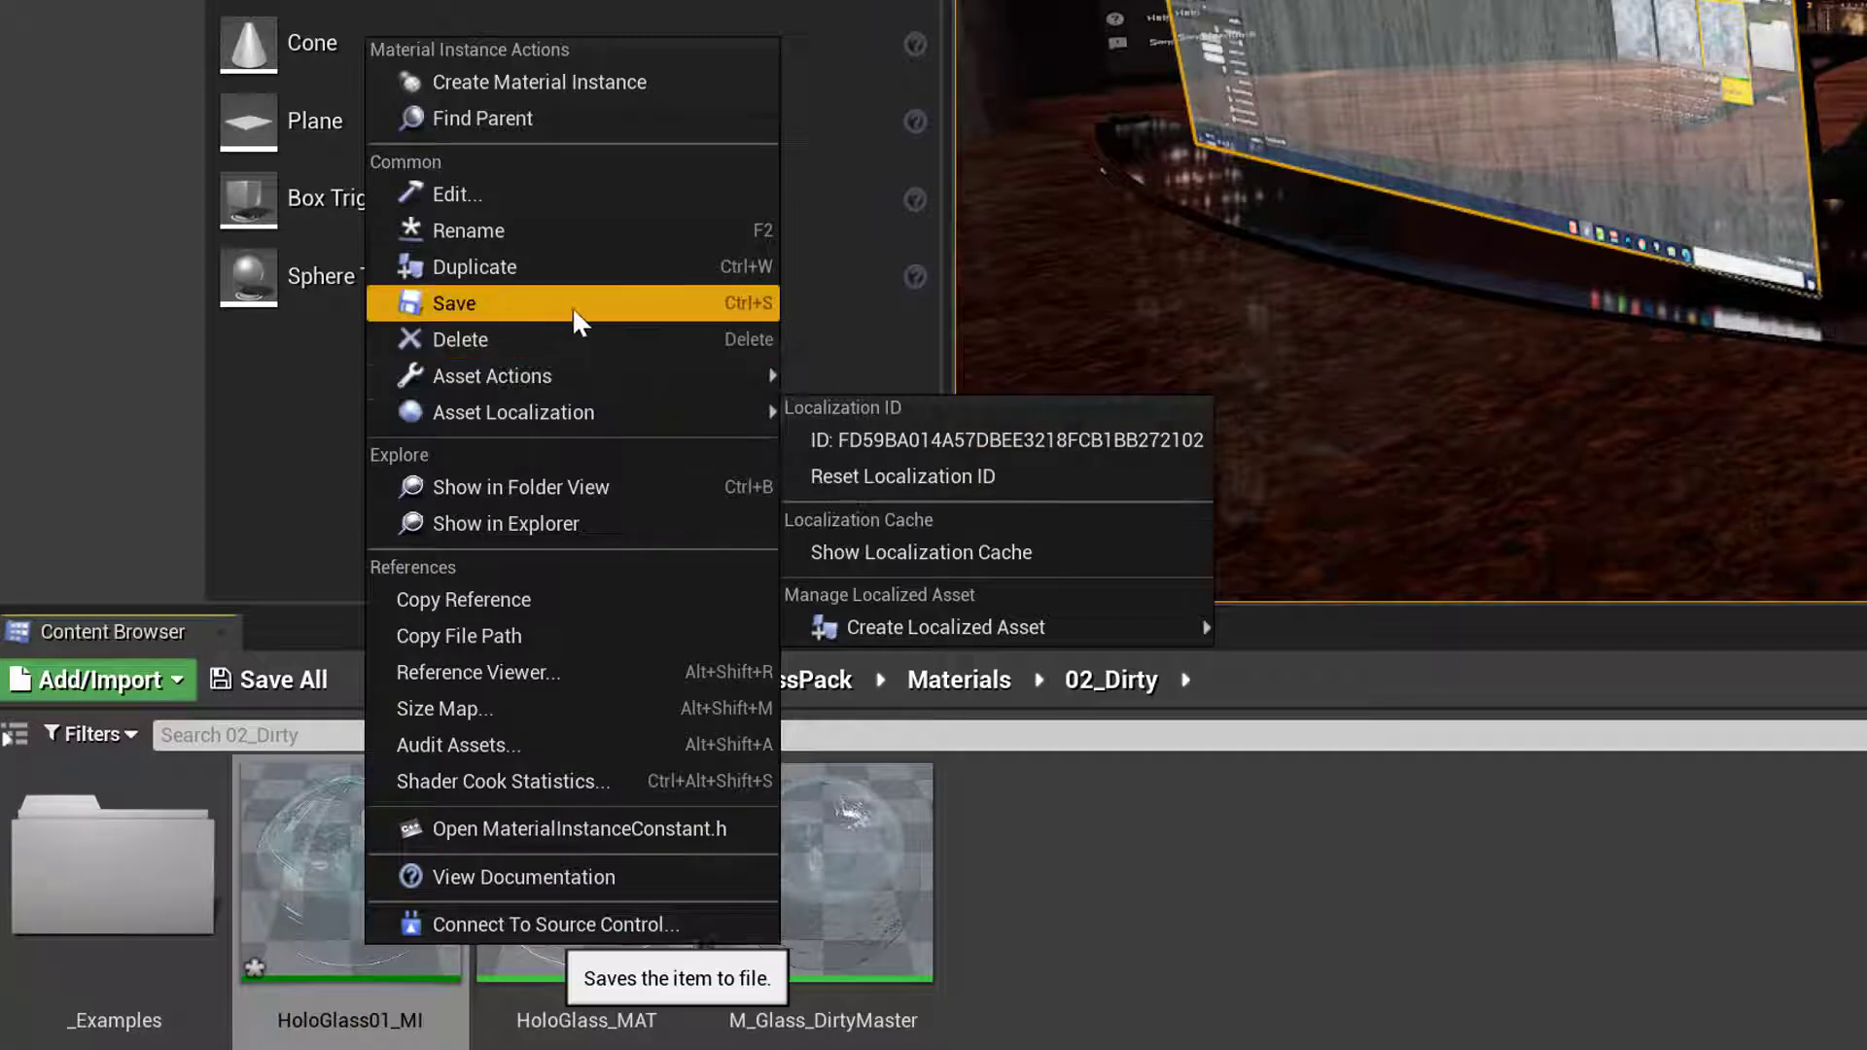
pyautogui.moveTo(617, 267)
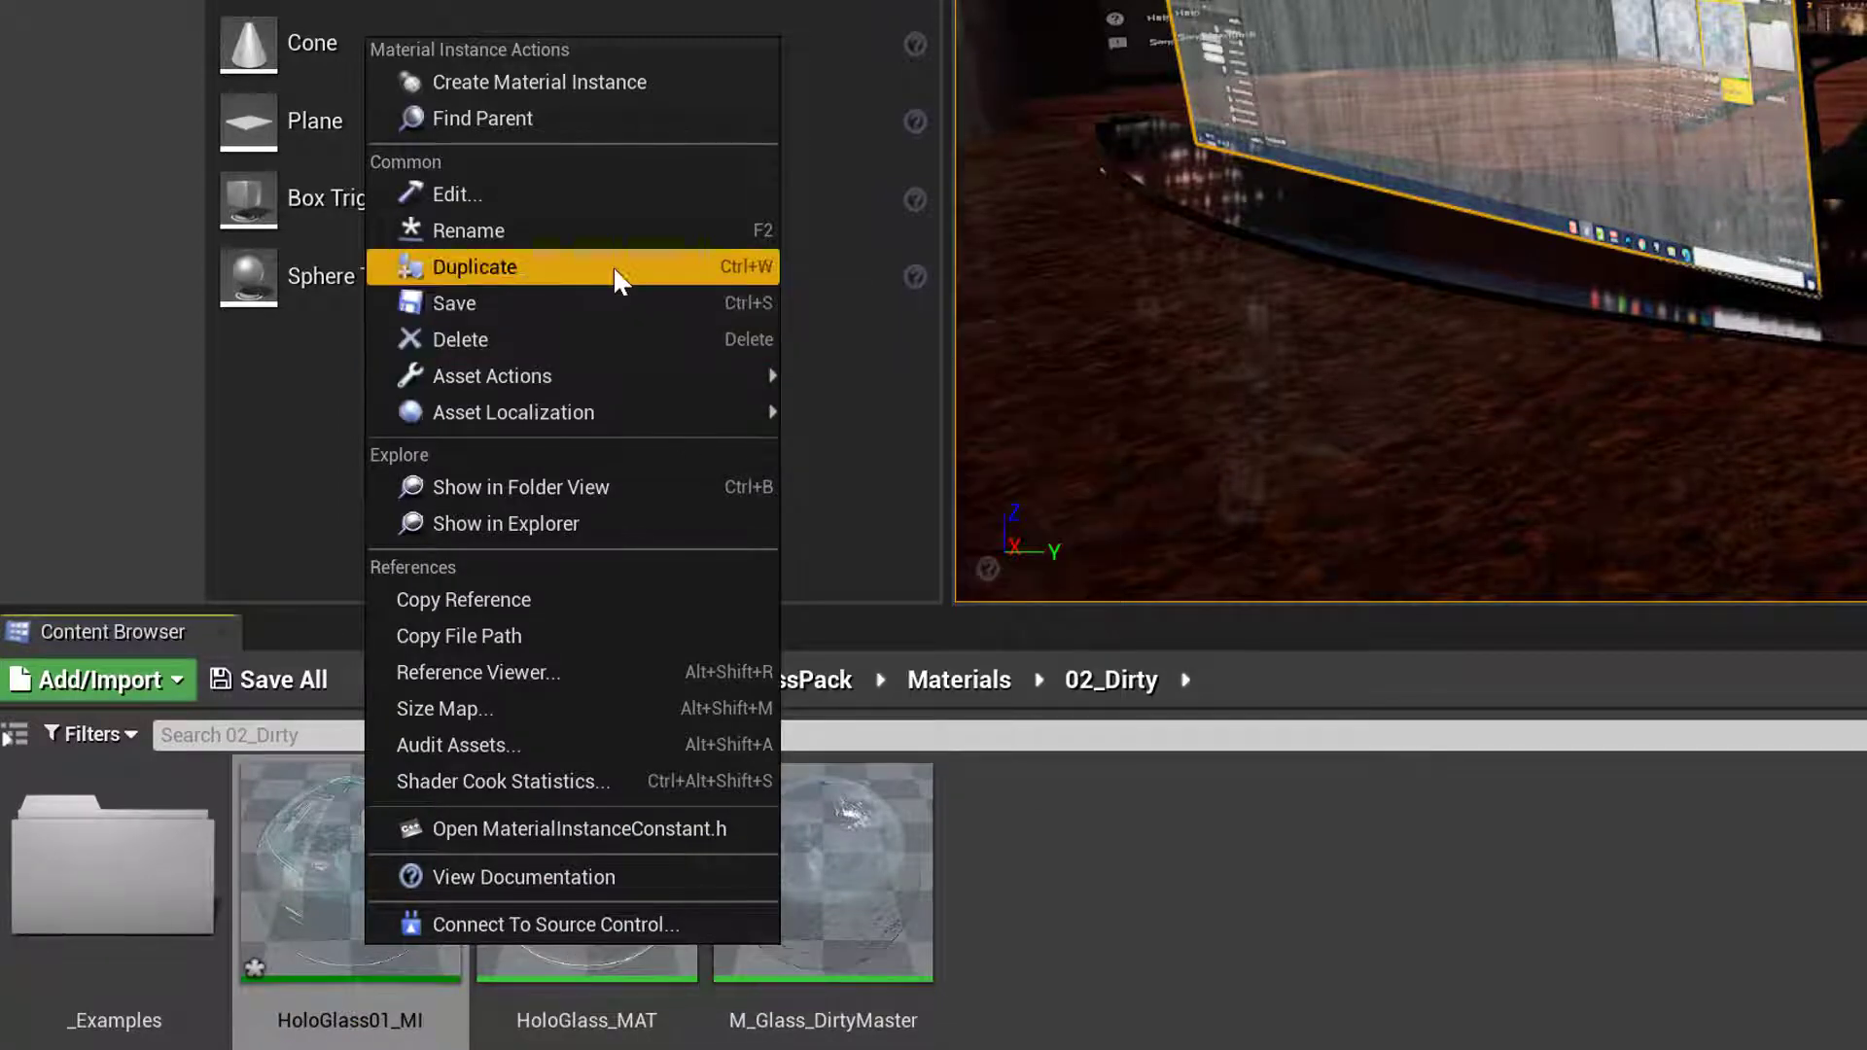
pyautogui.click(473, 266)
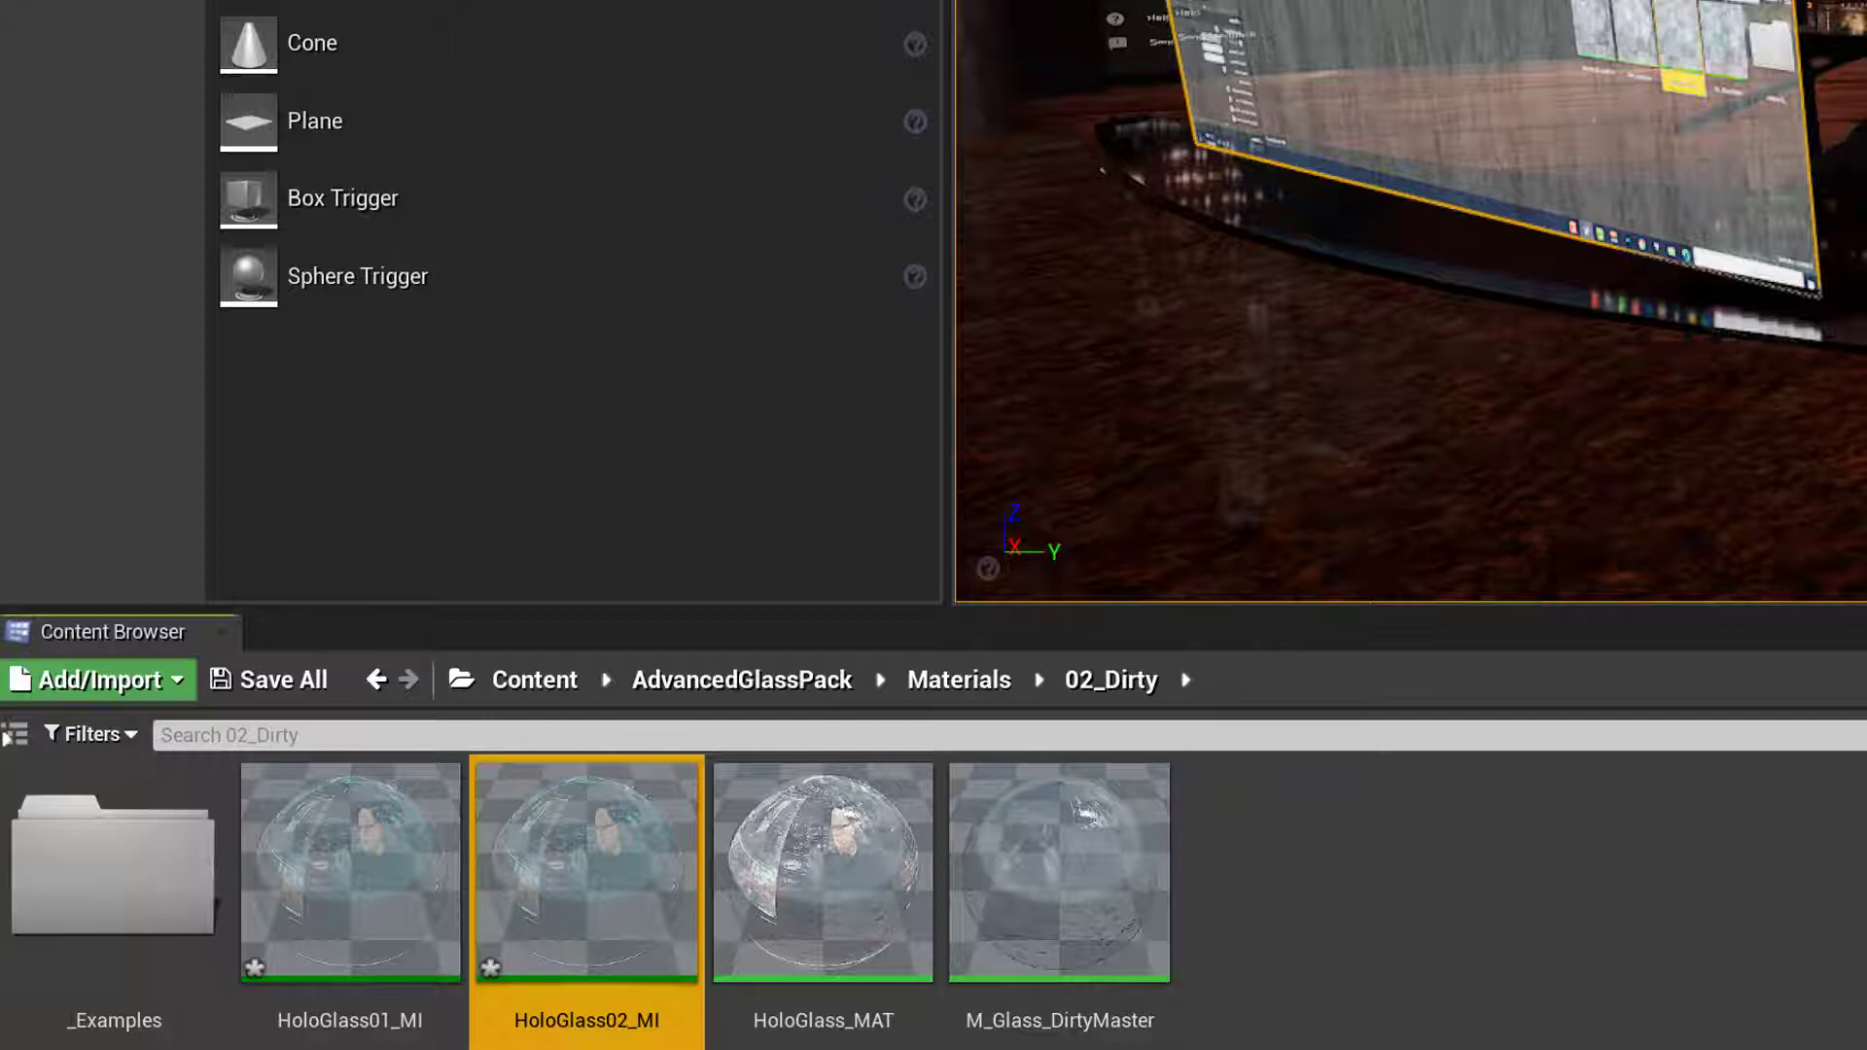
pyautogui.doubleClick(585, 870)
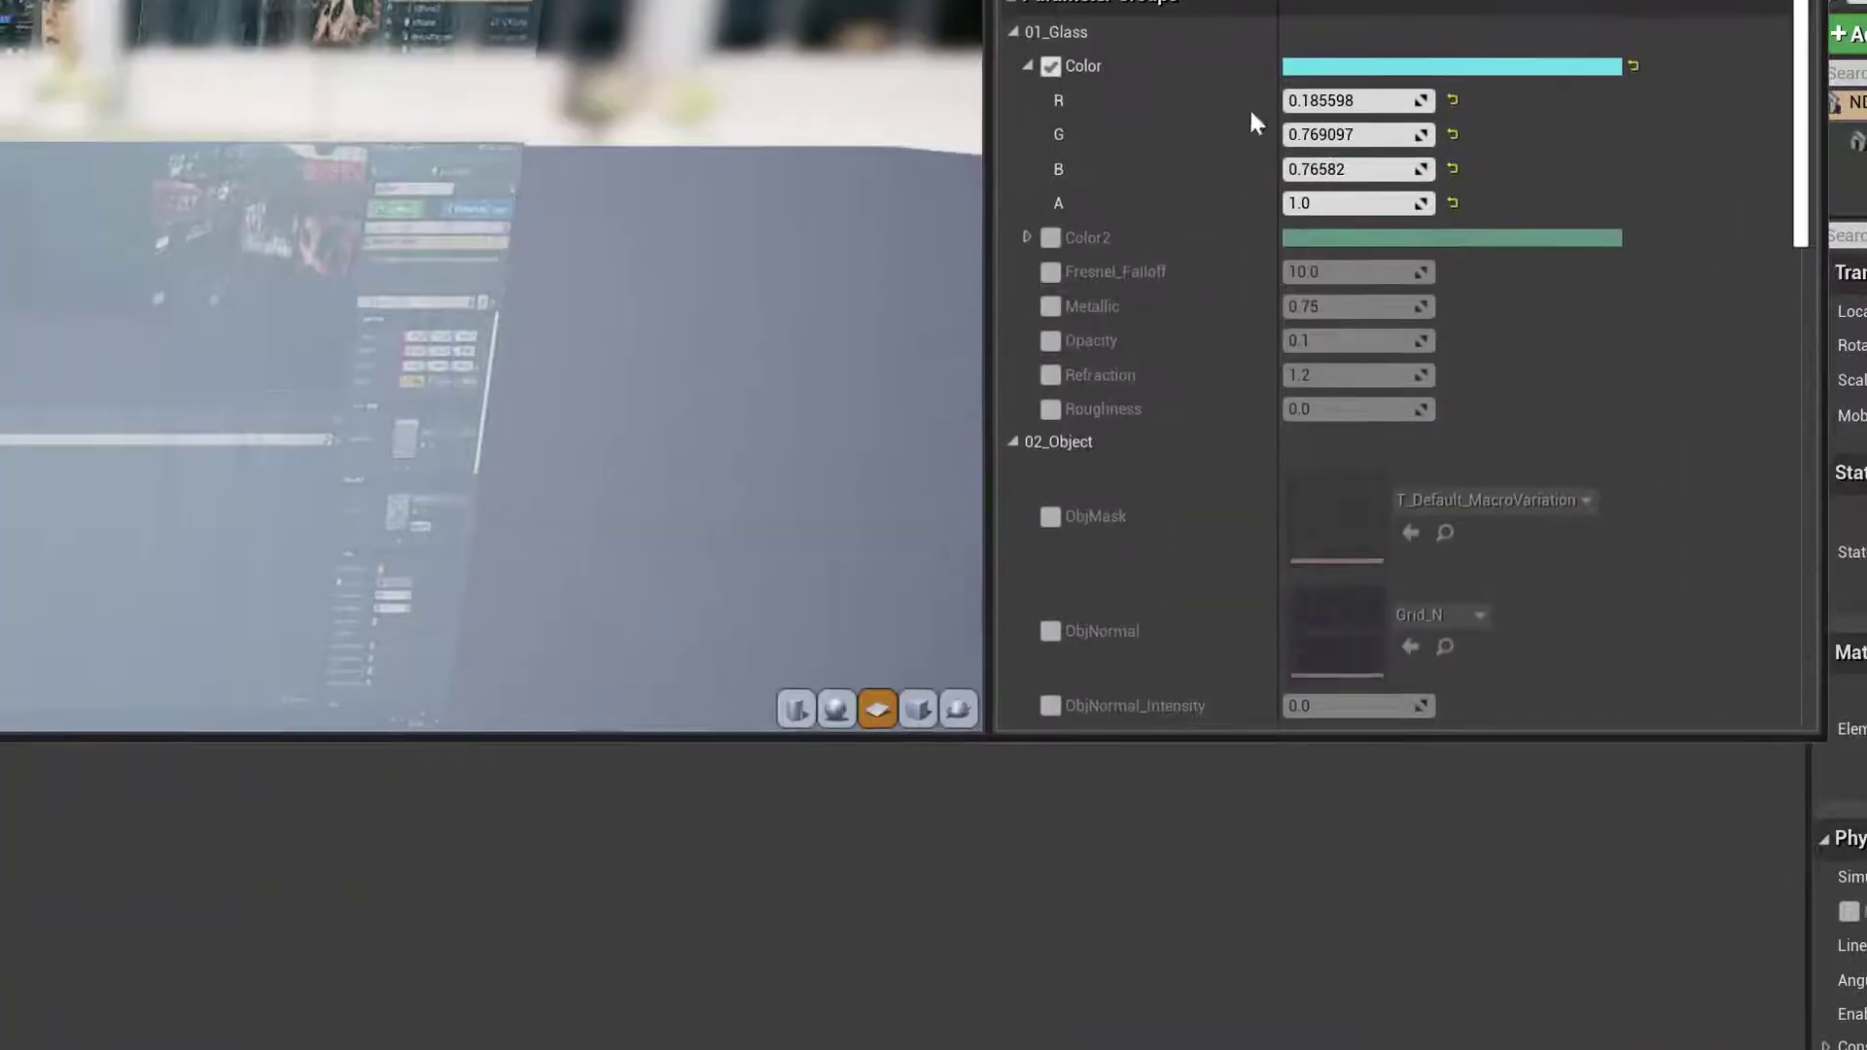
# Override HoloTexture in HoloGlass02_MI with NDIReceiver02_Tex, found by searching 'ND'
pyautogui.scroll(-3)
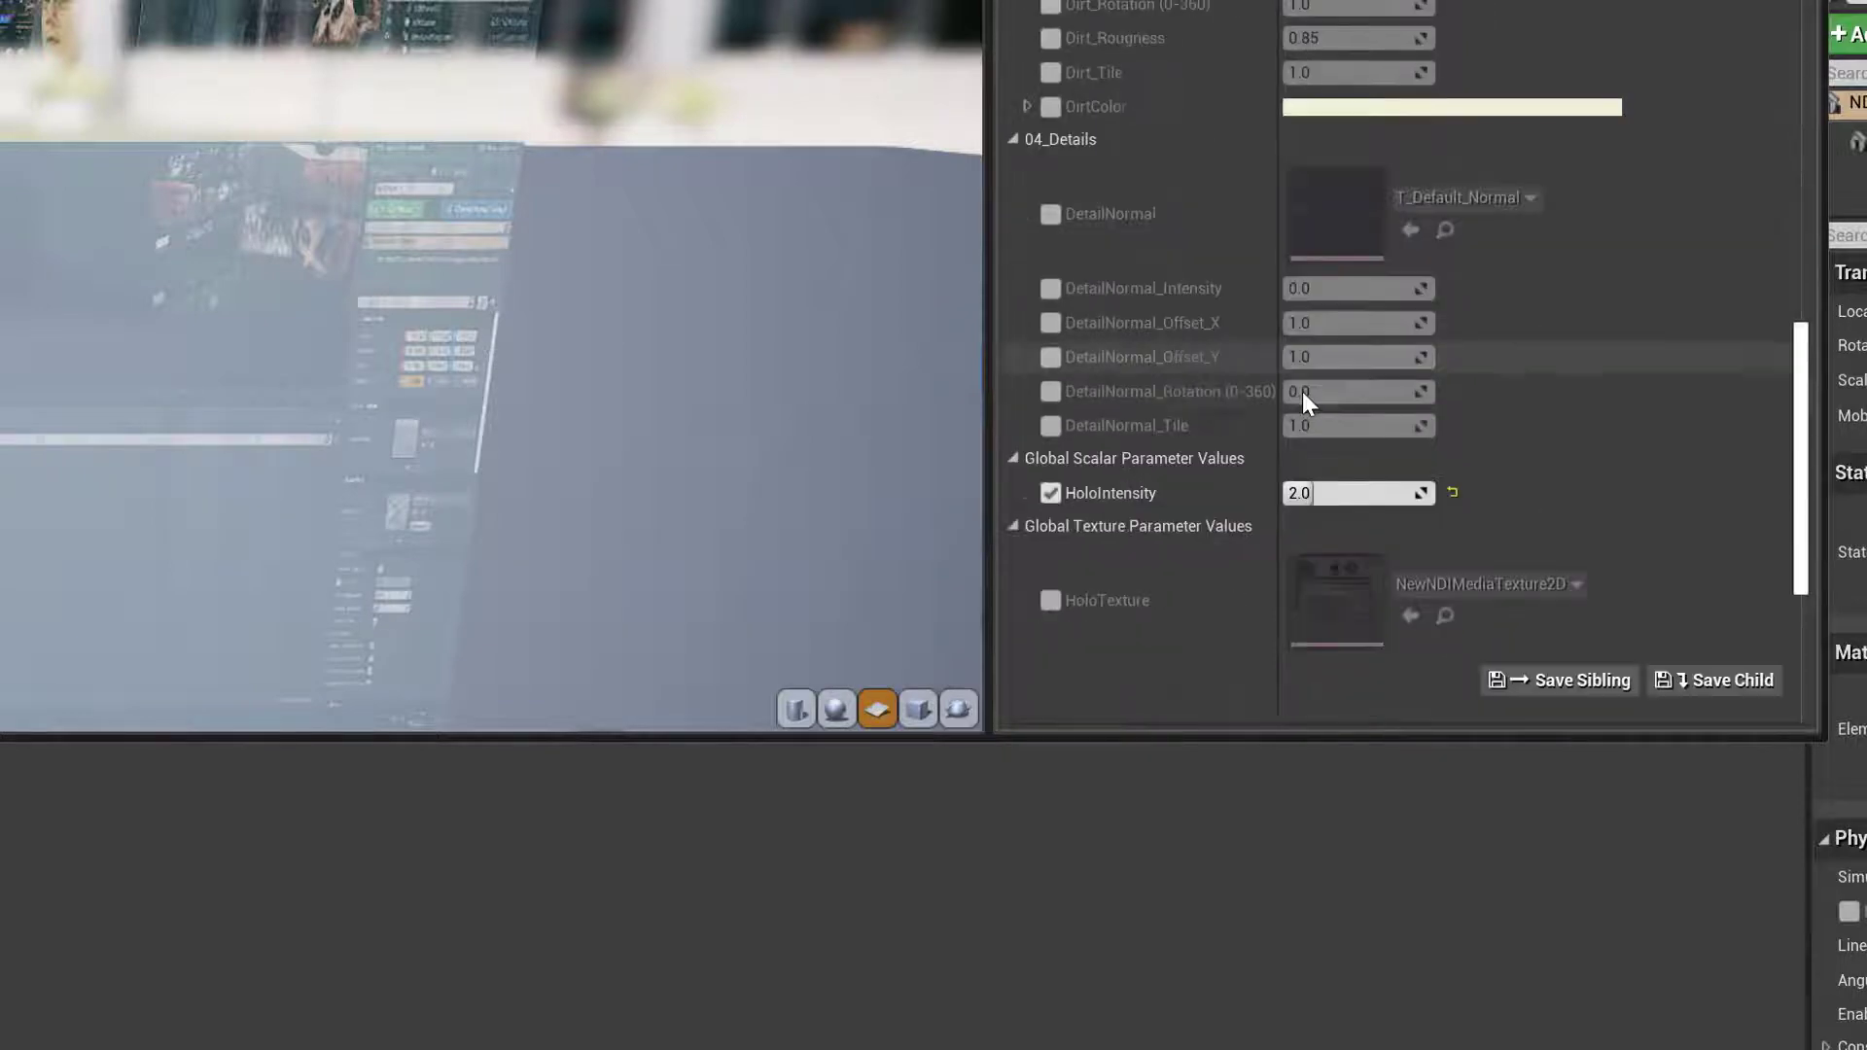
pyautogui.scroll(-3)
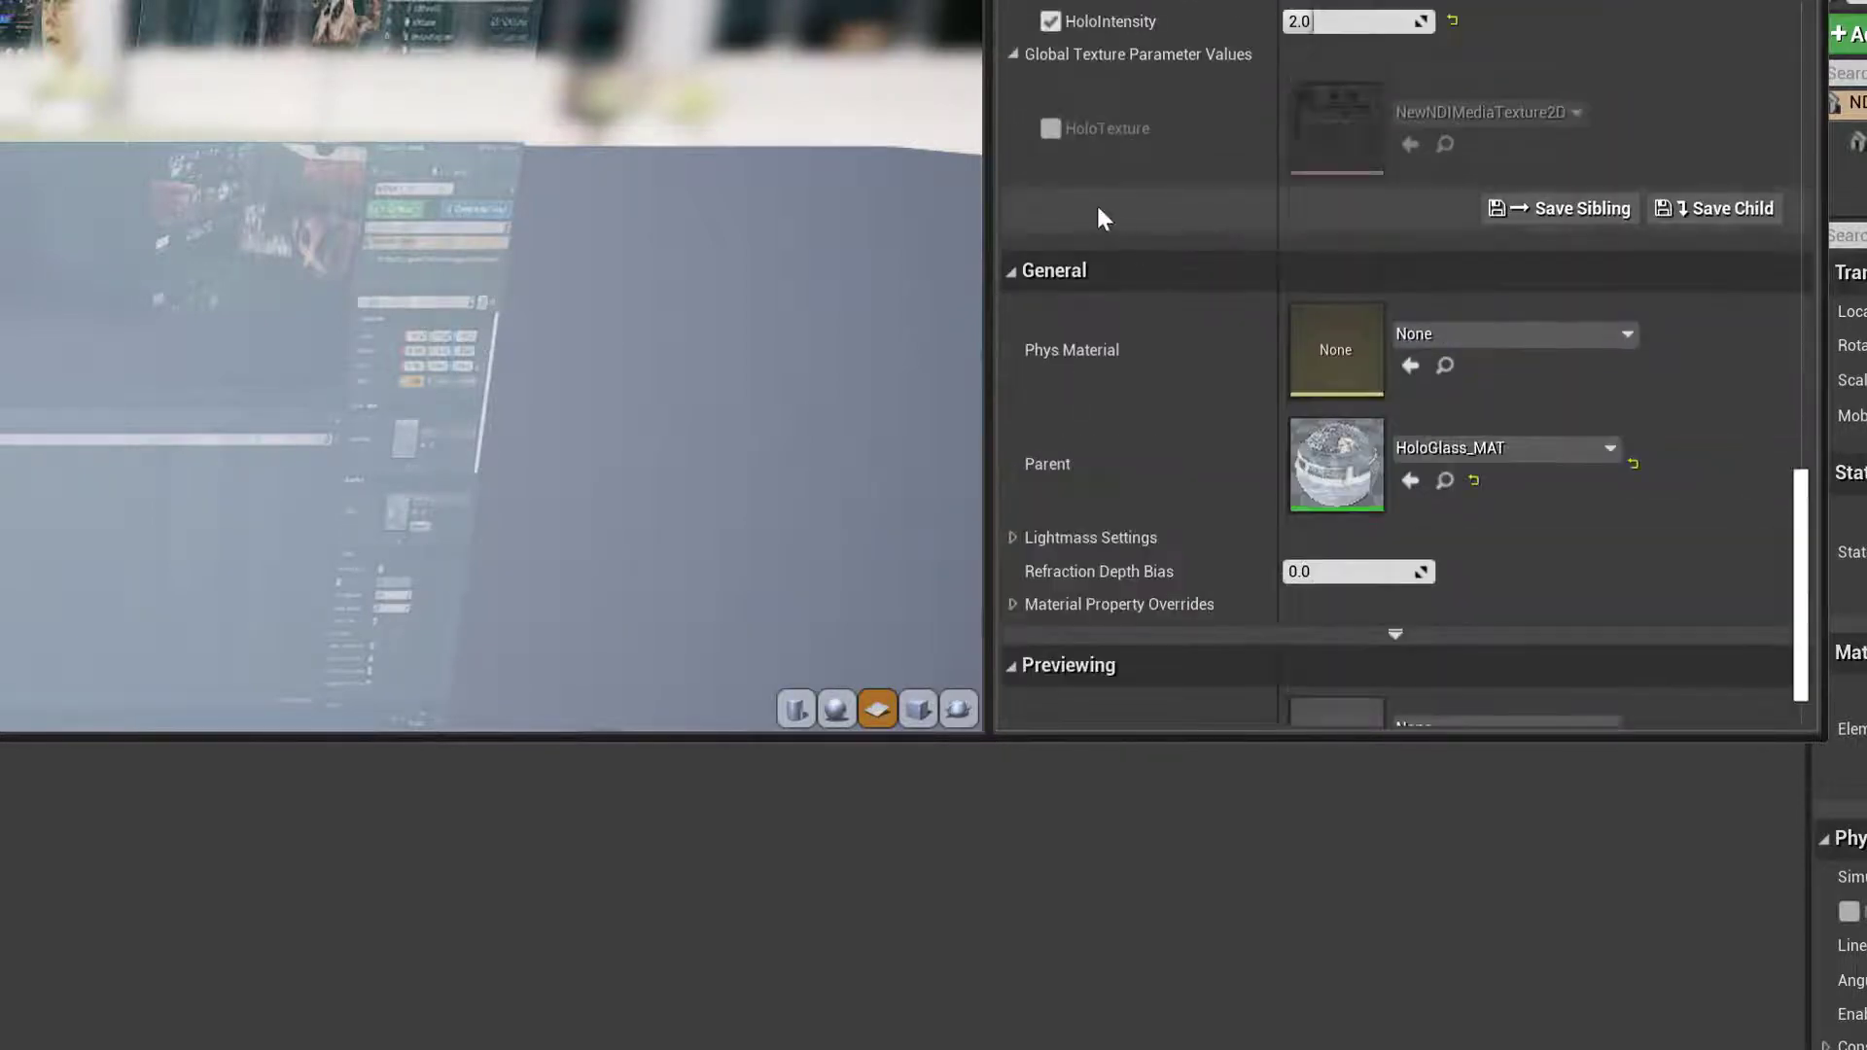
pyautogui.click(1050, 128)
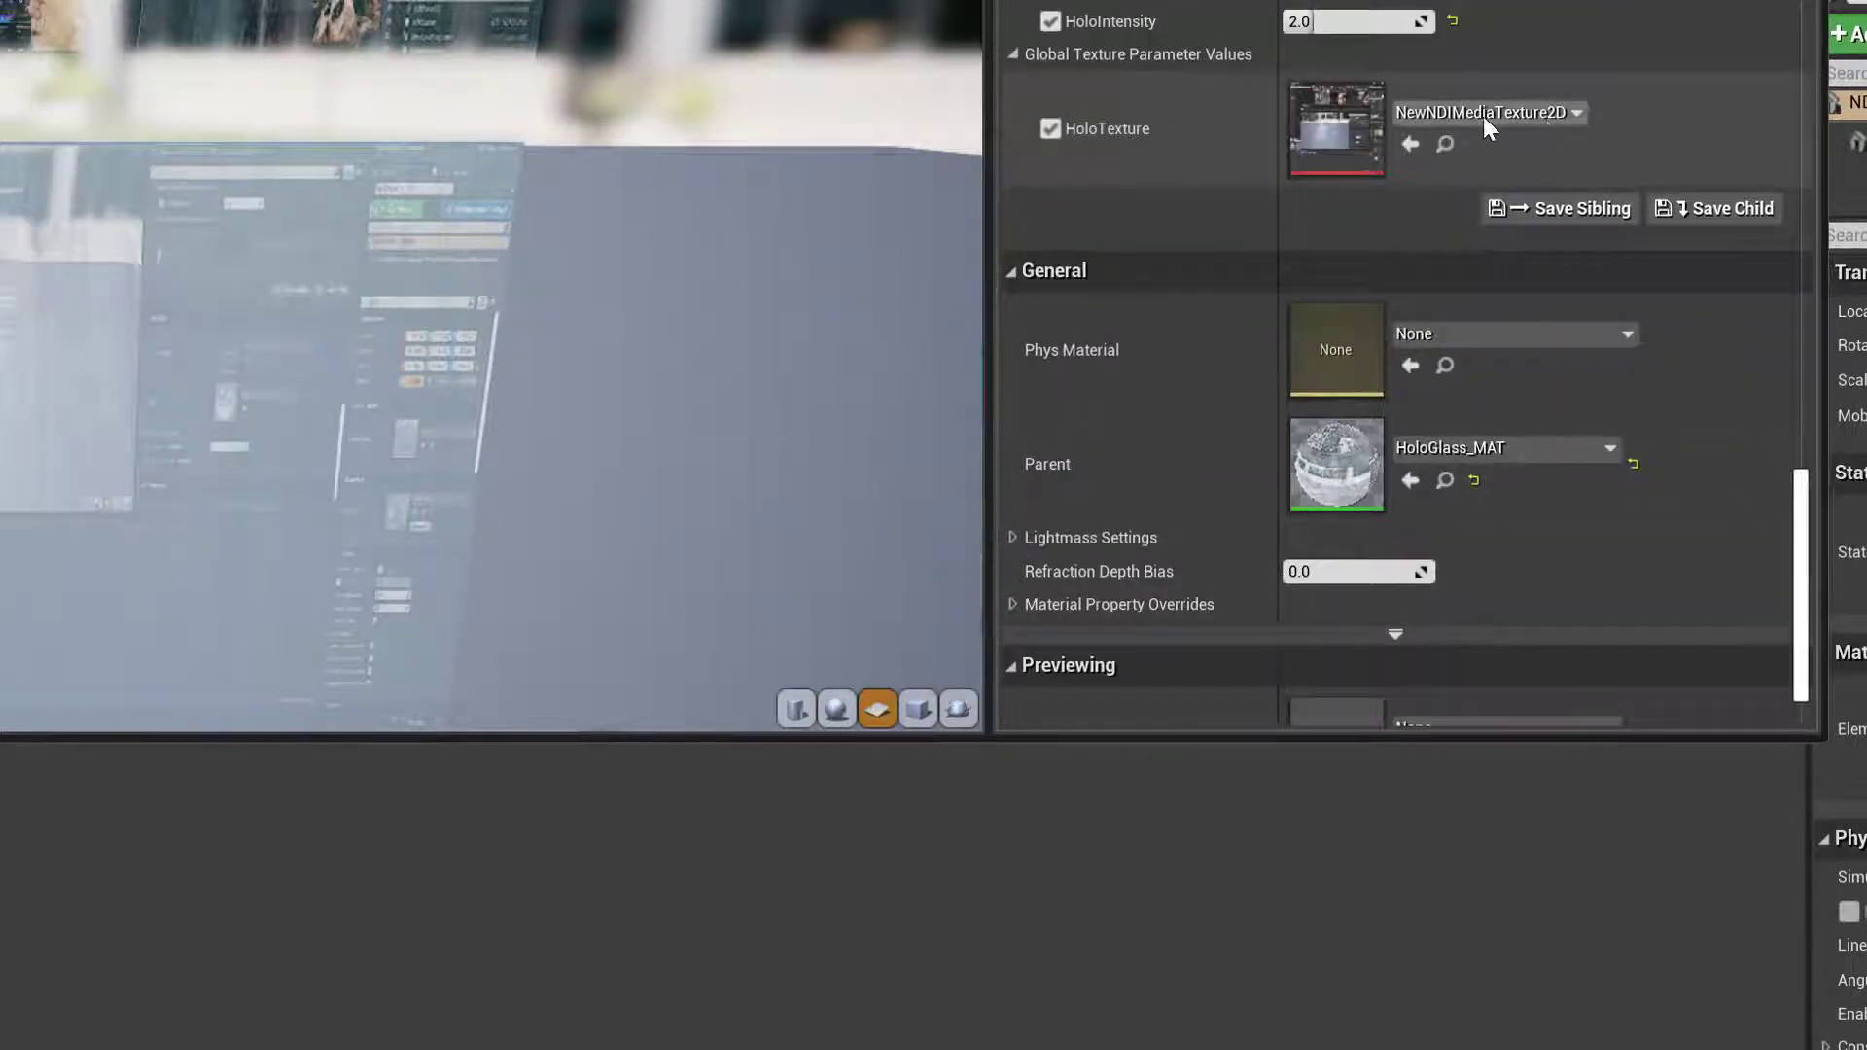
pyautogui.click(1576, 112)
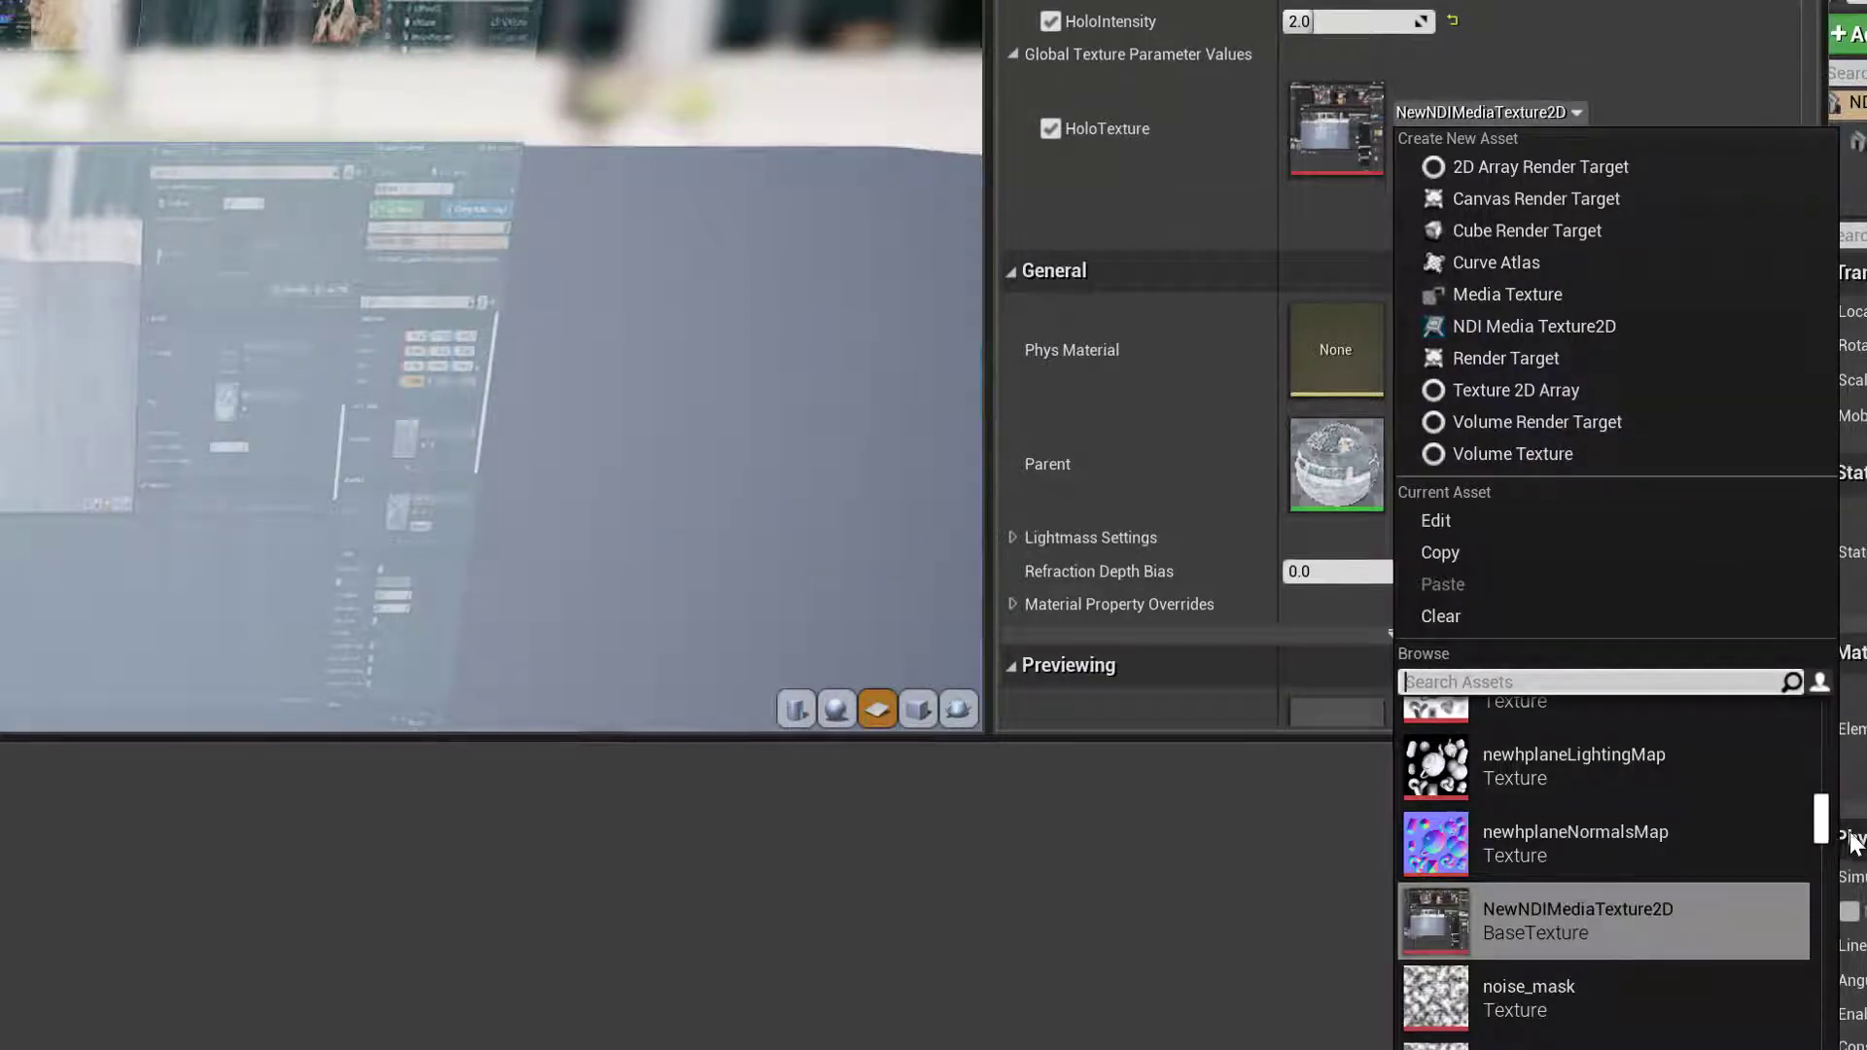
pyautogui.click(1601, 921)
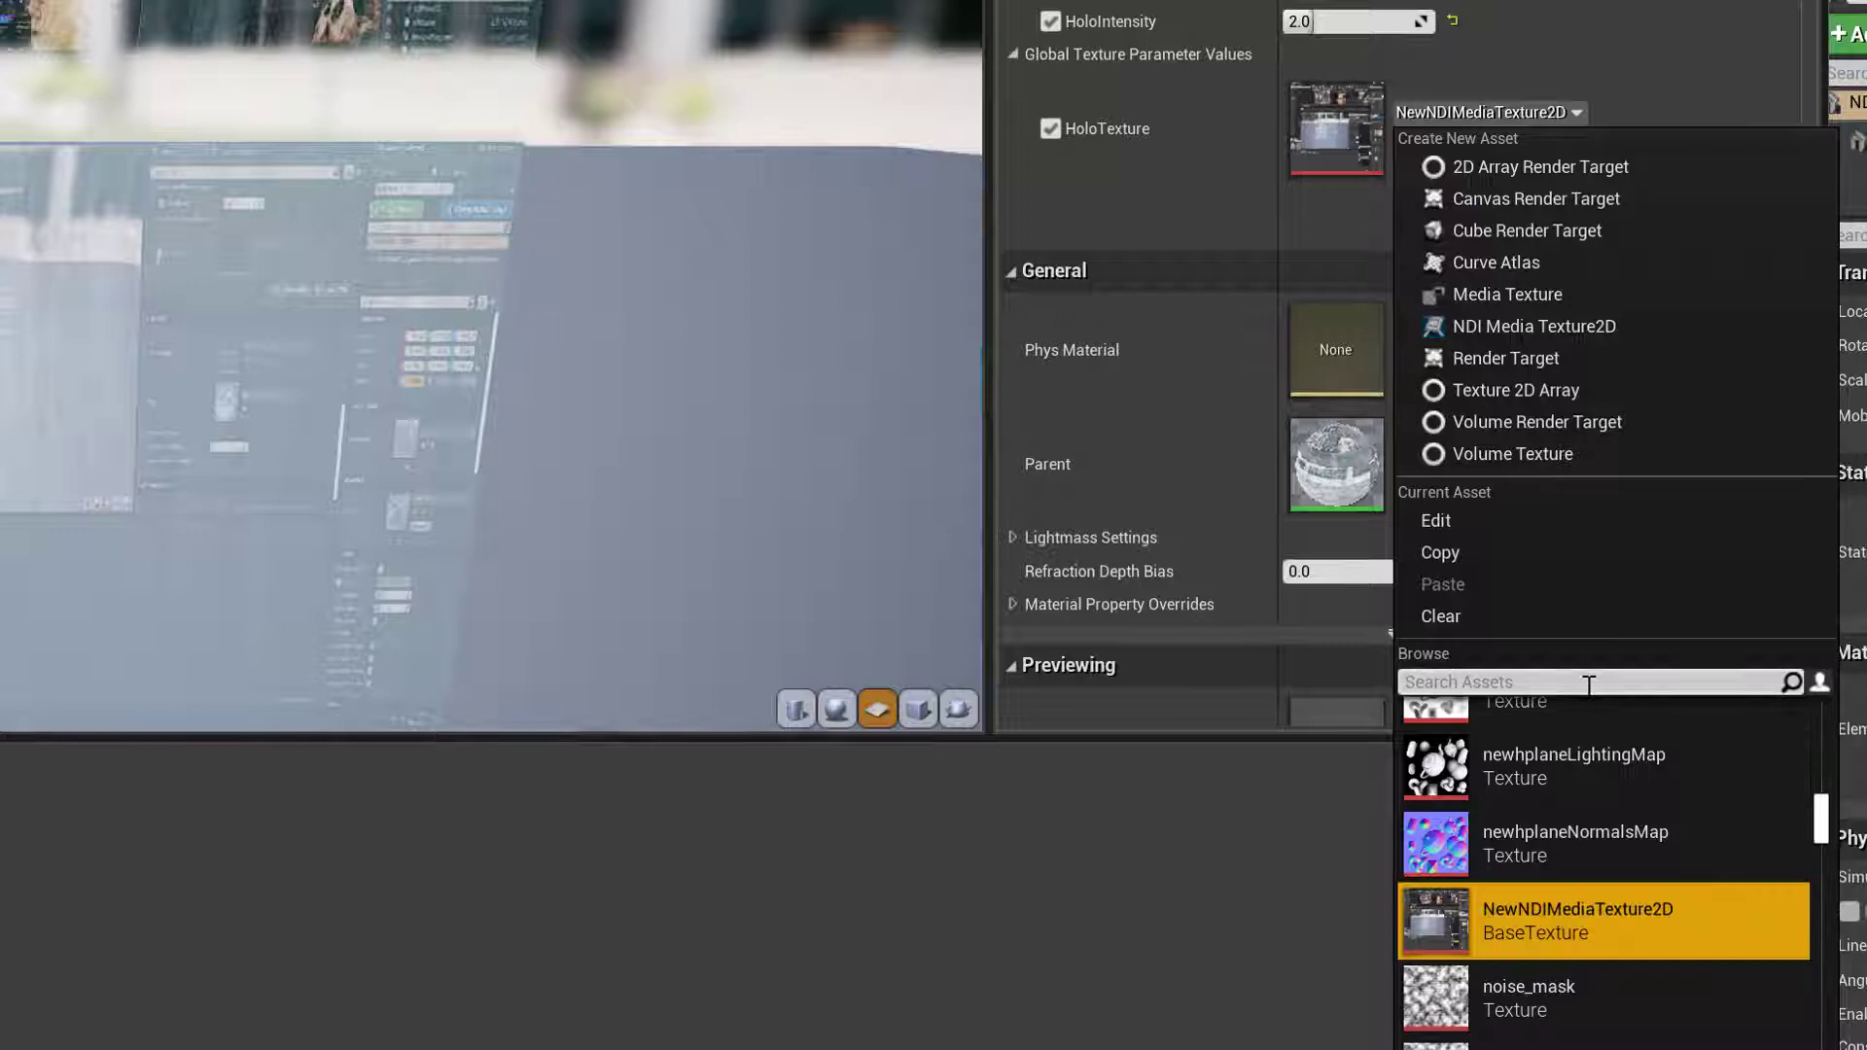
pyautogui.write('NDI')
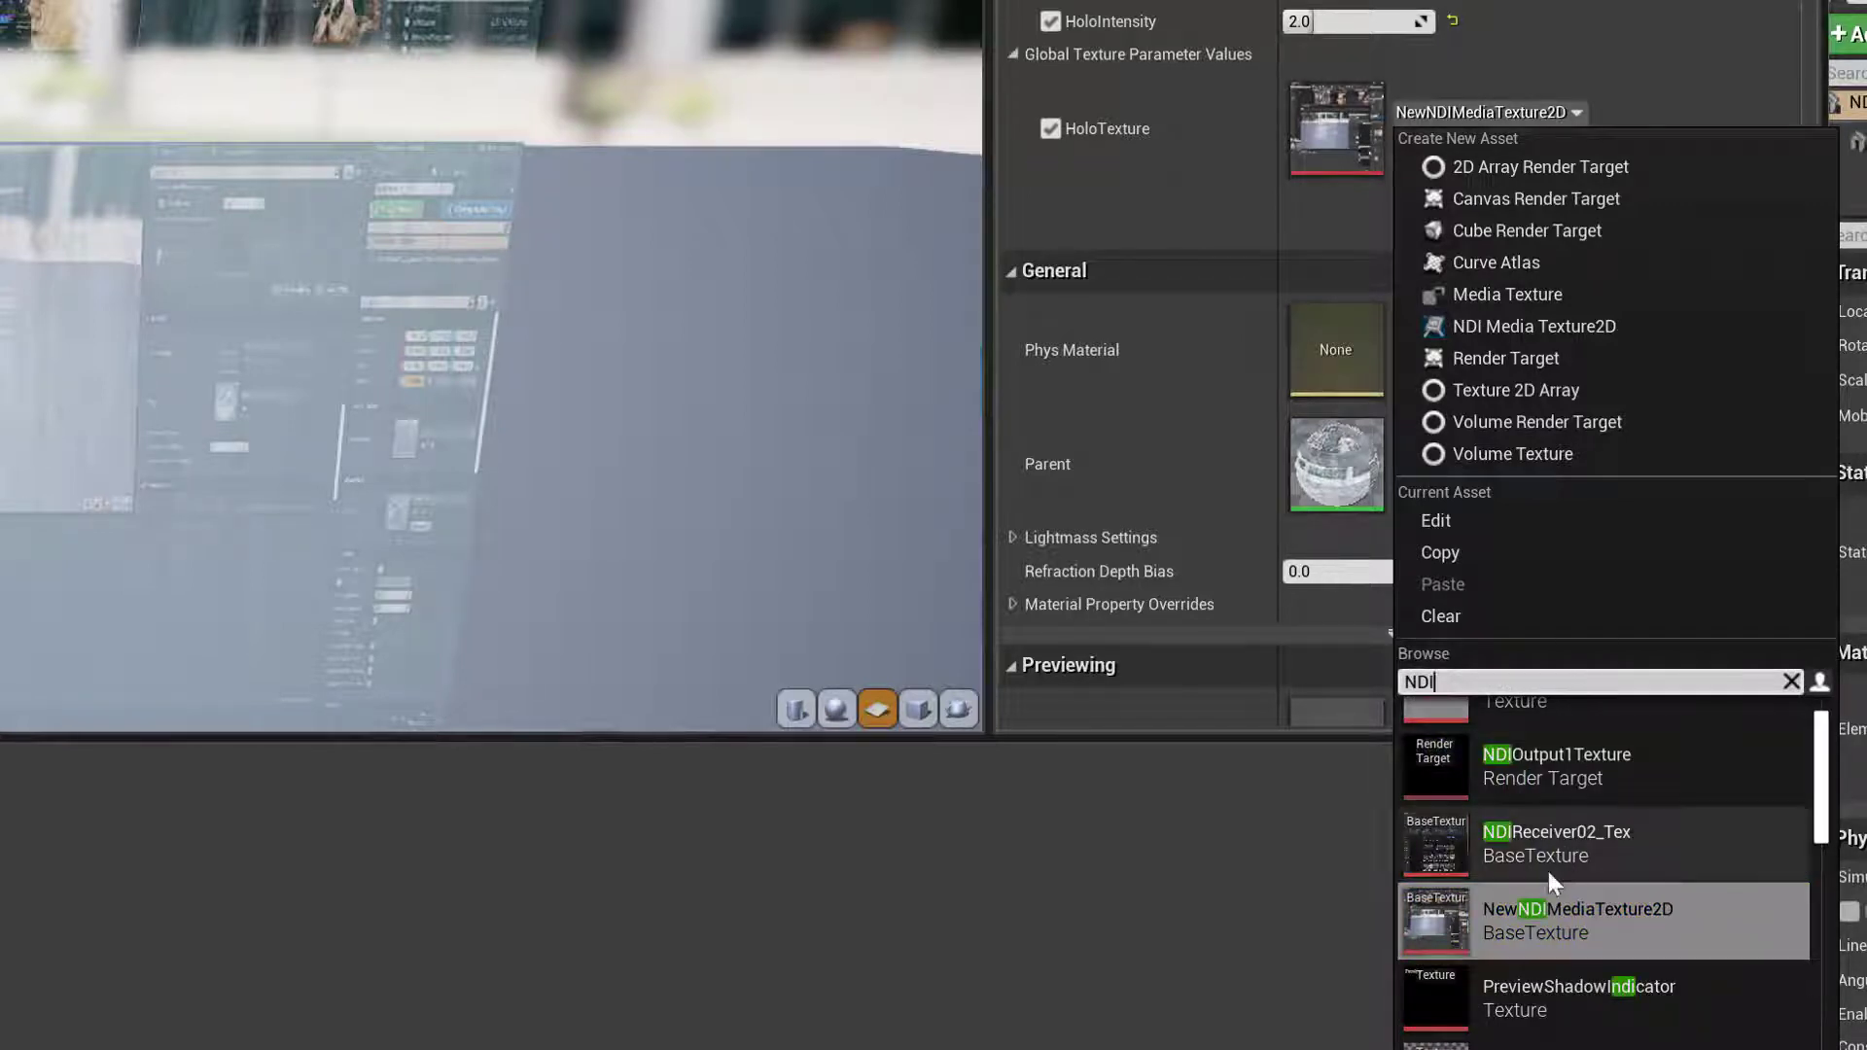
pyautogui.click(1554, 843)
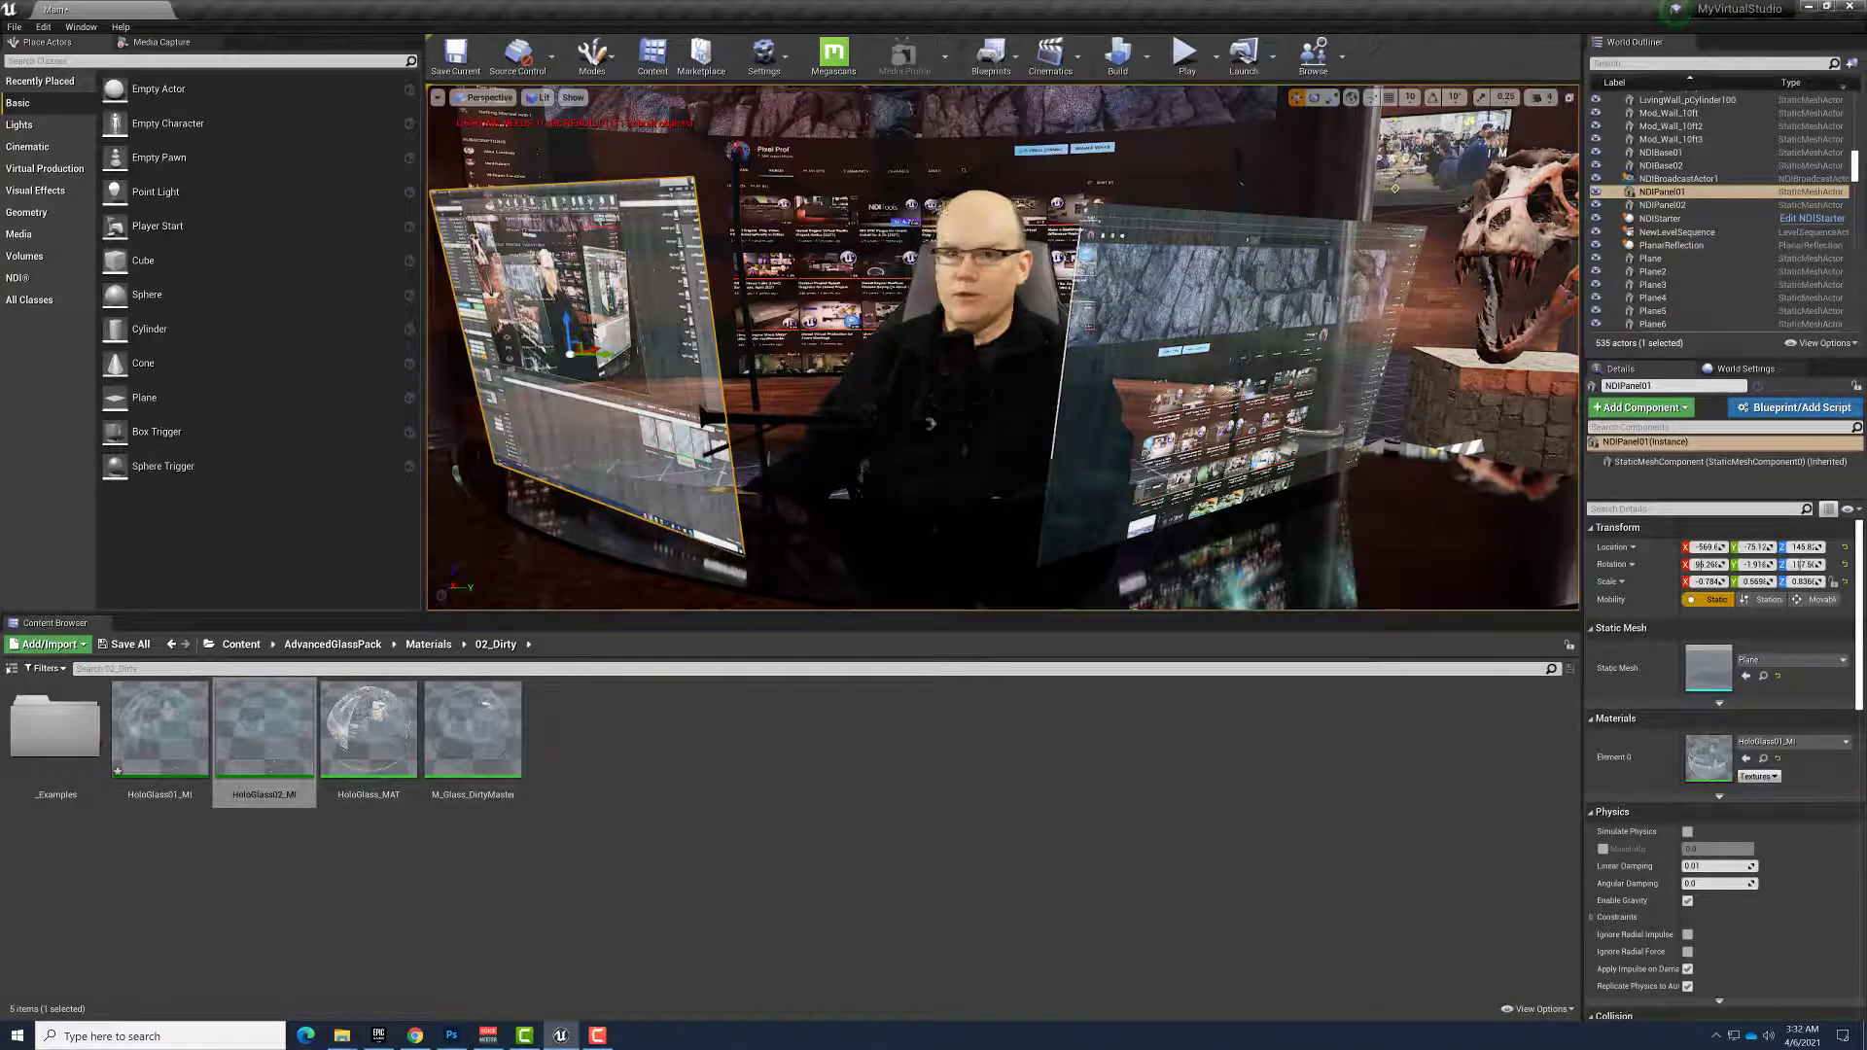
pyautogui.click(1655, 152)
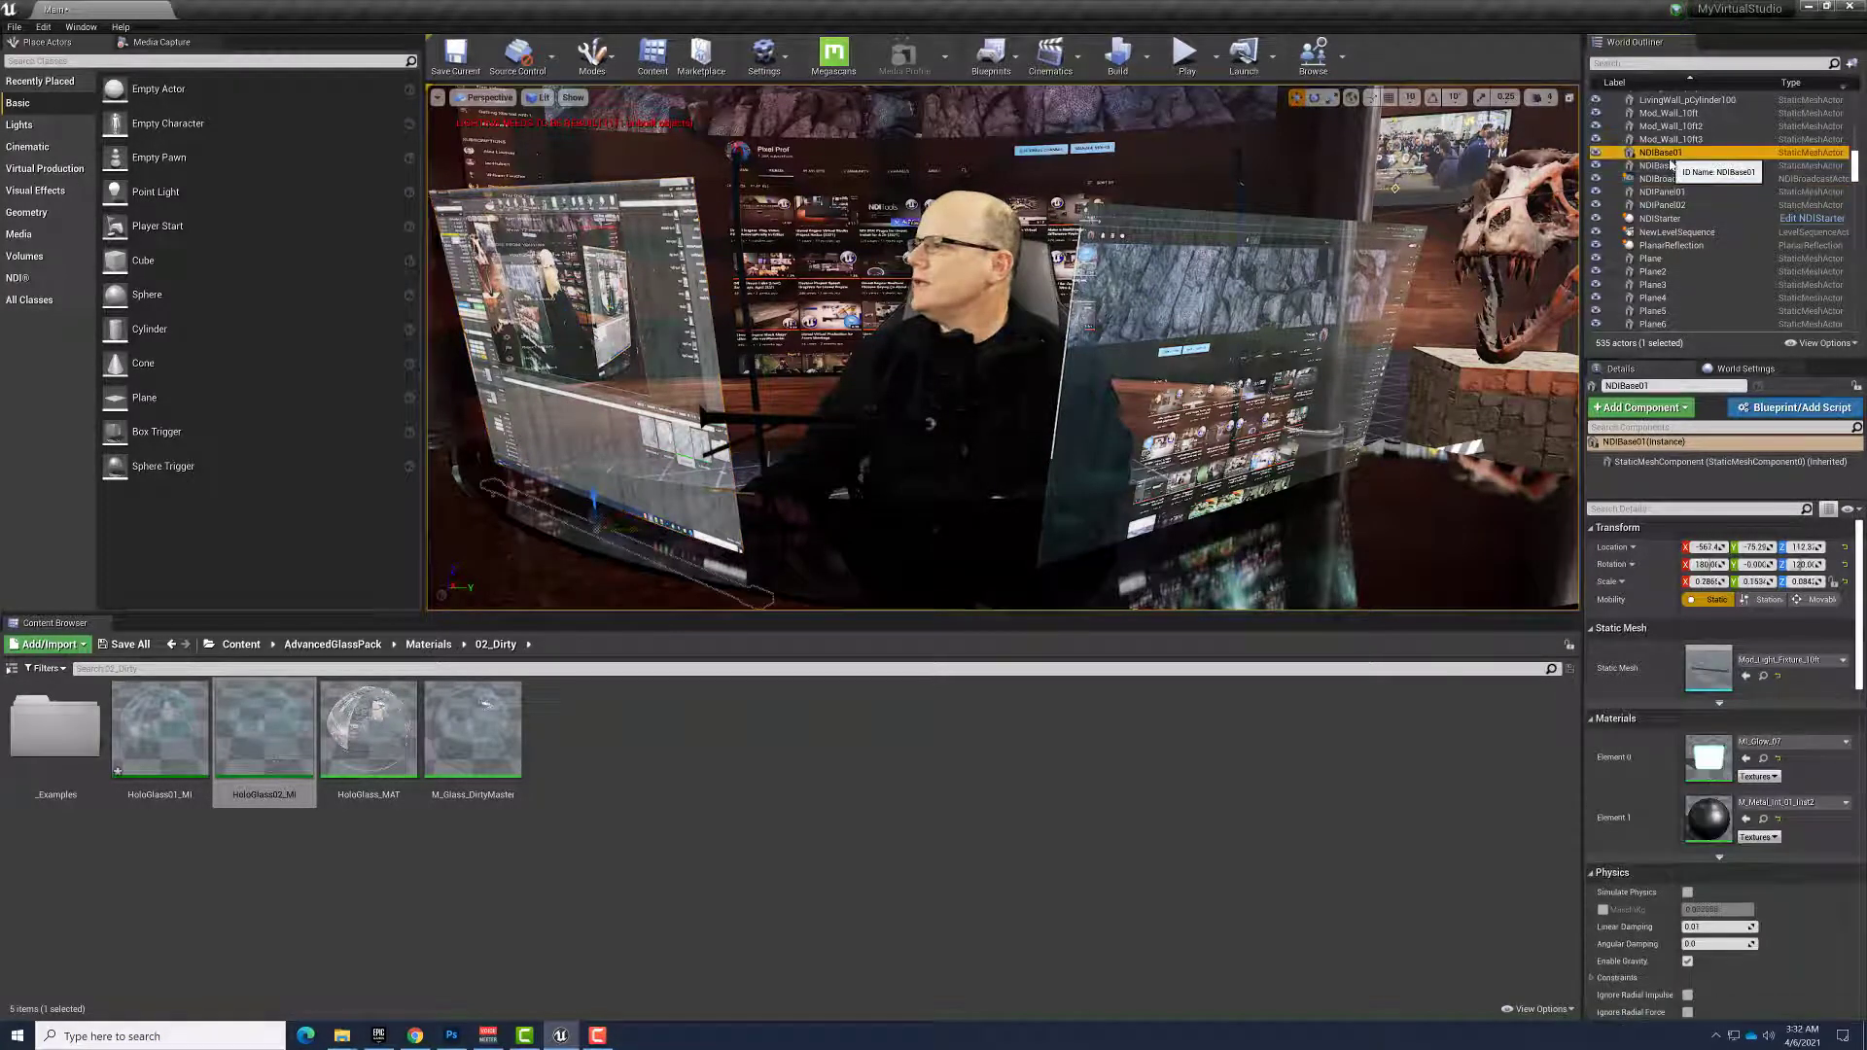